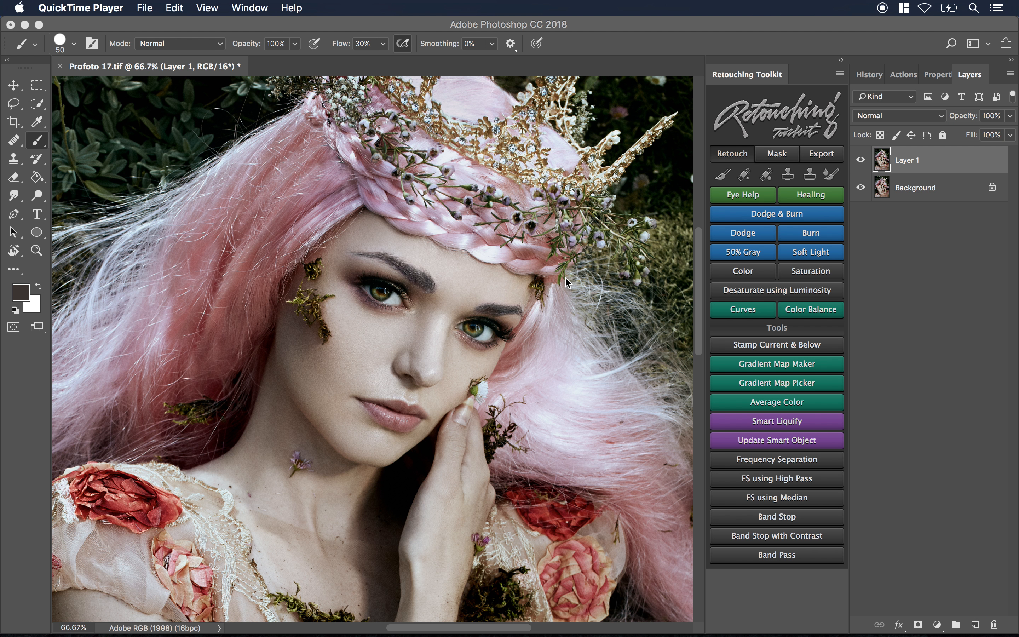
Switch from QuickTime Player to Photoshop with the pink-haired portrait open.
key(cmd+tab)
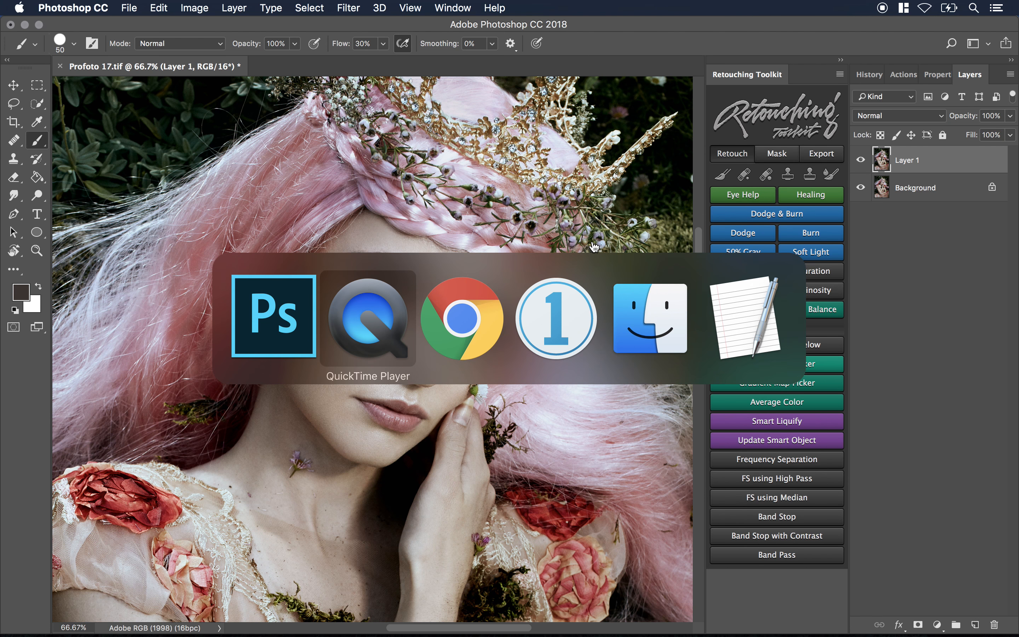
Review the retouchingtools.com page down to the Adobe Photoshop Extension section, then leave Chrome.
click(462, 317)
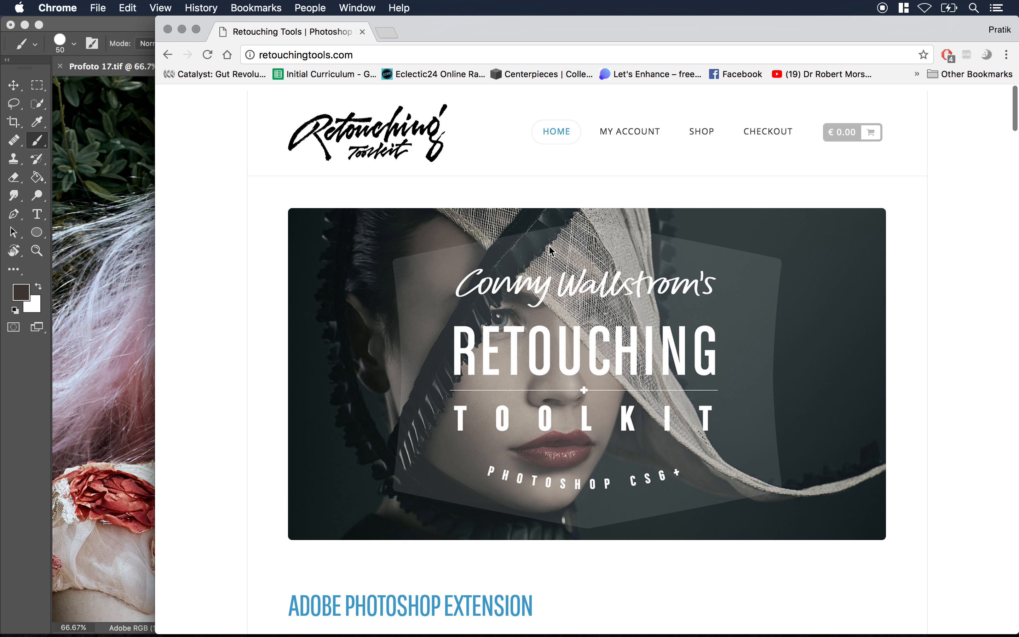
scroll(down, 3)
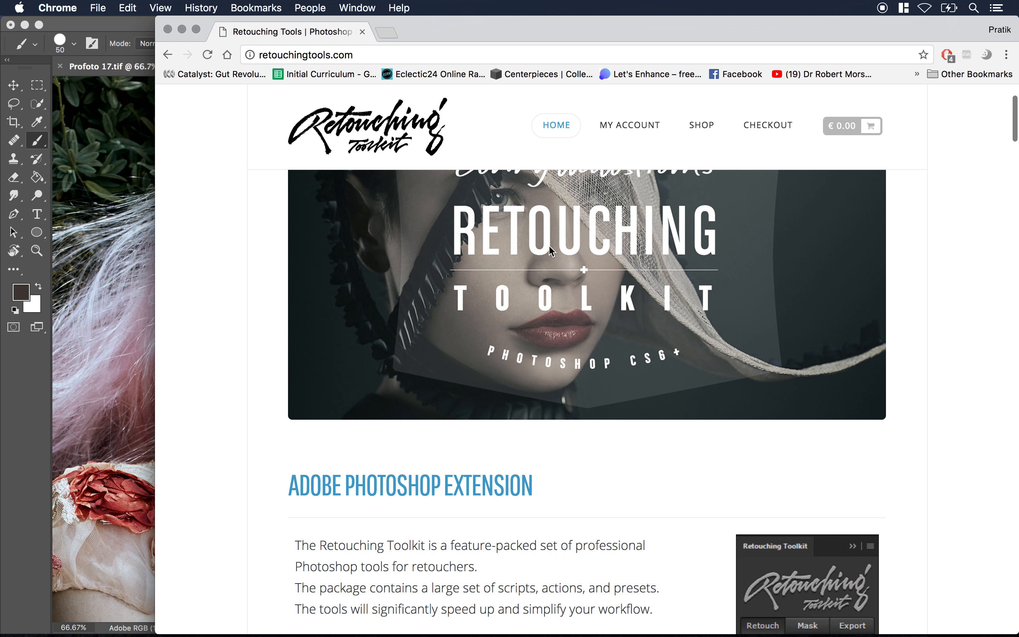
scroll(down, 3)
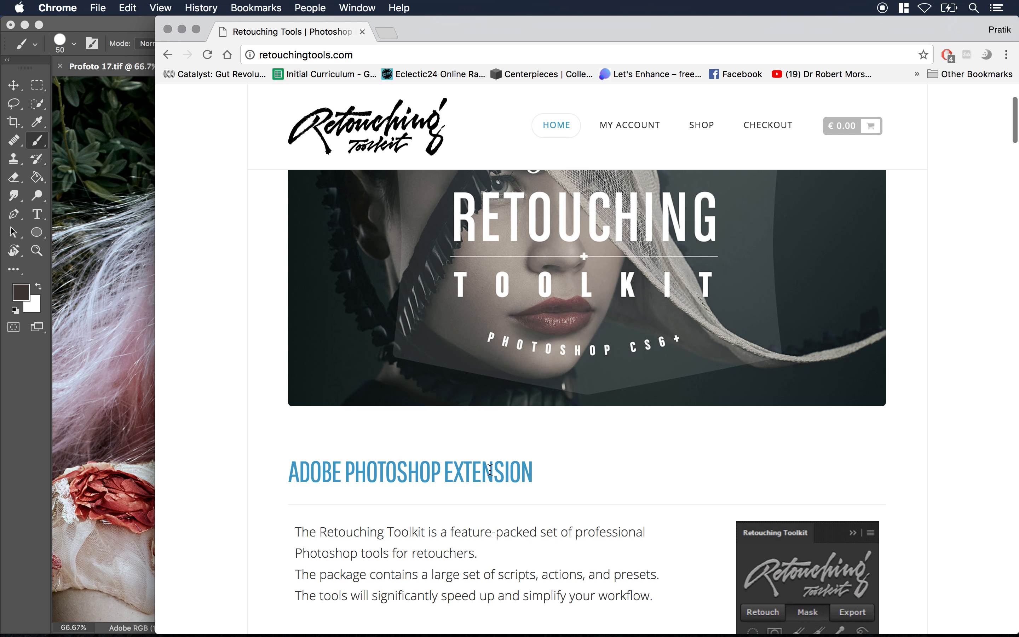
scroll(down, 3)
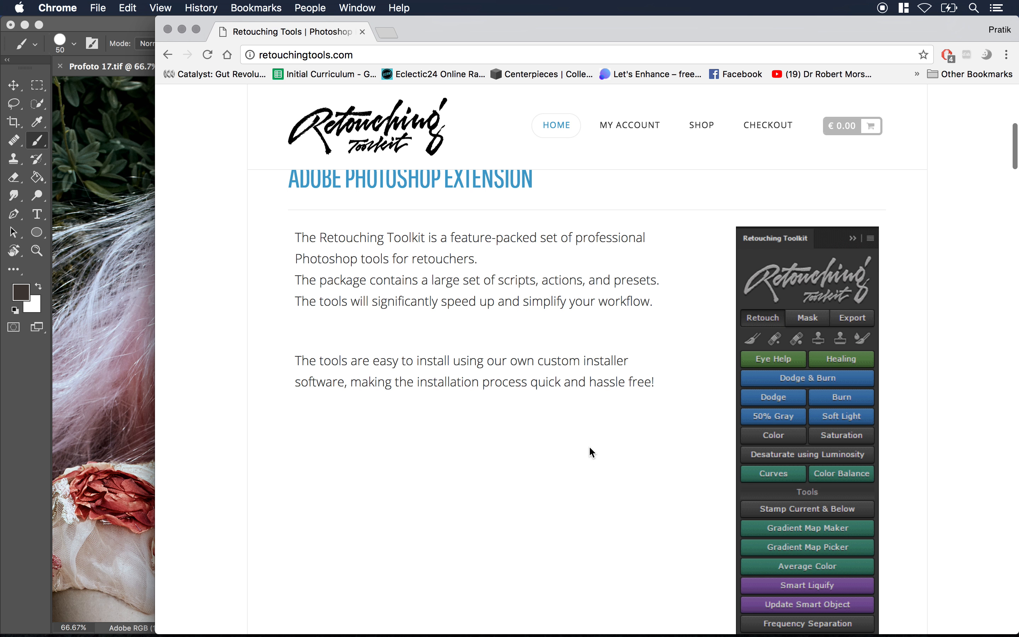
click(807, 318)
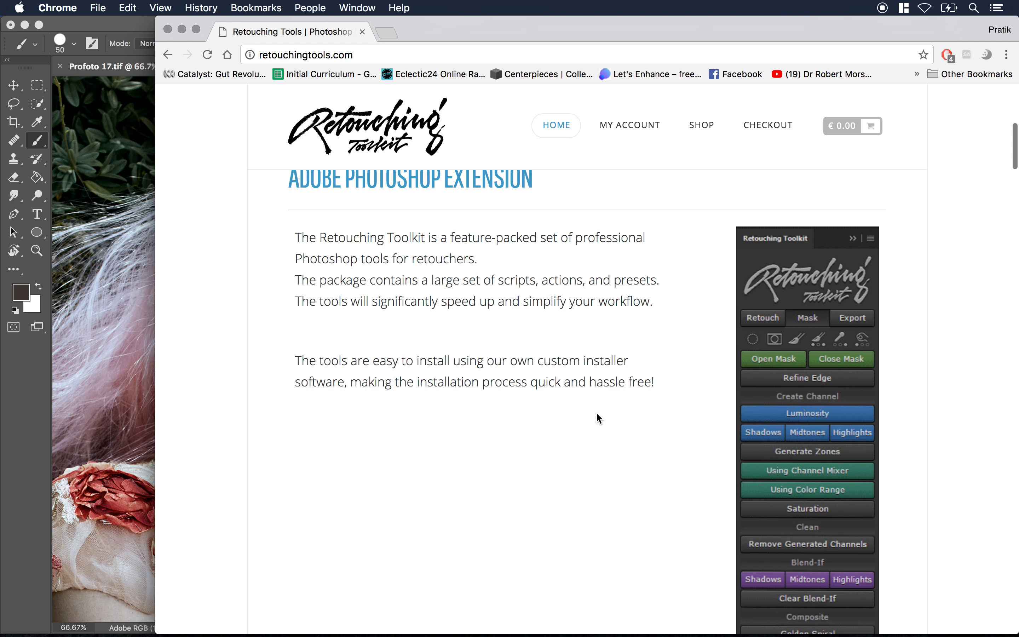
key(cmd+tab)
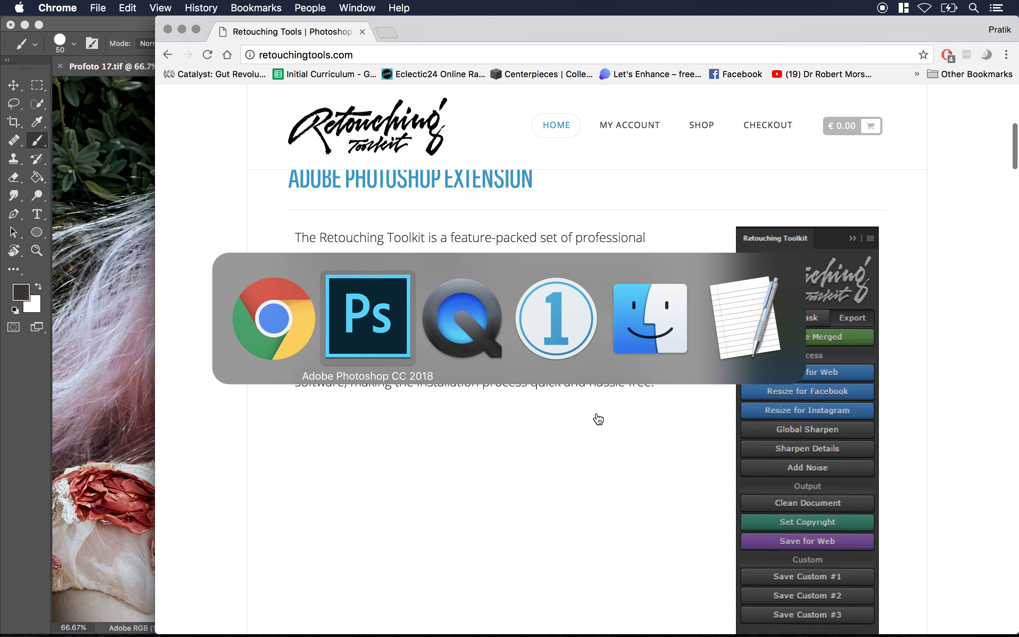
Bring Photoshop back to the front showing the portrait and the Retouching Toolkit panel.
click(368, 318)
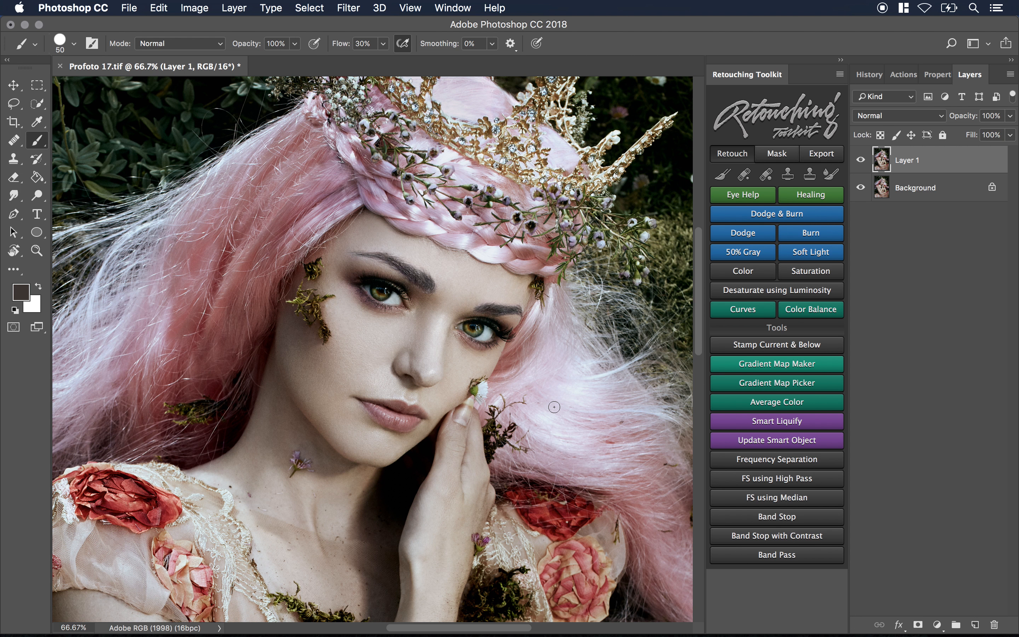
mouse_move(767, 251)
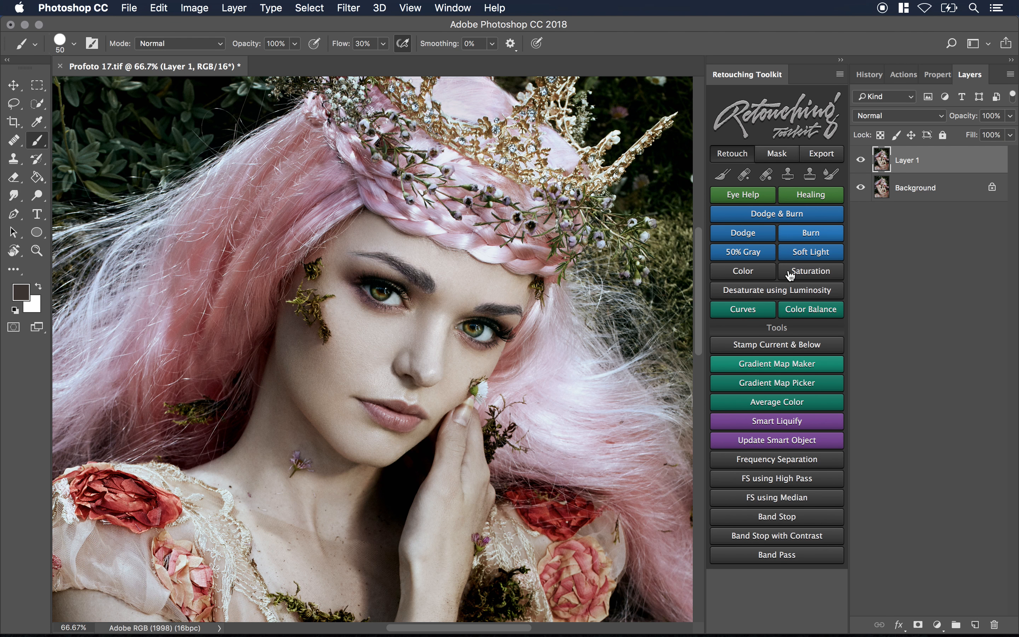
mouse_move(840, 447)
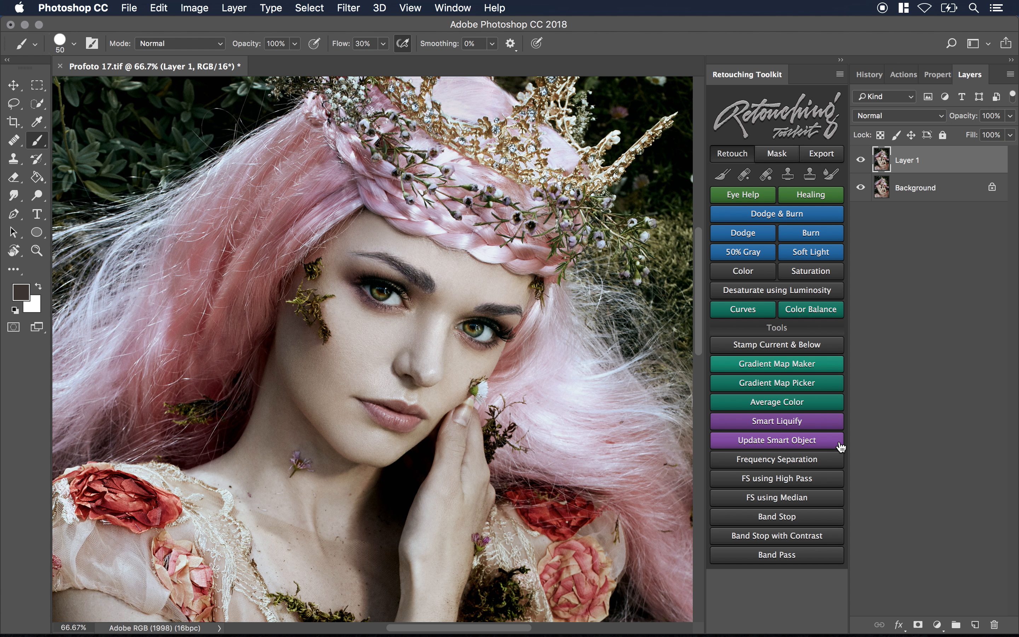
mouse_move(896, 415)
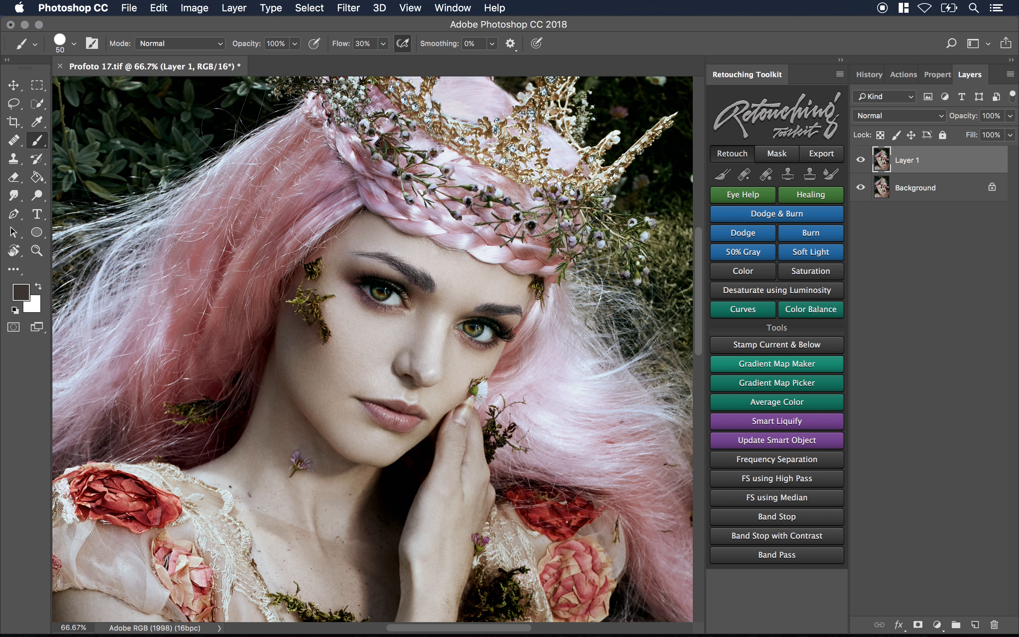
mouse_move(727, 79)
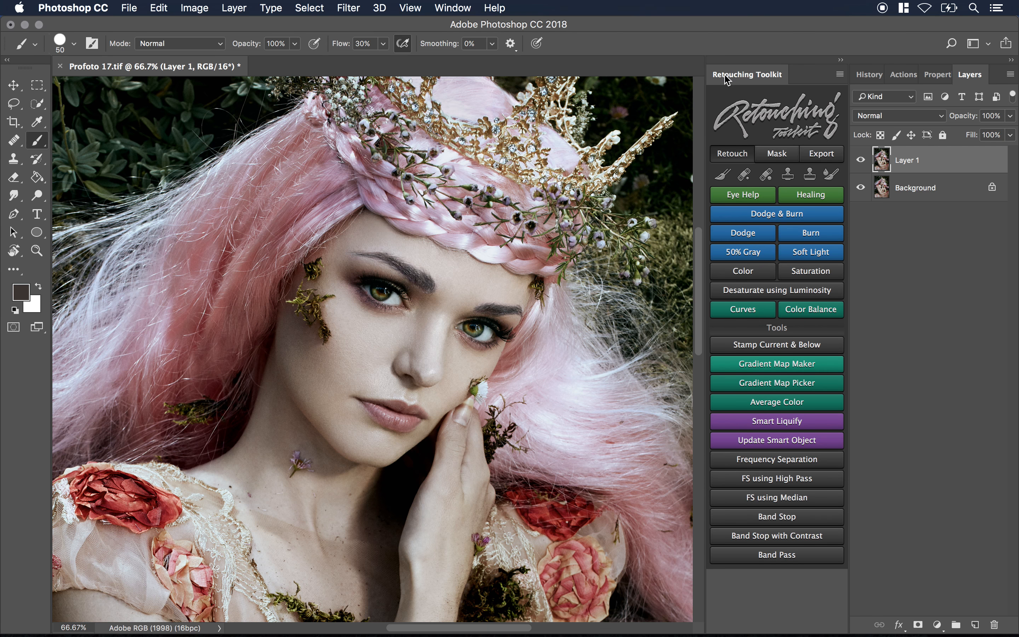
mouse_move(741, 79)
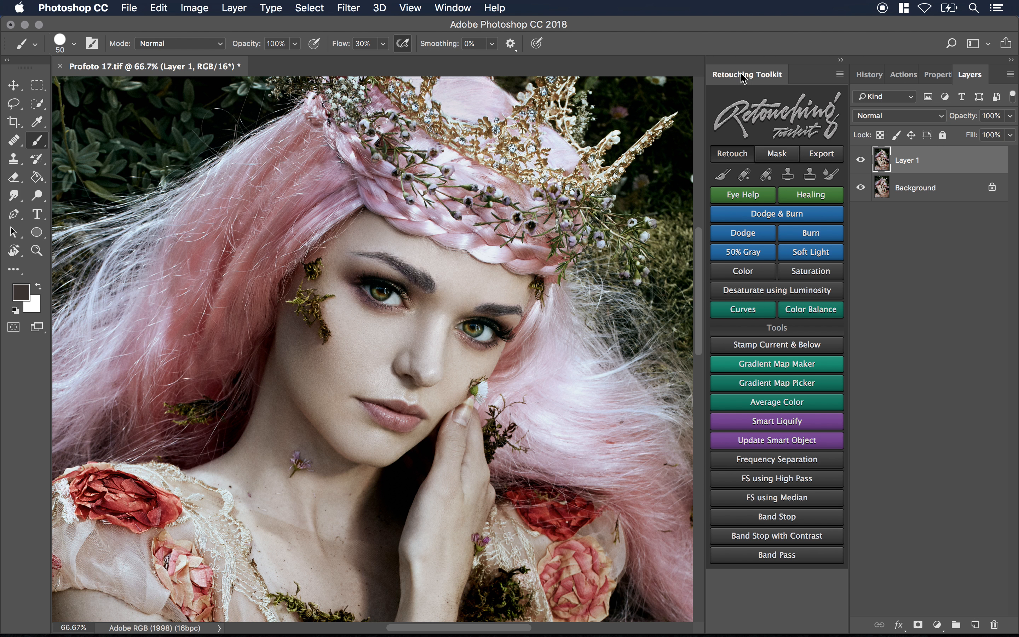
mouse_move(484, 14)
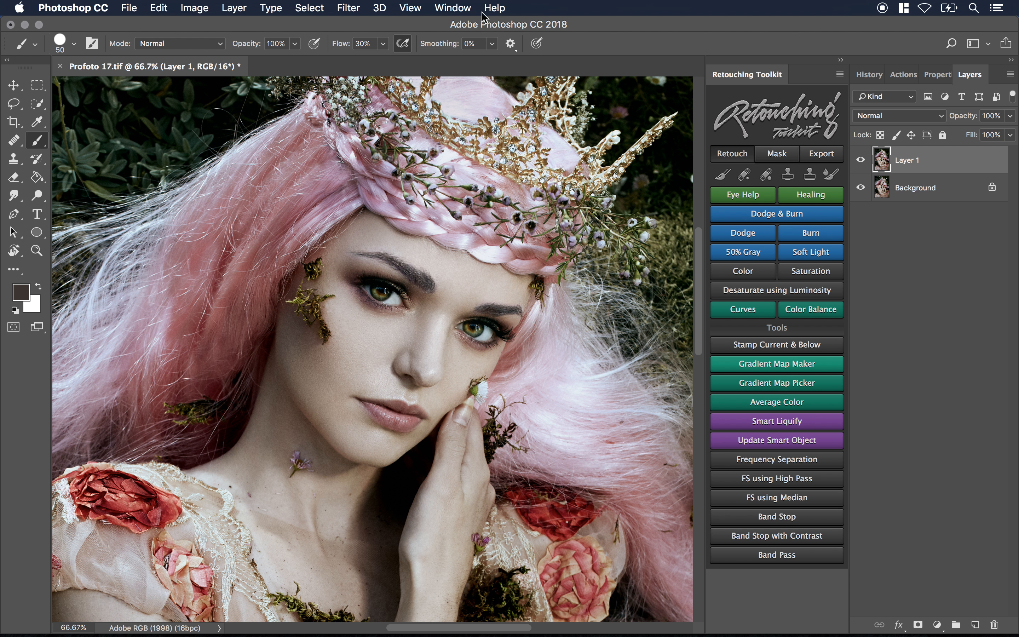
Show Window > Extensions listing Retouching Toolkit as checked.
click(451, 7)
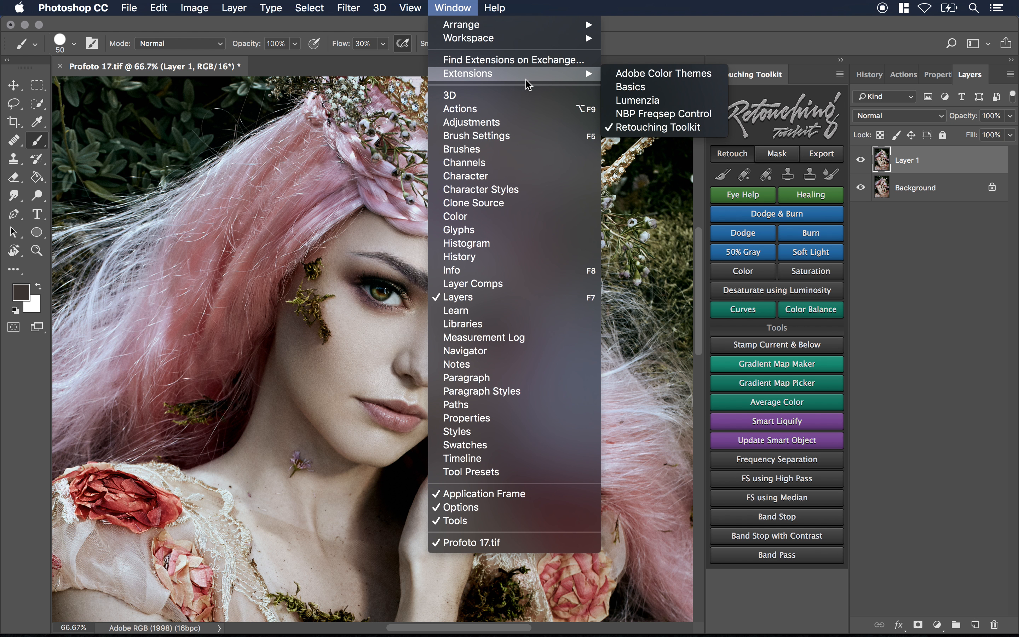
mouse_move(654, 128)
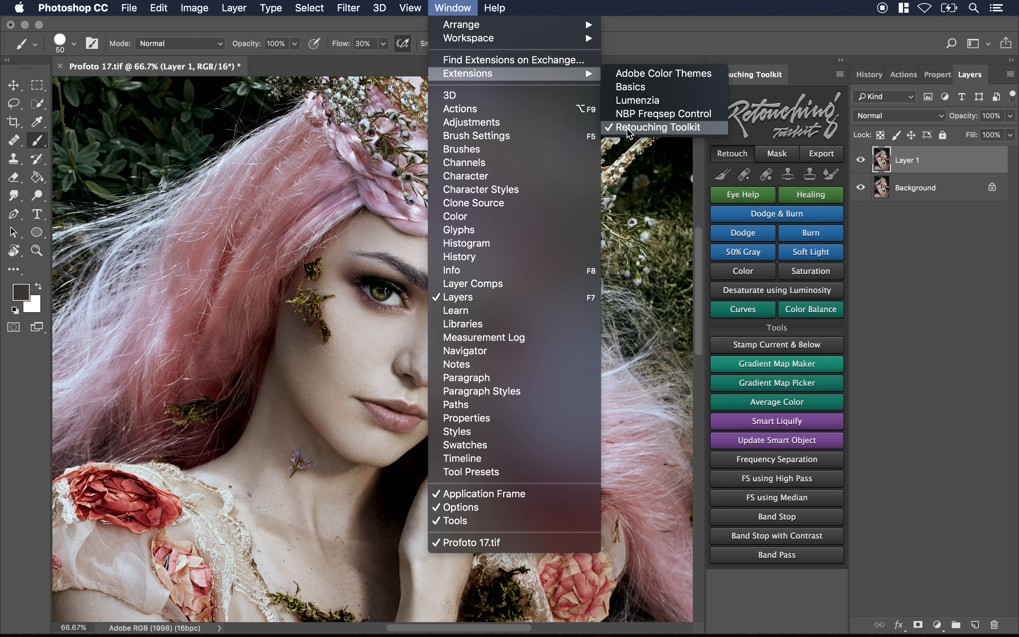
mouse_move(663, 132)
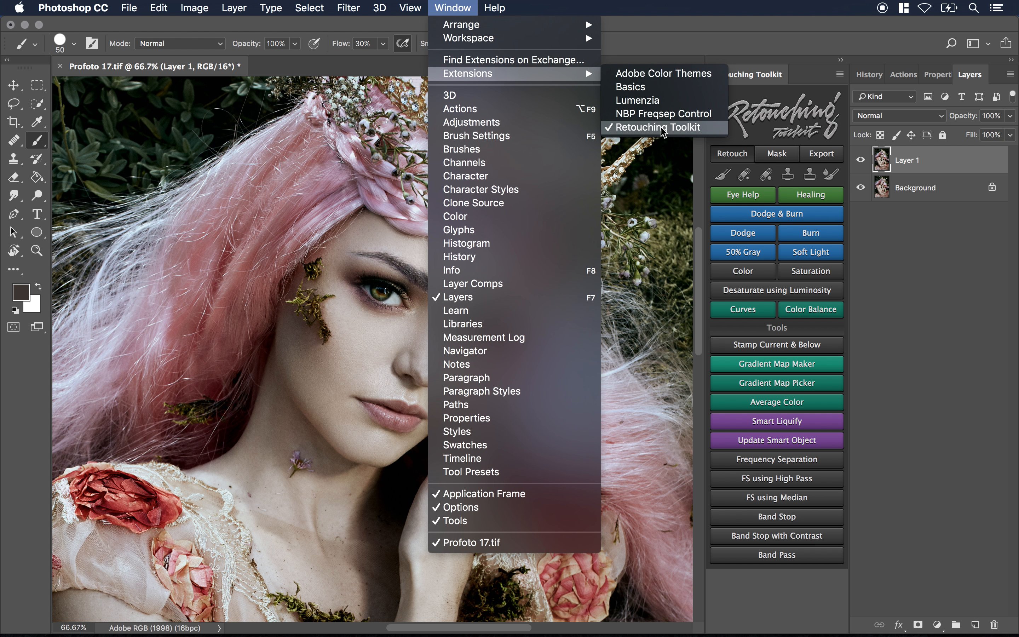
mouse_move(659, 101)
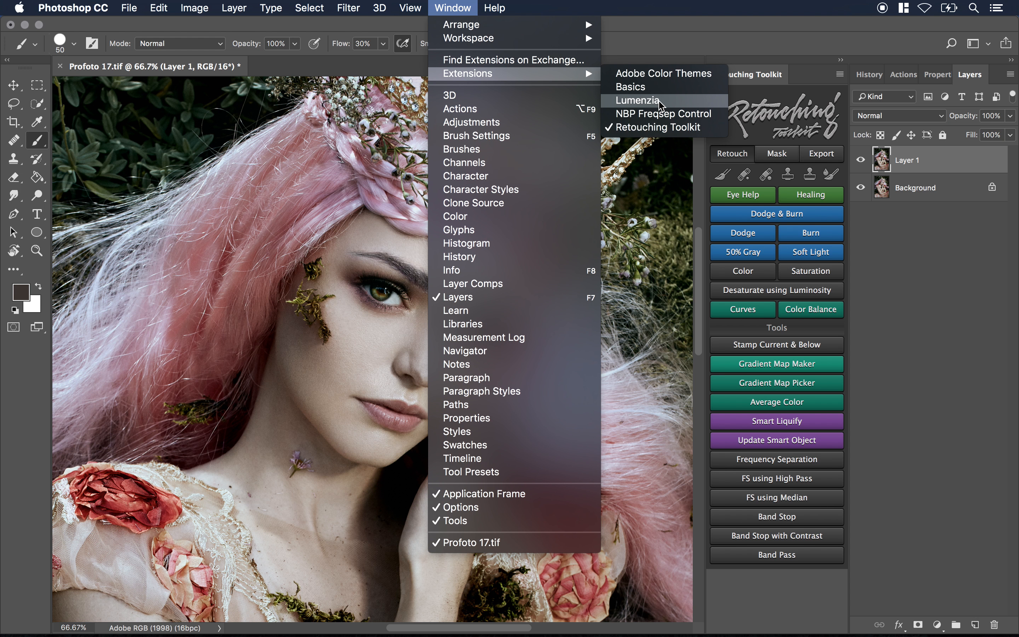
mouse_move(842, 224)
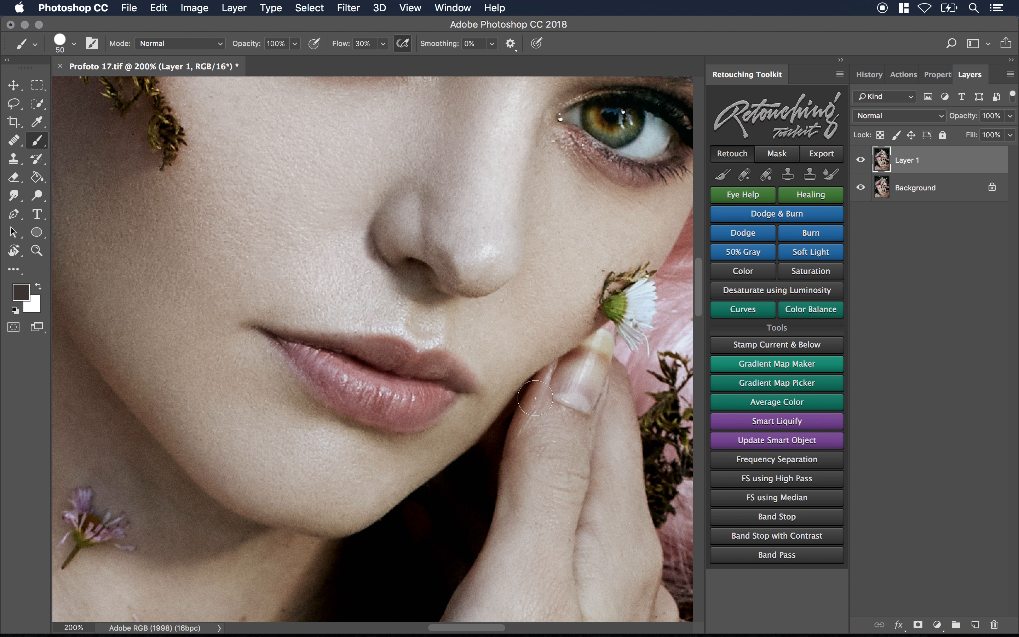
mouse_move(513, 445)
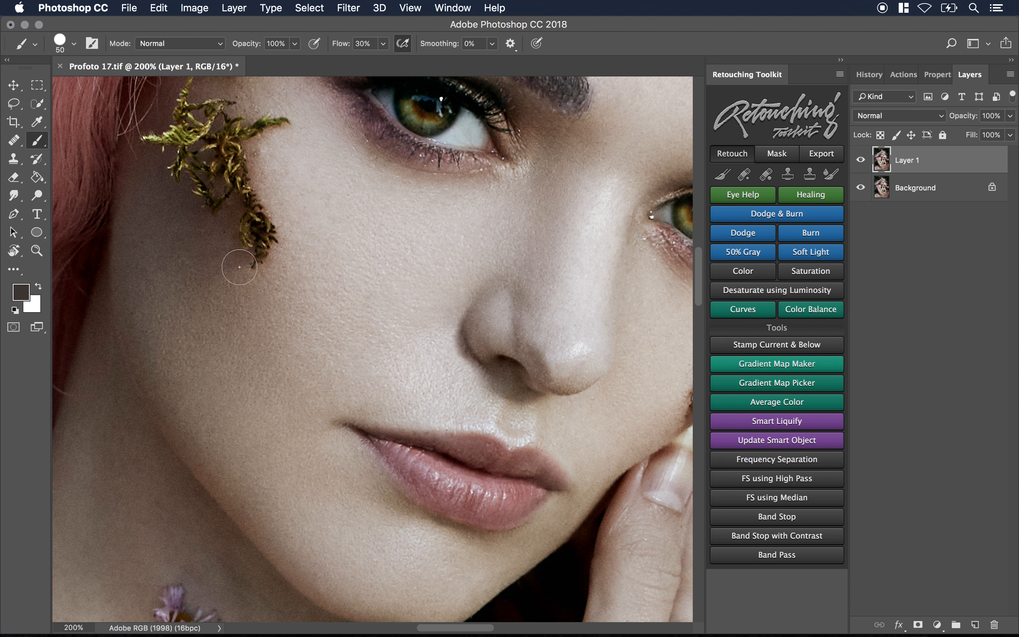
mouse_move(462, 237)
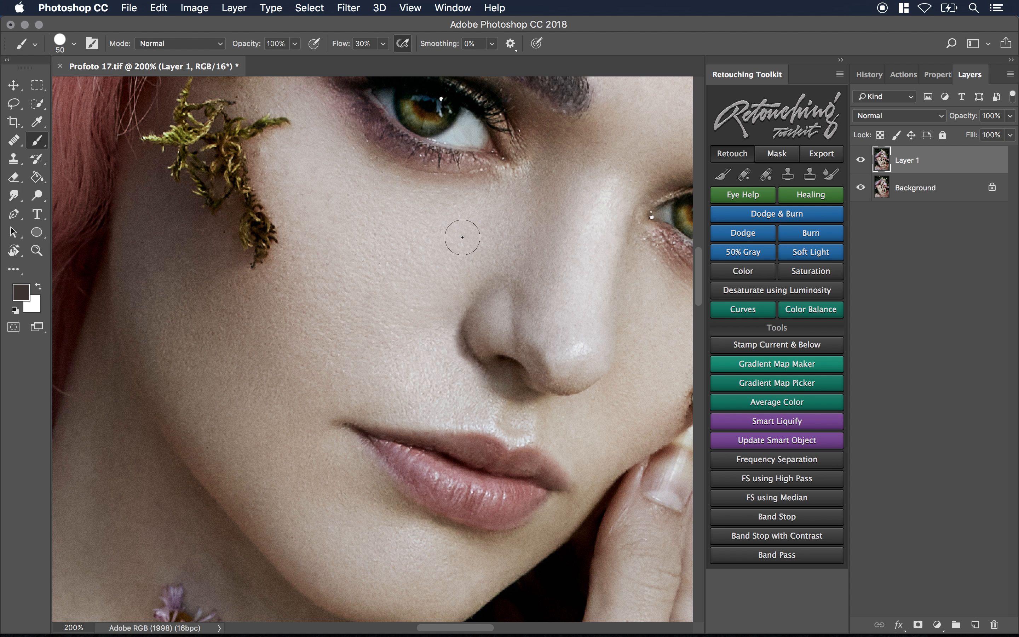
mouse_move(586, 350)
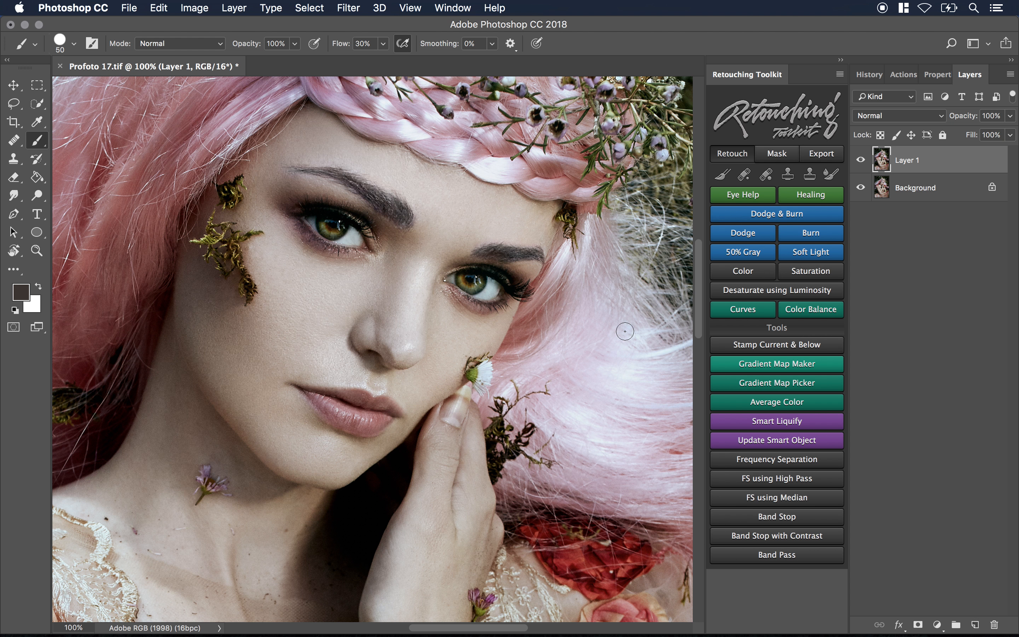
mouse_move(936, 616)
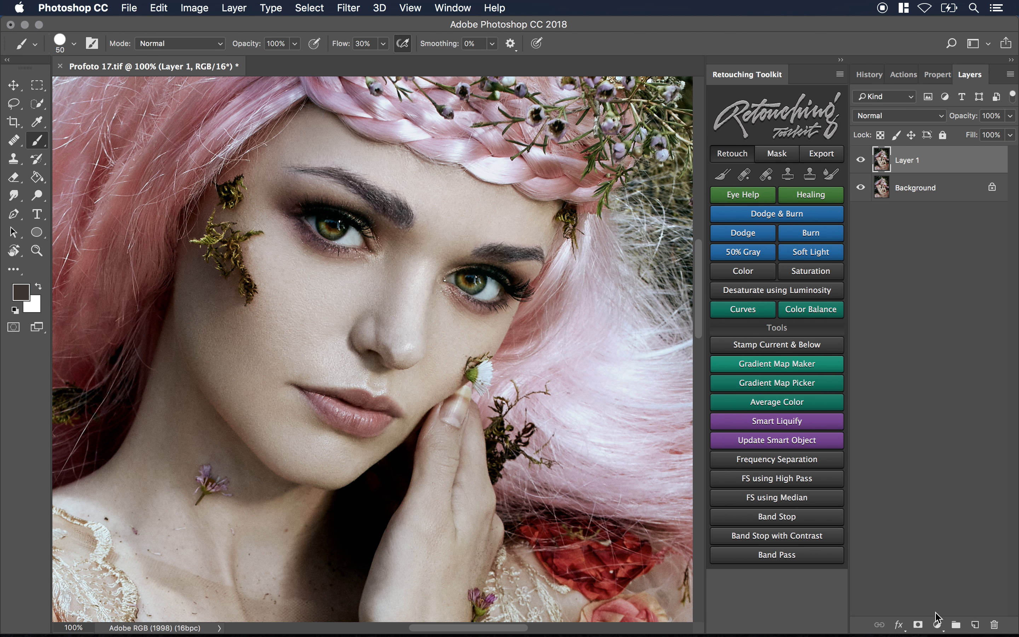
click(937, 624)
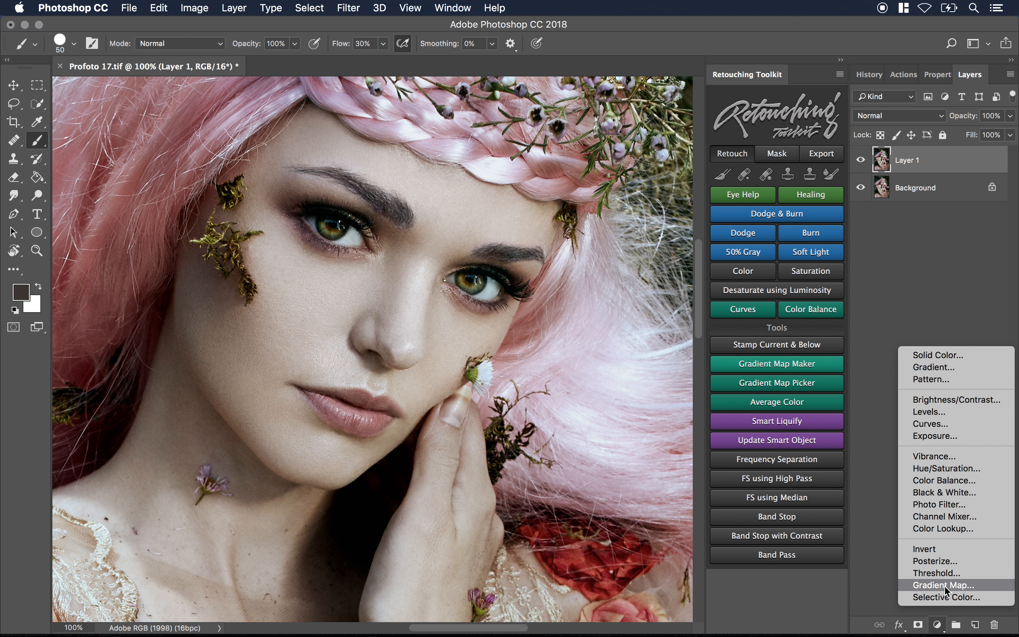
click(948, 585)
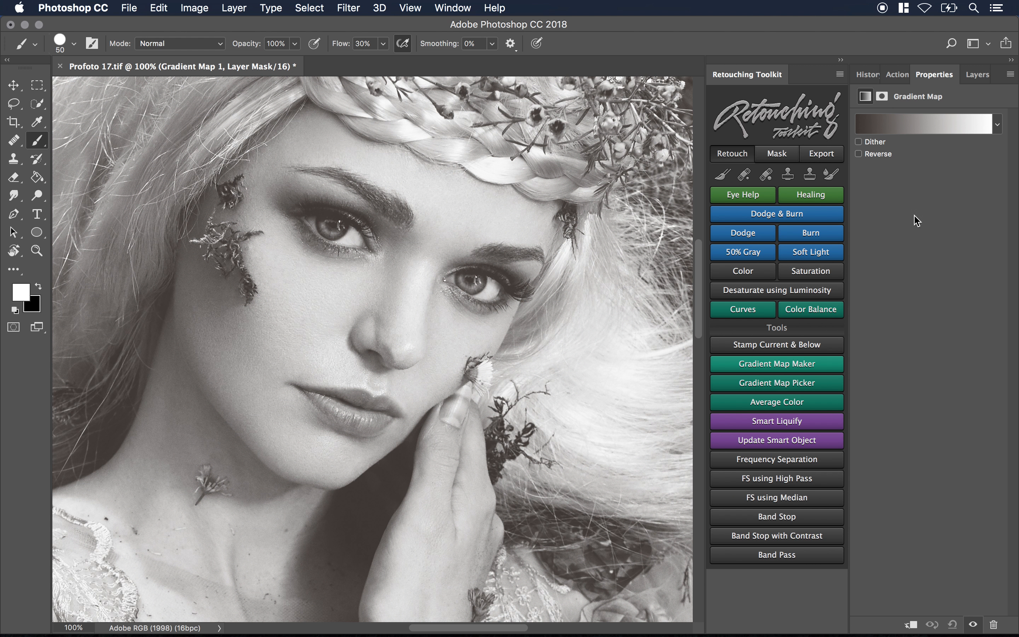
mouse_move(866, 124)
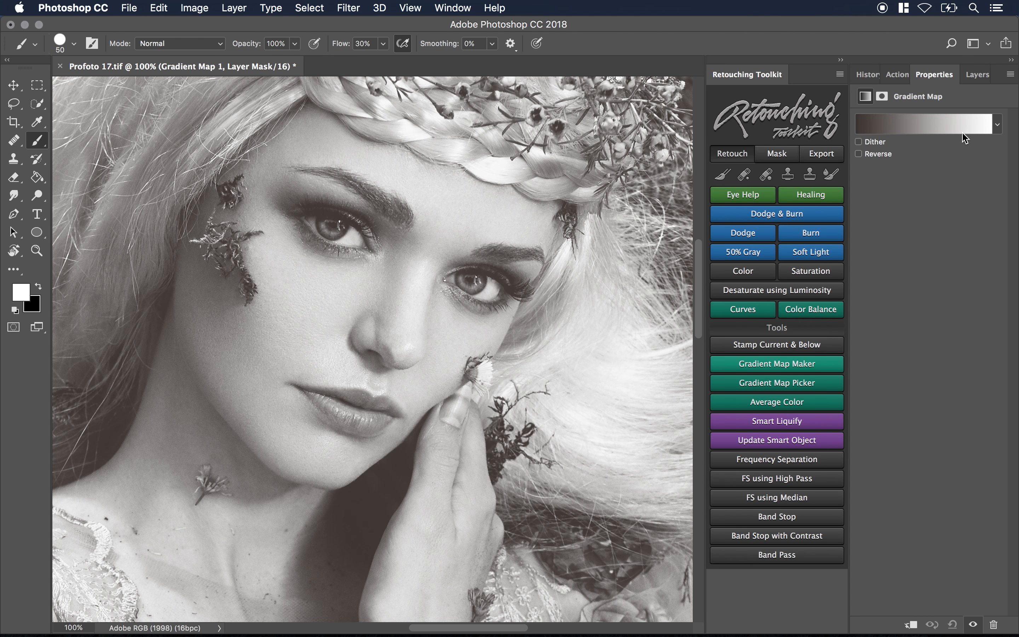
mouse_move(976, 74)
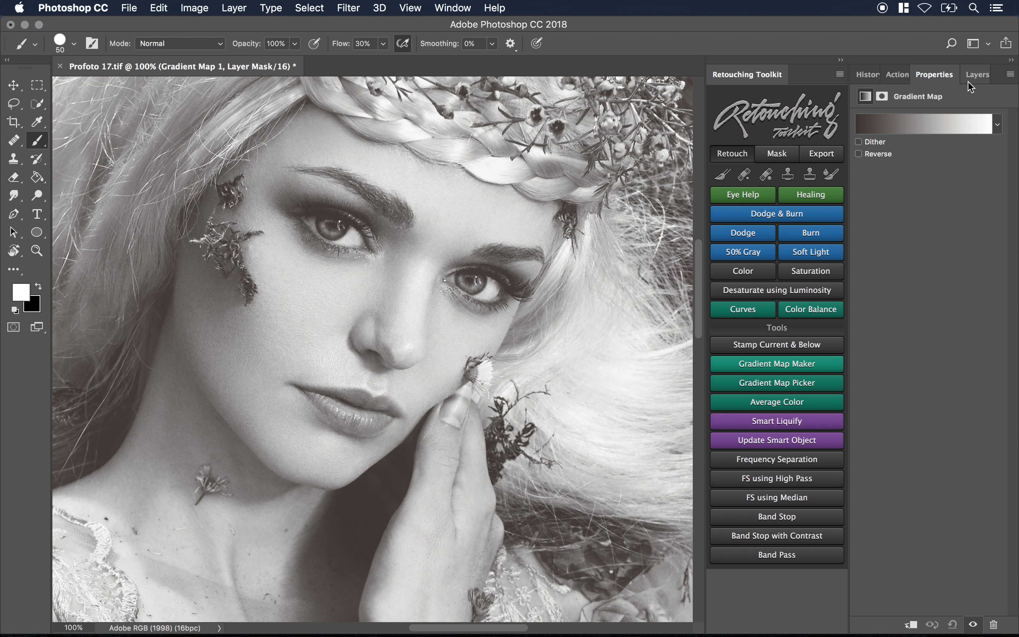
click(975, 74)
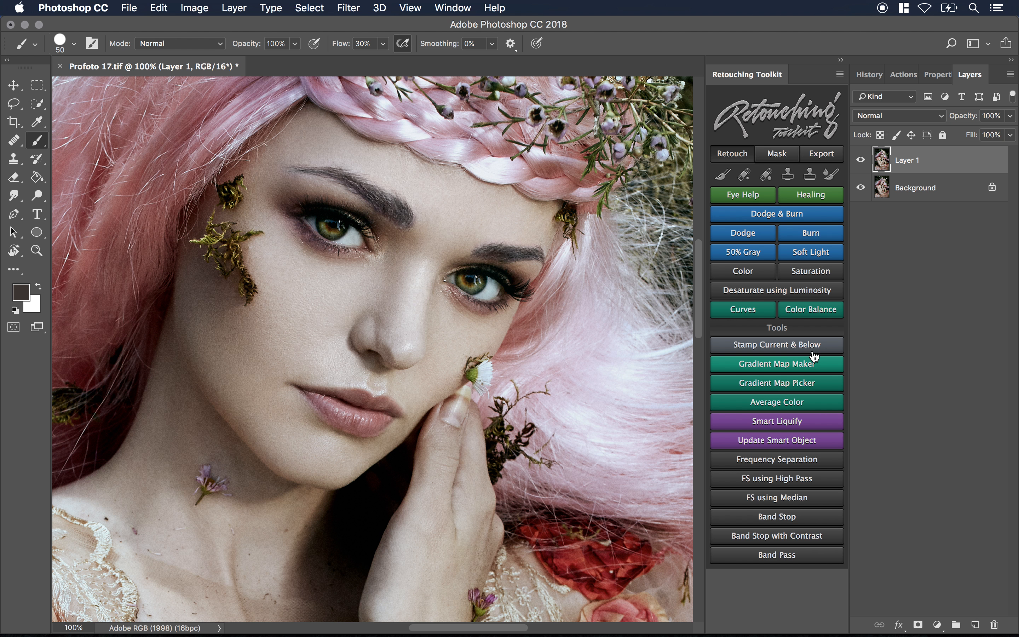
mouse_move(770, 369)
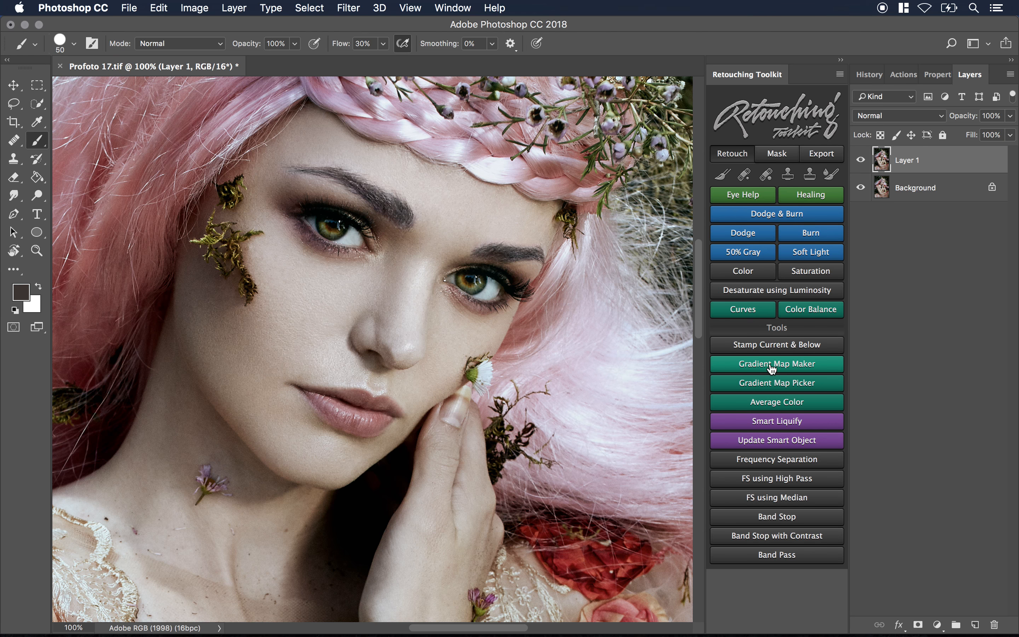
Start a Gradient Map Maker layer and sample the cheek skin tone as a gradient colour.
click(775, 363)
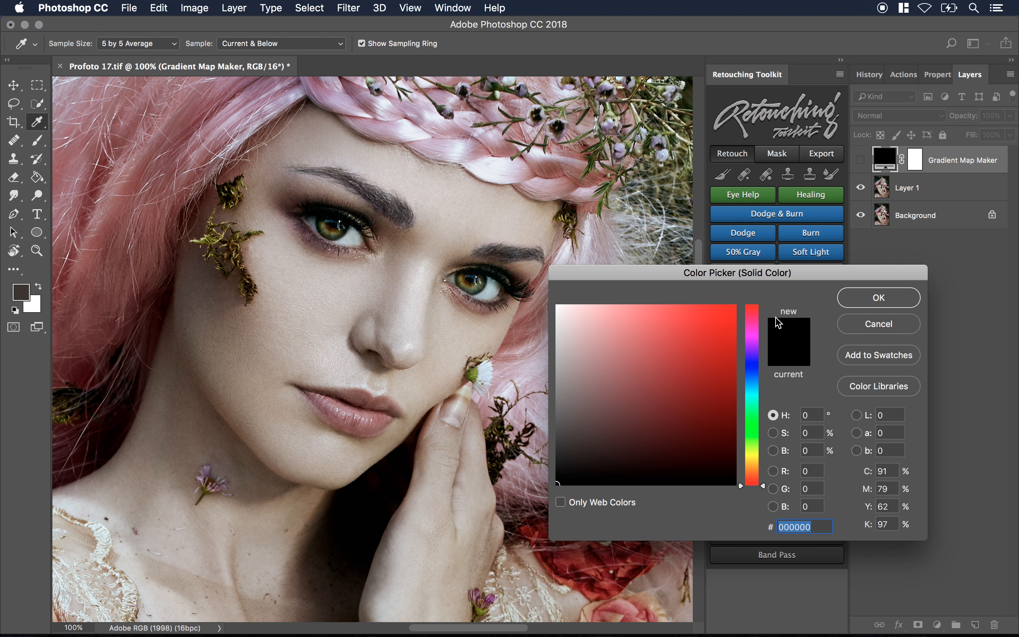
mouse_move(327, 227)
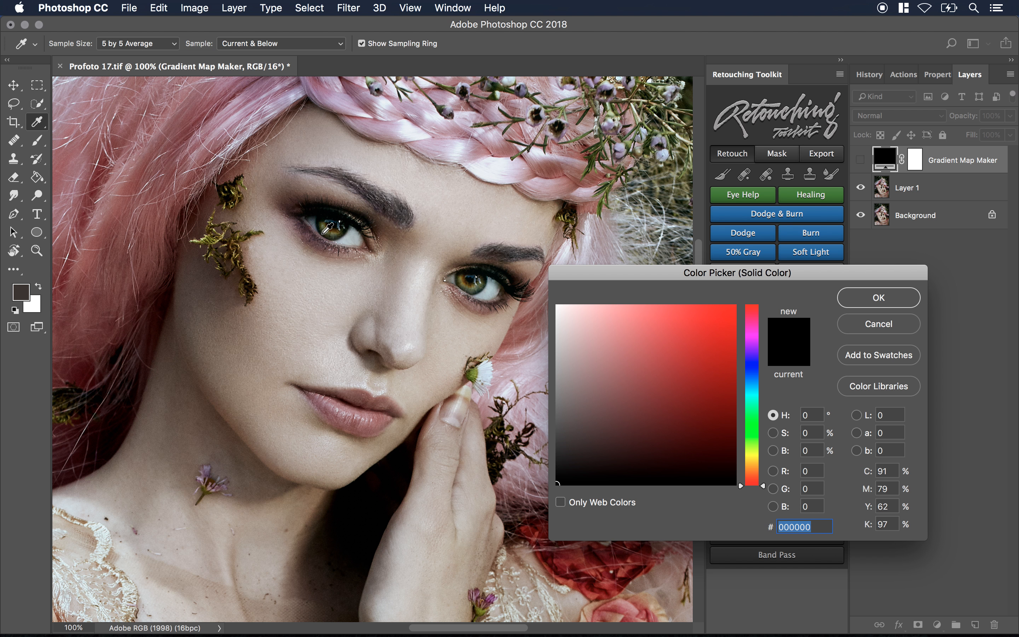
mouse_move(438, 278)
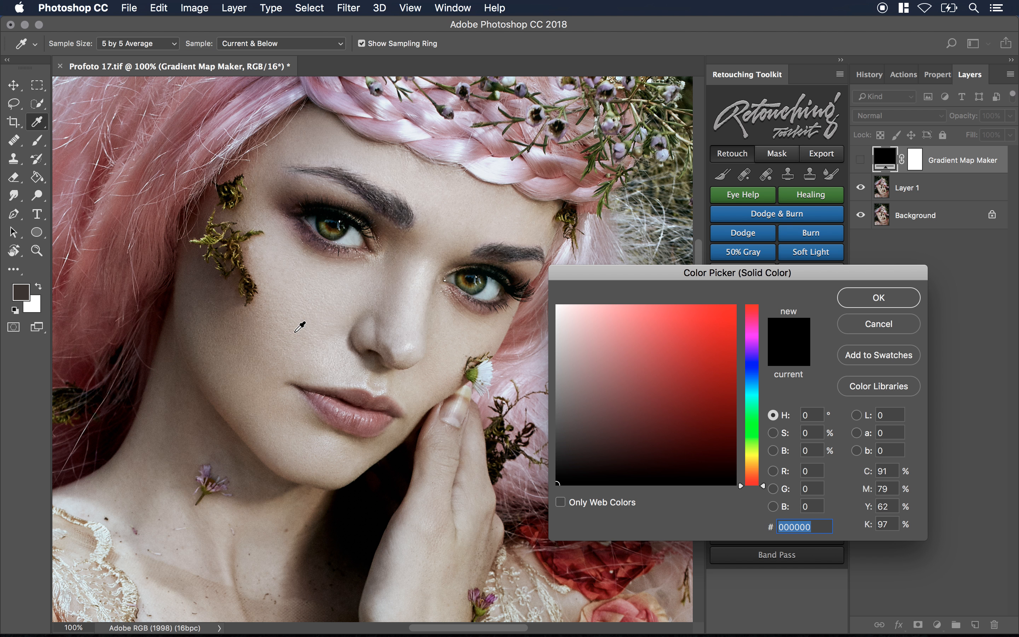
mouse_move(275, 358)
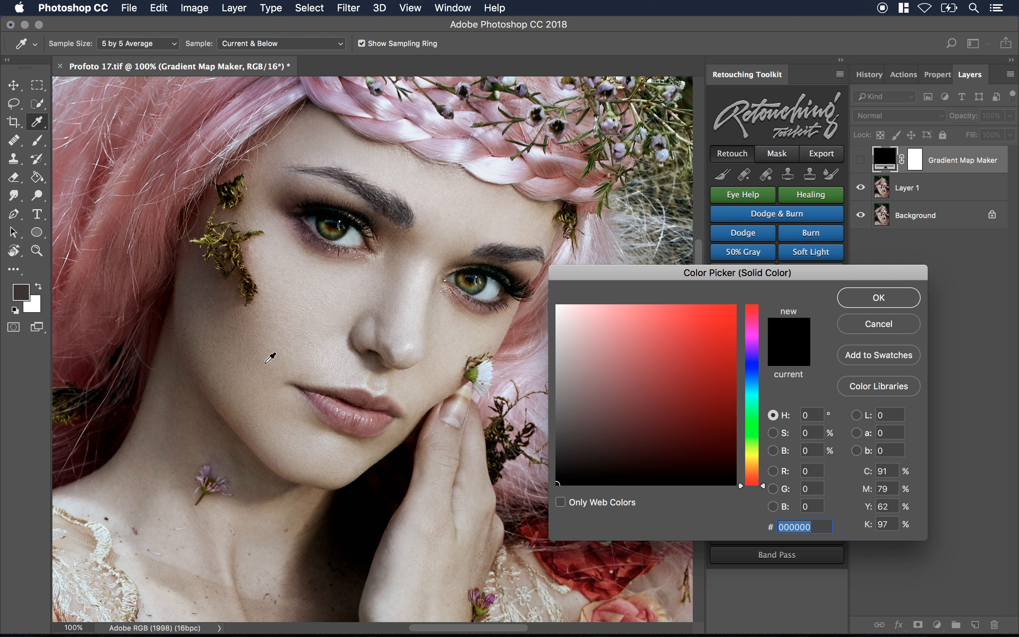
click(589, 374)
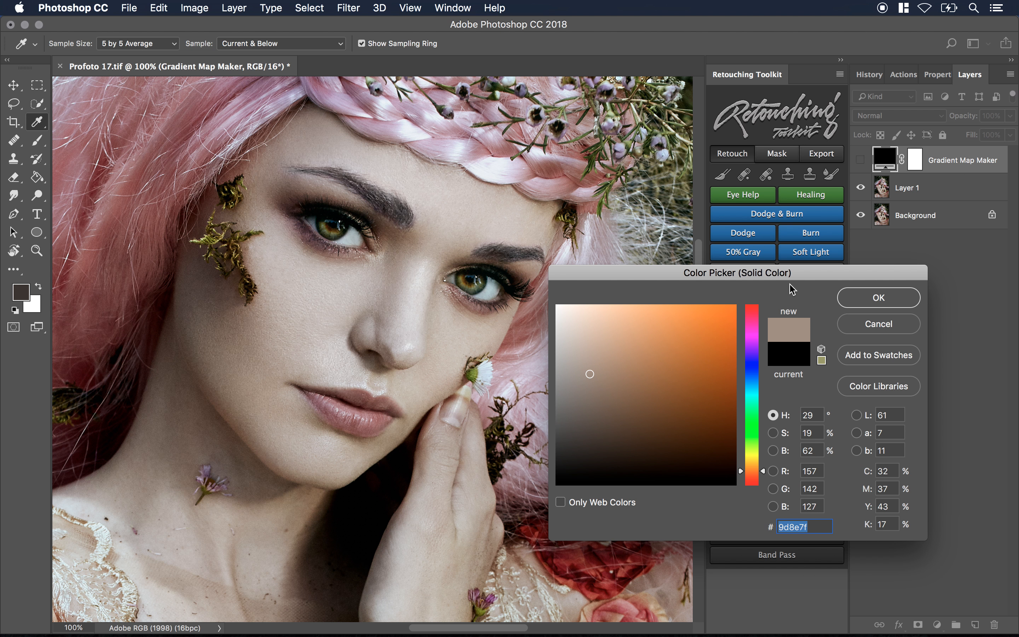
mouse_move(857, 291)
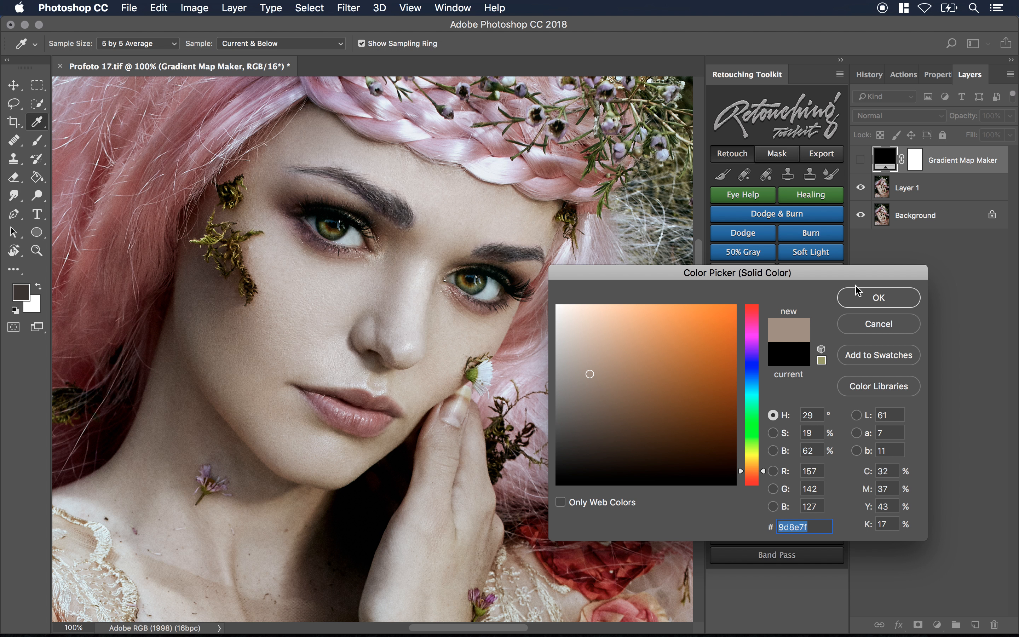
mouse_move(878, 298)
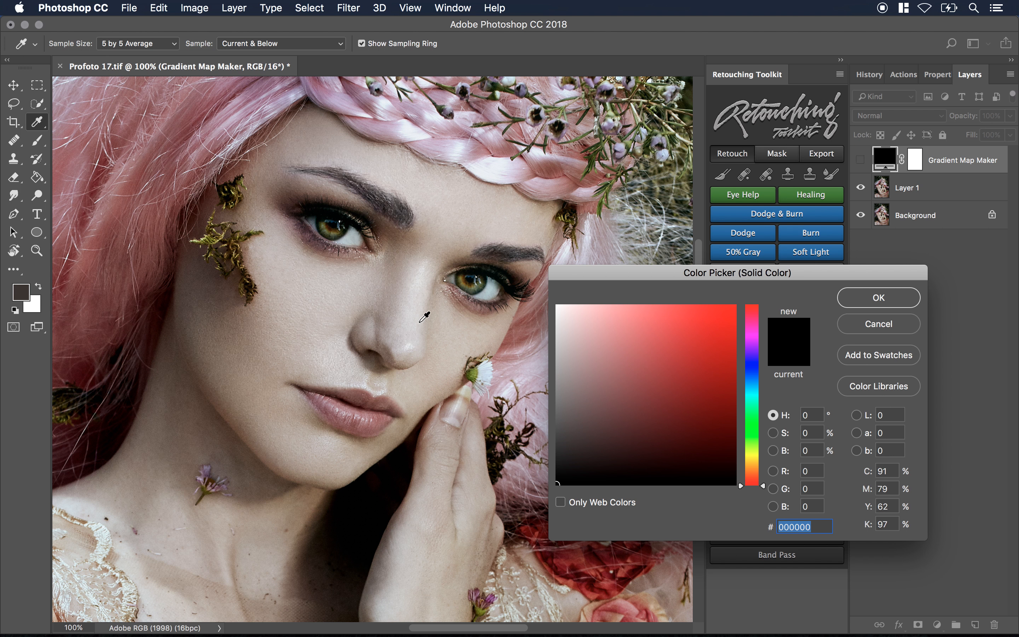
mouse_move(386, 441)
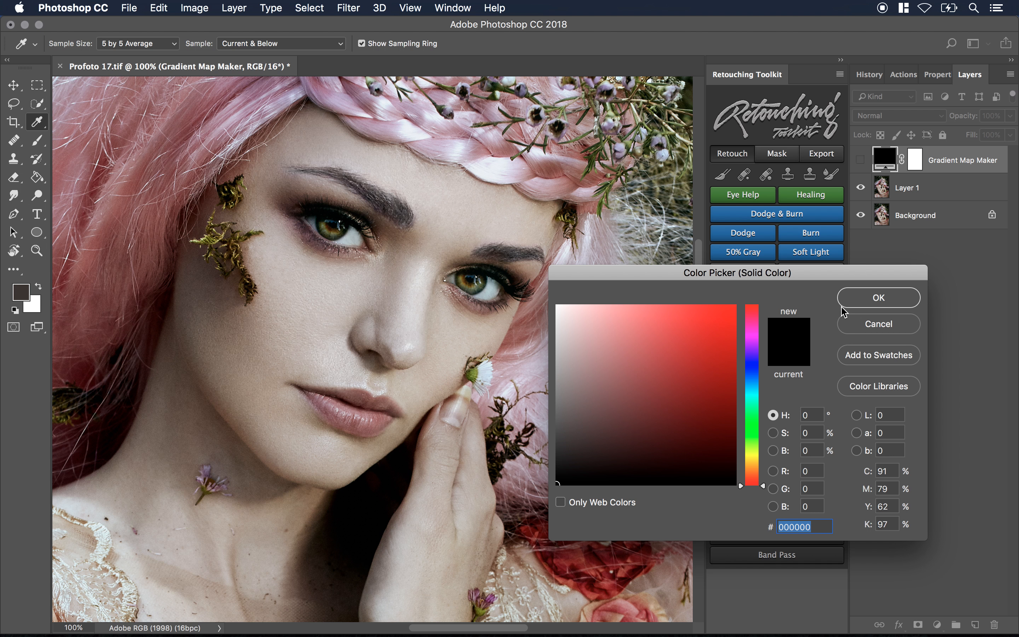
Confirm the last gradient colour so the Gradient Map Maker layer turns the portrait sepia.
click(878, 297)
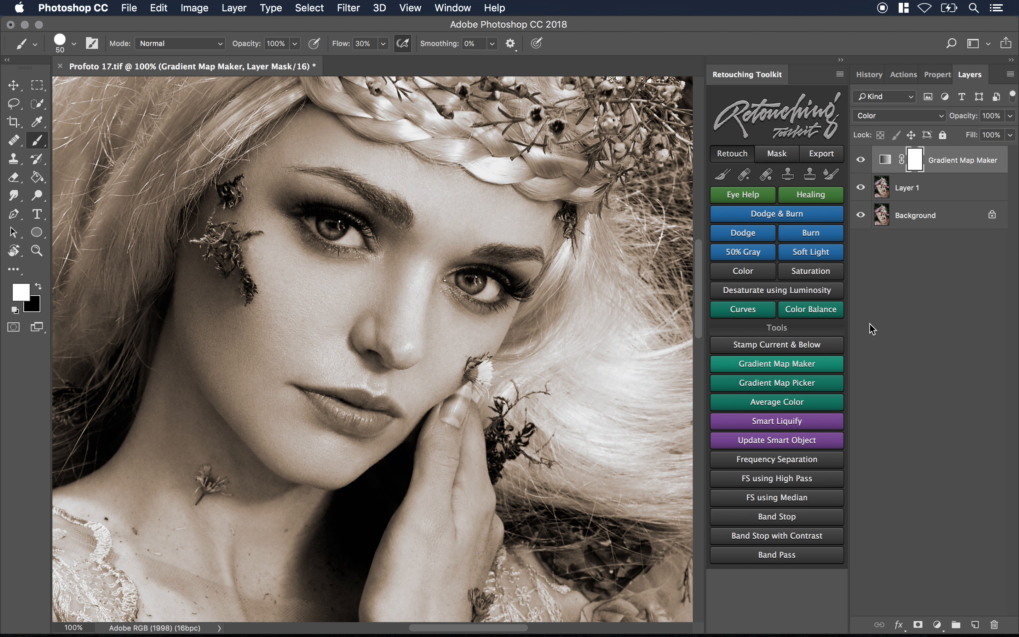
mouse_move(879, 175)
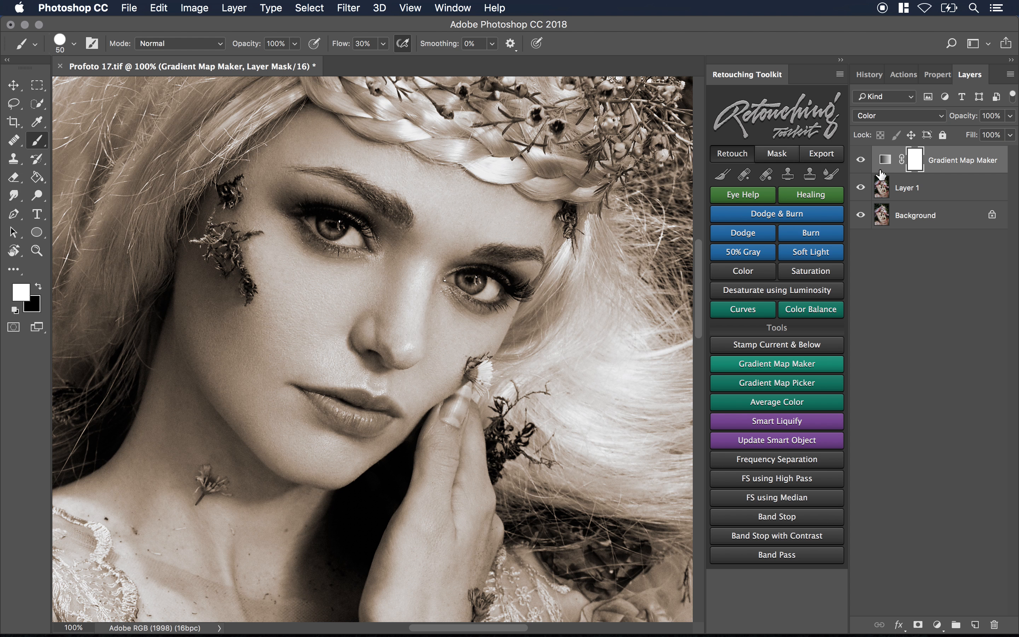
mouse_move(930, 163)
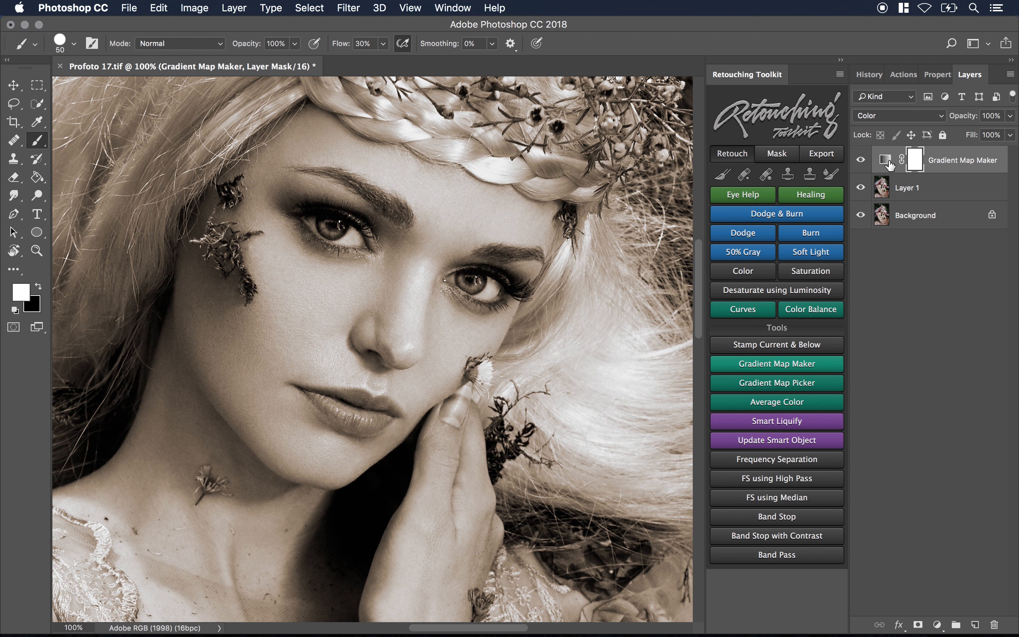
Open the Gradient Editor for the Gradient Map Maker's dark-to-skin-tone-to-white gradient.
click(912, 159)
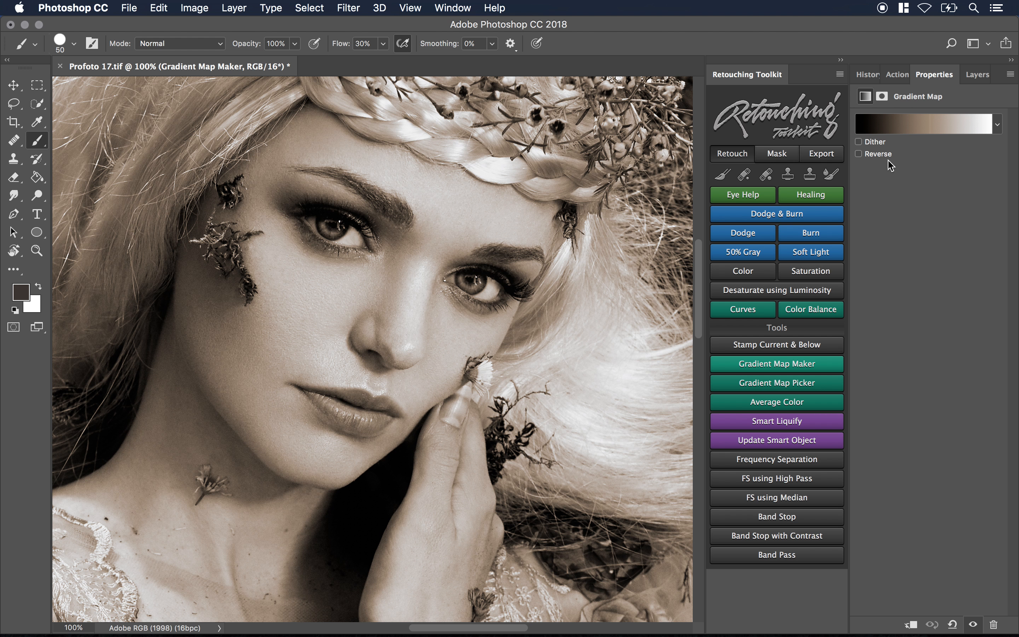
click(923, 124)
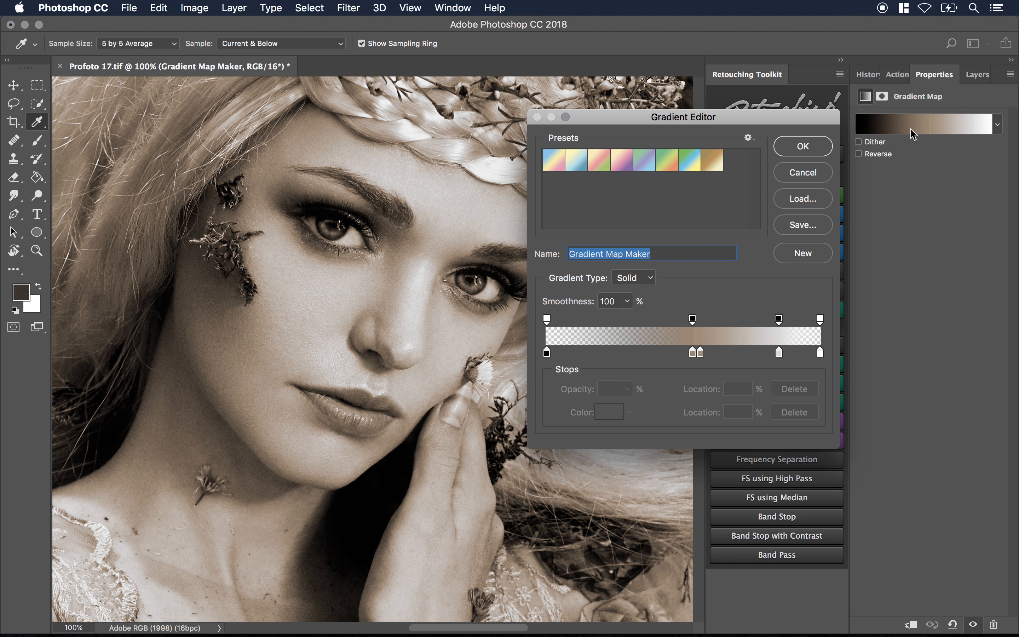
mouse_move(691, 324)
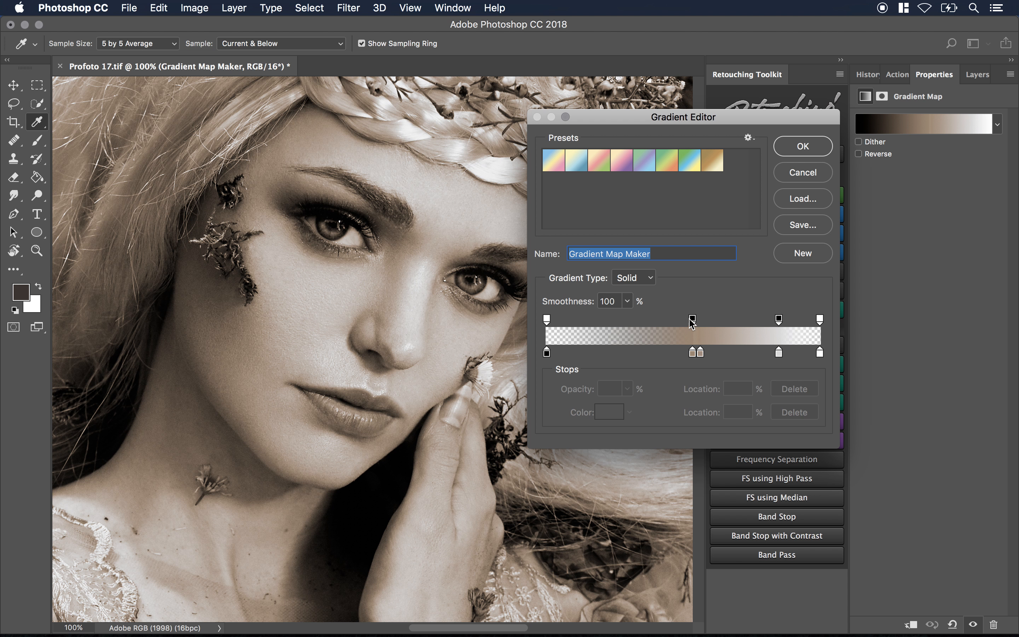
mouse_move(699, 327)
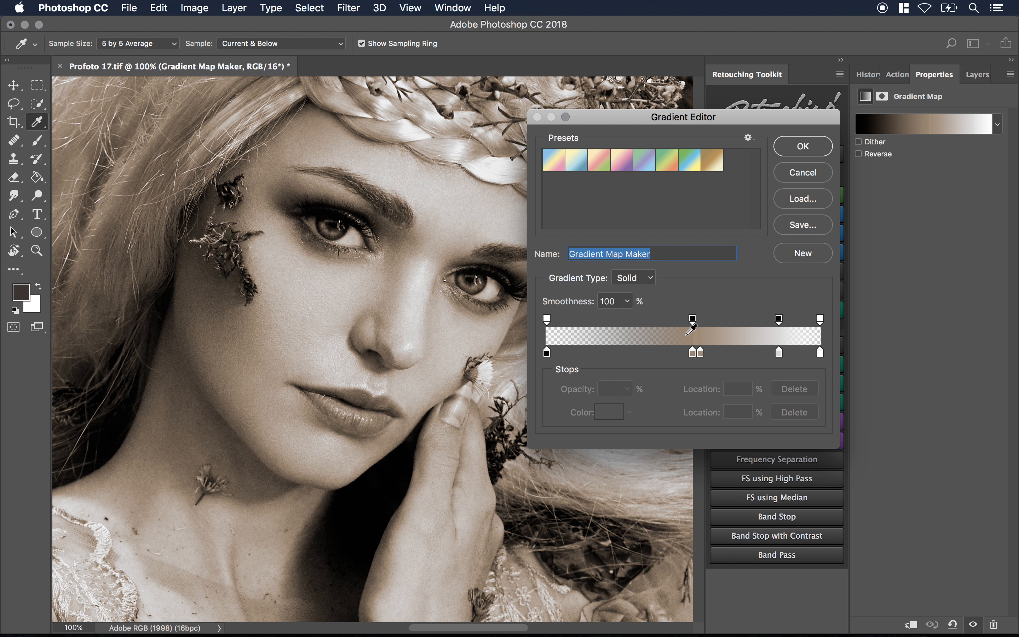
mouse_move(700, 361)
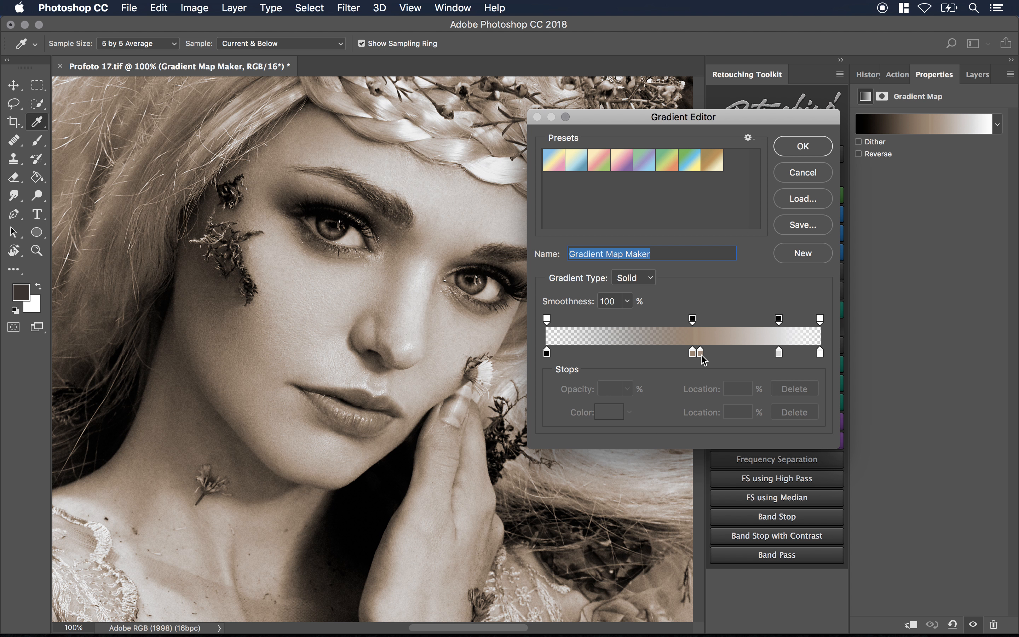
mouse_move(781, 358)
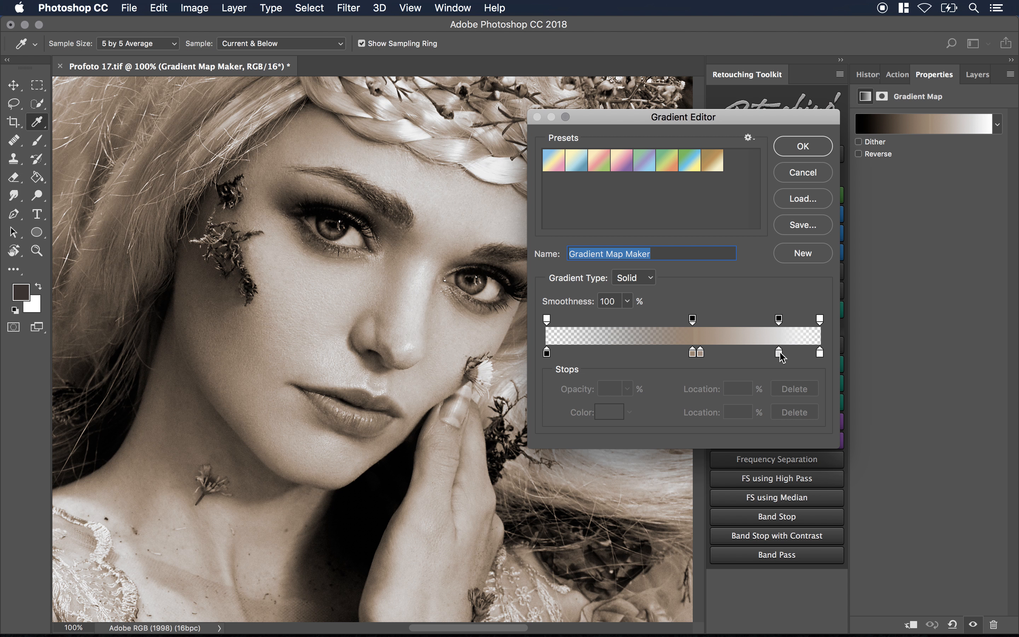
mouse_move(574, 337)
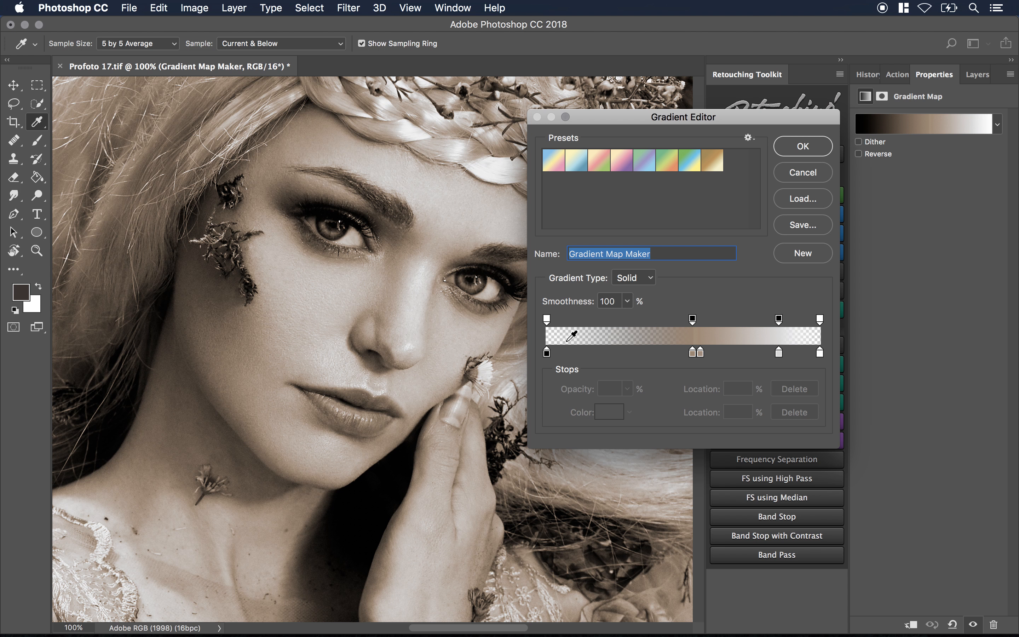
mouse_move(593, 328)
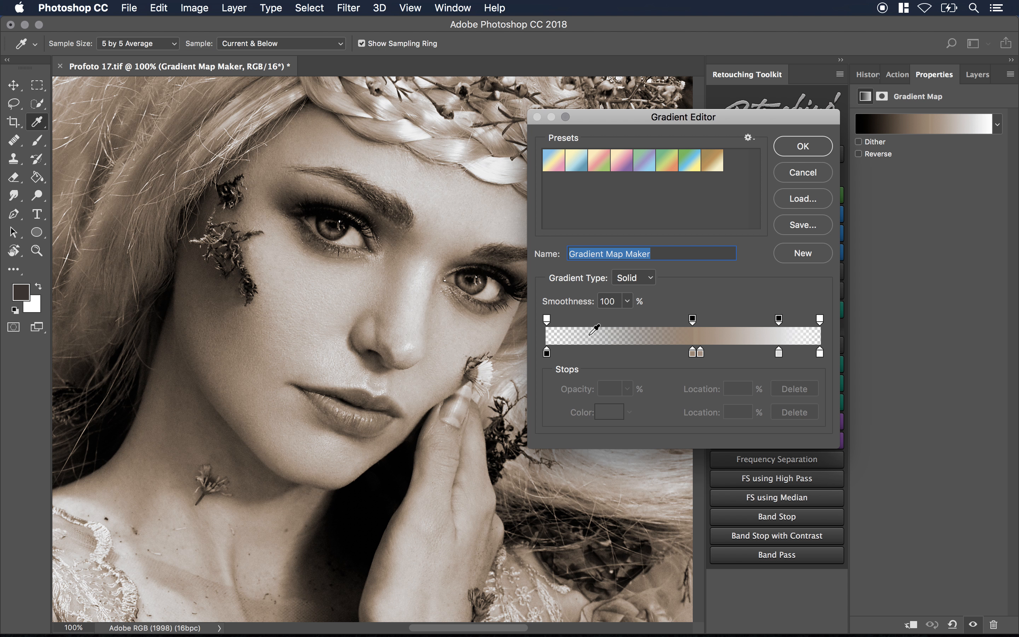
mouse_move(594, 332)
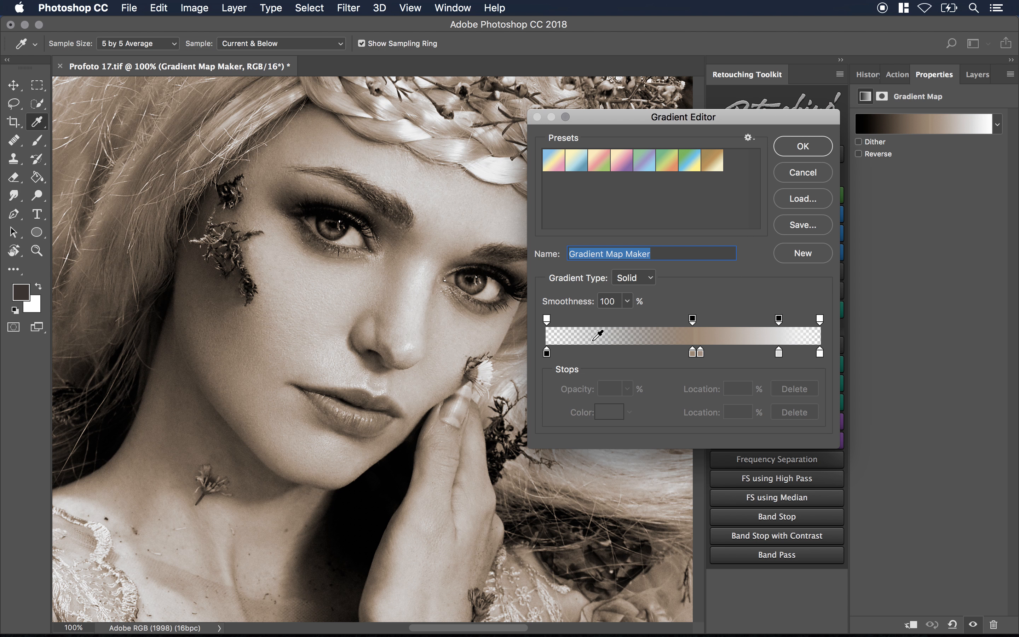
mouse_move(593, 337)
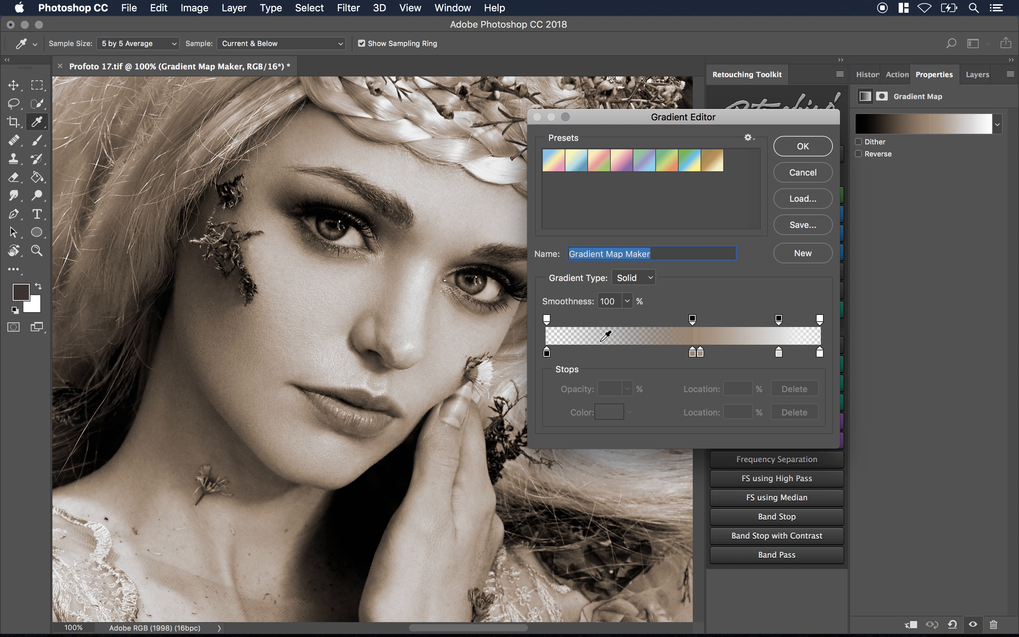
mouse_move(823, 333)
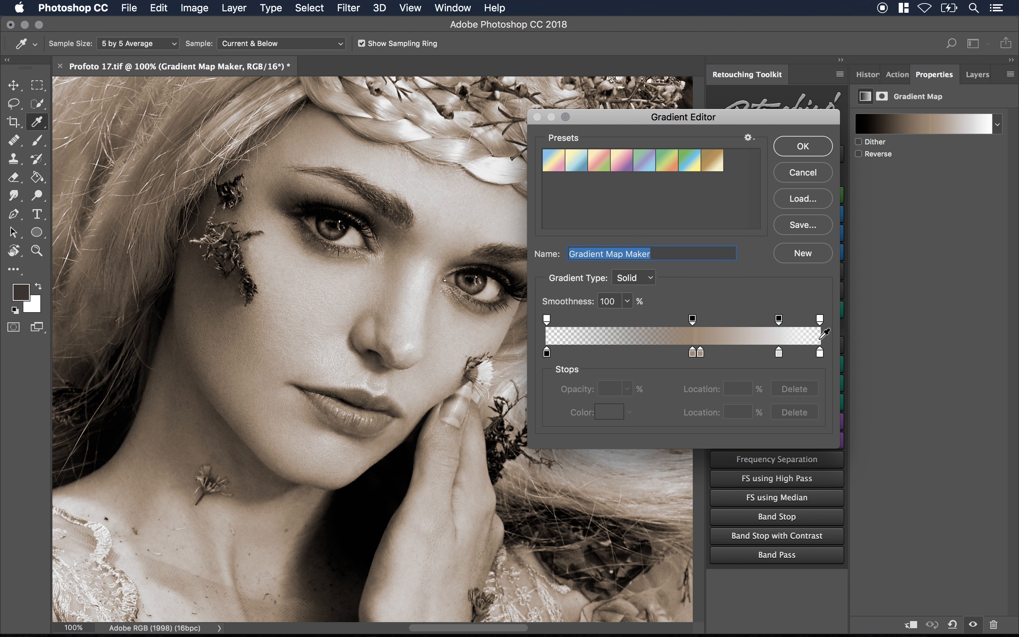
mouse_move(798, 328)
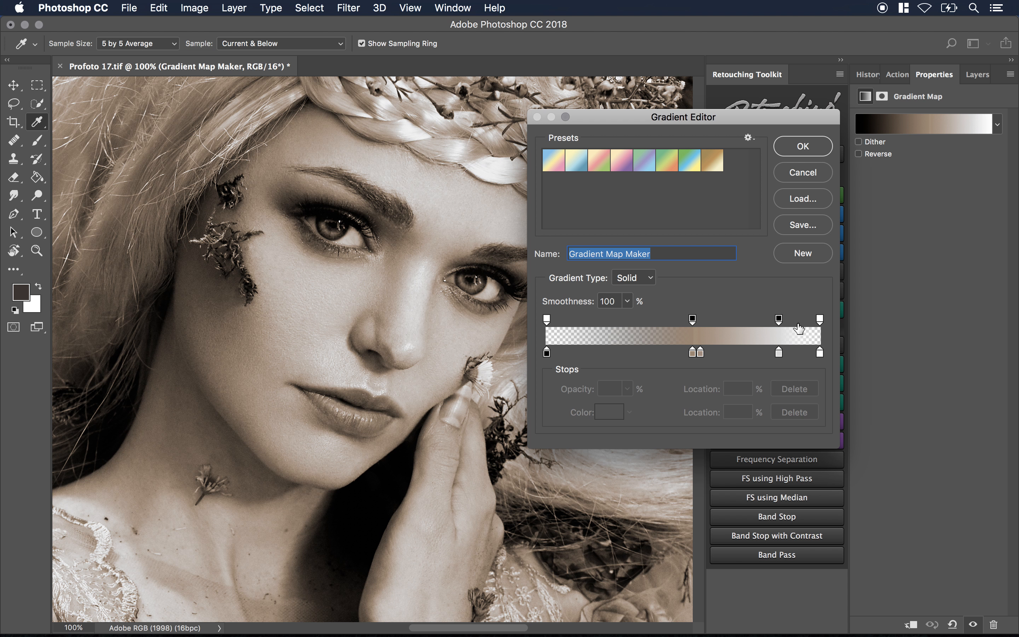
mouse_move(660, 358)
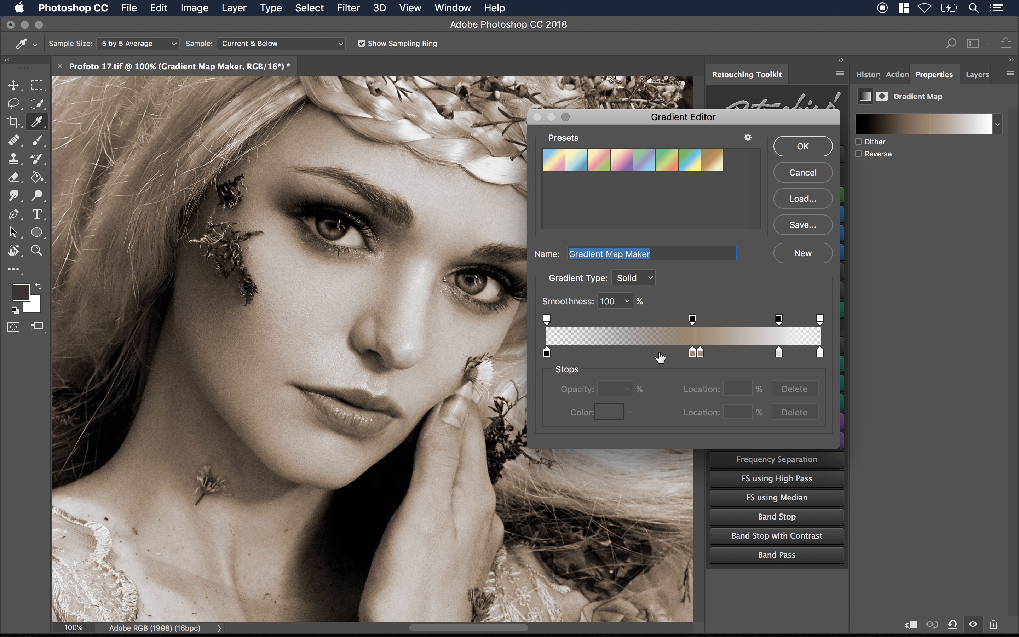
mouse_move(601, 319)
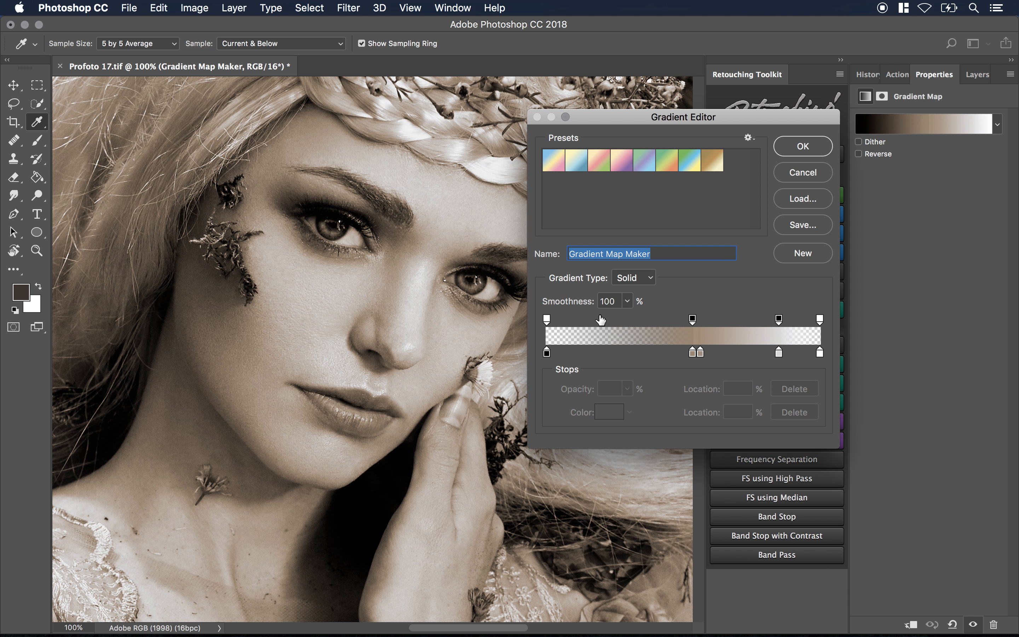
mouse_move(581, 323)
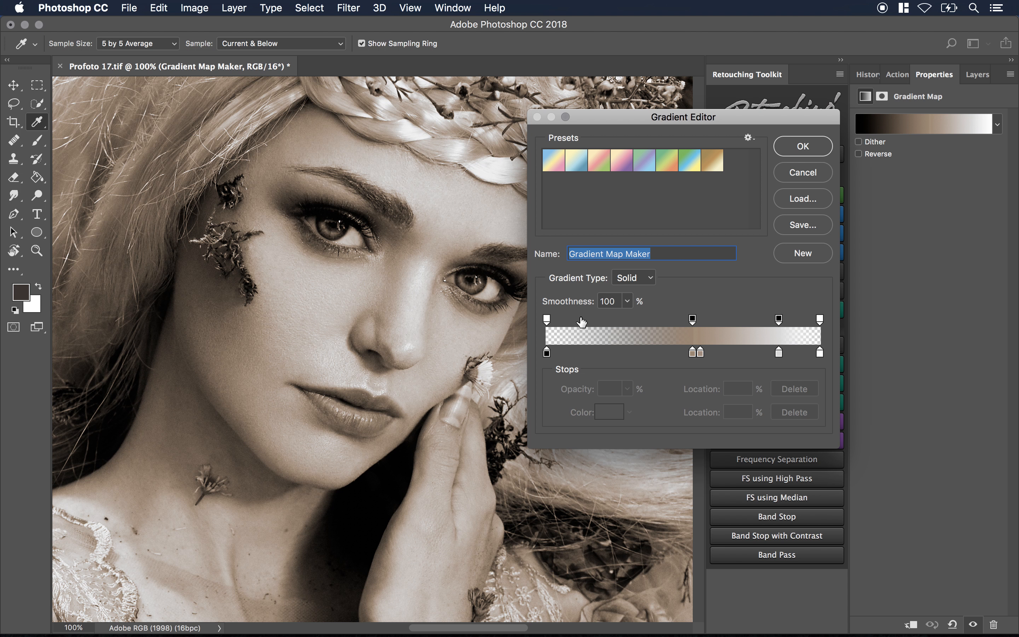
mouse_move(439, 473)
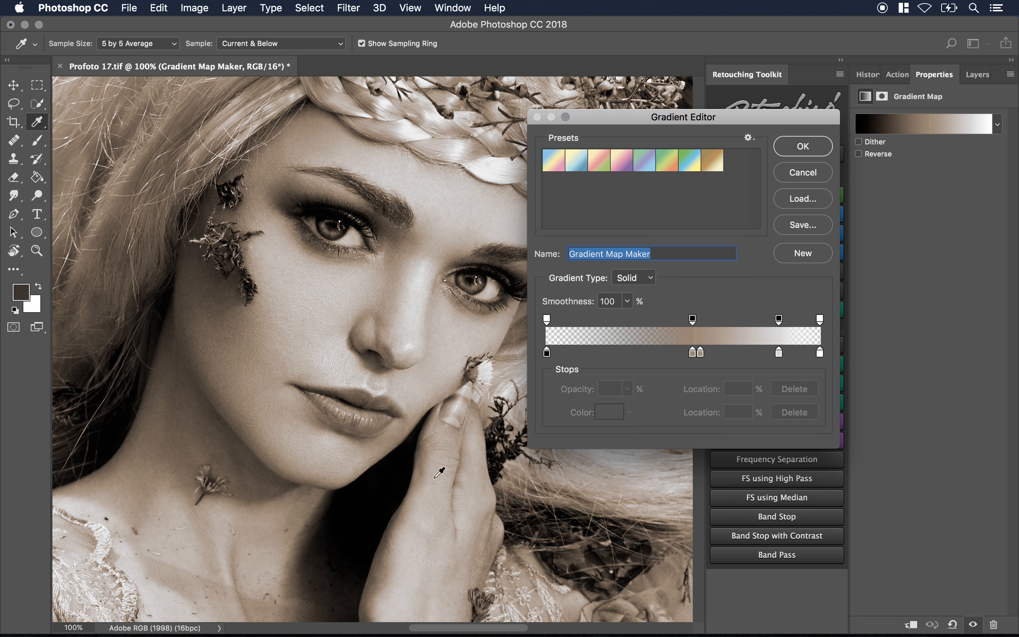
mouse_move(526, 486)
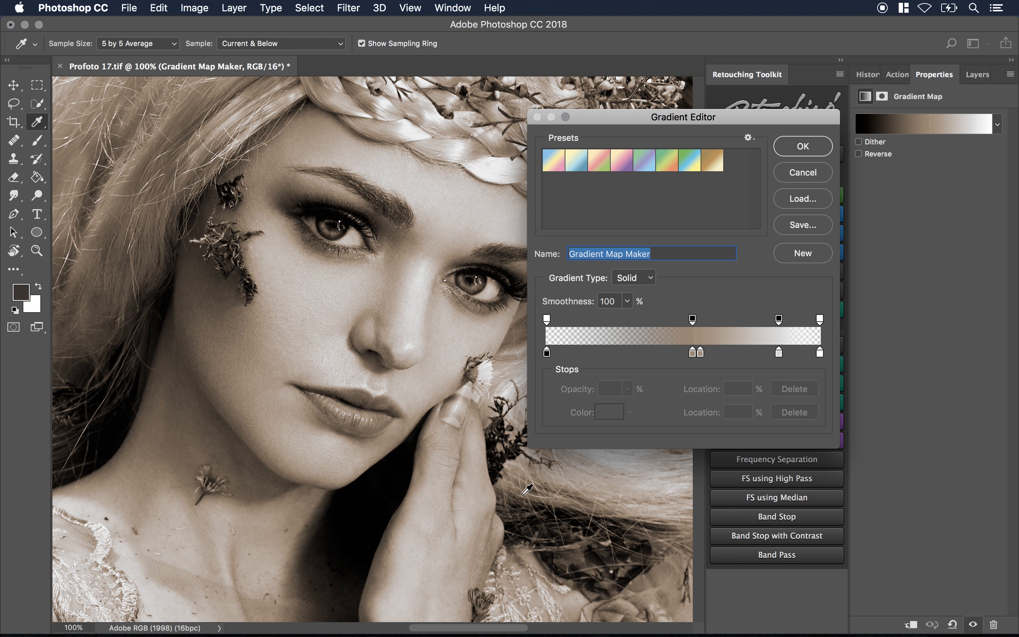
mouse_move(800, 219)
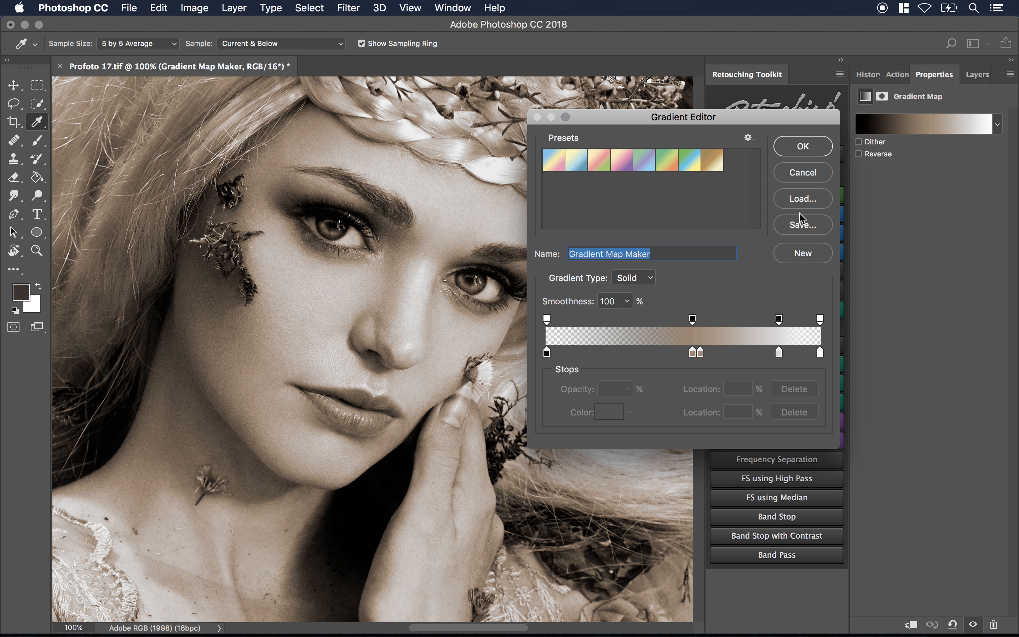
Keep the gradient and set the Gradient Map Maker layer's blend mode to Color.
click(801, 146)
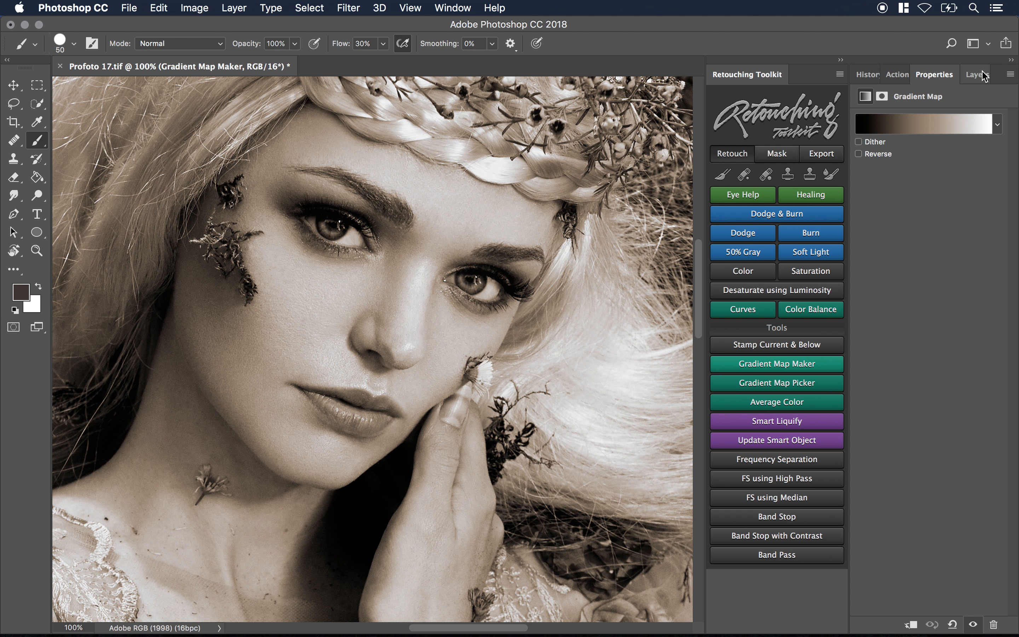
click(974, 74)
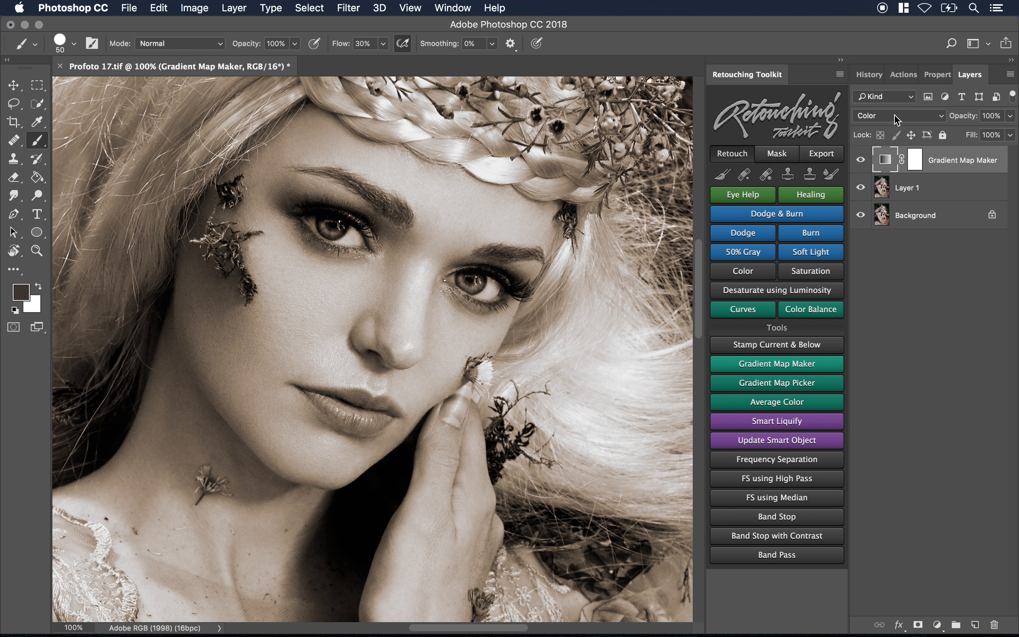
click(899, 115)
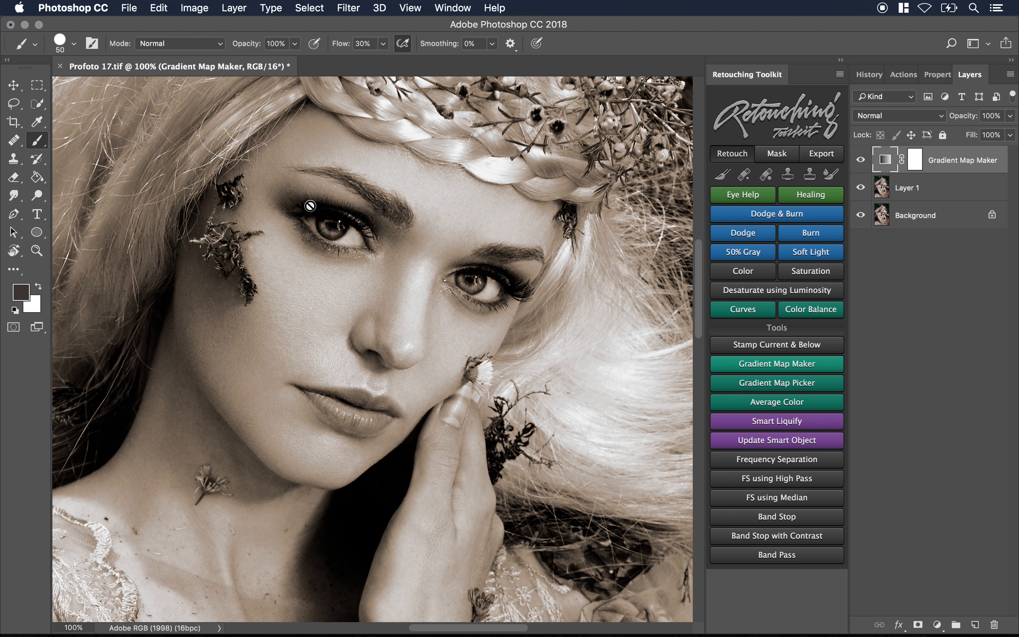
mouse_move(409, 344)
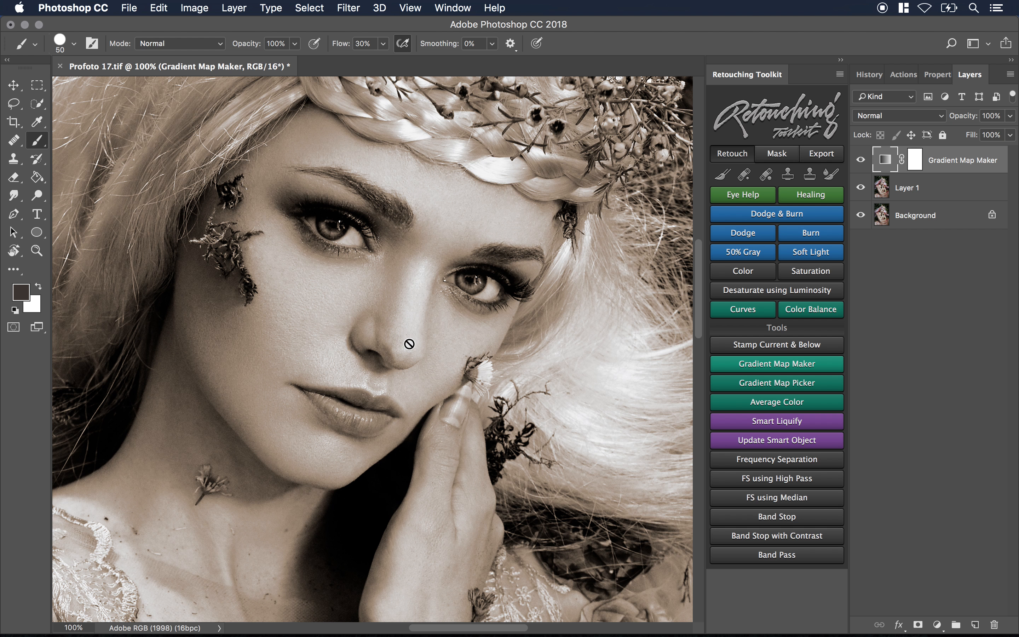
mouse_move(875, 130)
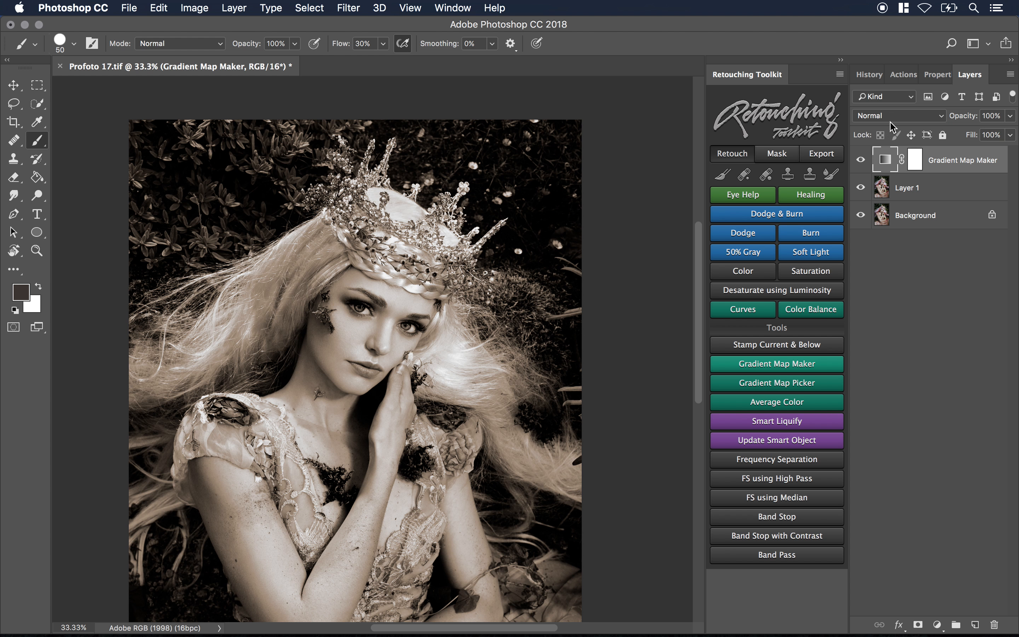
click(899, 115)
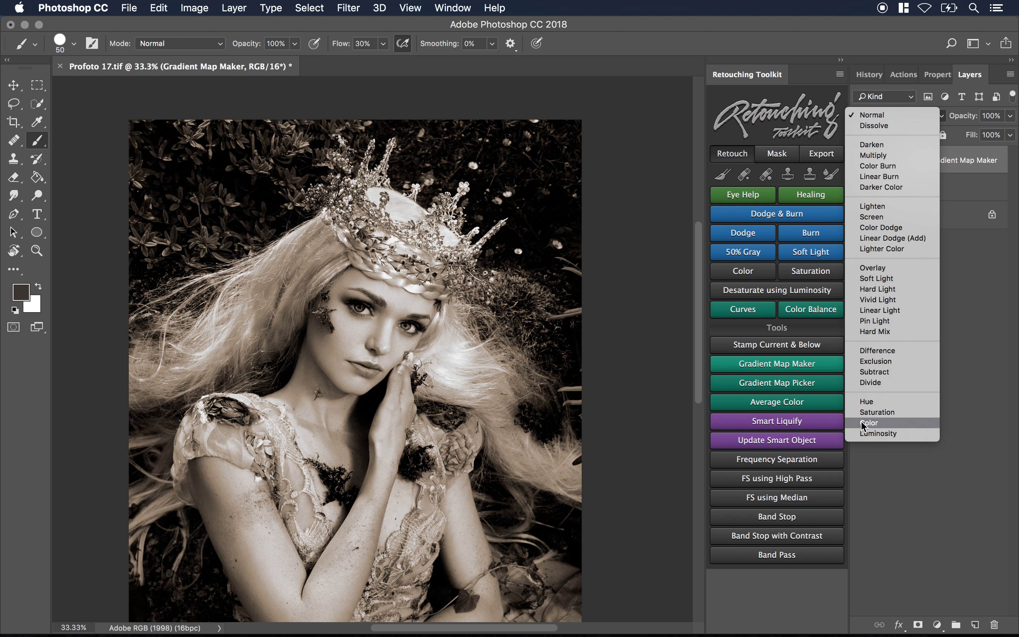
click(871, 423)
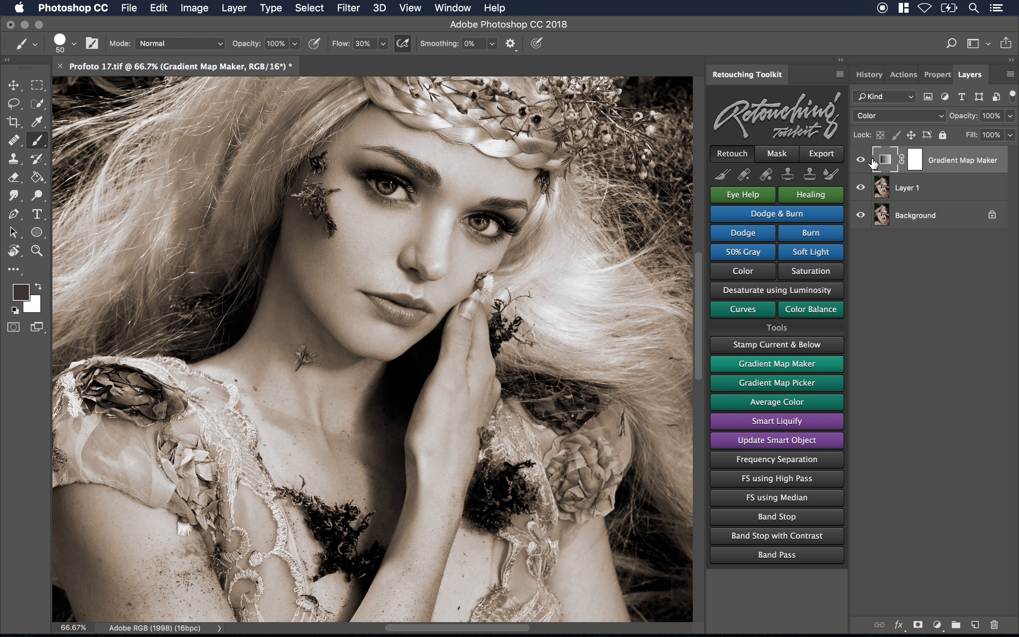
Target the Gradient Map Maker mask and paint the toning back onto the chin skin.
click(901, 159)
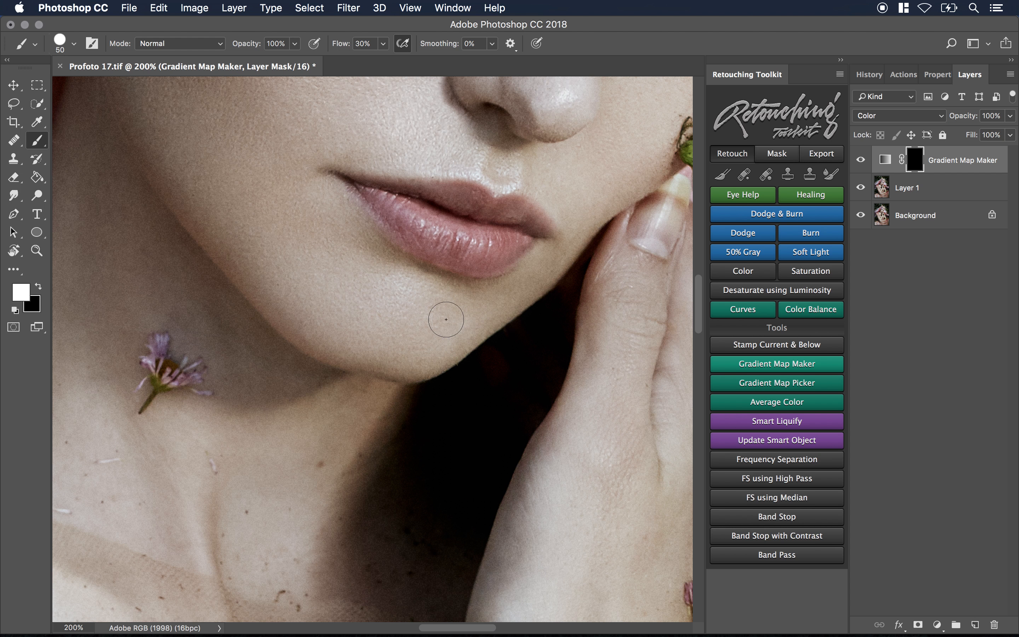
click(383, 44)
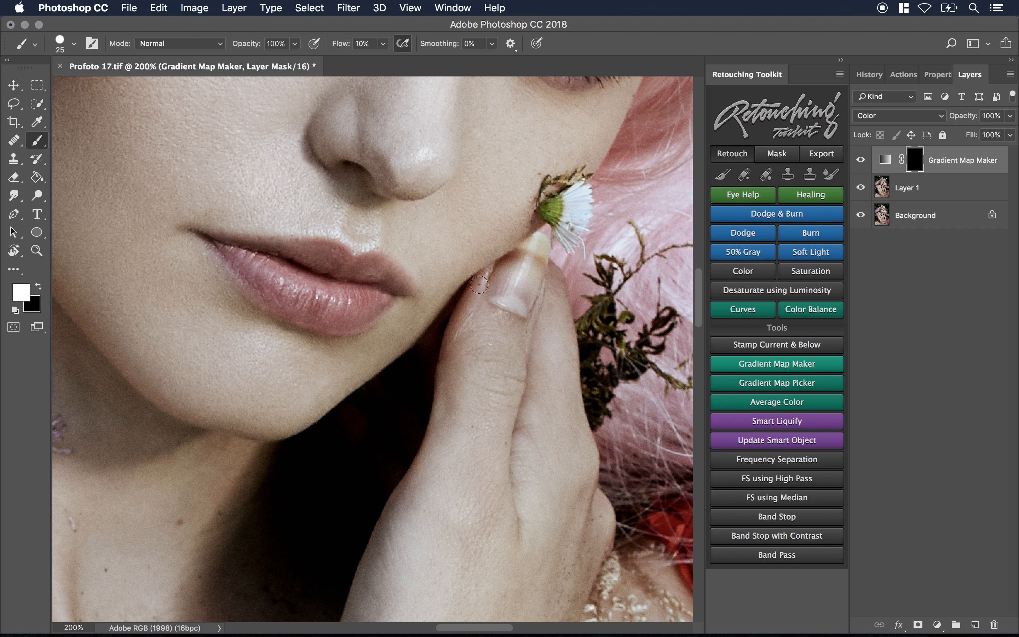
mouse_move(476, 303)
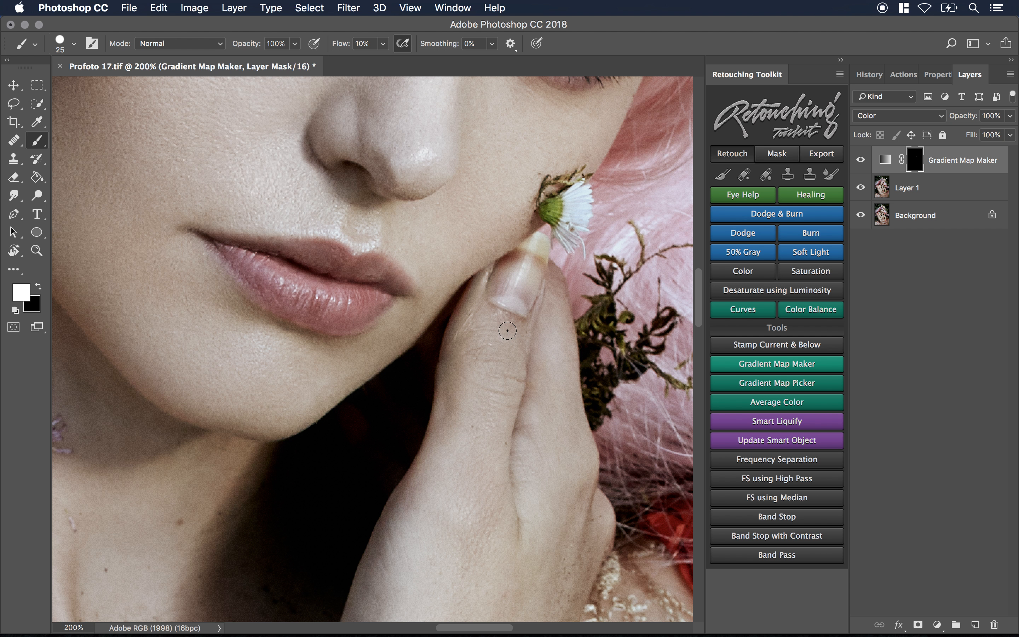
mouse_move(536, 310)
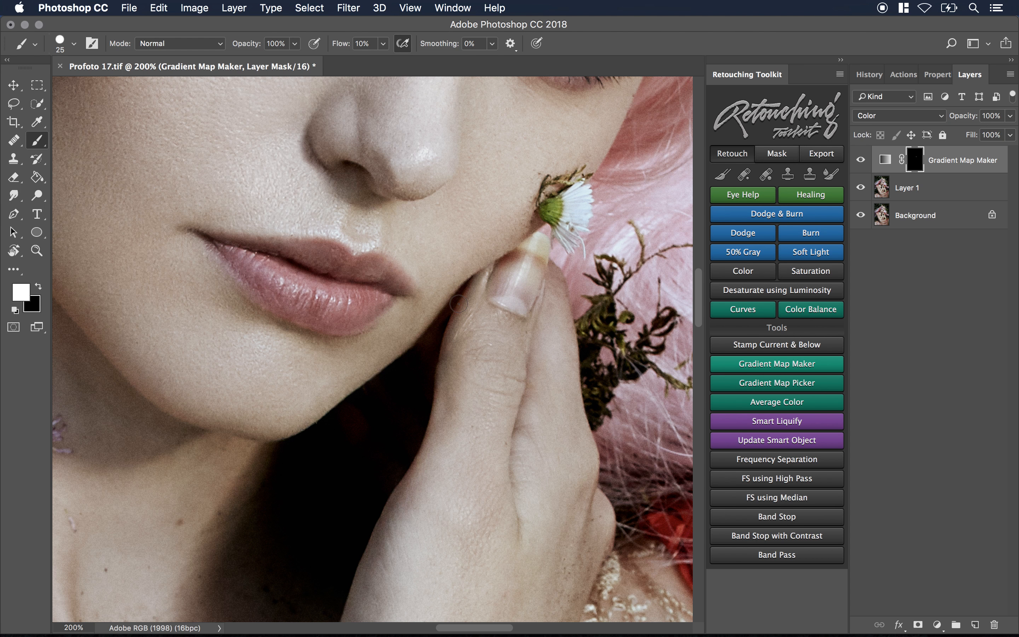
mouse_move(518, 303)
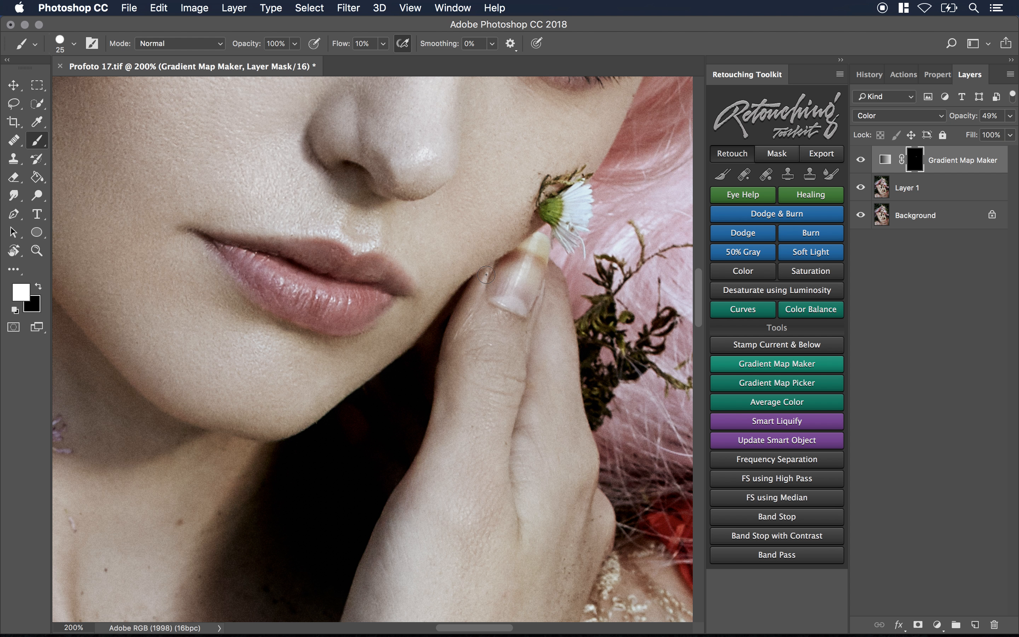
mouse_move(483, 278)
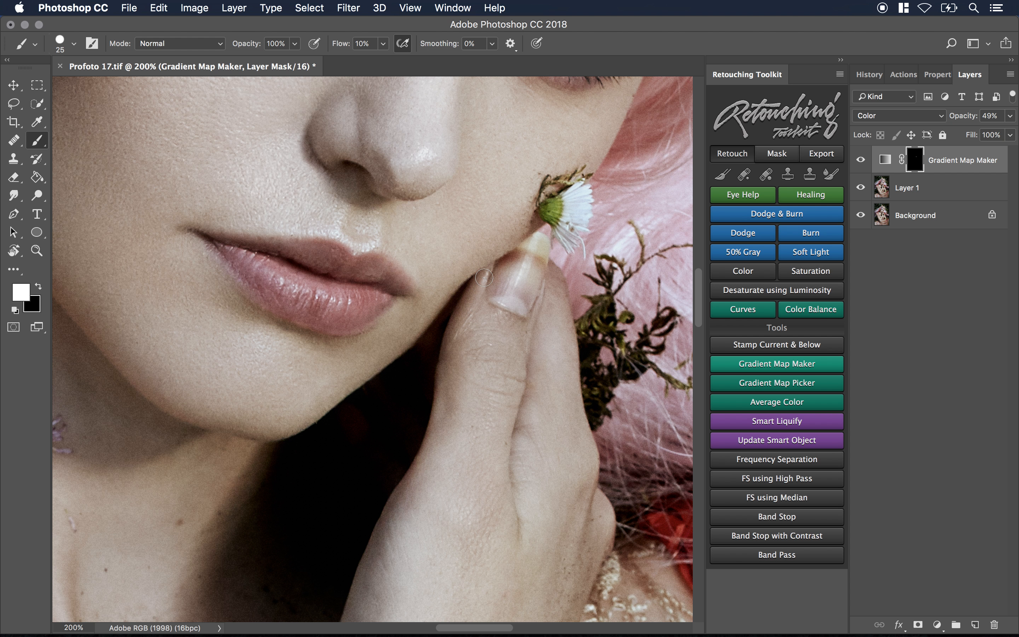
mouse_move(384, 331)
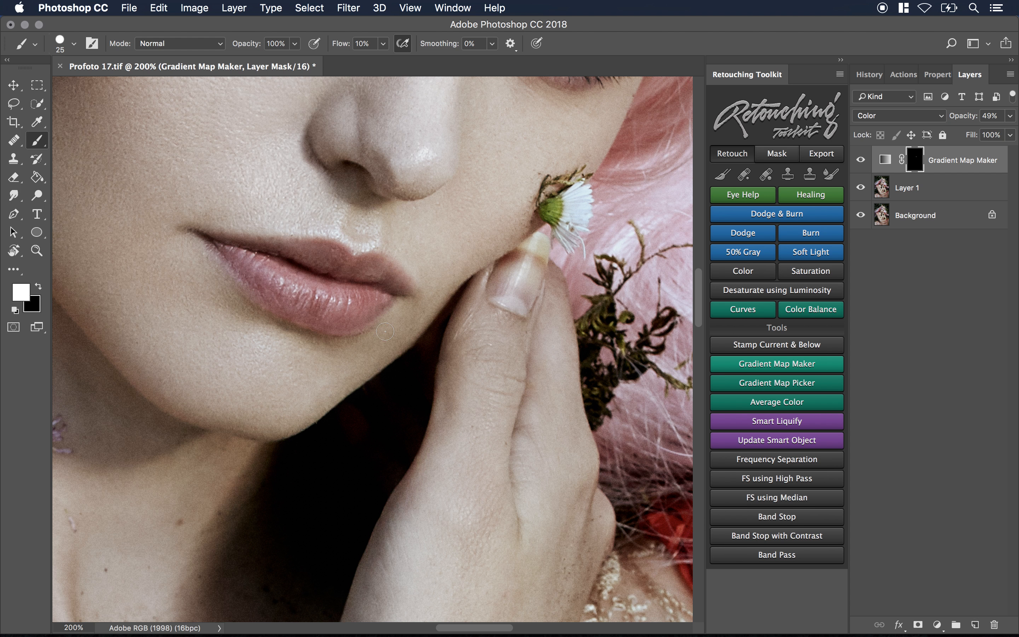
mouse_move(297, 338)
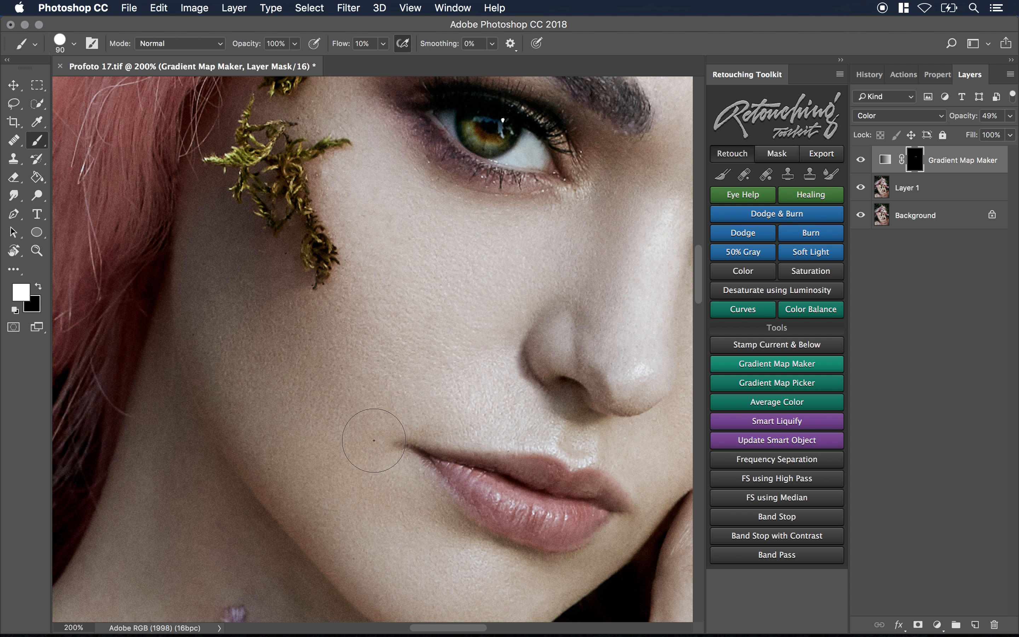
mouse_move(314, 361)
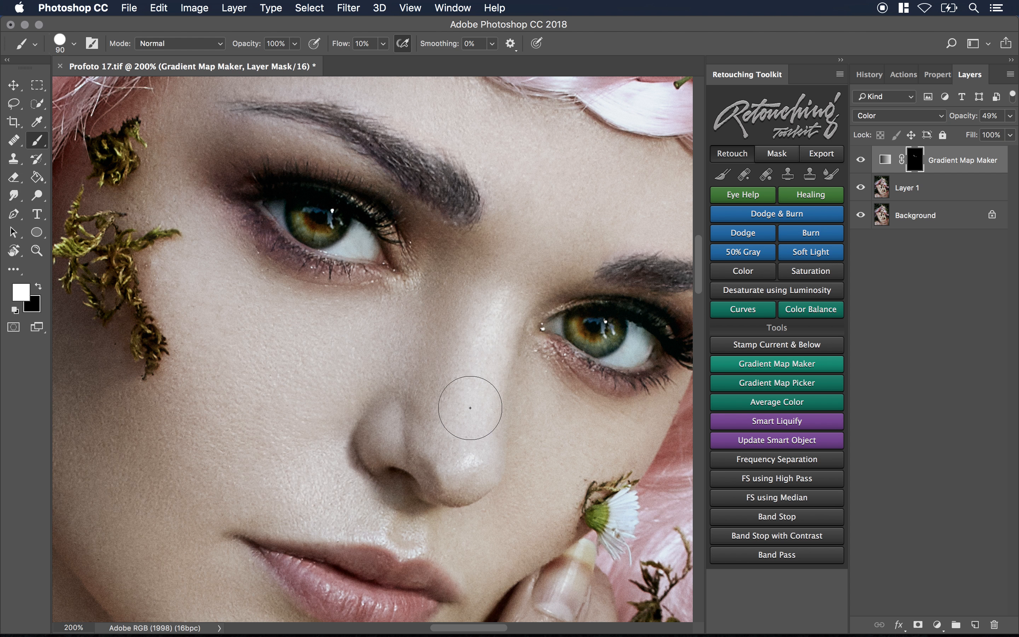
mouse_move(479, 446)
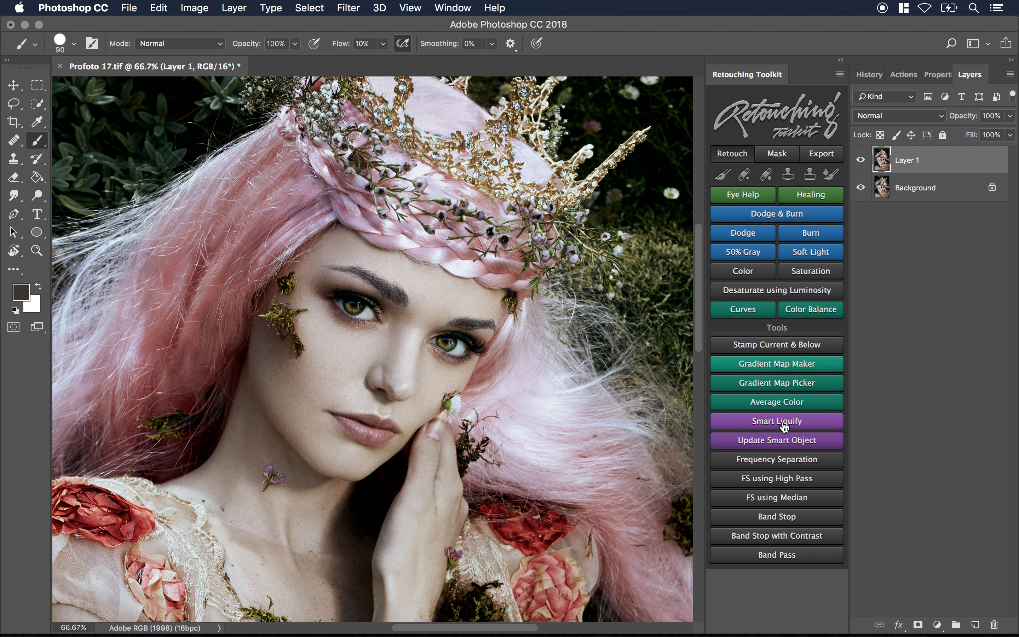
mouse_move(766, 430)
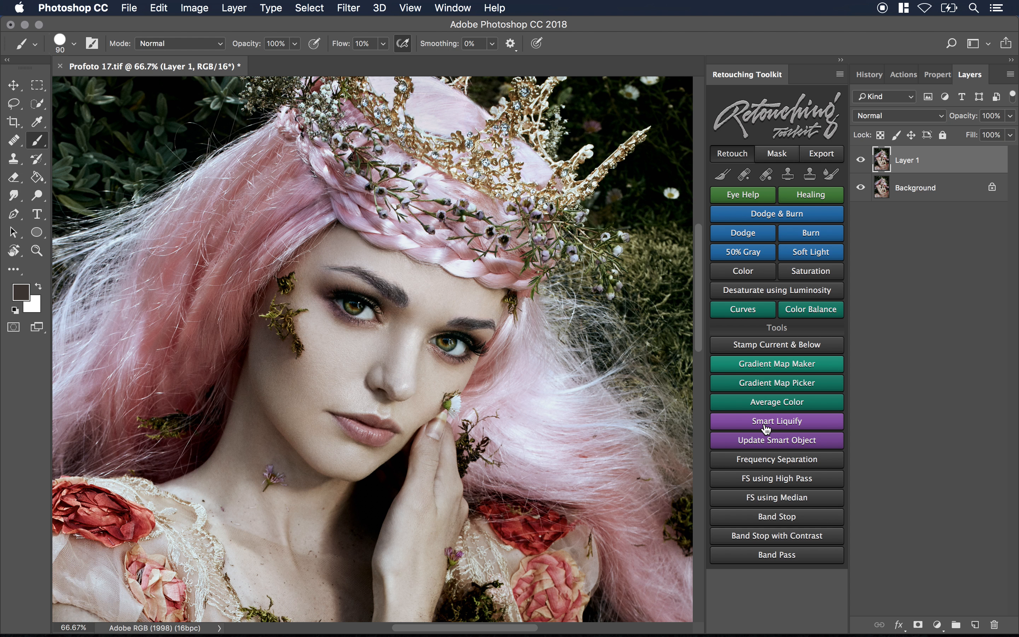
mouse_move(595, 389)
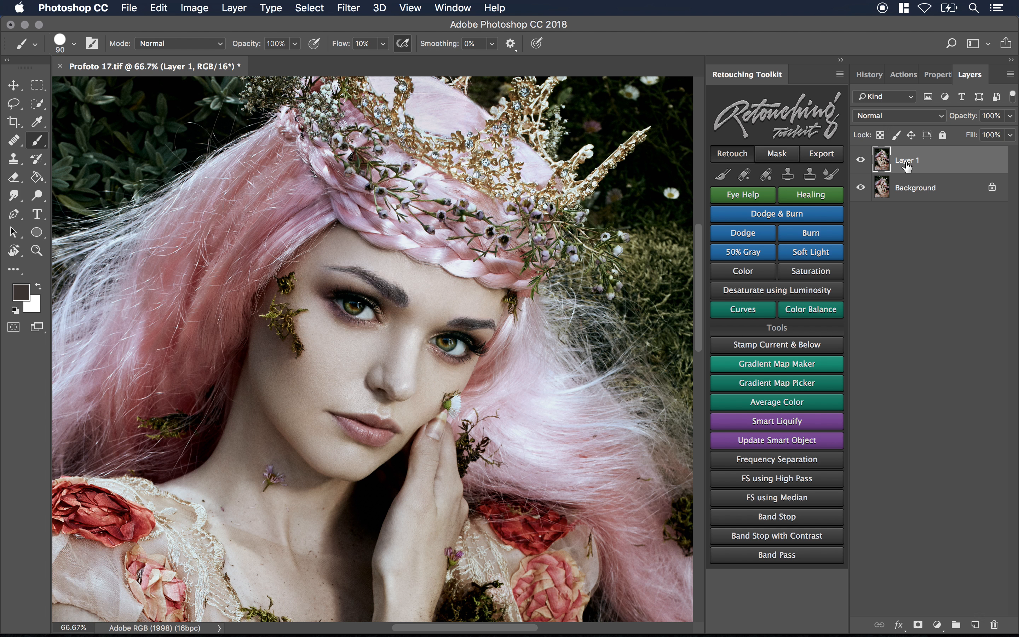
mouse_move(904, 168)
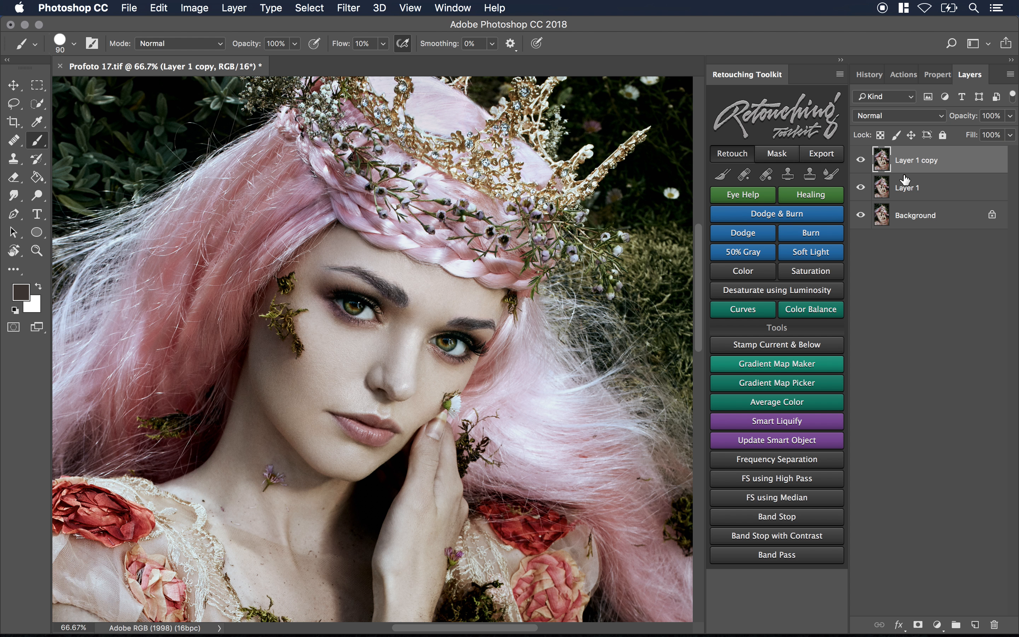
Rename the duplicated layer to Liquify and launch Smart Liquify on it.
double_click(917, 160)
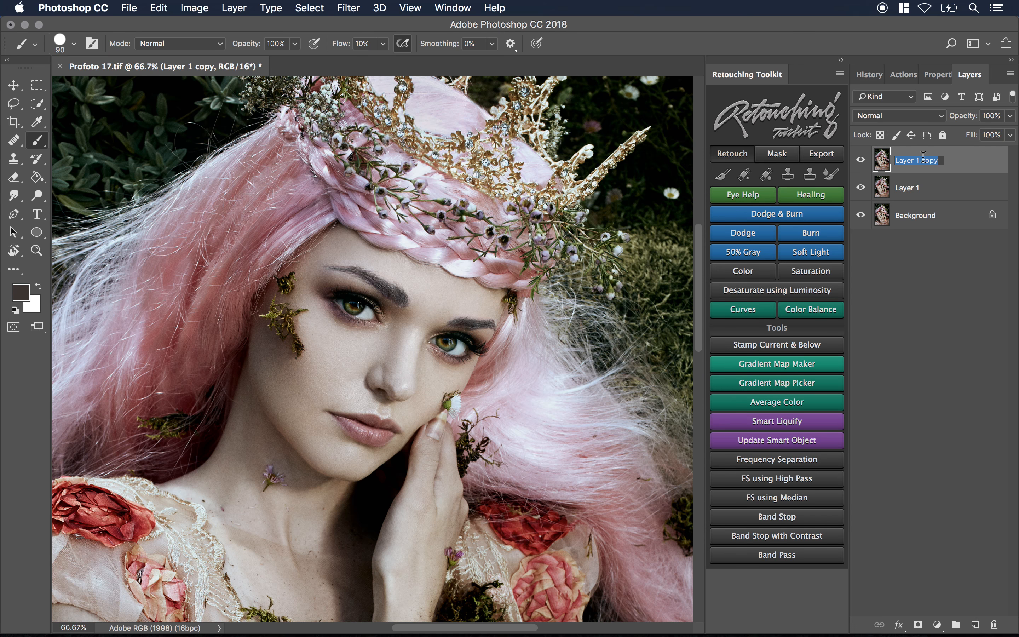
text(Liquify)
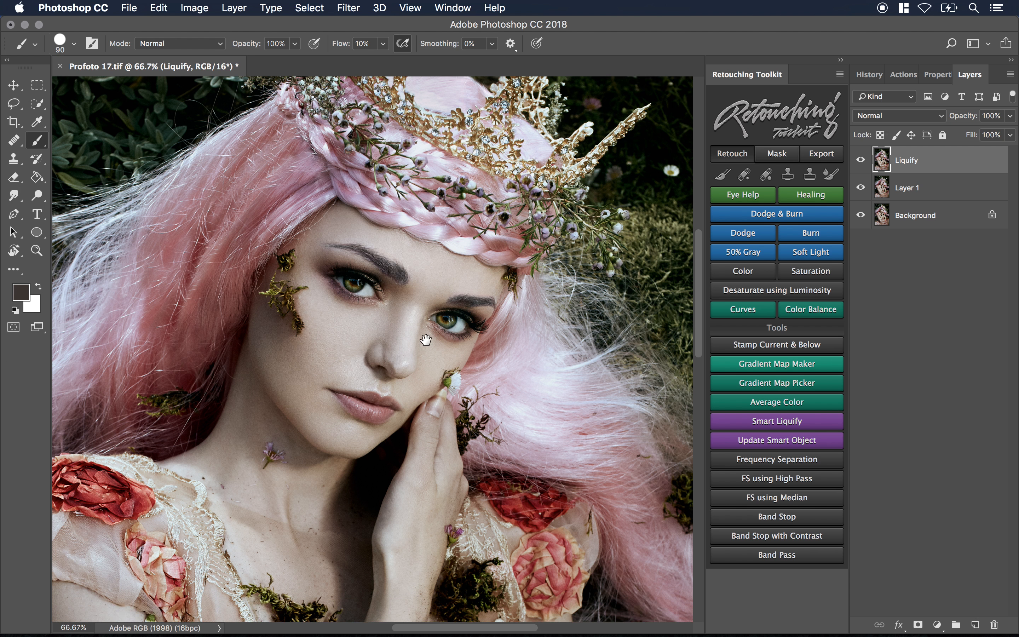
click(347, 8)
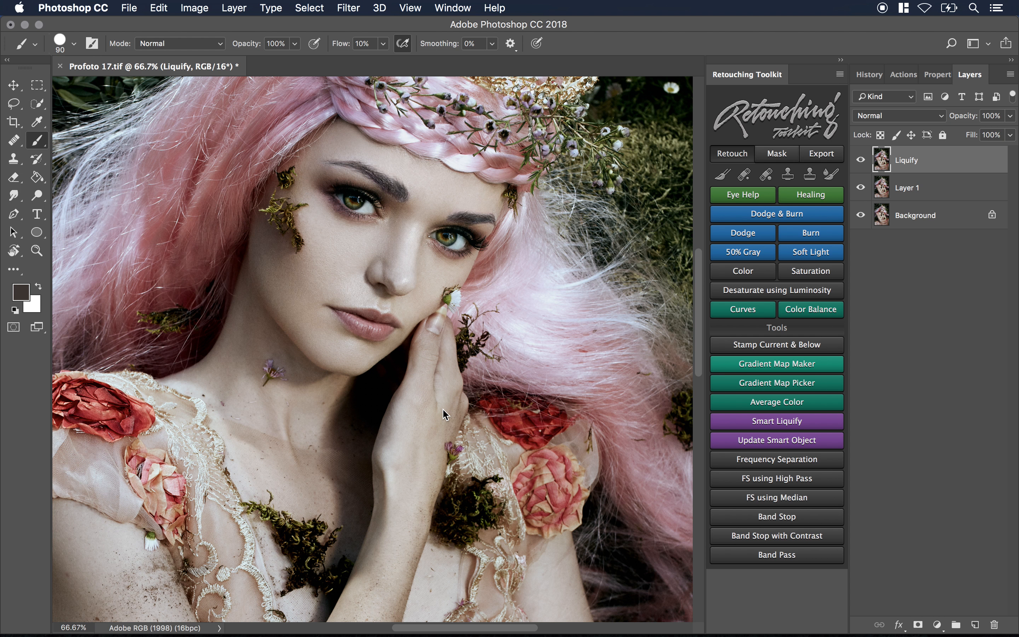
click(777, 421)
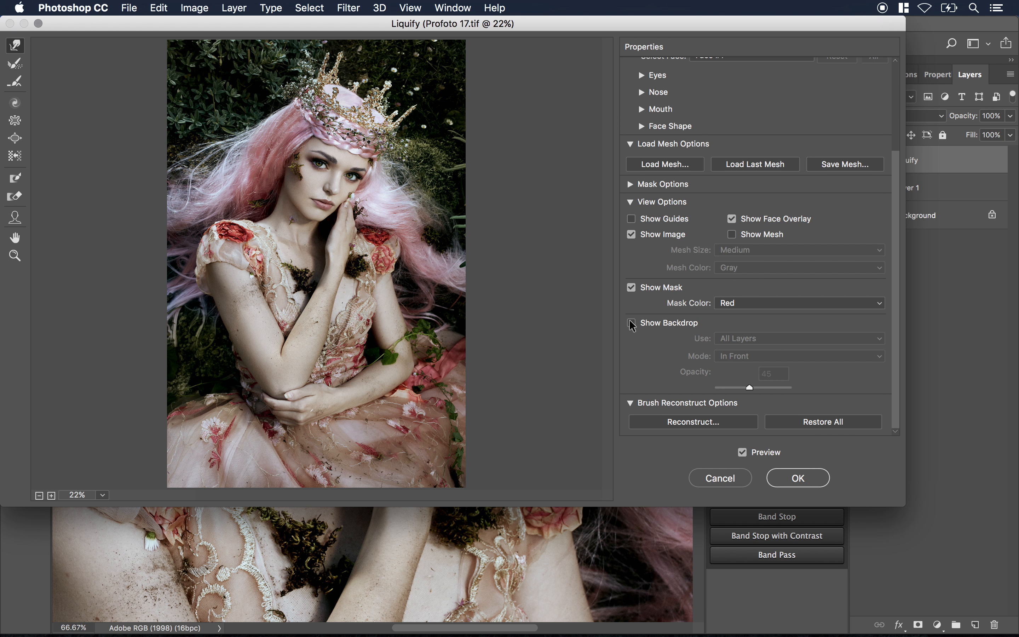
Turn off Show Backdrop and accept the Liquify reshaping, returning to the portrait.
click(631, 322)
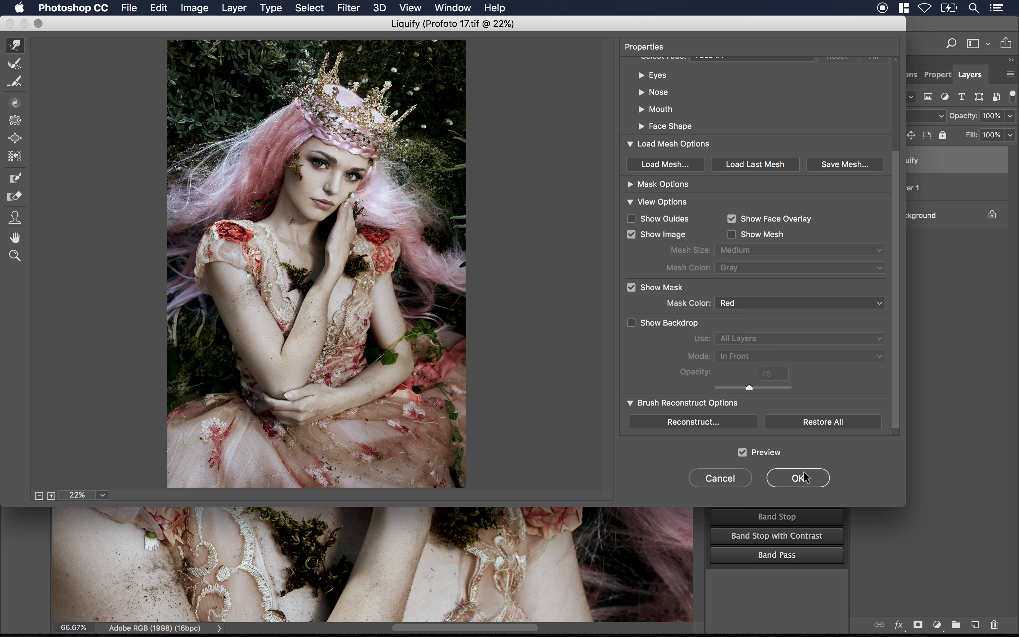
click(797, 477)
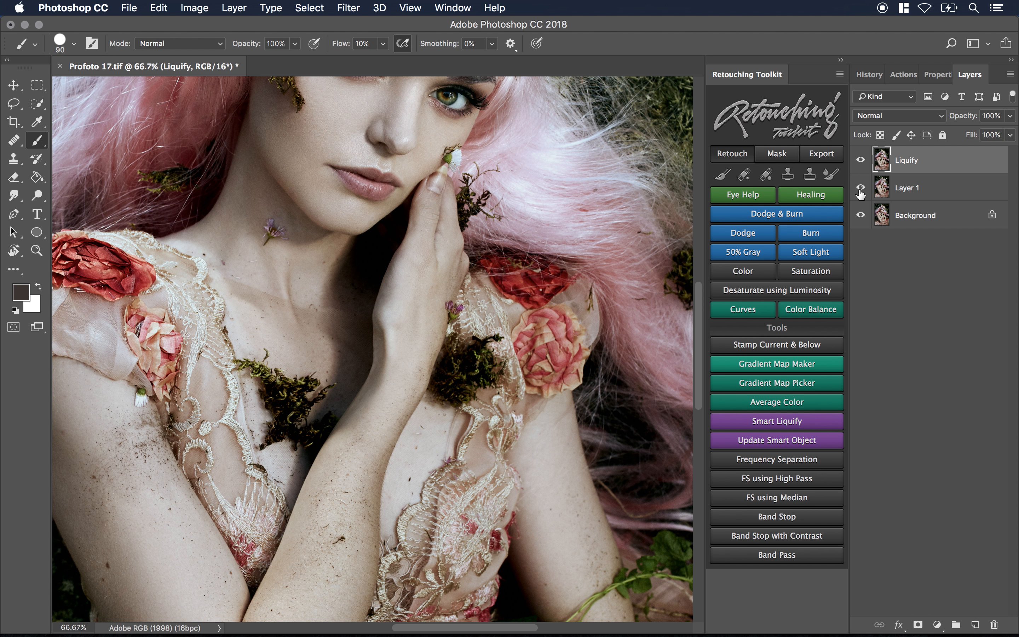
mouse_move(915, 178)
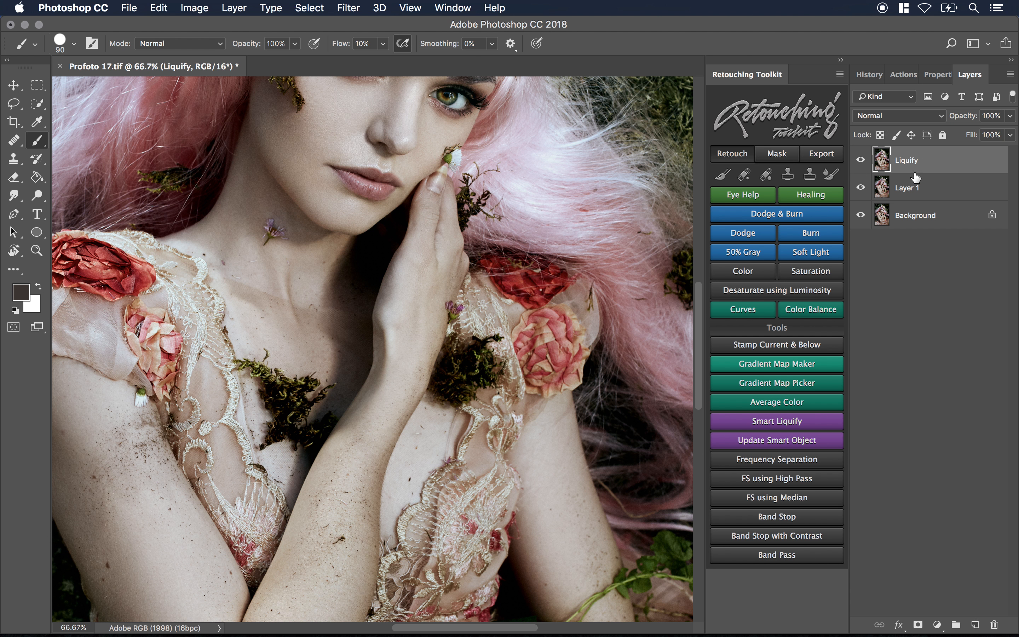
mouse_move(915, 172)
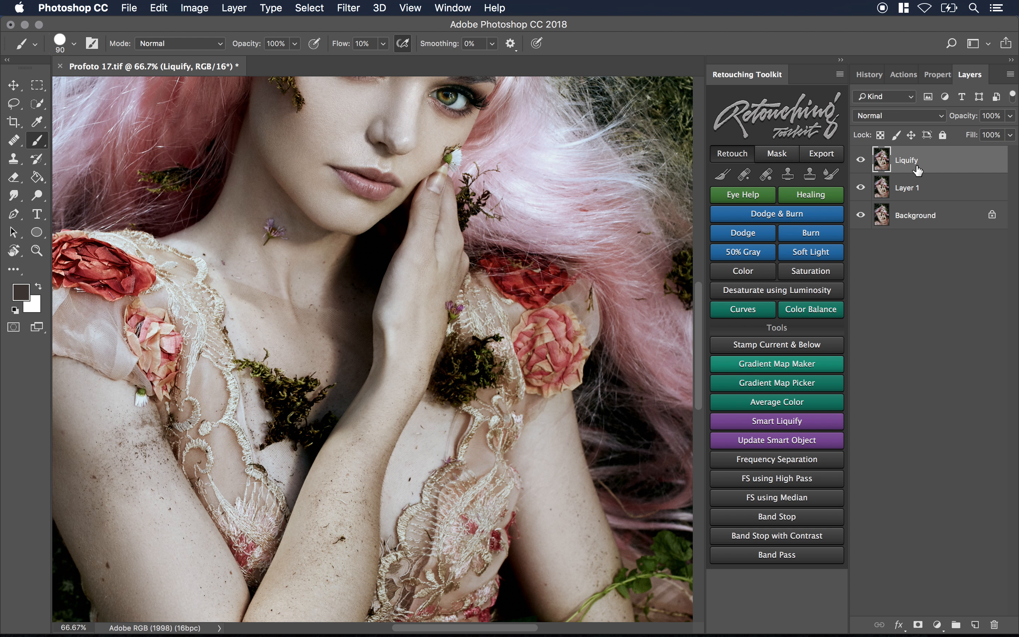
mouse_move(914, 187)
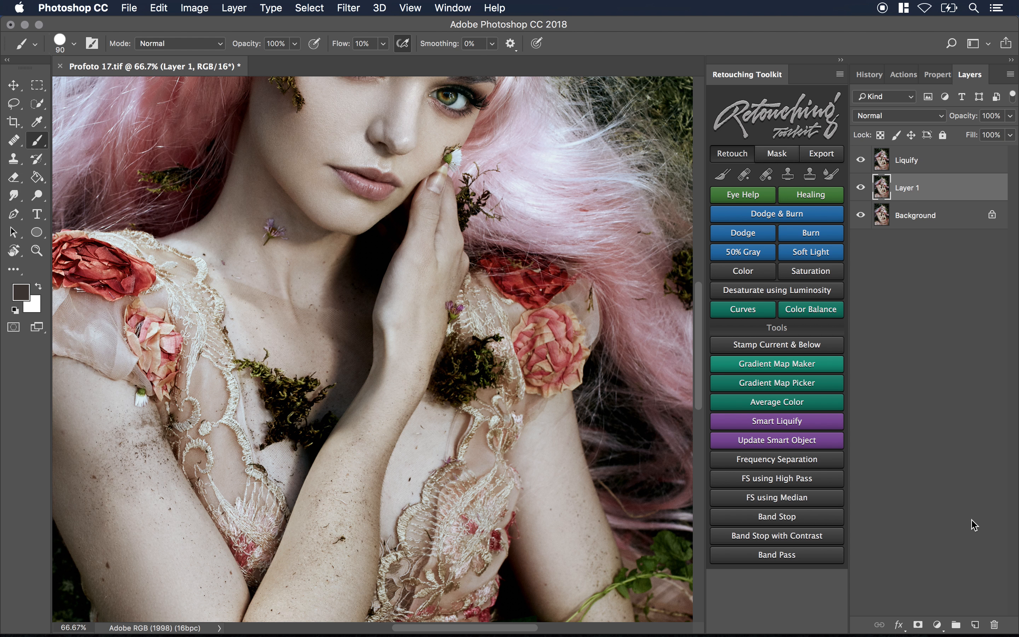
Add an empty Layer 2, then remove it and the Liquify layer, leaving Layer 1 over Background.
click(975, 624)
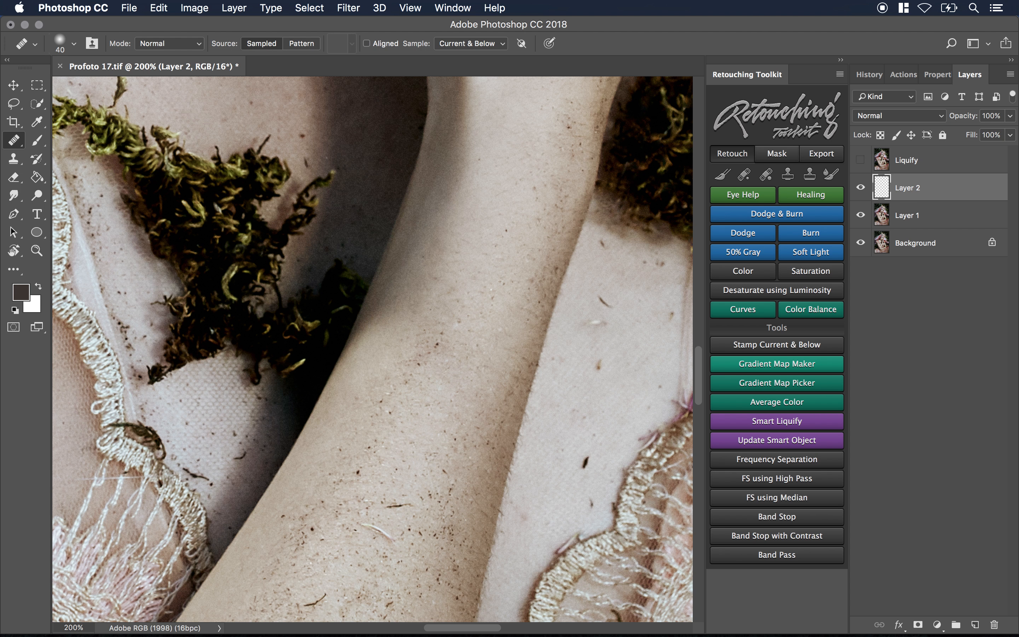
click(385, 506)
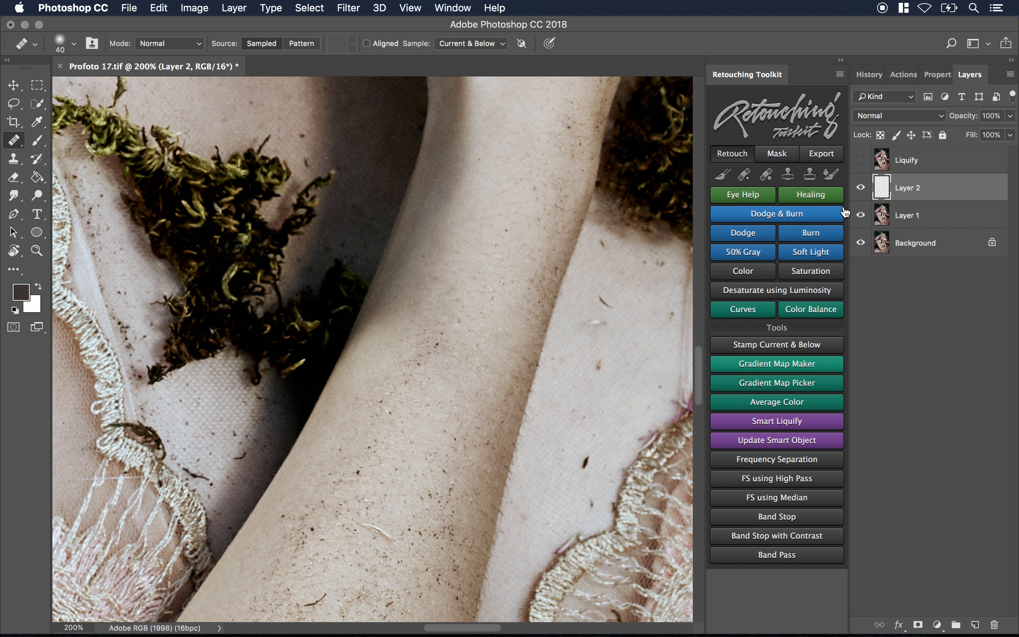
mouse_move(861, 168)
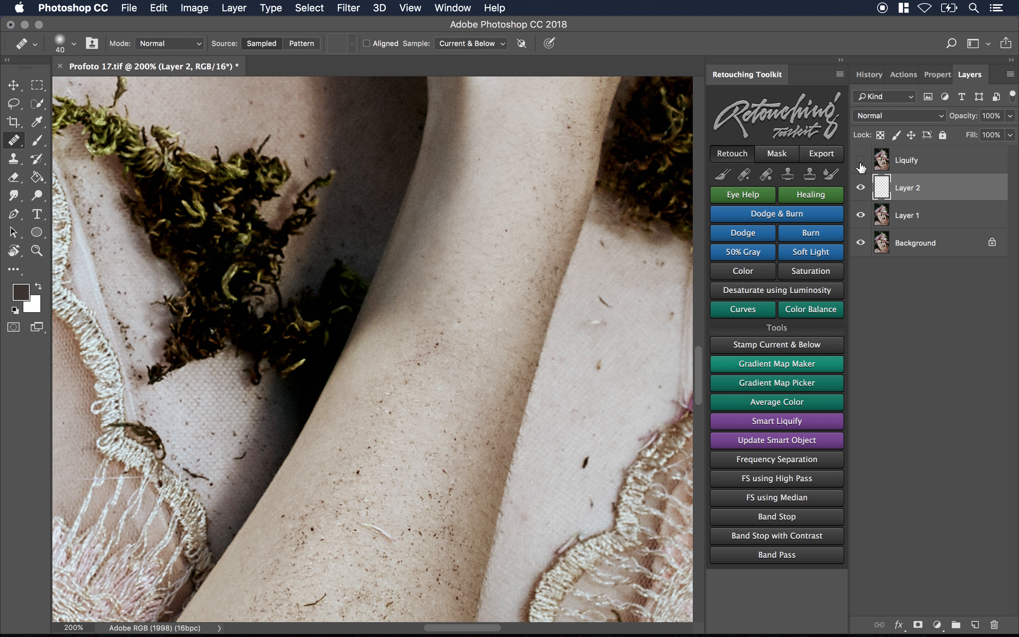
mouse_move(859, 168)
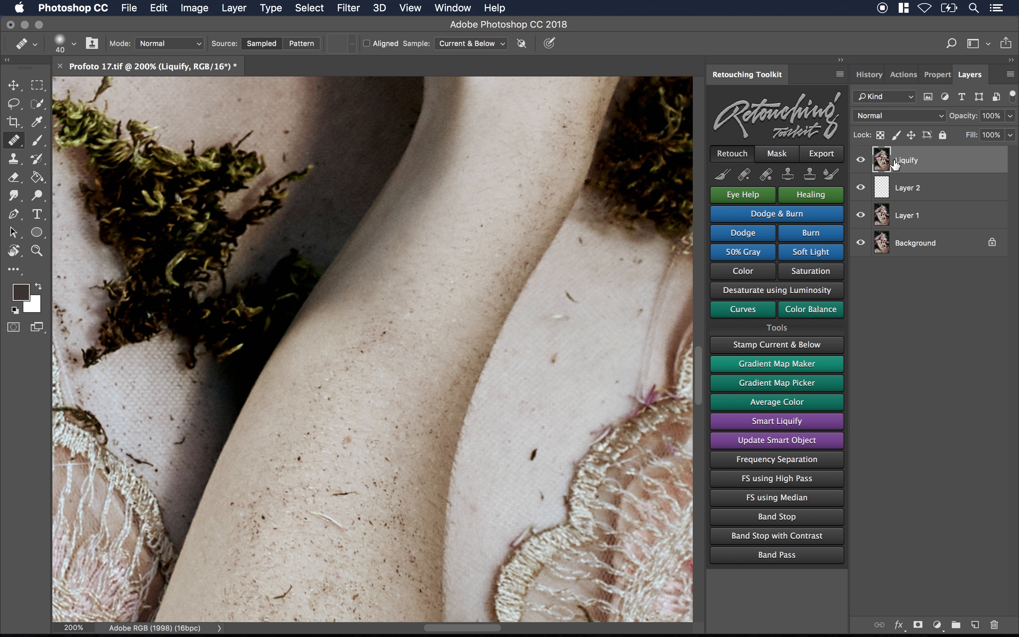
mouse_move(885, 167)
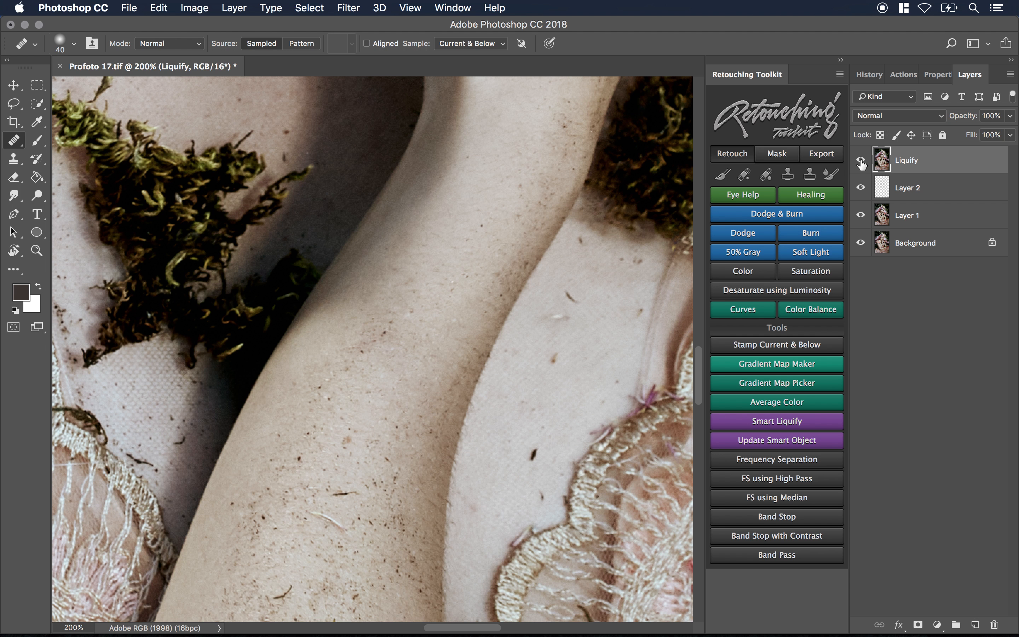
click(907, 187)
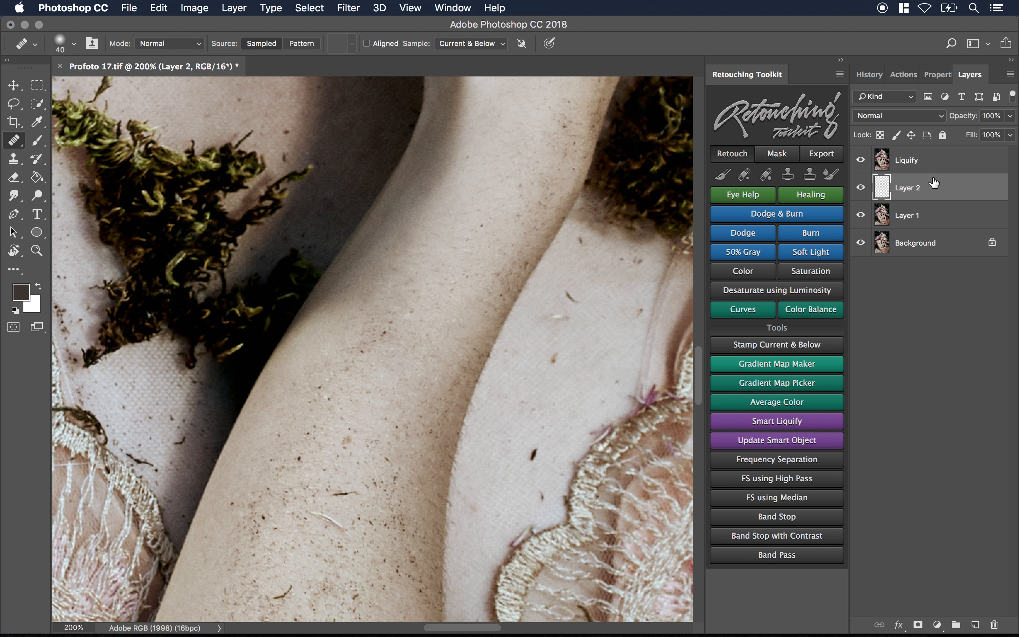
click(906, 160)
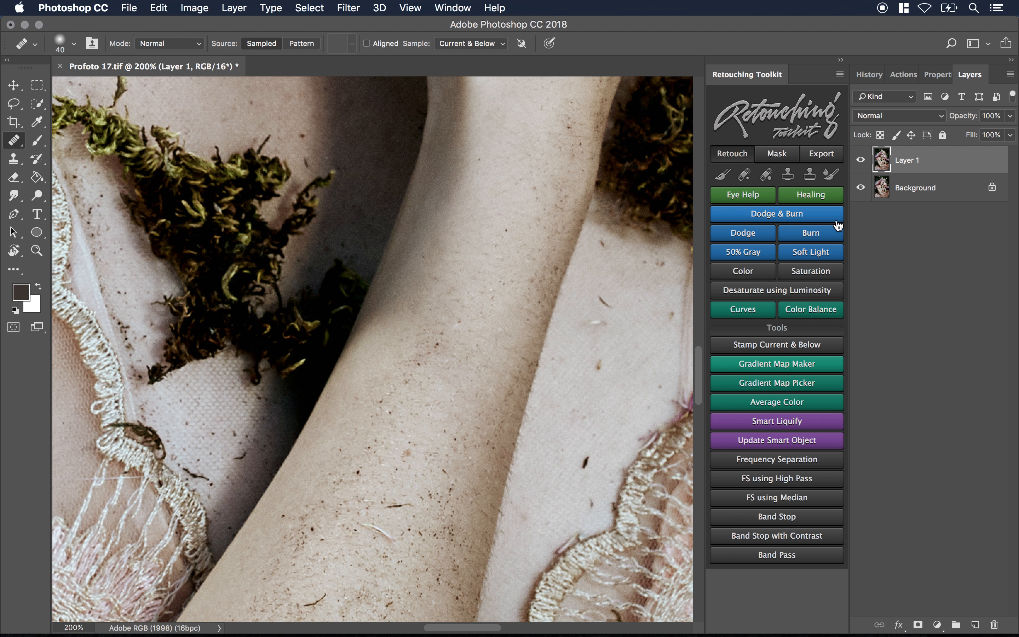
mouse_move(776, 421)
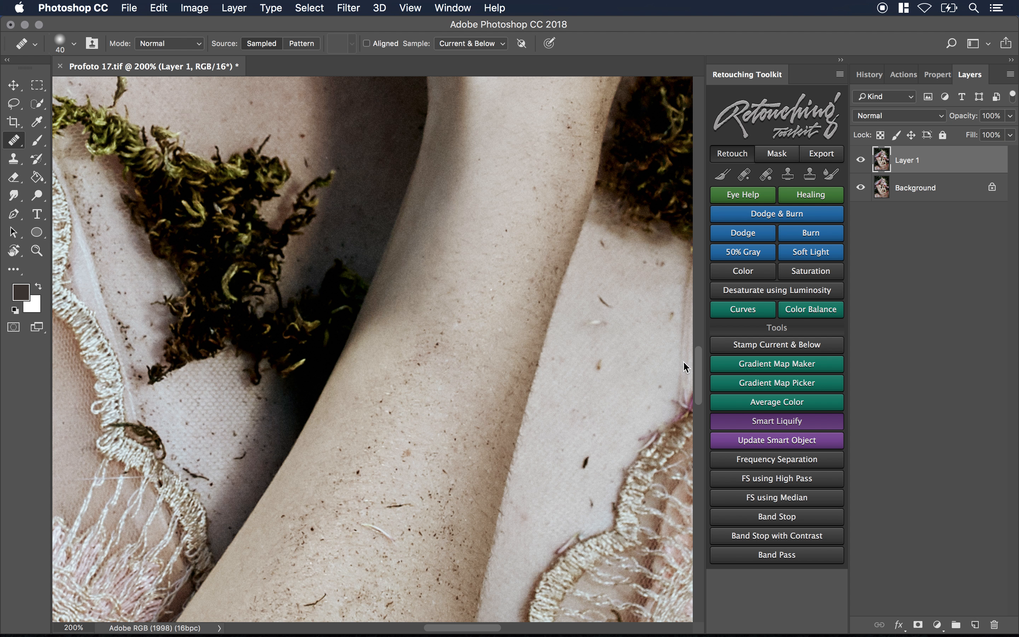
mouse_move(848, 249)
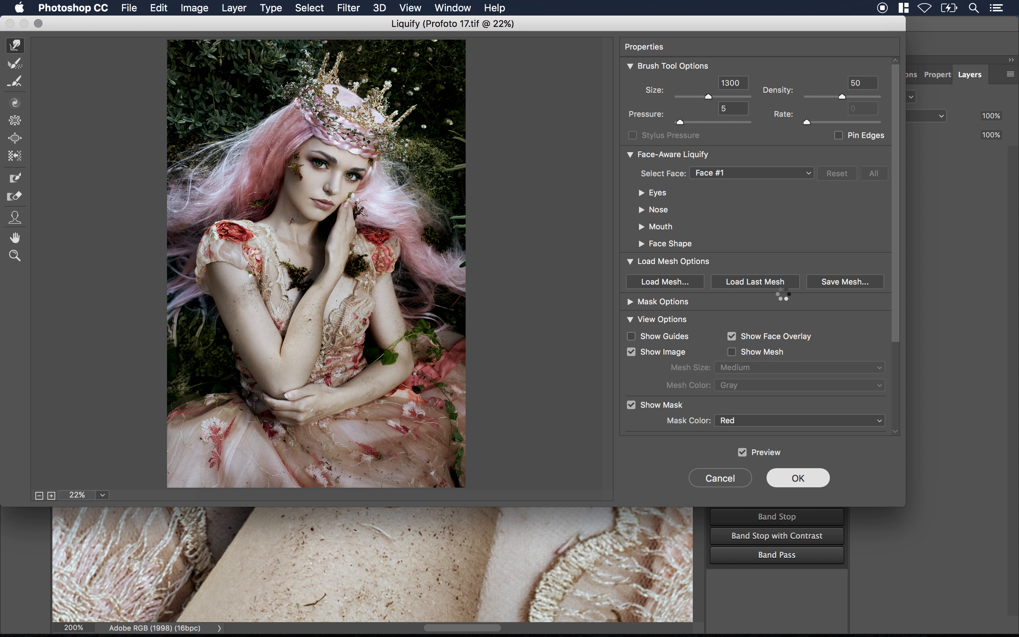
Accept the Smart Liquify filter and add an empty Layer 2 beneath the Smart Liquify layer.
click(796, 478)
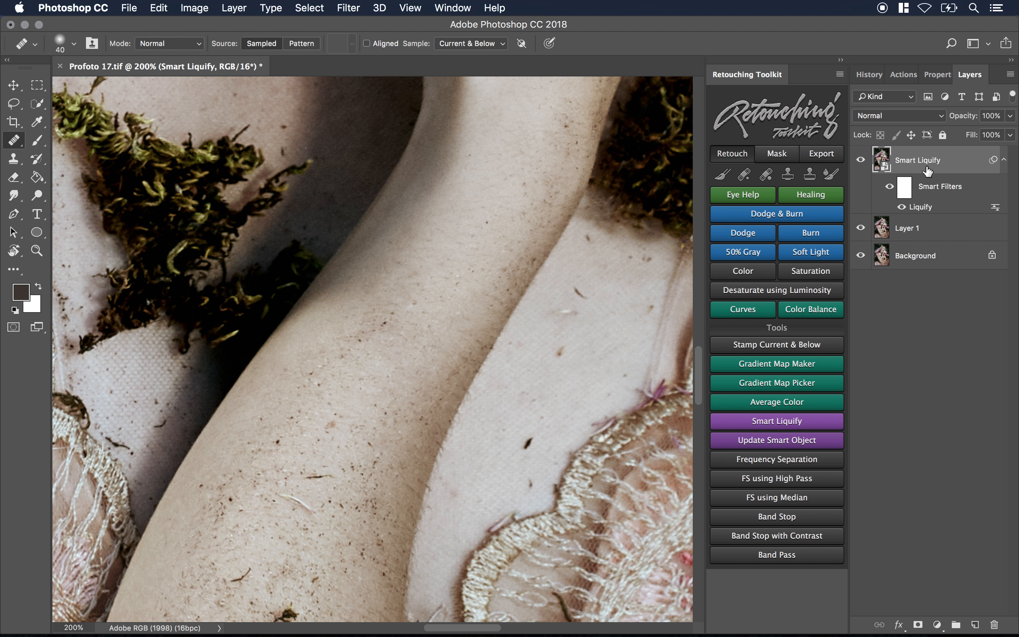
click(906, 227)
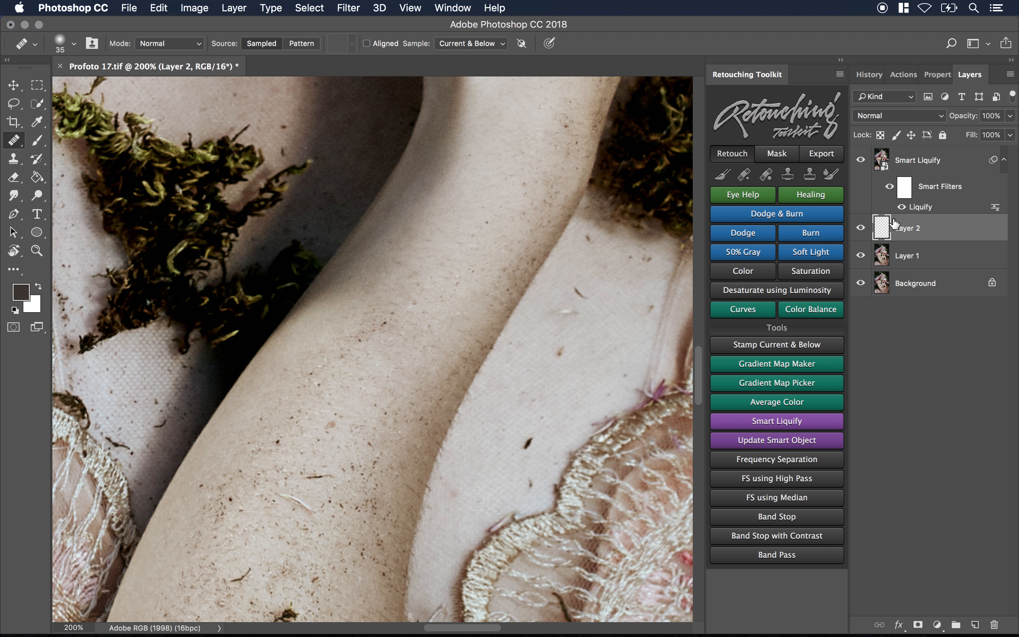
click(918, 160)
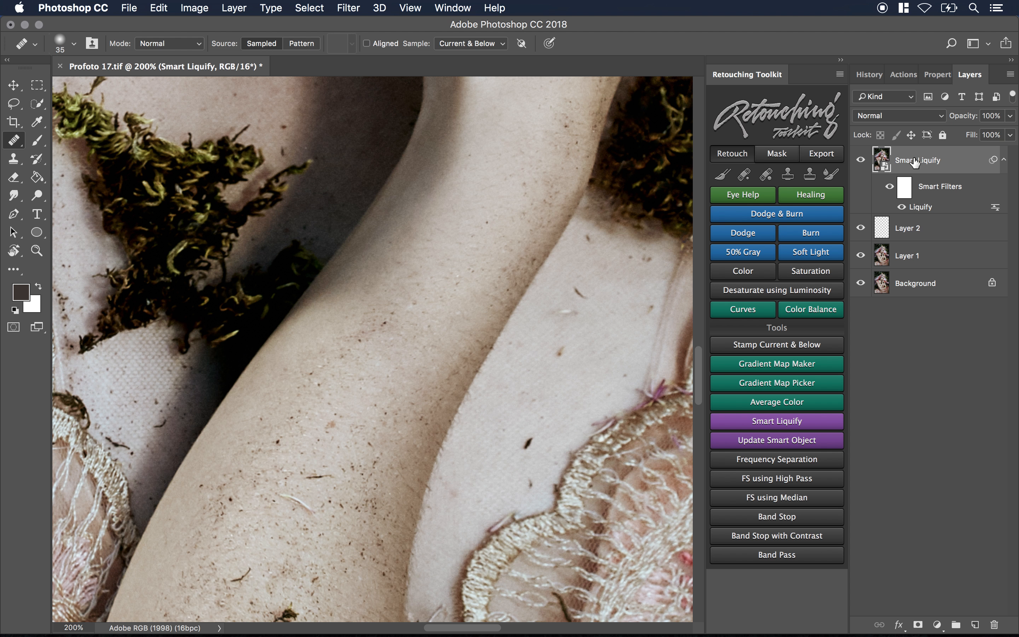
mouse_move(888, 167)
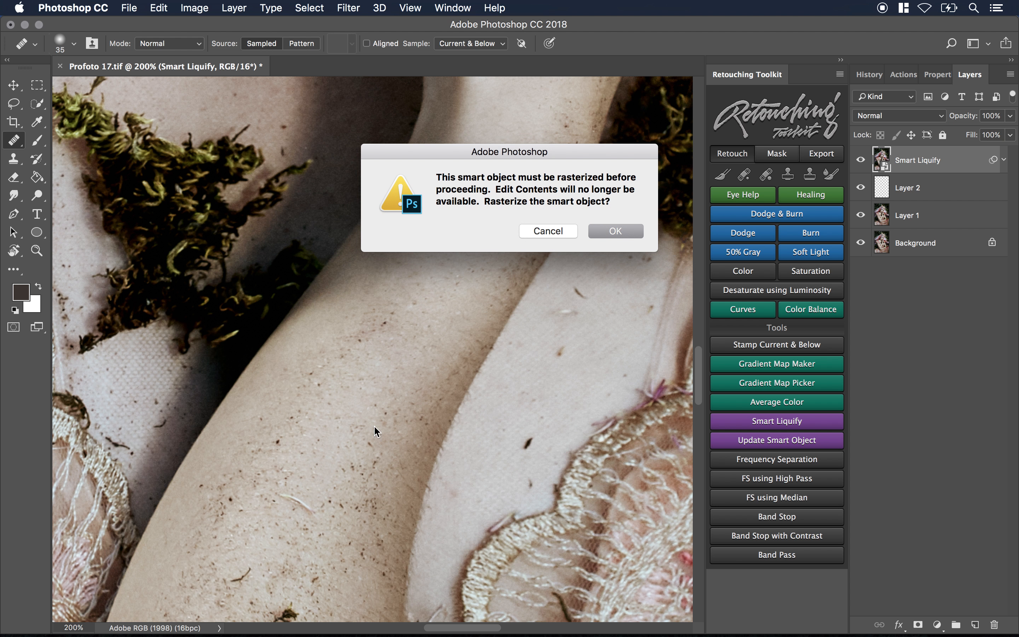
click(614, 231)
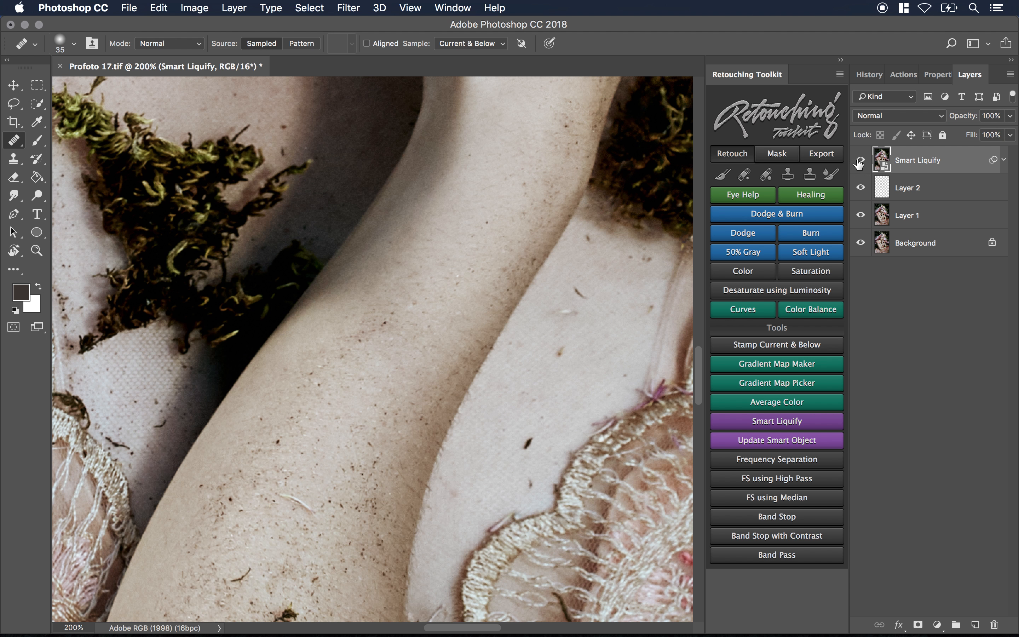
click(906, 187)
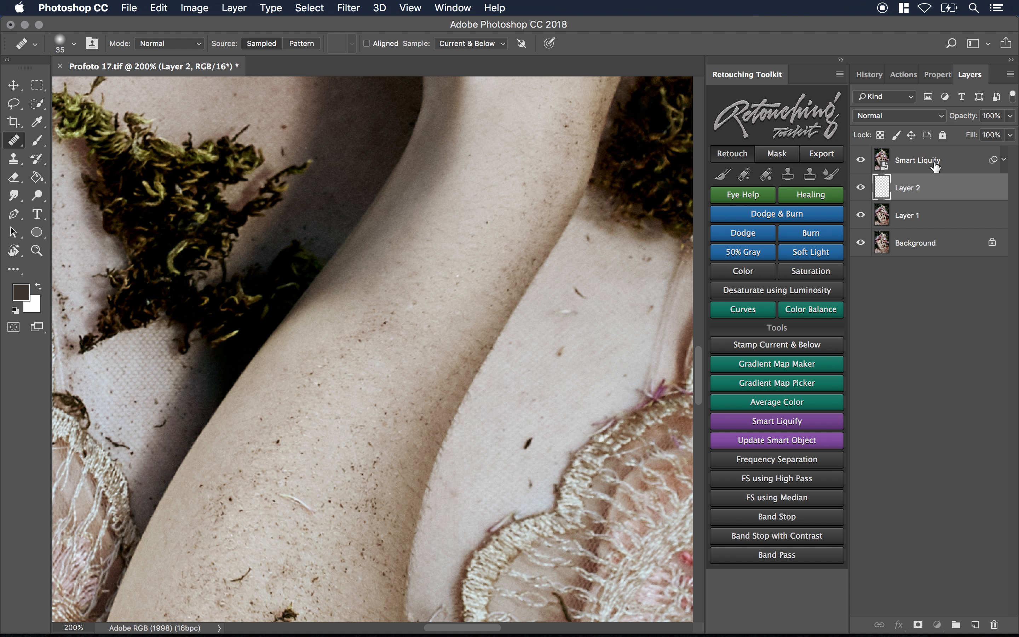
click(916, 160)
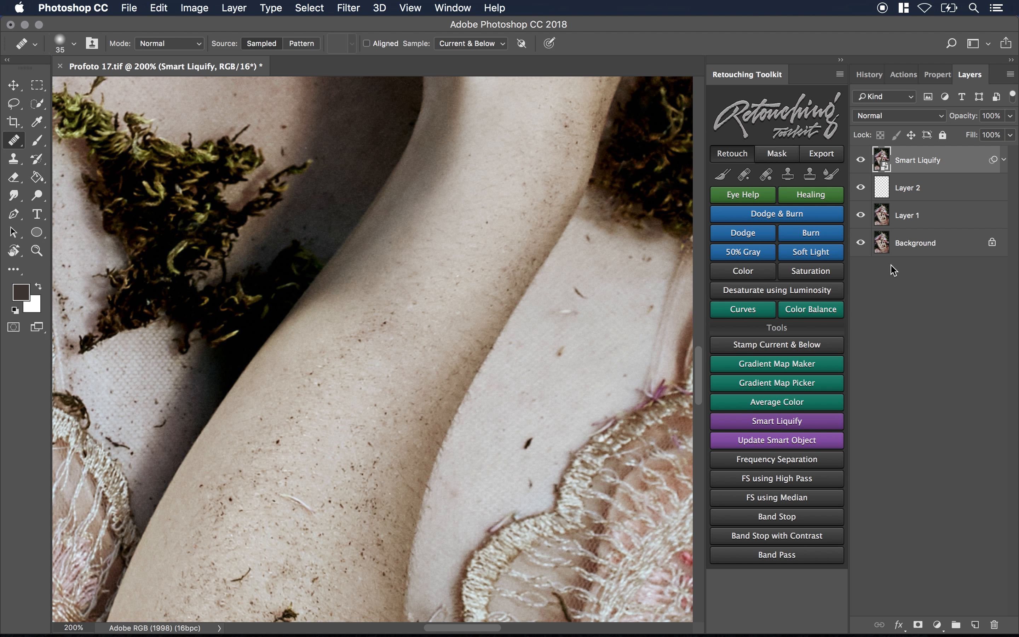
mouse_move(733, 189)
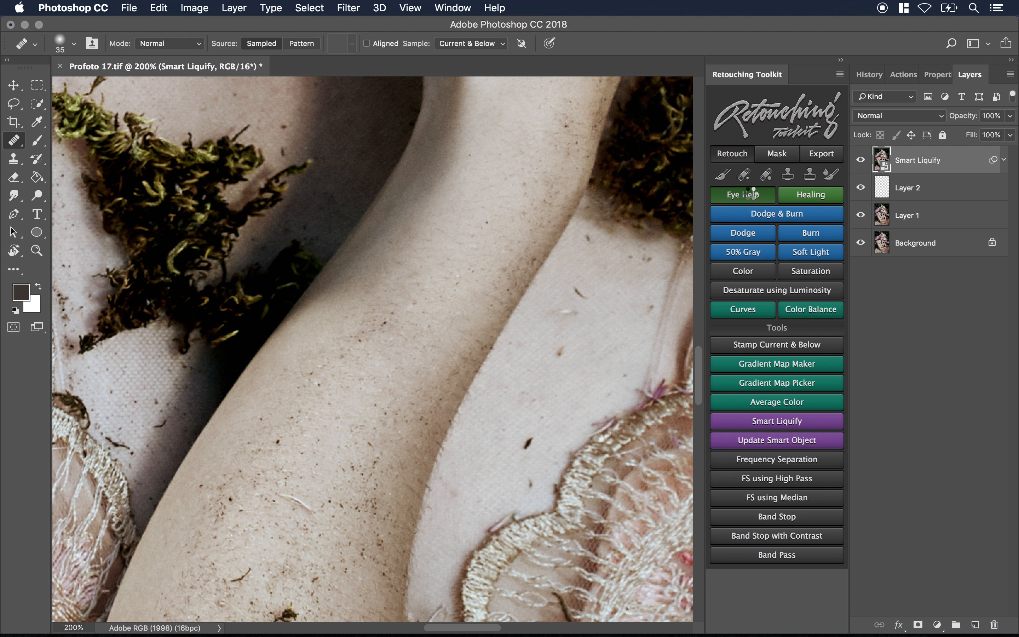
Add the Eye Help (QC) check-layer group and remove Smart Liquify and Layer 2.
click(742, 195)
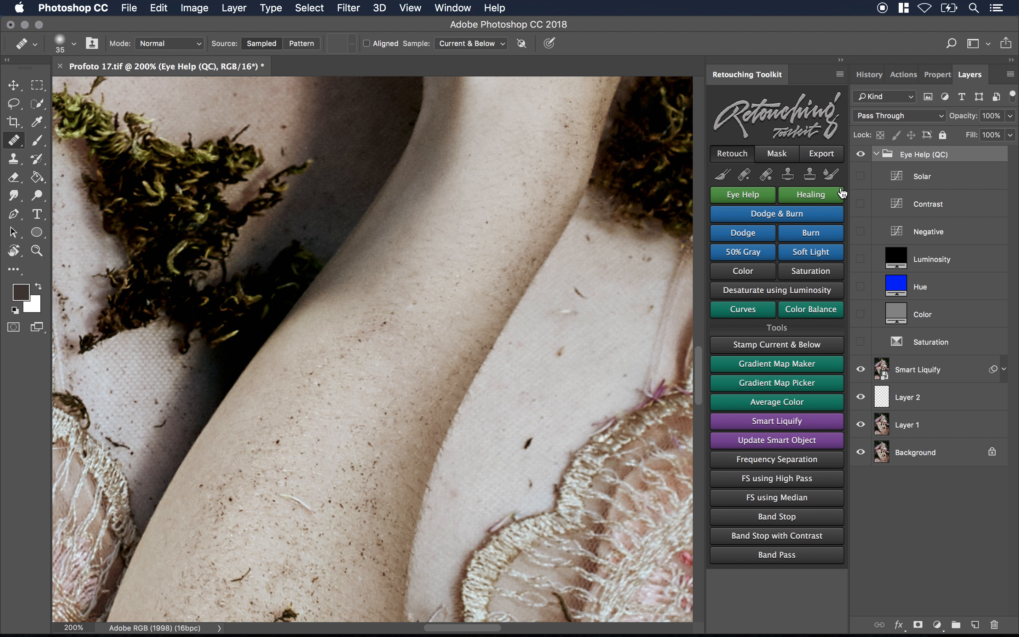
click(861, 176)
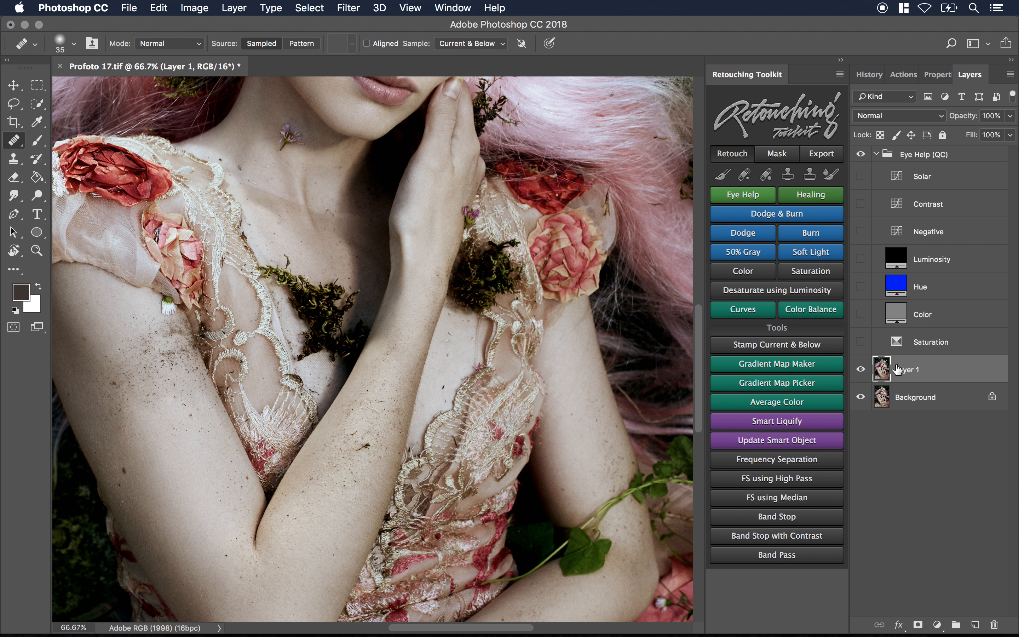
click(860, 177)
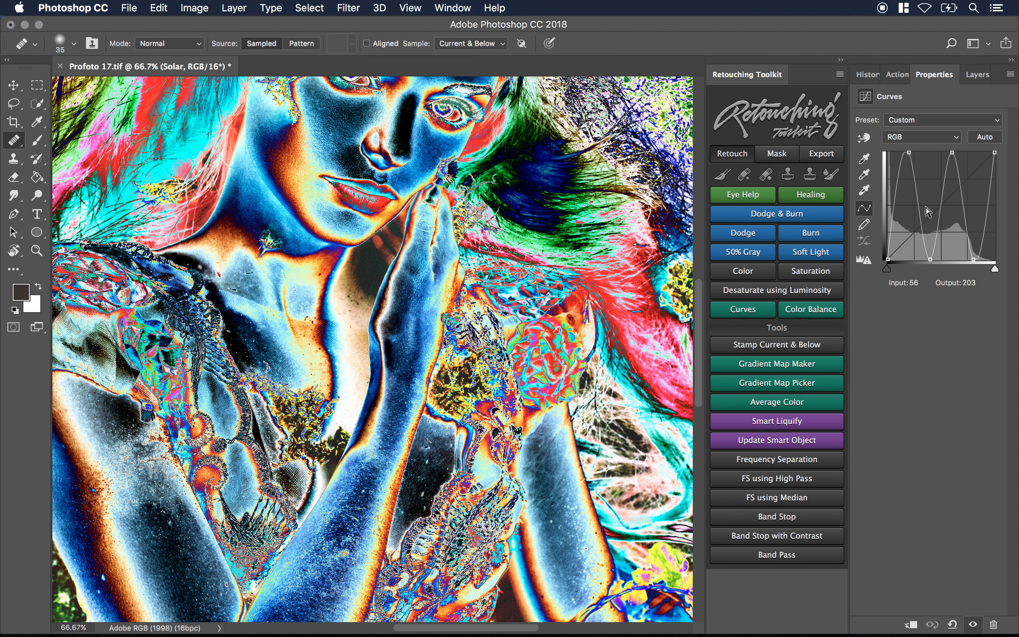
Restore the Layers list, hide the Solar check layer and show the Contrast check.
click(976, 74)
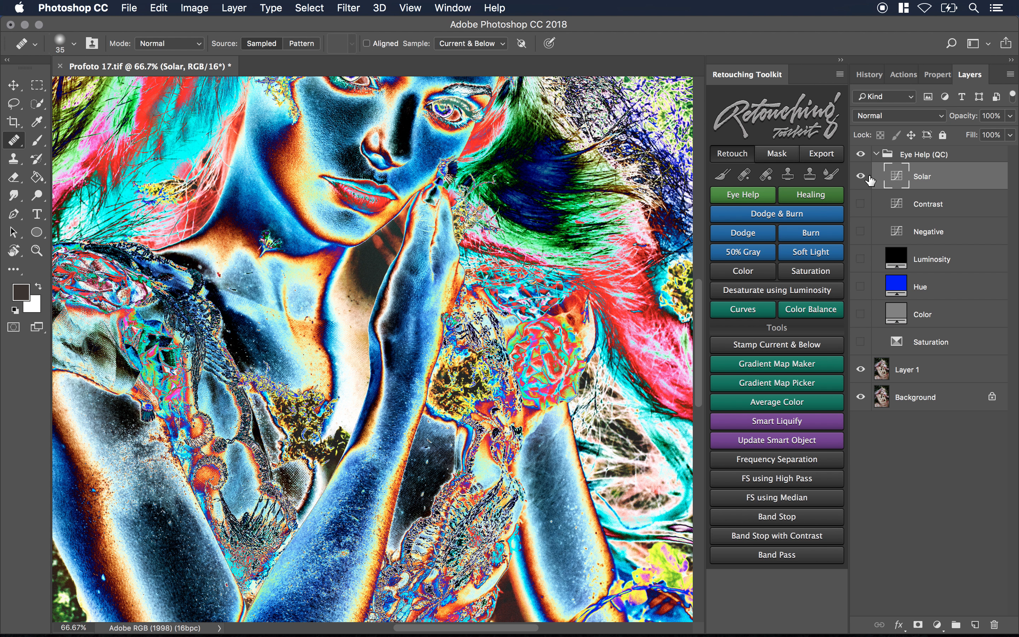
click(860, 176)
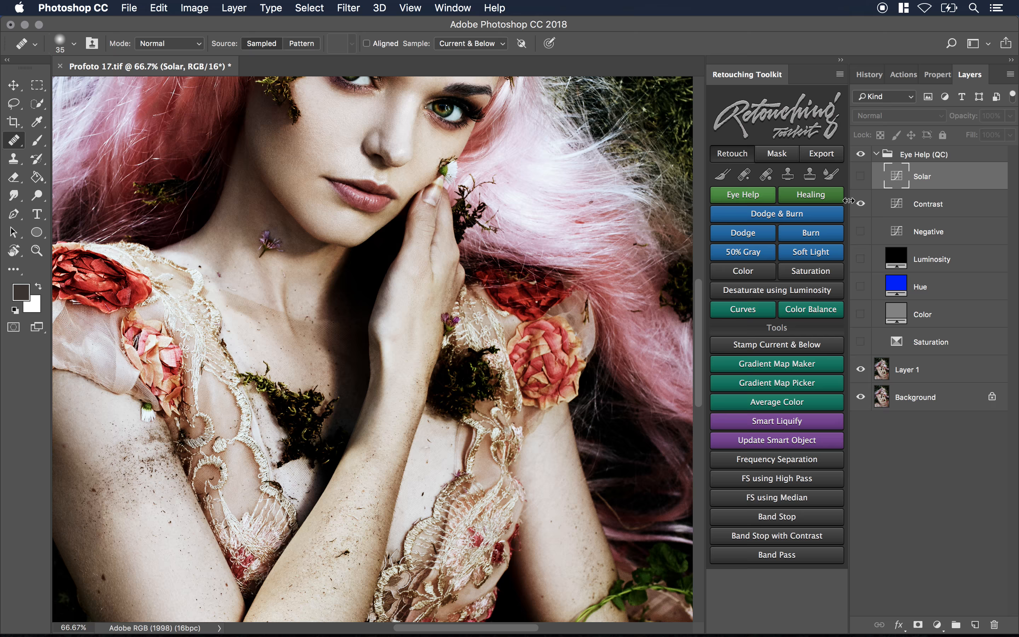
click(904, 74)
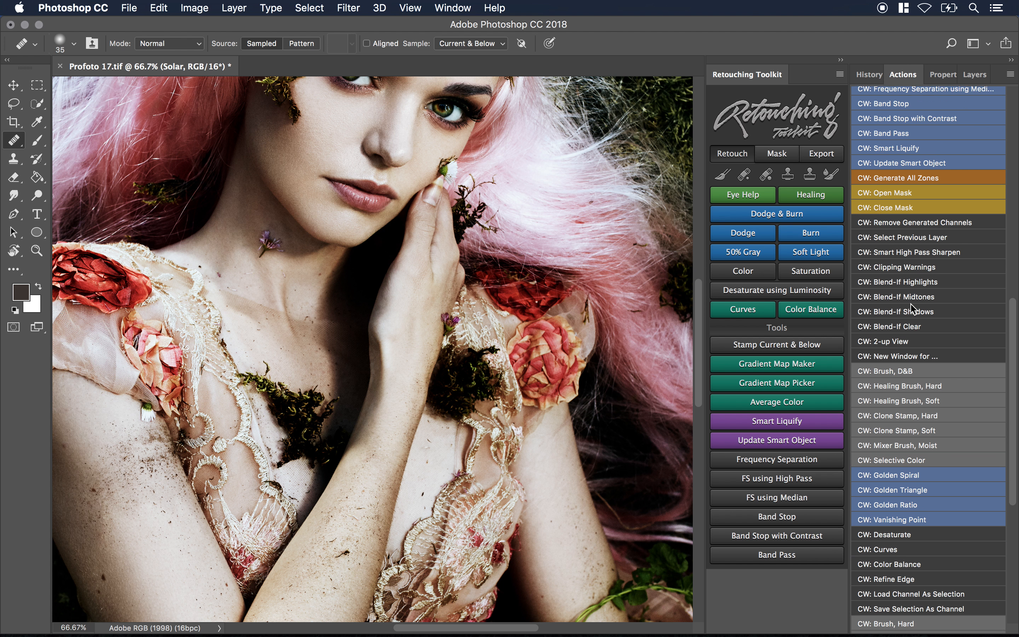
scroll(down, 3)
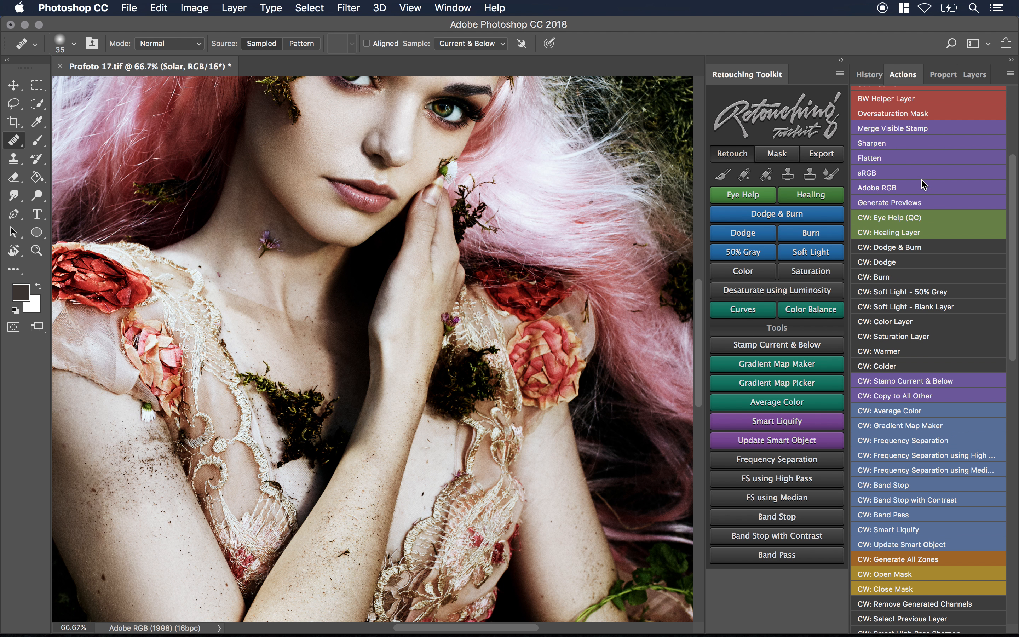
mouse_move(793, 228)
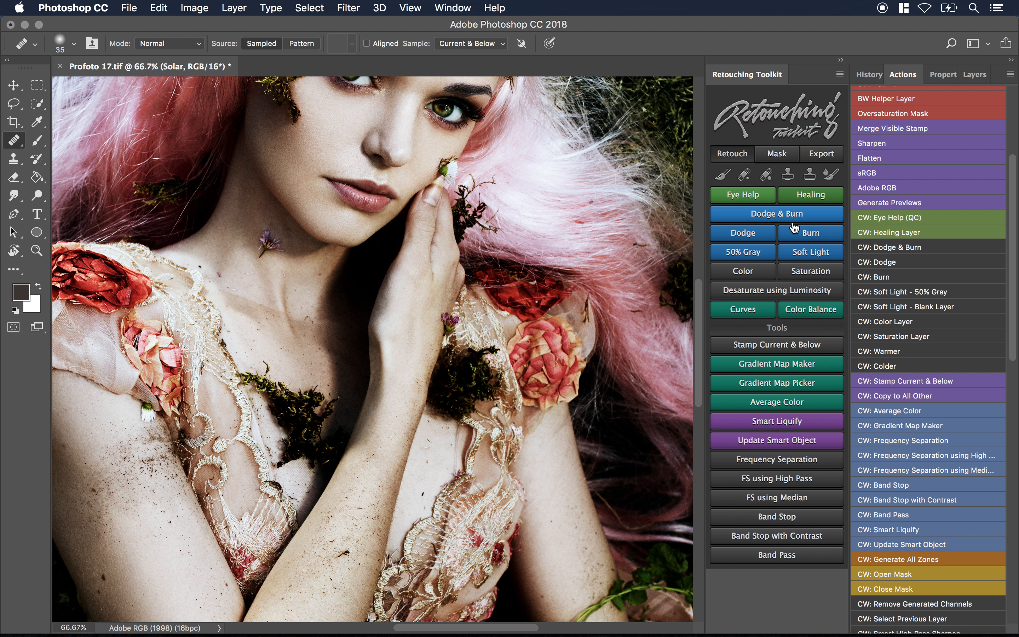
mouse_move(973, 74)
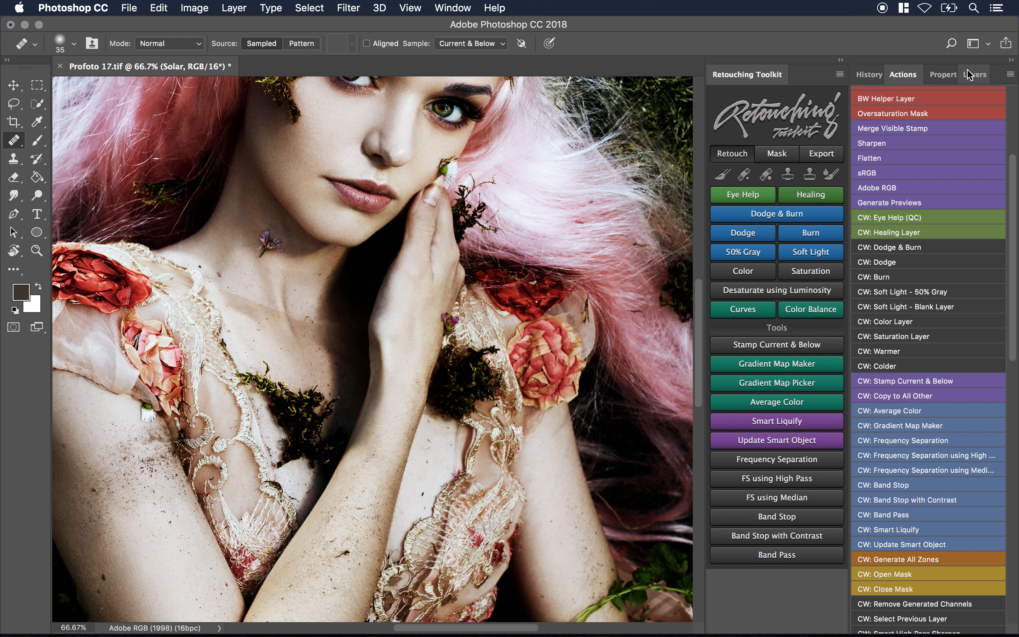
click(971, 74)
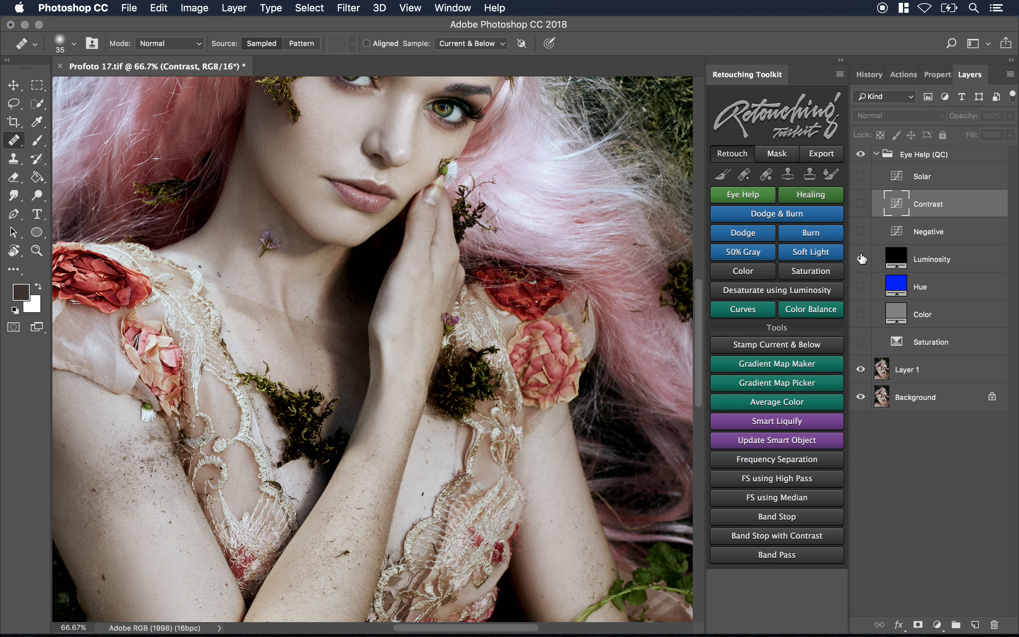
mouse_move(861, 288)
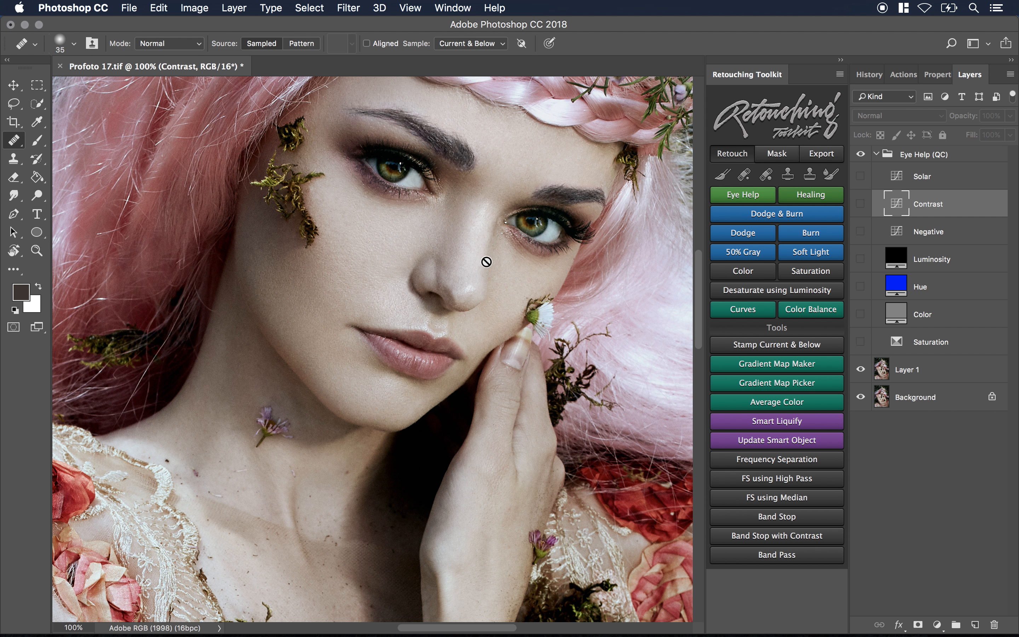
mouse_move(730, 241)
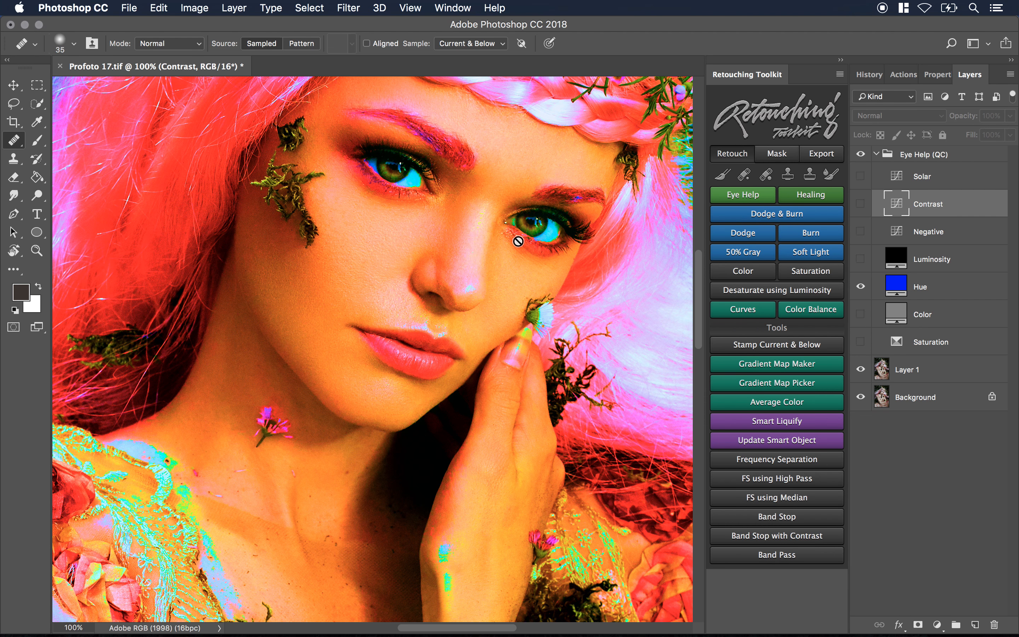
mouse_move(479, 235)
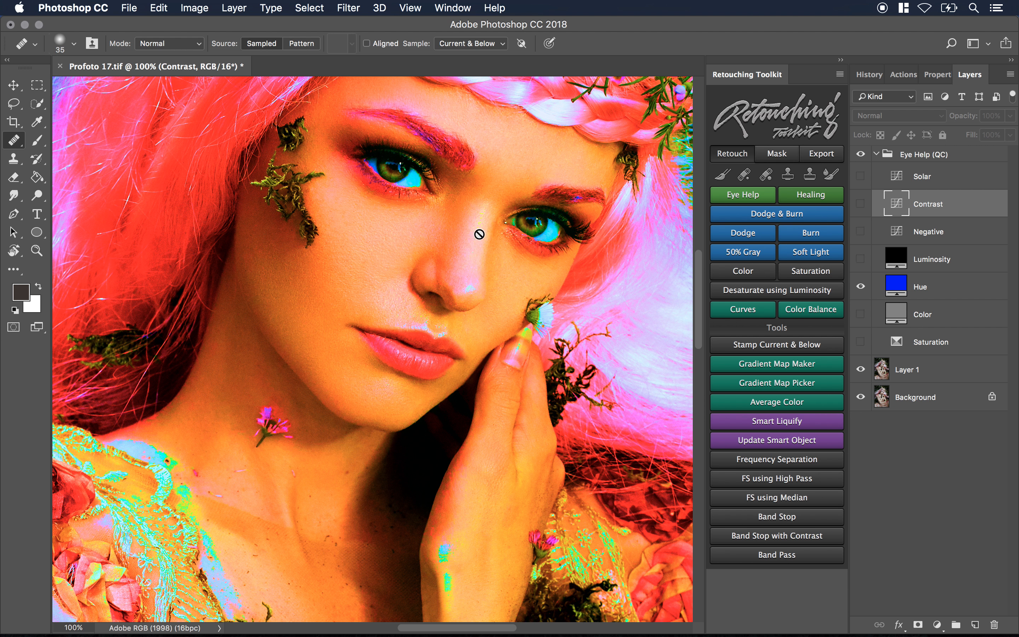
mouse_move(473, 242)
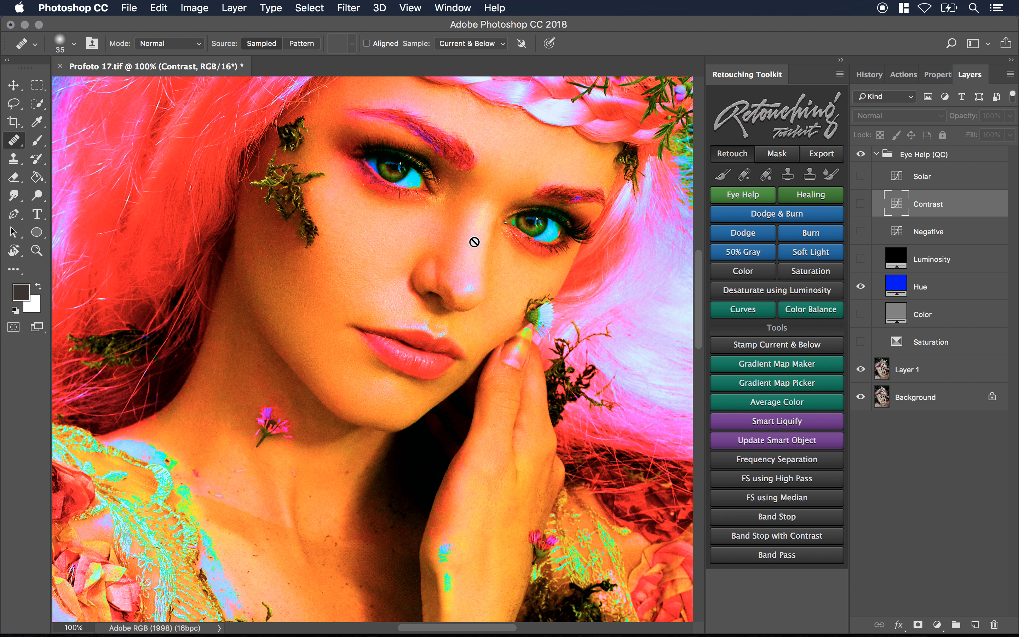
Toggle the Hue check layer on and off to preview the portrait's hue view.
click(860, 286)
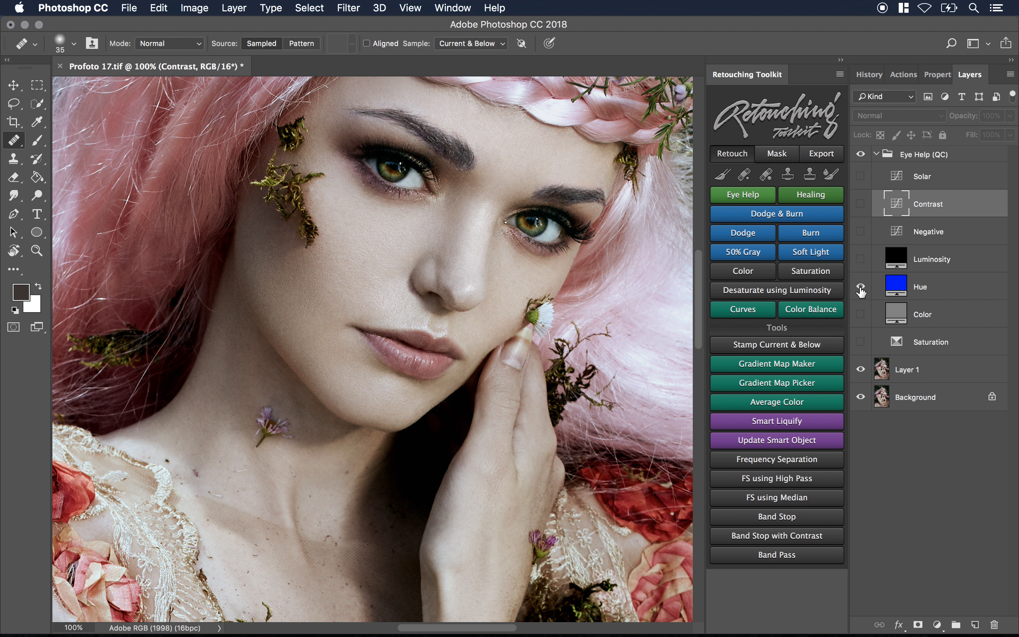
click(860, 287)
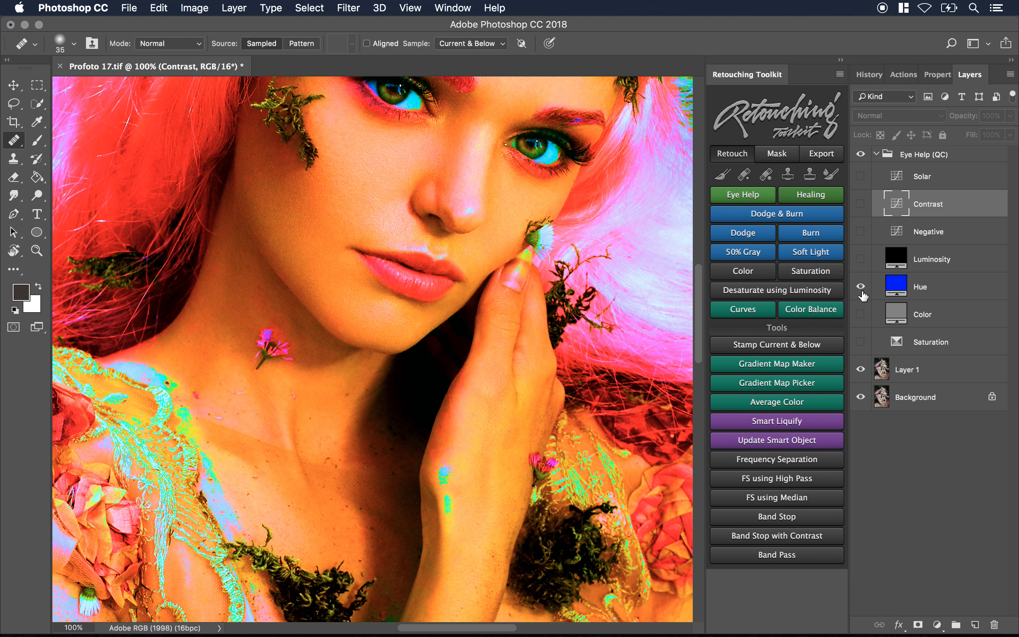
click(860, 286)
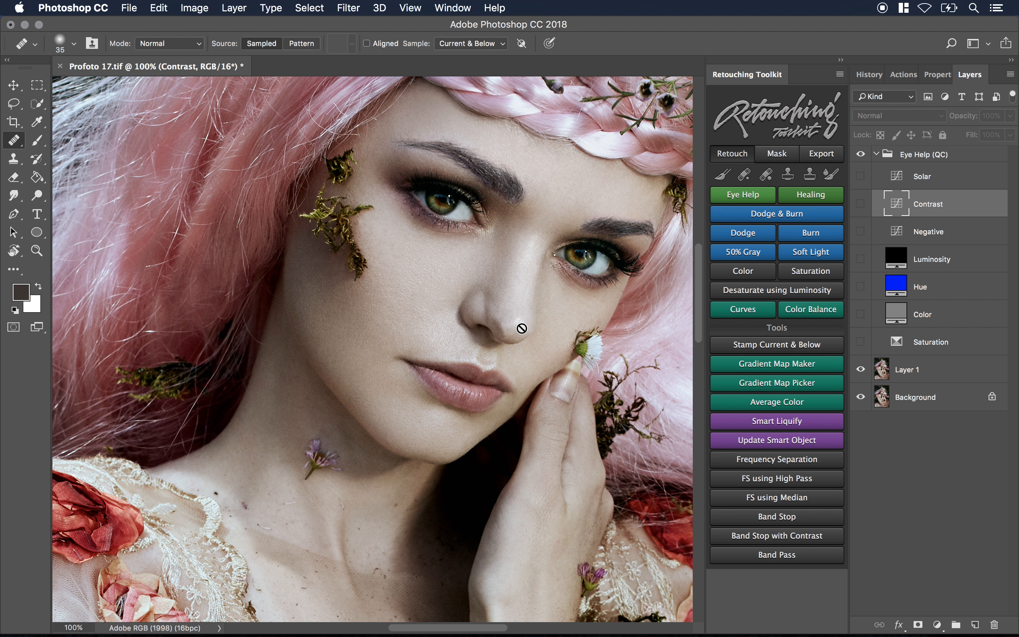
mouse_move(862, 294)
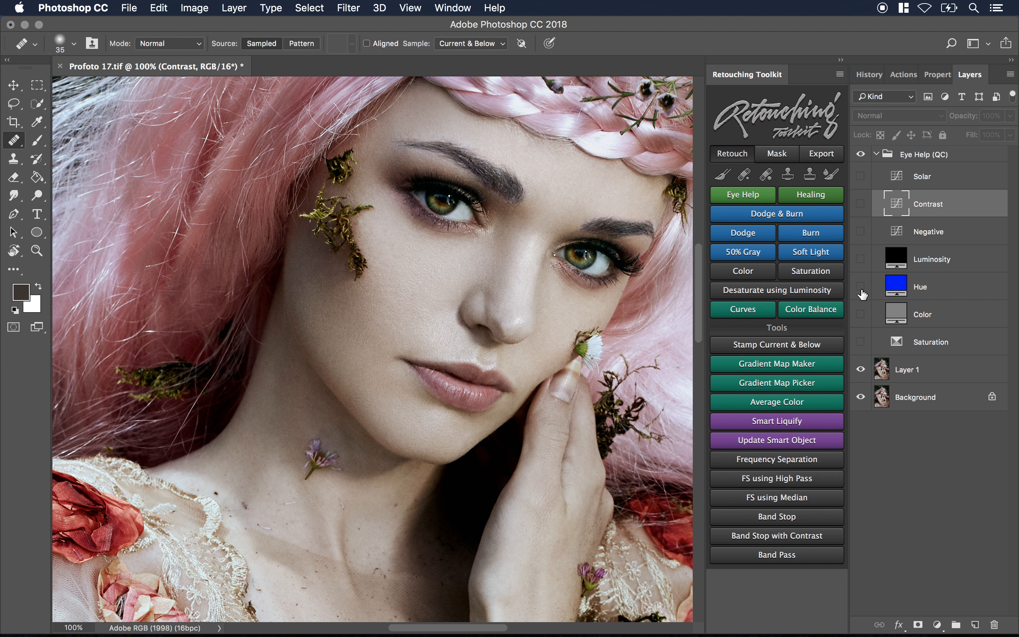
click(861, 285)
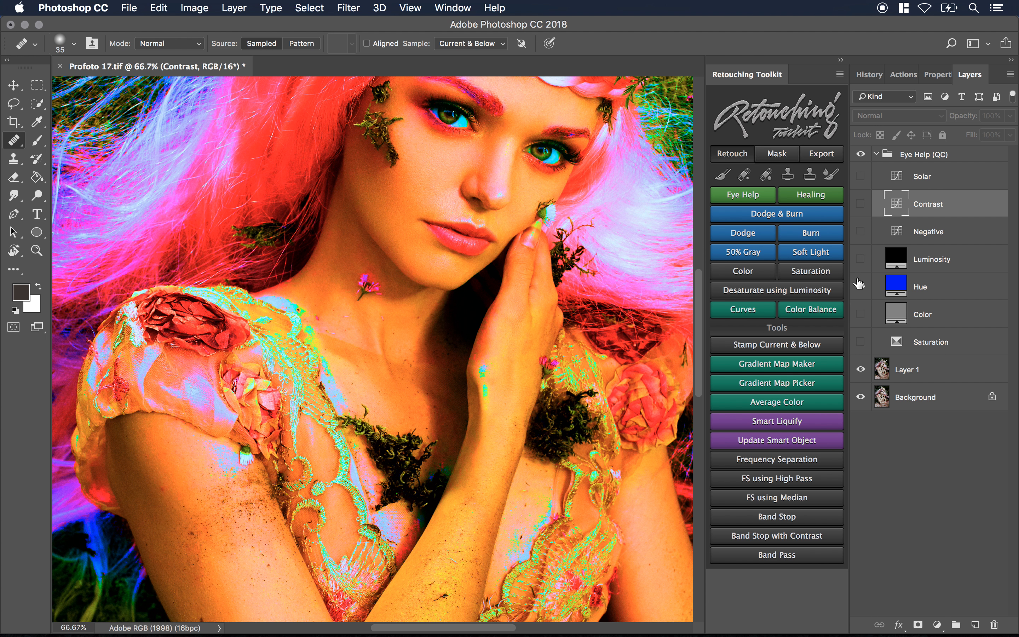
Preview the Color and Saturation check views, then hide them to see the normal image.
click(859, 318)
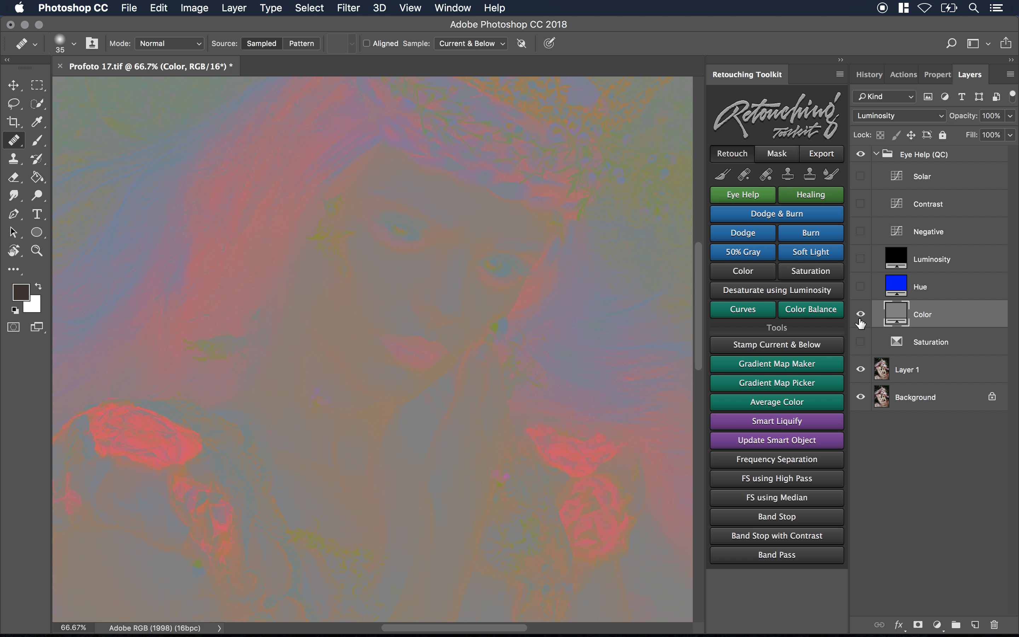
click(859, 314)
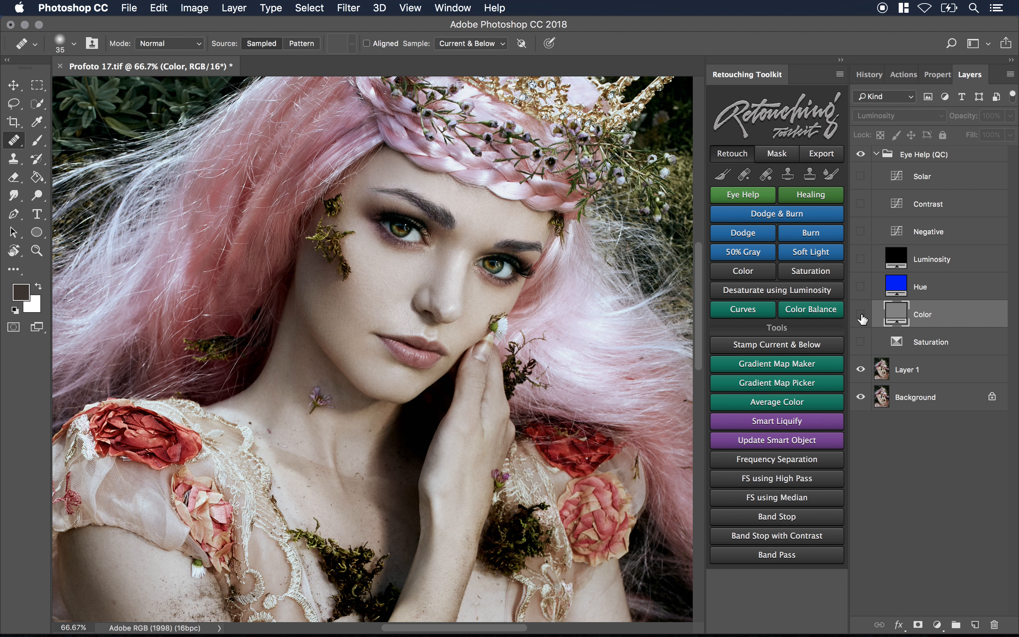
click(861, 314)
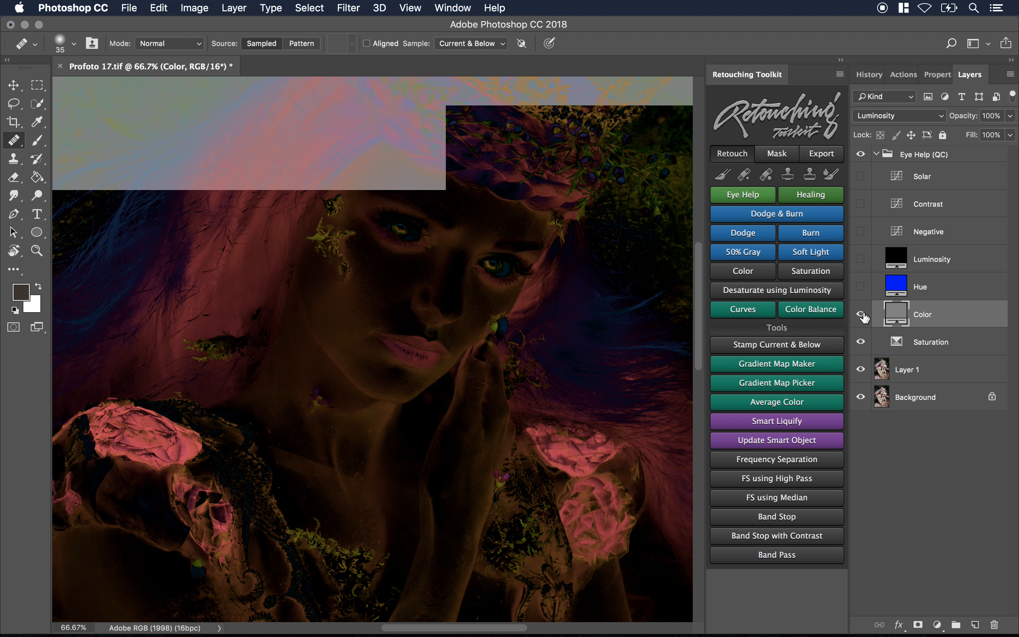
click(861, 314)
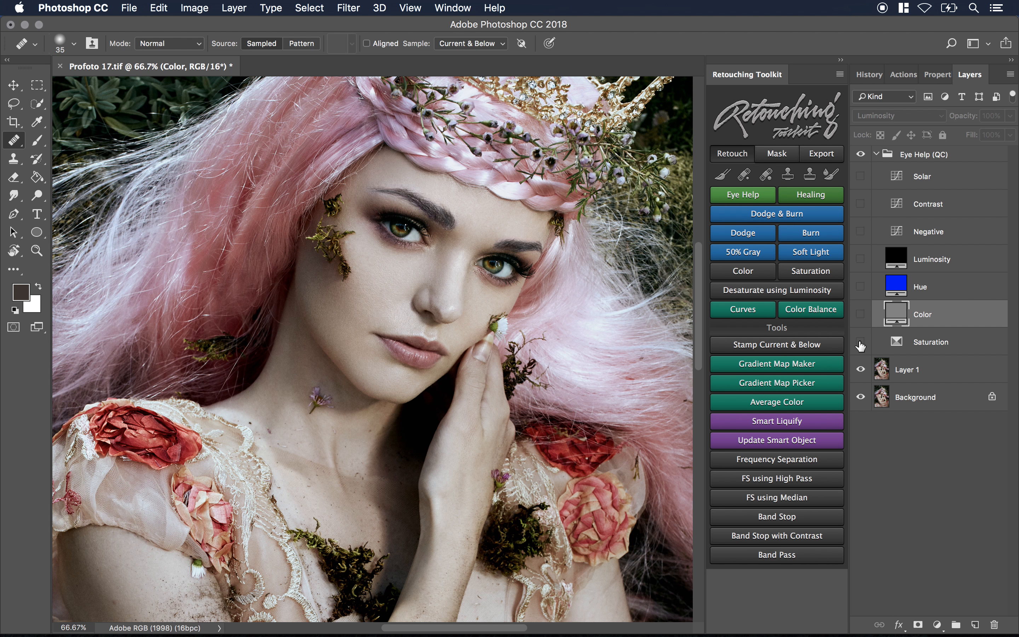
Show the Saturation check and review its Selective Color settings for Reds, Yellows, Greens and Blues.
click(861, 341)
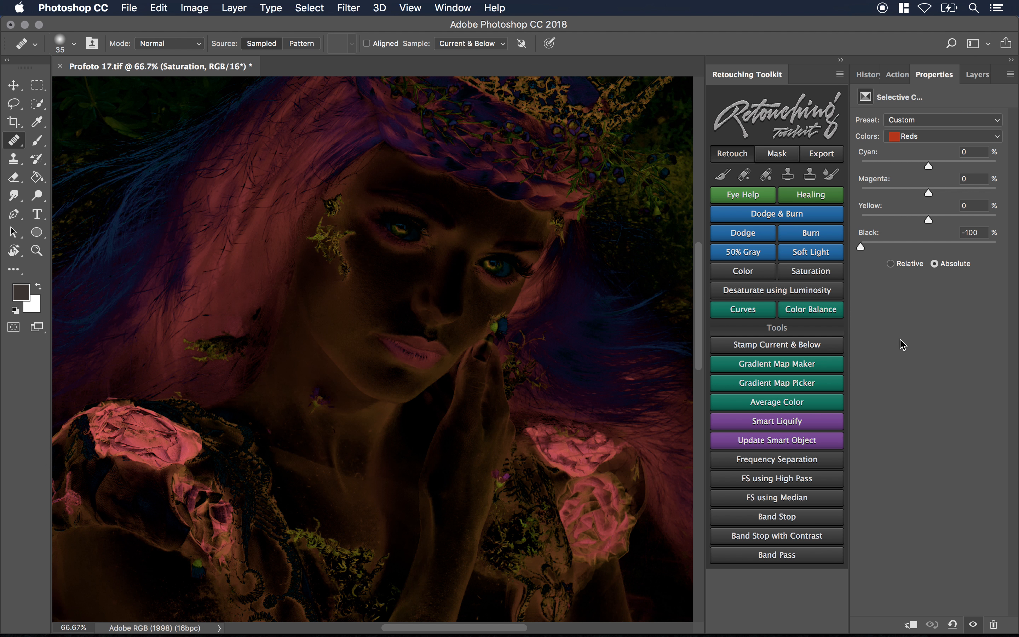
mouse_move(912, 136)
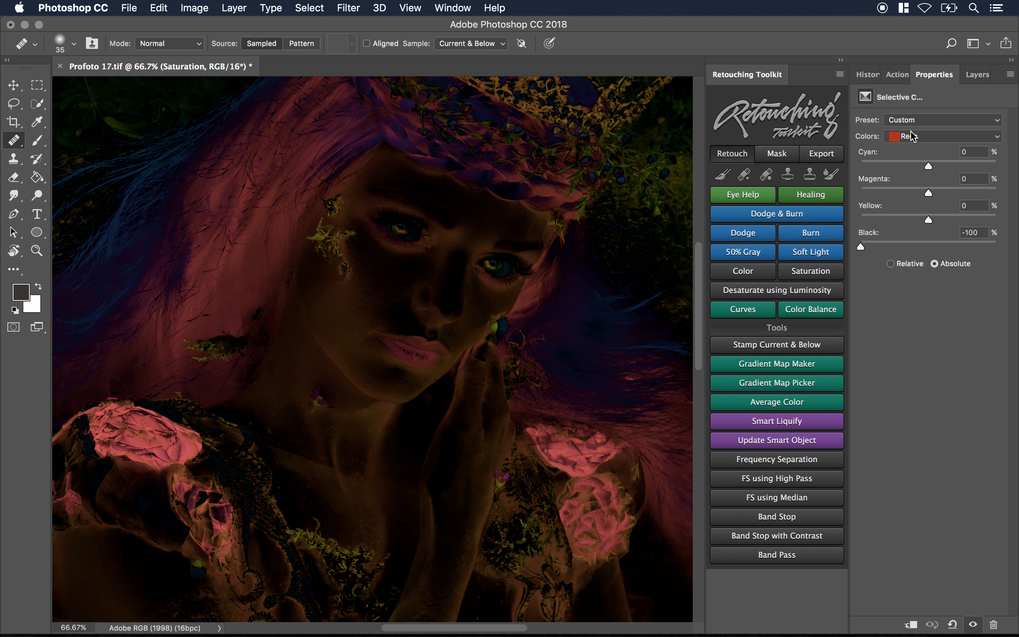
click(942, 137)
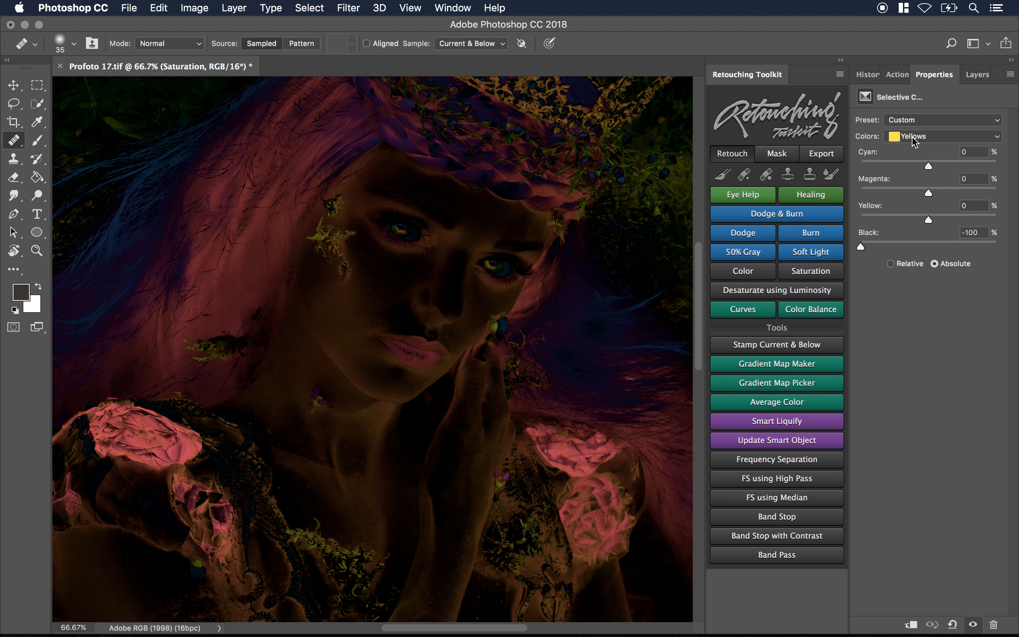
click(943, 136)
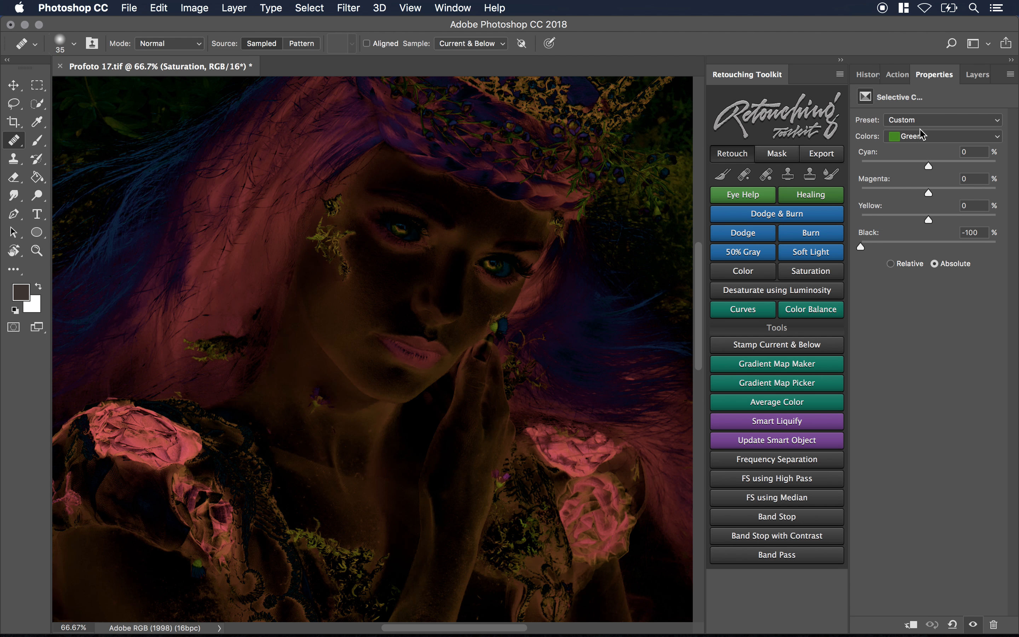
click(941, 136)
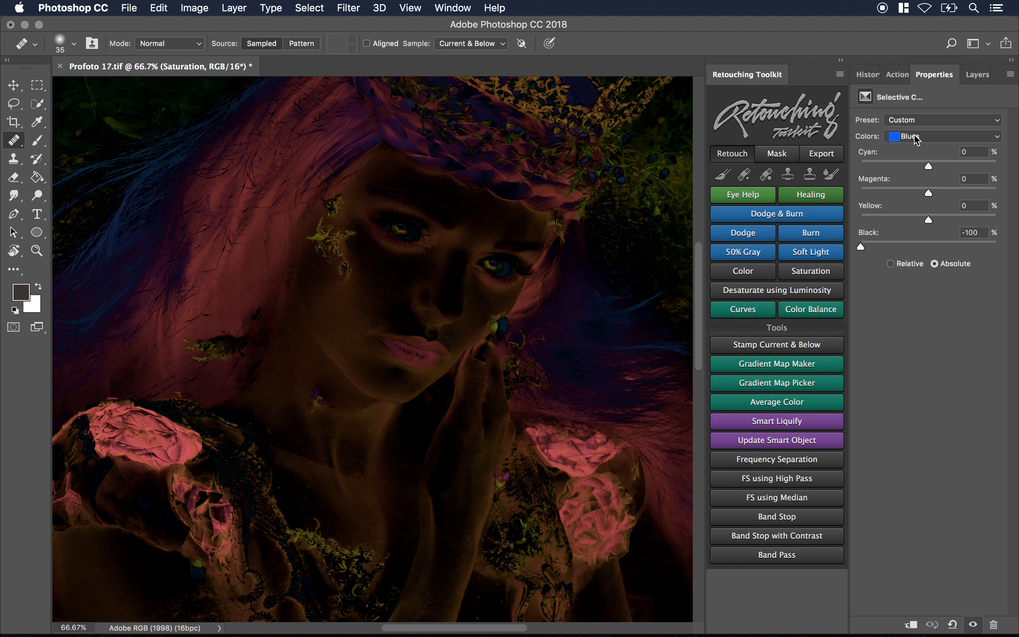
Review the Whites, Neutrals and Blacks ranges, then close the properties and drop the Eye Help group.
click(941, 136)
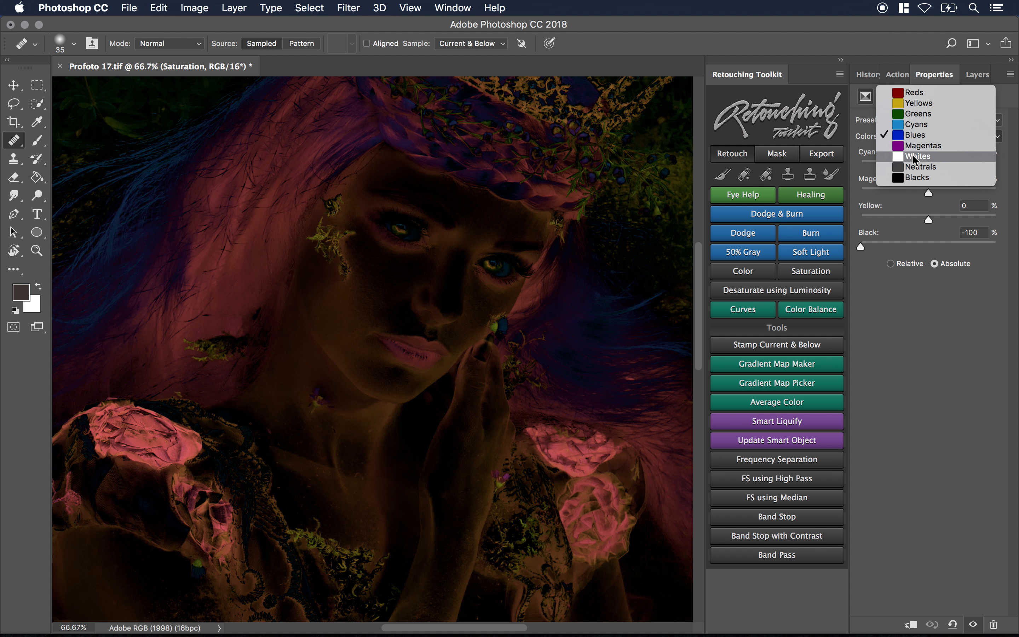
click(918, 156)
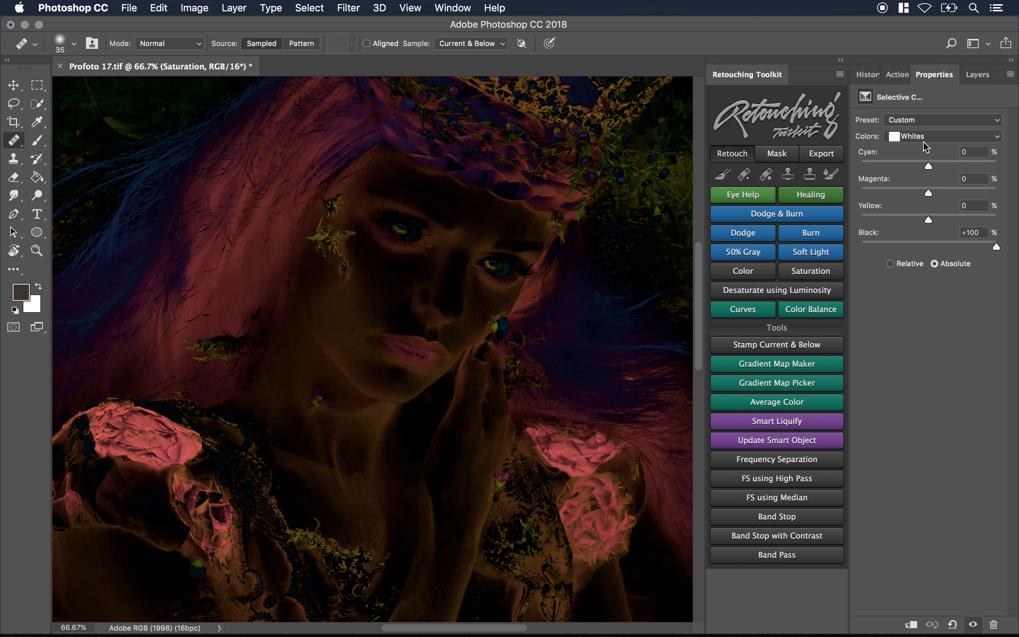
click(941, 135)
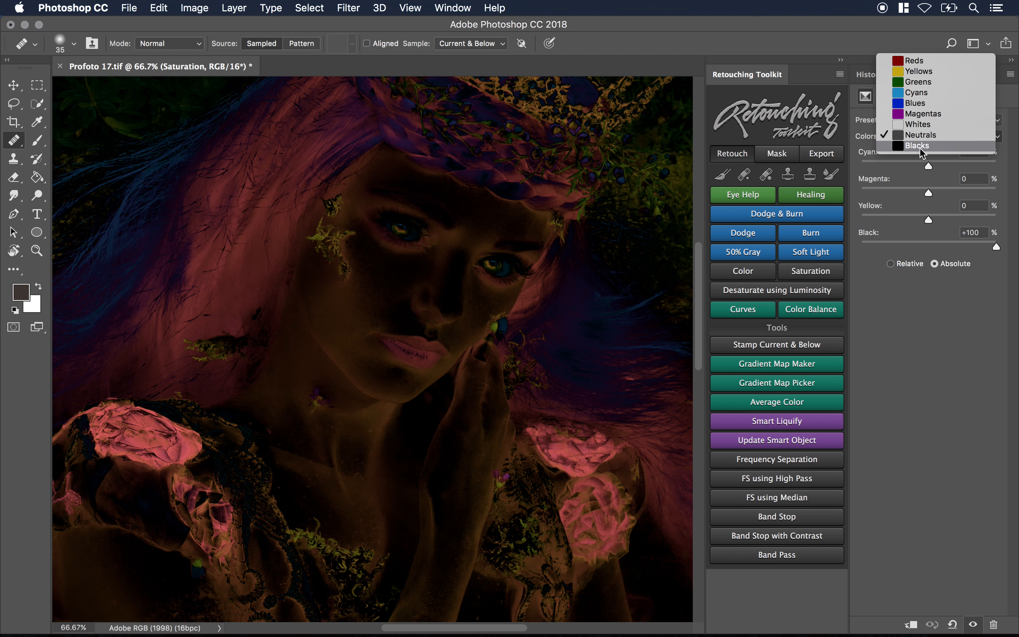
click(917, 145)
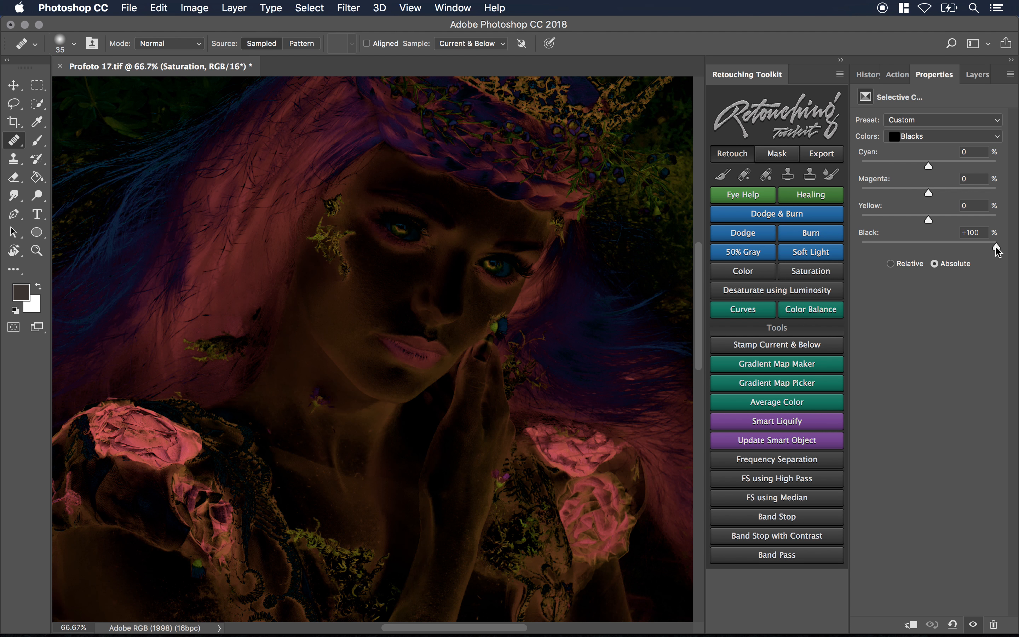
click(974, 74)
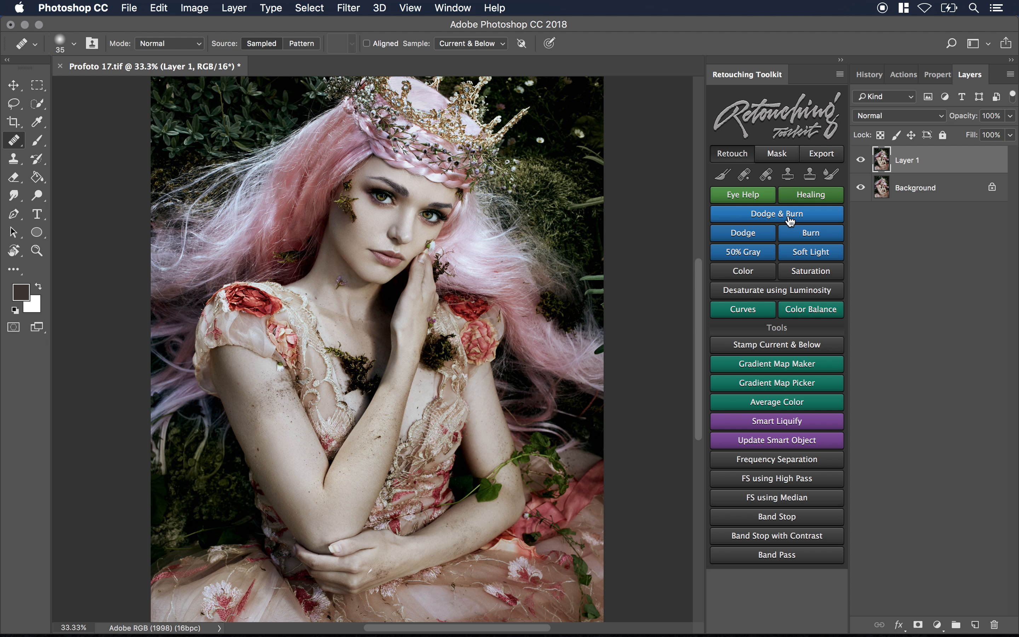
mouse_move(810, 225)
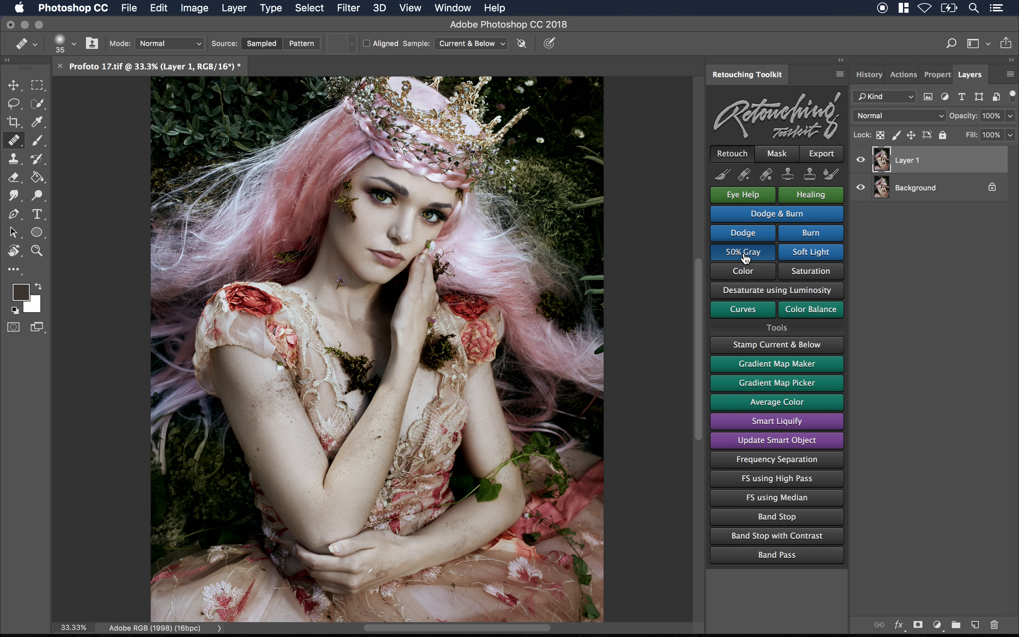
Add a Color blend-mode painting layer above Layer 1 from the Retouch tab.
click(741, 251)
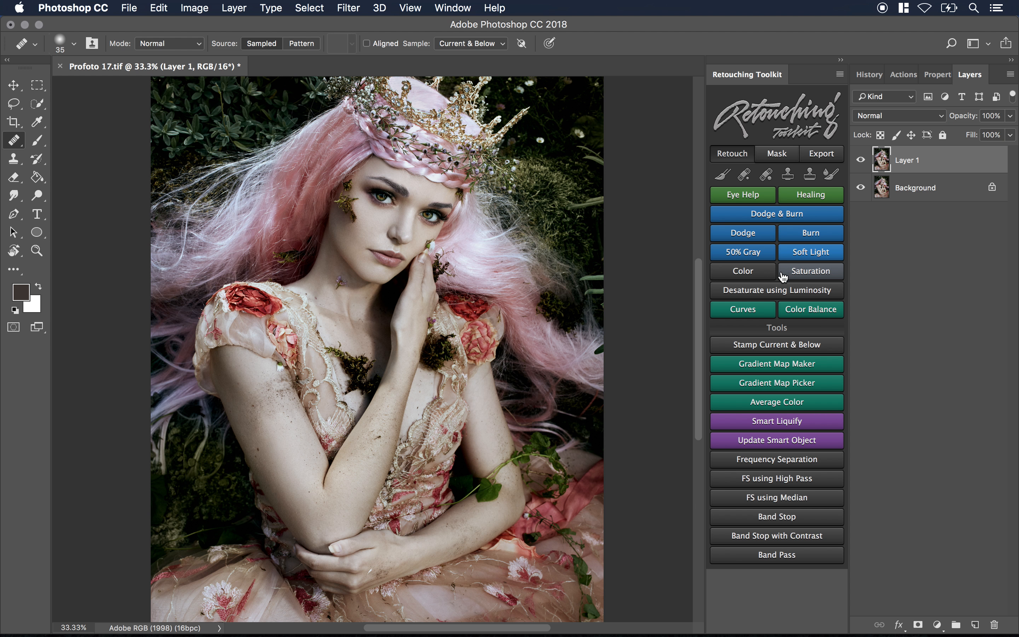
click(742, 271)
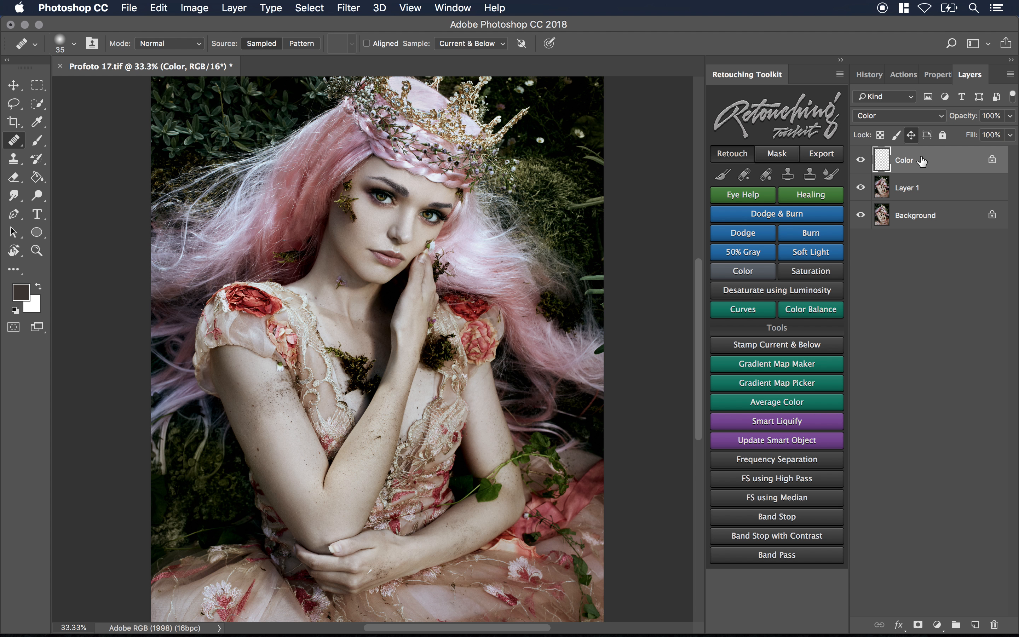
mouse_move(916, 165)
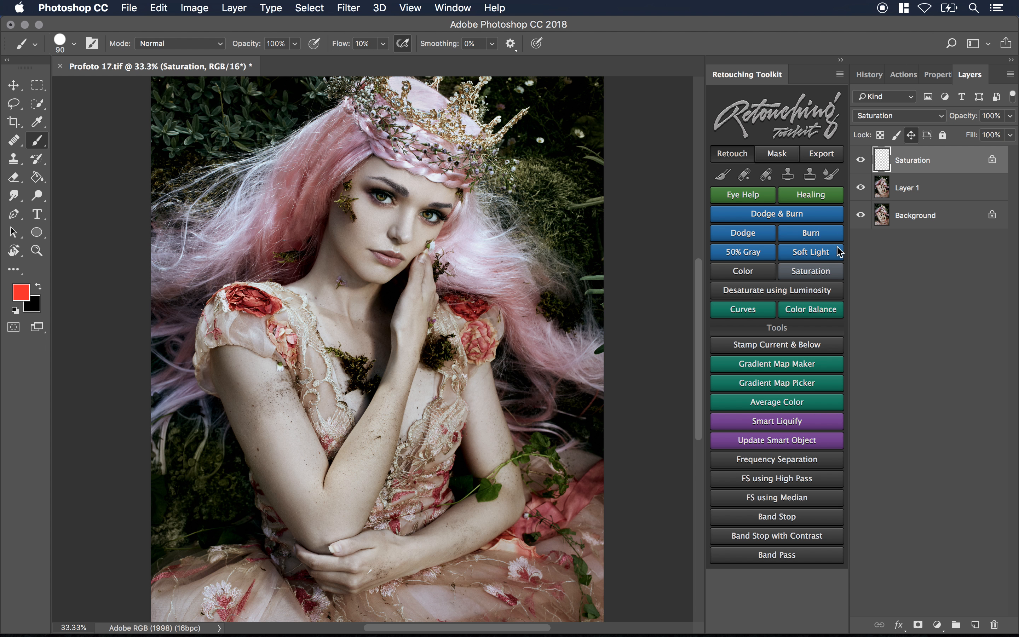
mouse_move(914, 173)
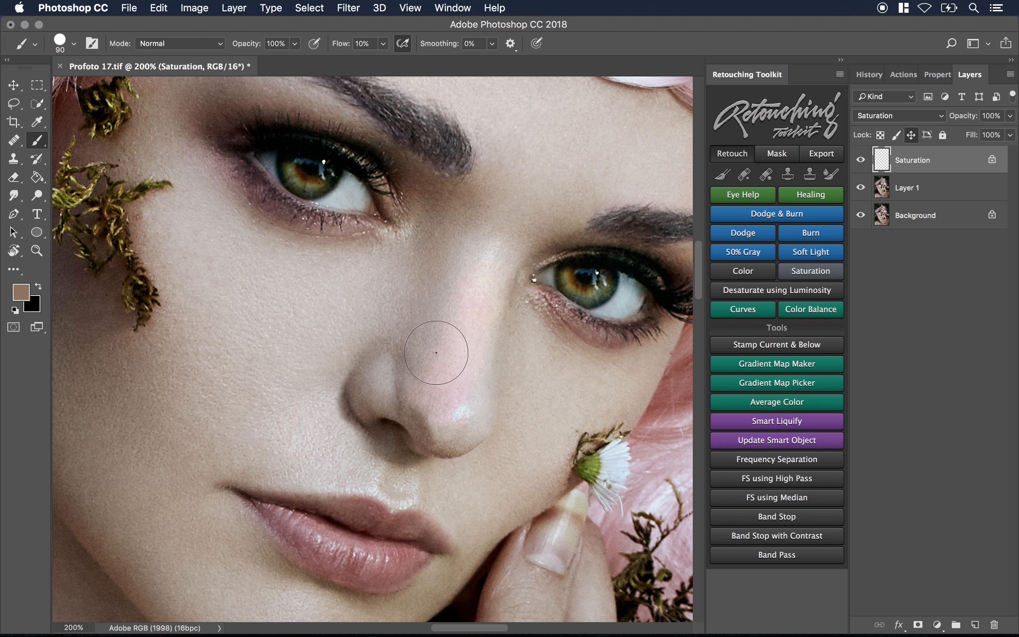
Brush sampled skin tone over the nose and show the Saturation layer's effect to compare.
drag(435, 353, 472, 271)
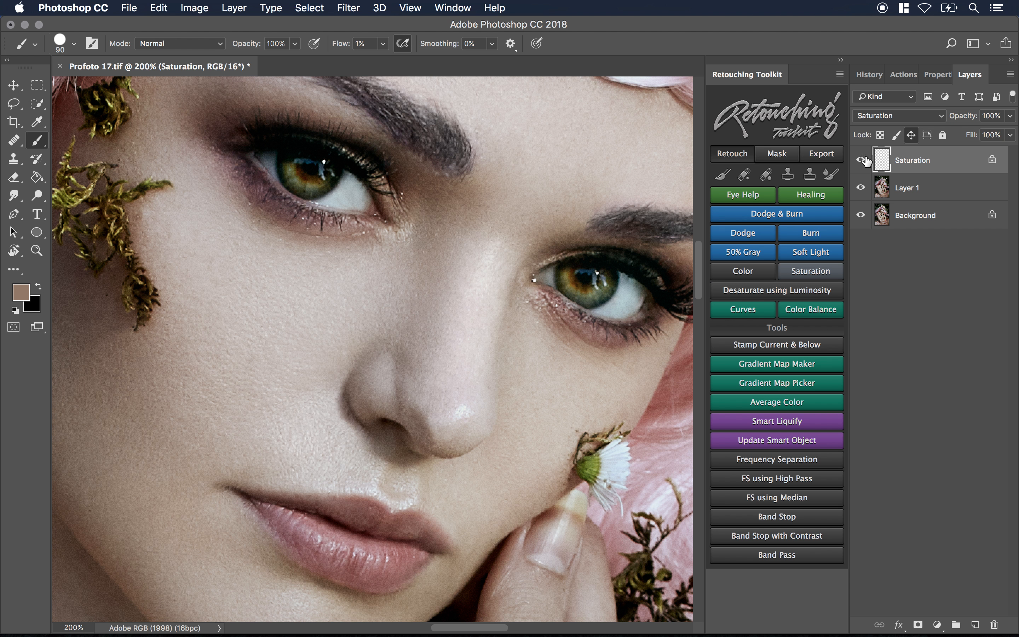
mouse_move(463, 215)
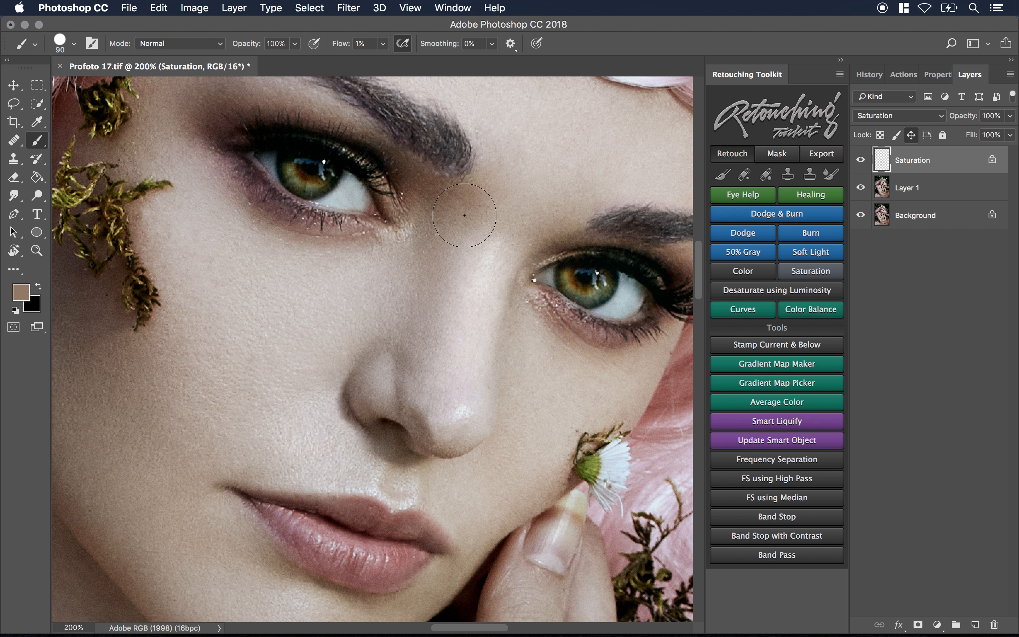
mouse_move(847, 237)
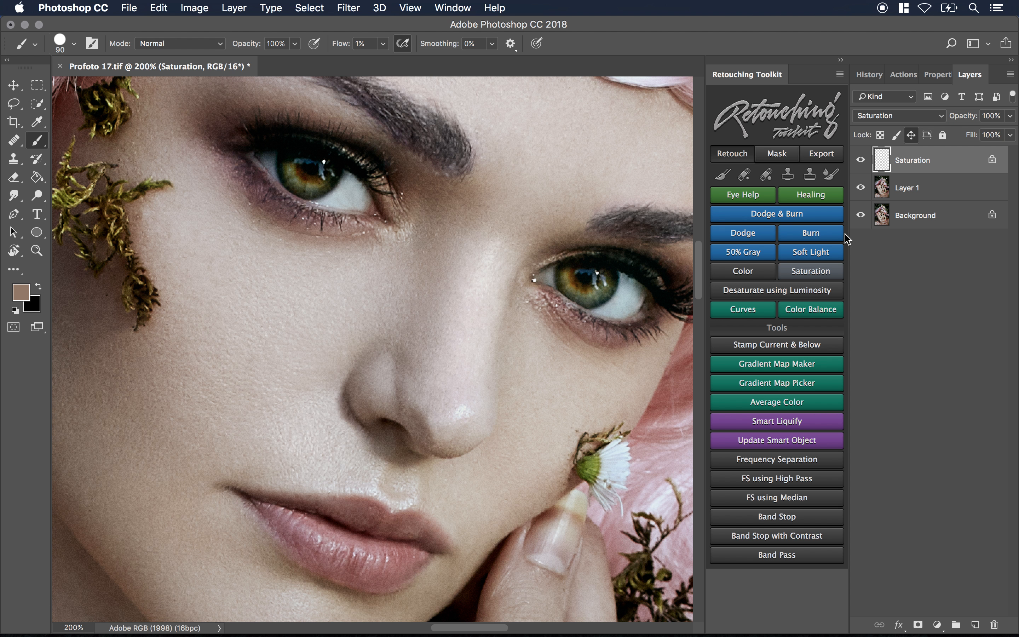
mouse_move(292, 427)
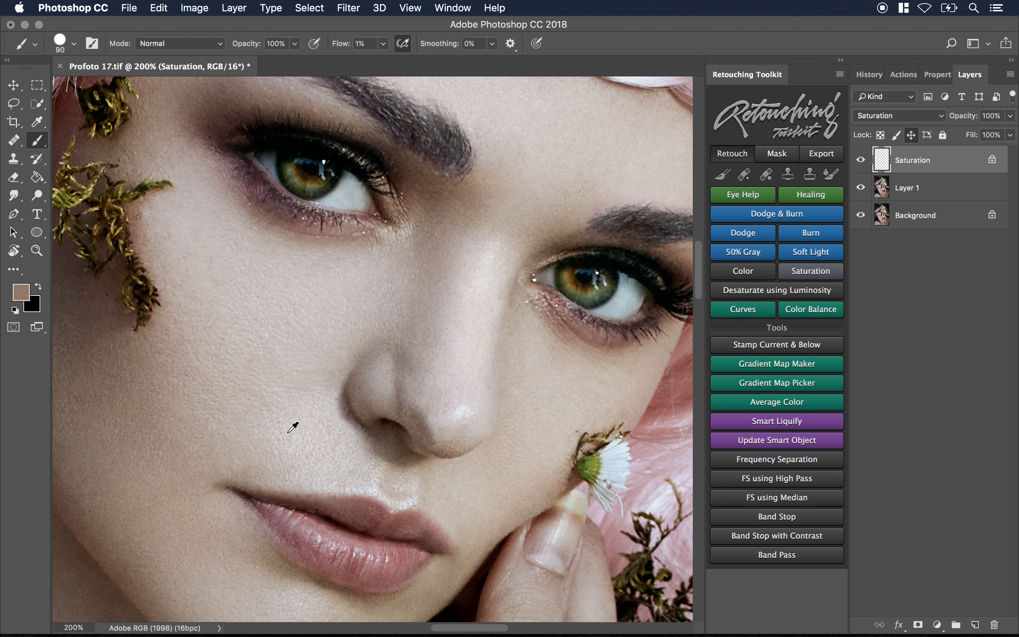
mouse_move(198, 430)
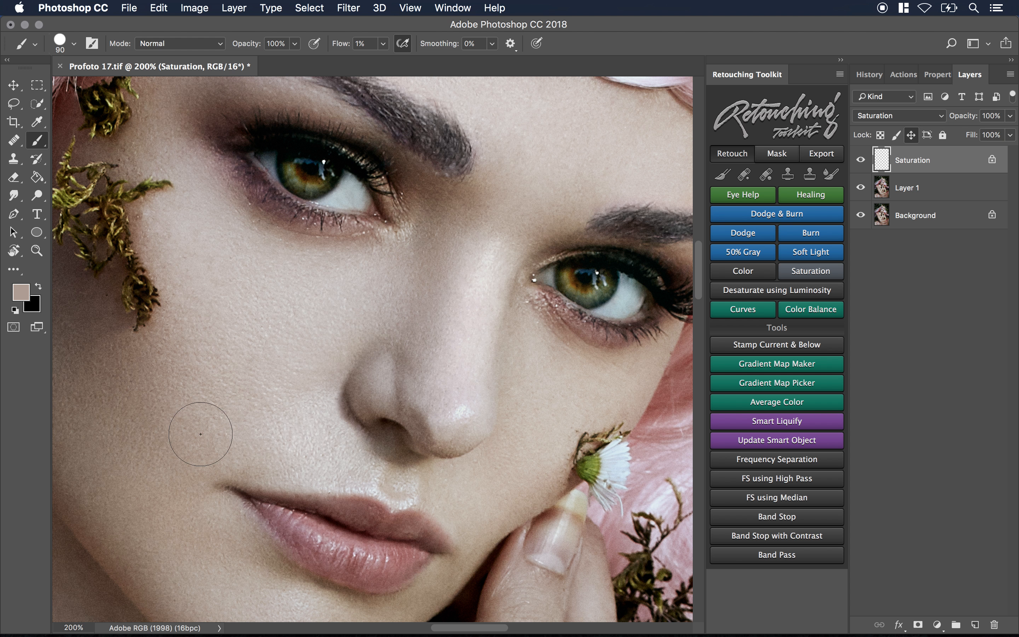
mouse_move(307, 553)
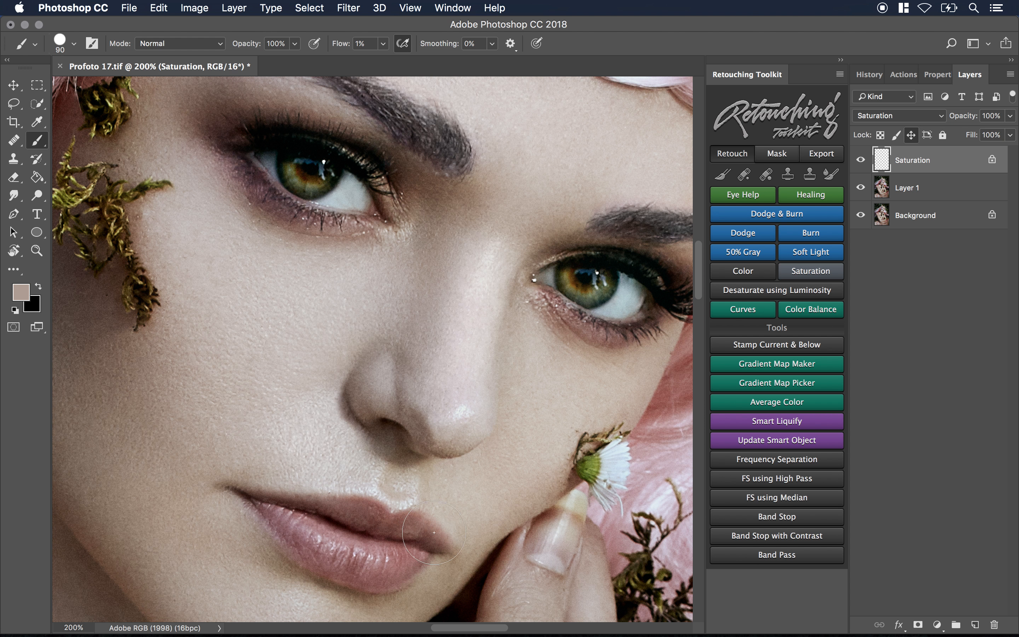
mouse_move(338, 525)
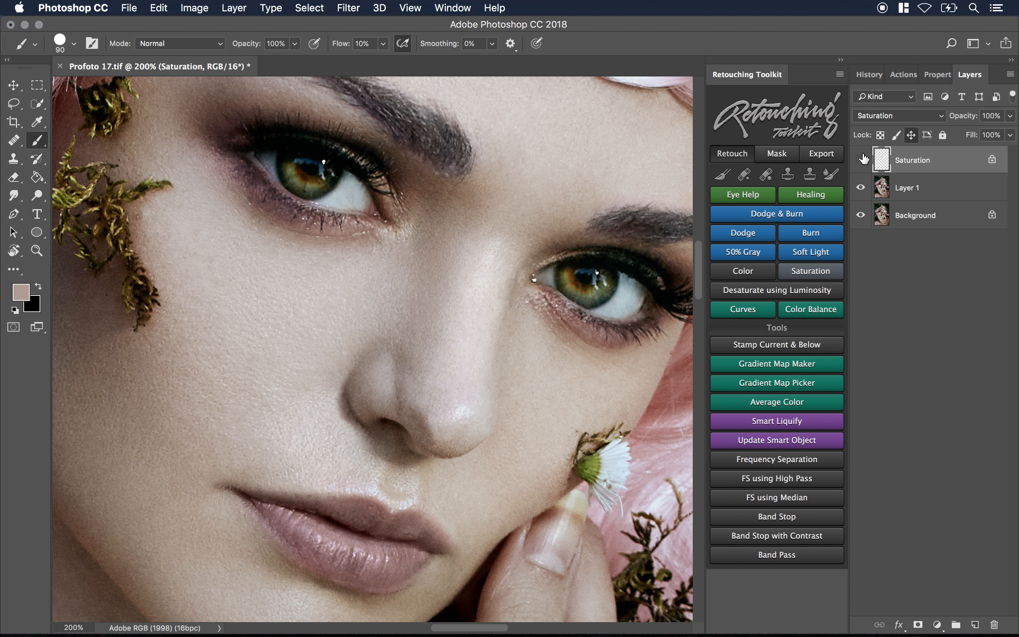
click(861, 160)
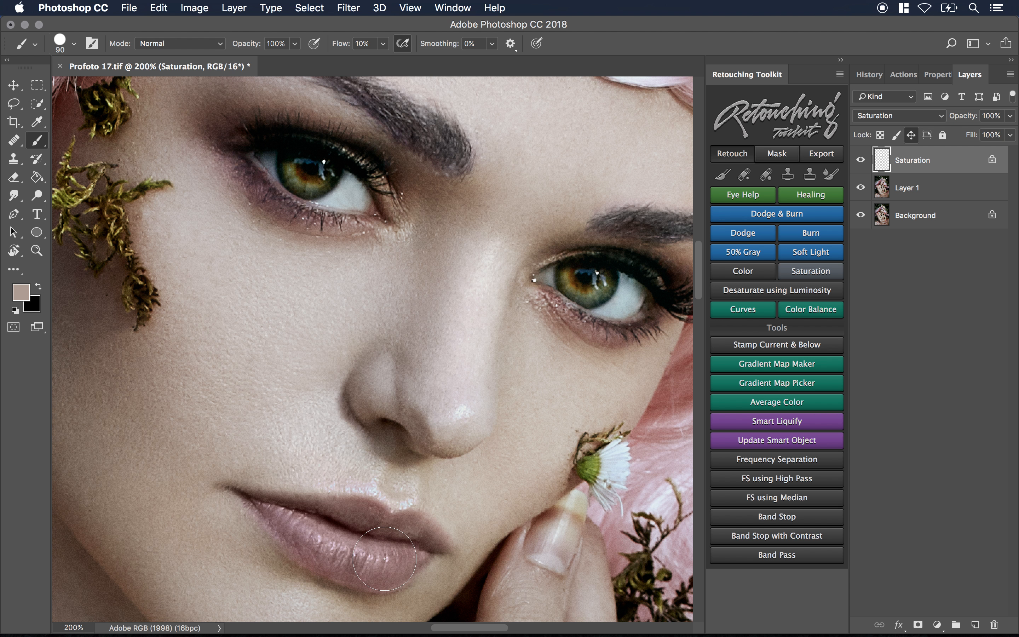
mouse_move(118, 418)
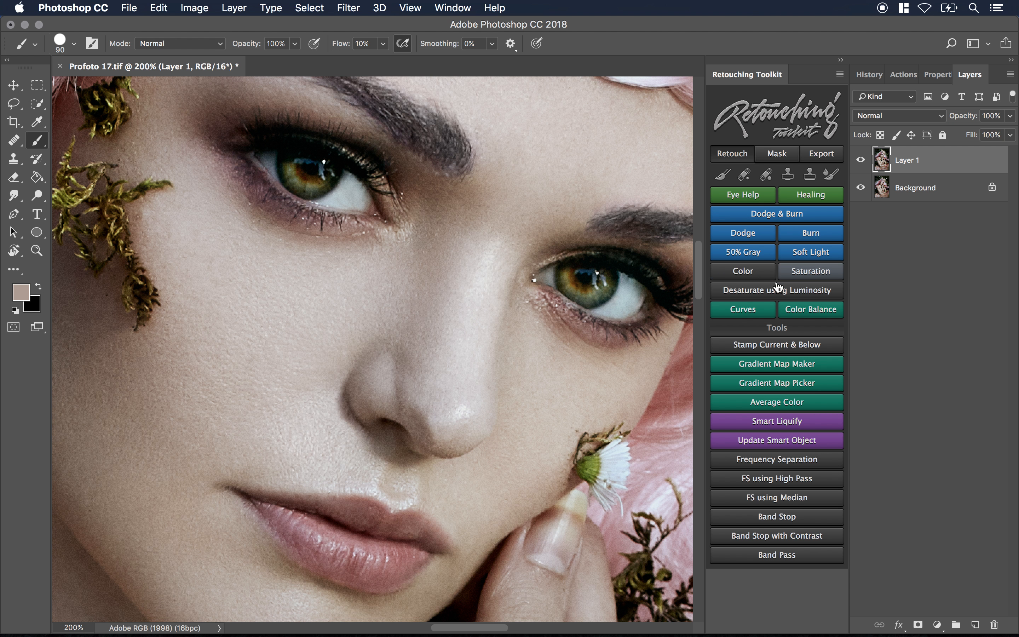
mouse_move(811, 309)
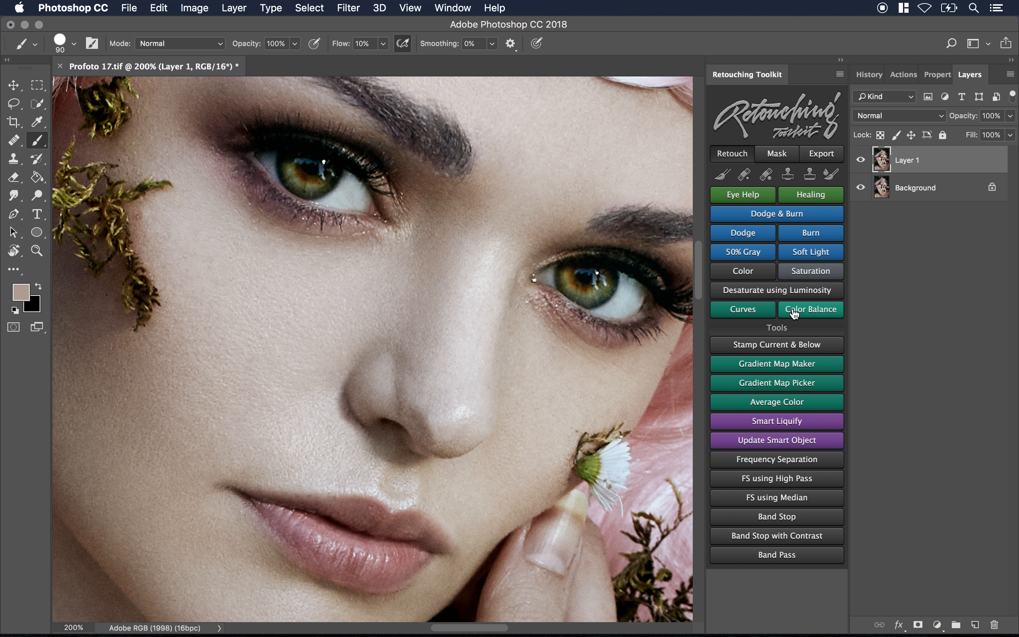
click(920, 624)
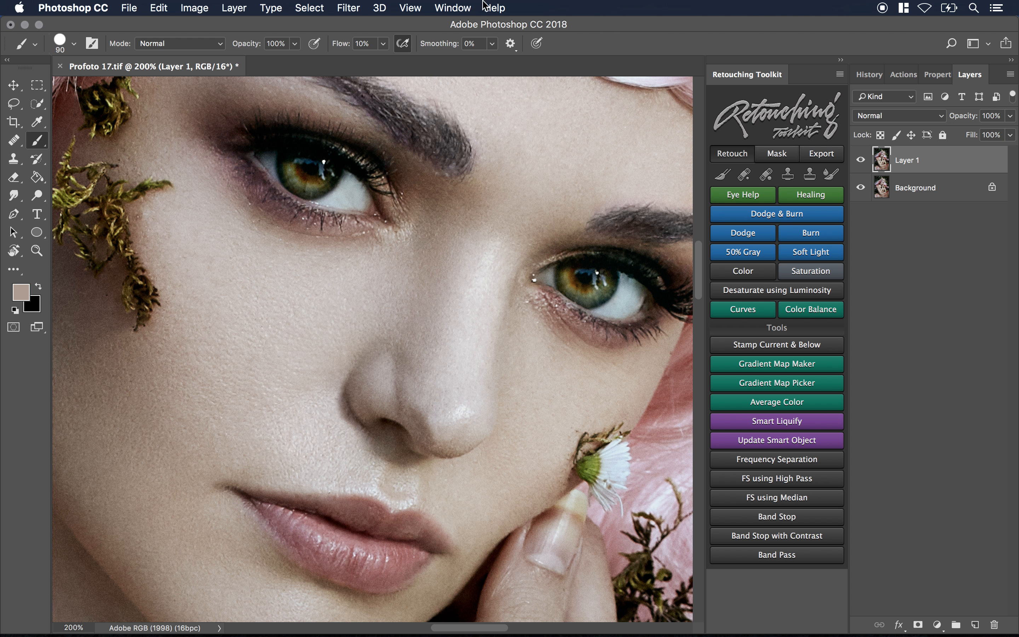
click(451, 8)
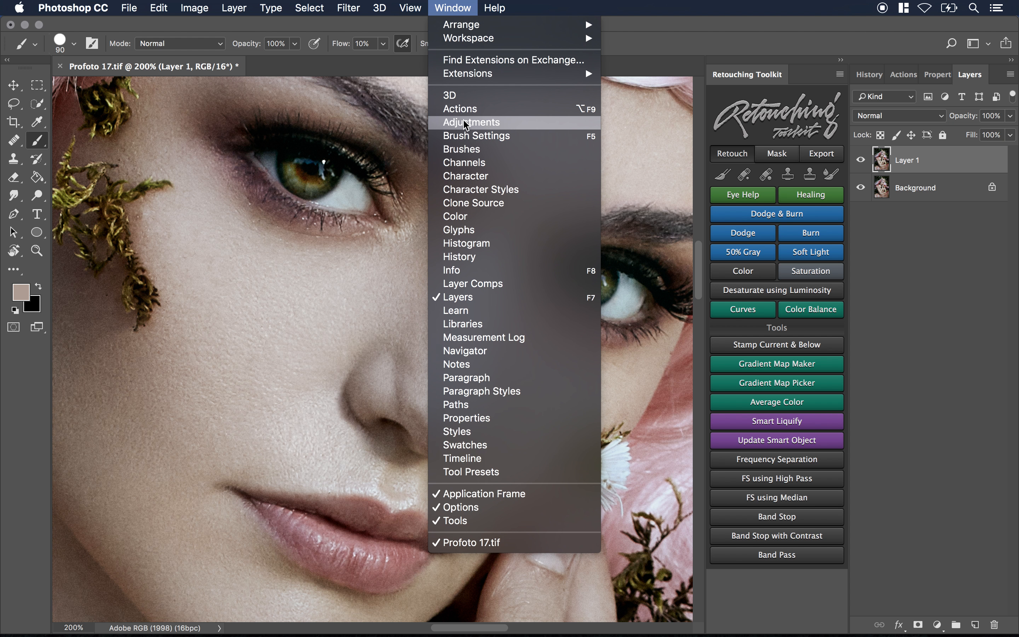
mouse_move(923, 323)
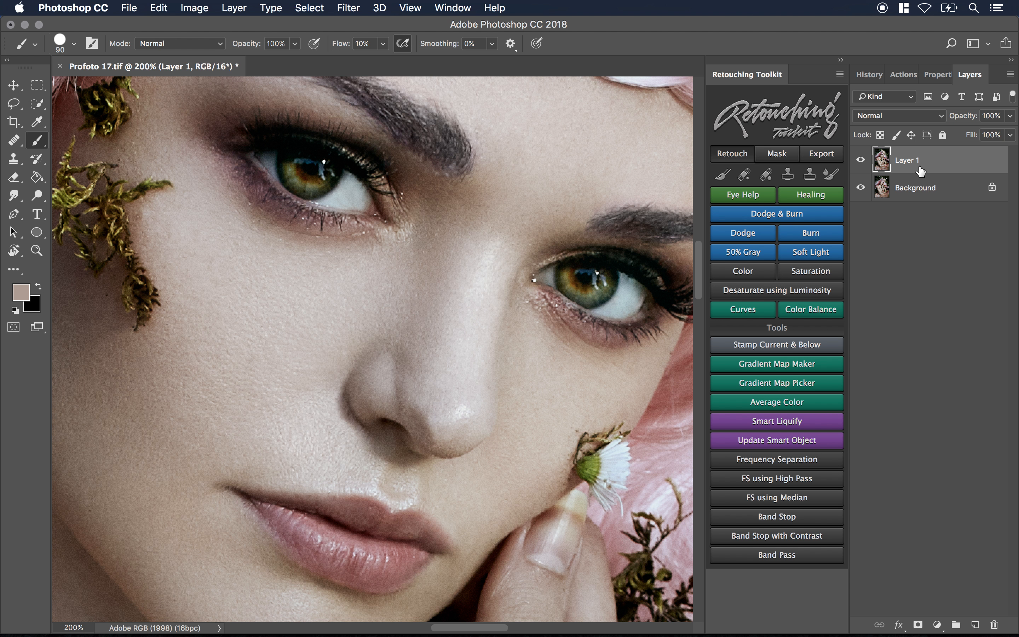
mouse_move(751, 459)
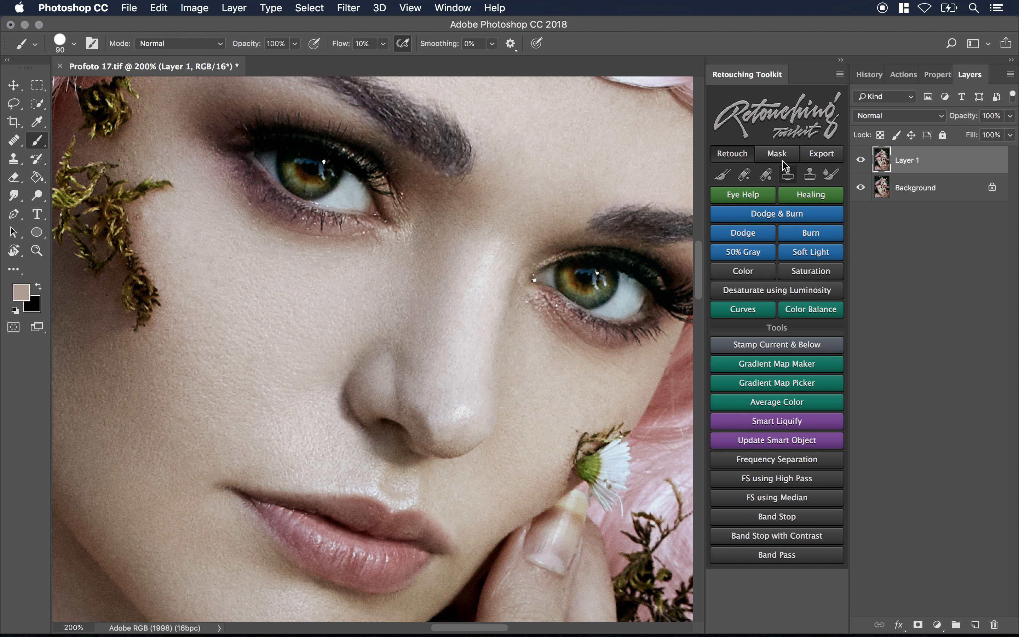
Create a Shadows luminosity channel from the Mask tab and bring up the Window panel list.
click(776, 154)
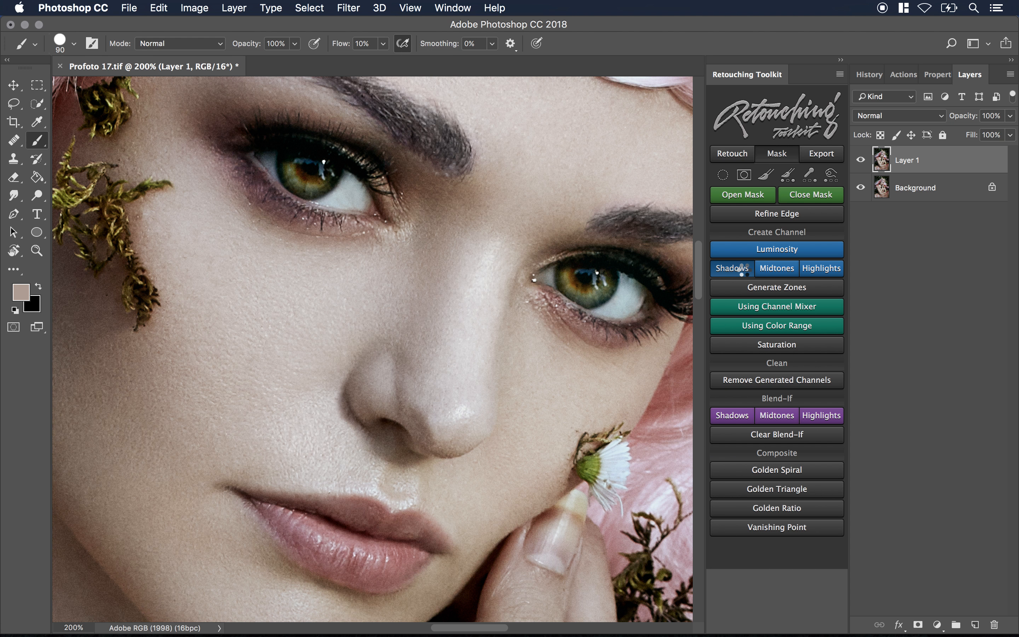
click(732, 268)
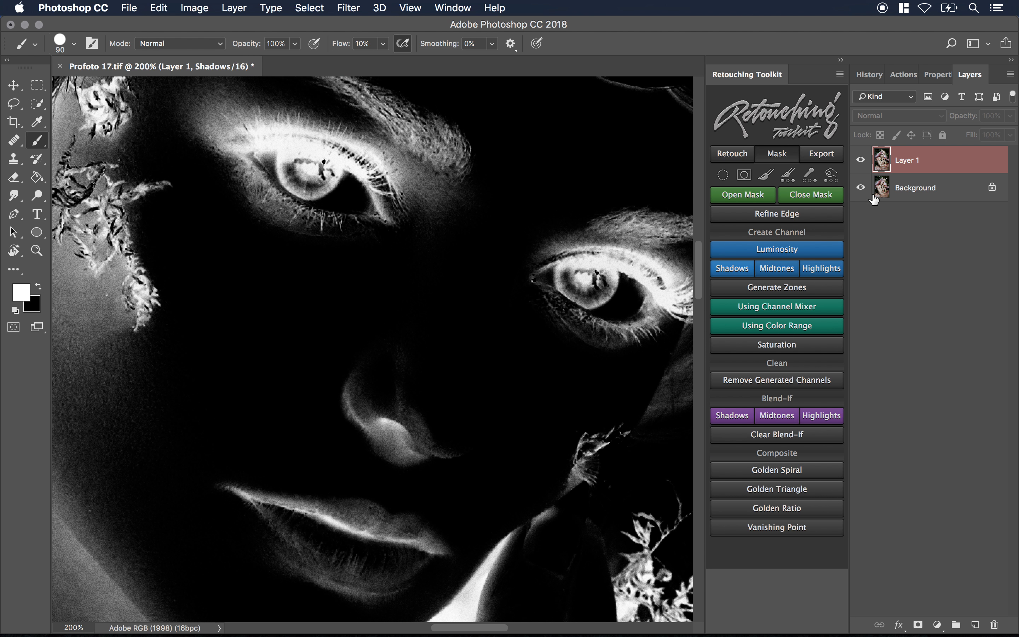
click(452, 7)
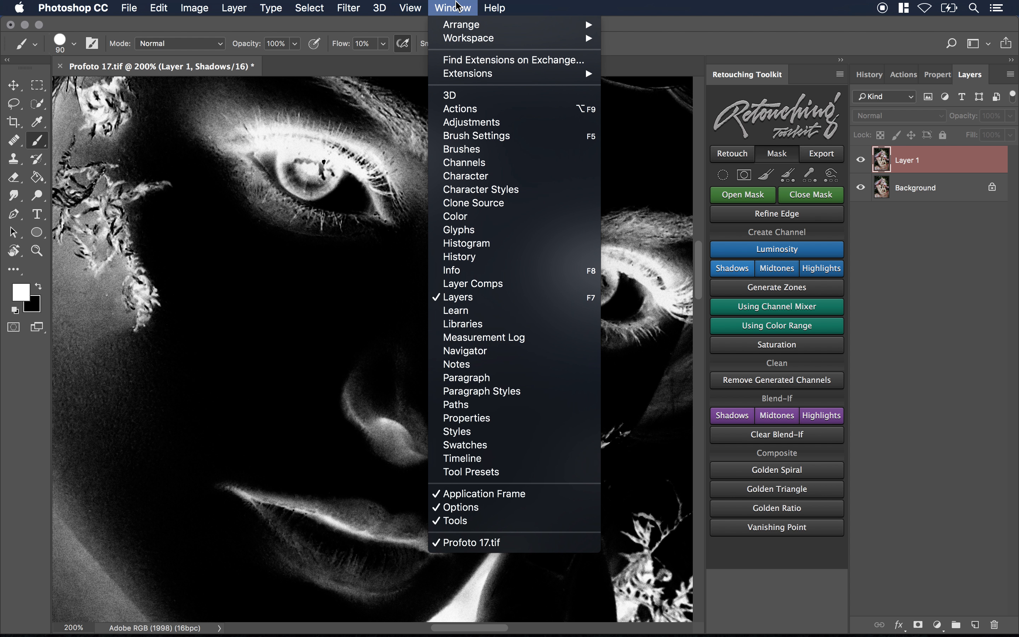
mouse_move(456, 217)
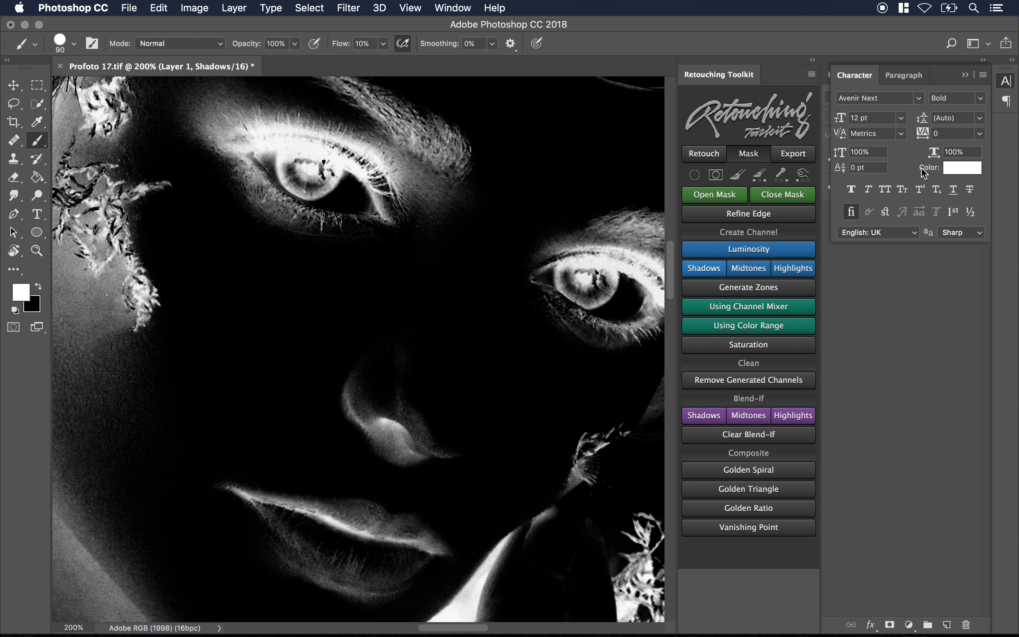
click(983, 74)
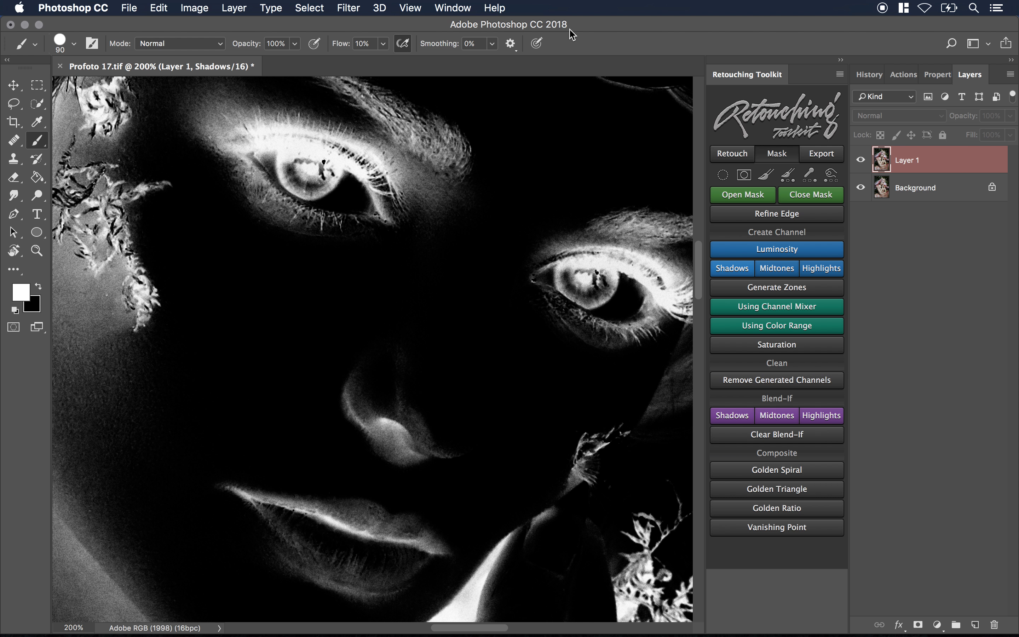
click(453, 8)
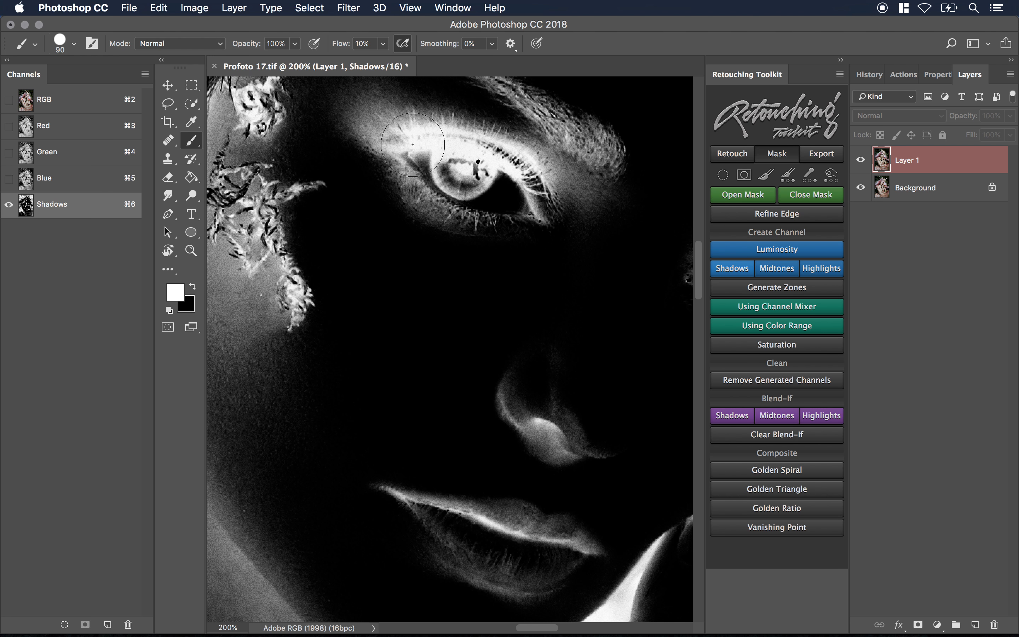
mouse_move(612, 150)
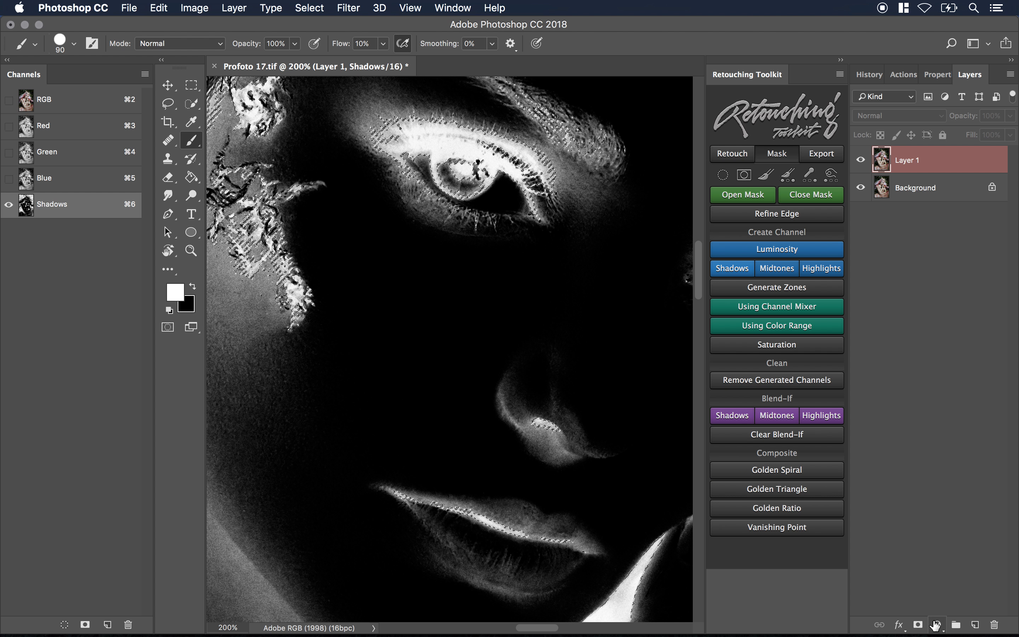
Add a Curves 1 adjustment layer masked by the loaded Shadows channel and return to the colour image.
click(937, 623)
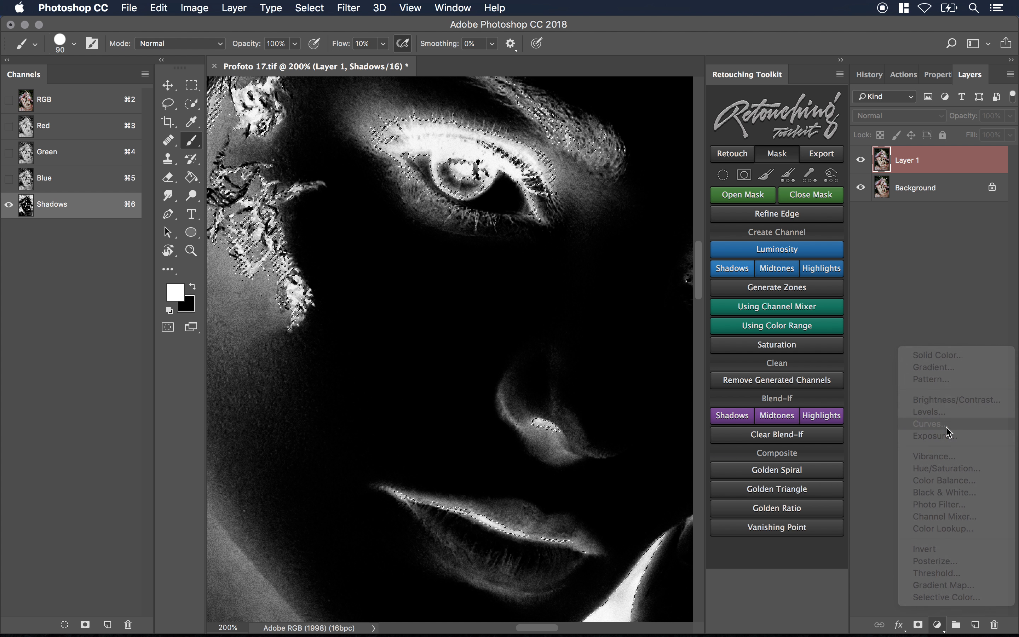
click(929, 424)
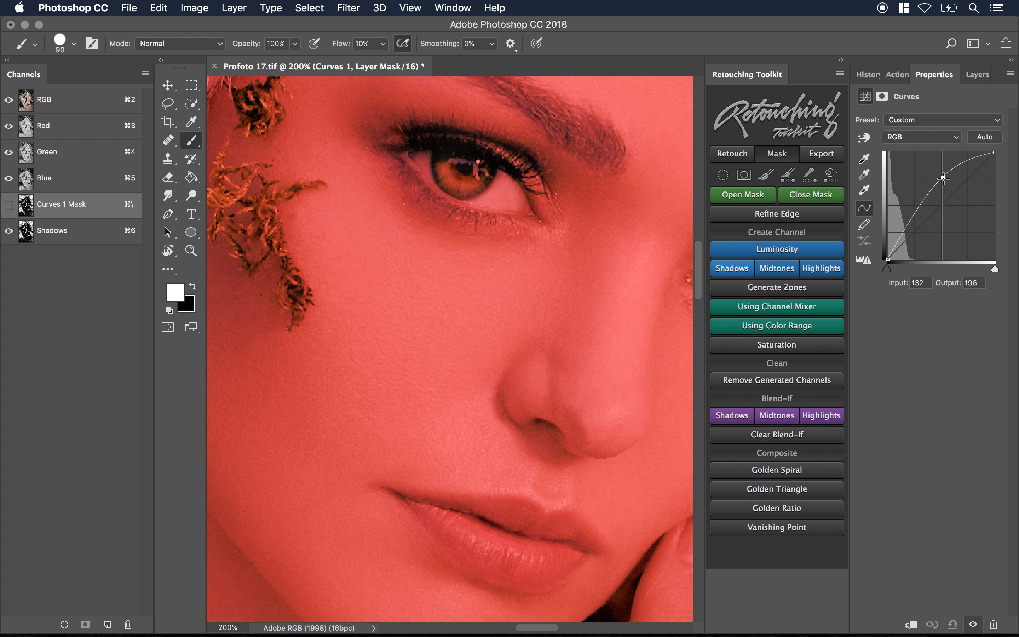
click(902, 74)
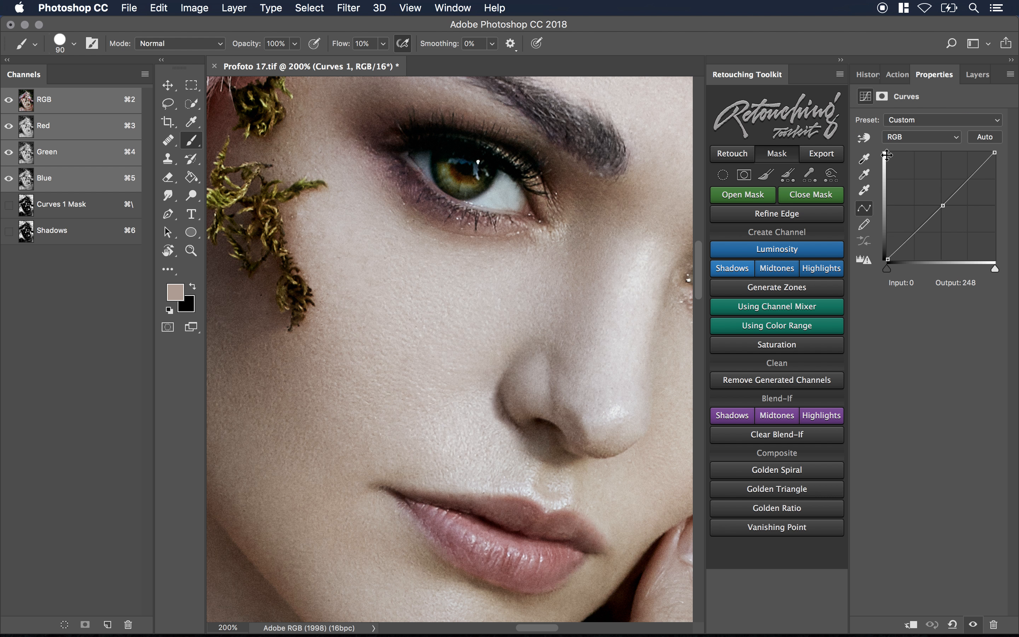
Reset the RGB curve, then lift, darken and slightly raise the masked shadows with its midpoint.
drag(888, 154, 944, 204)
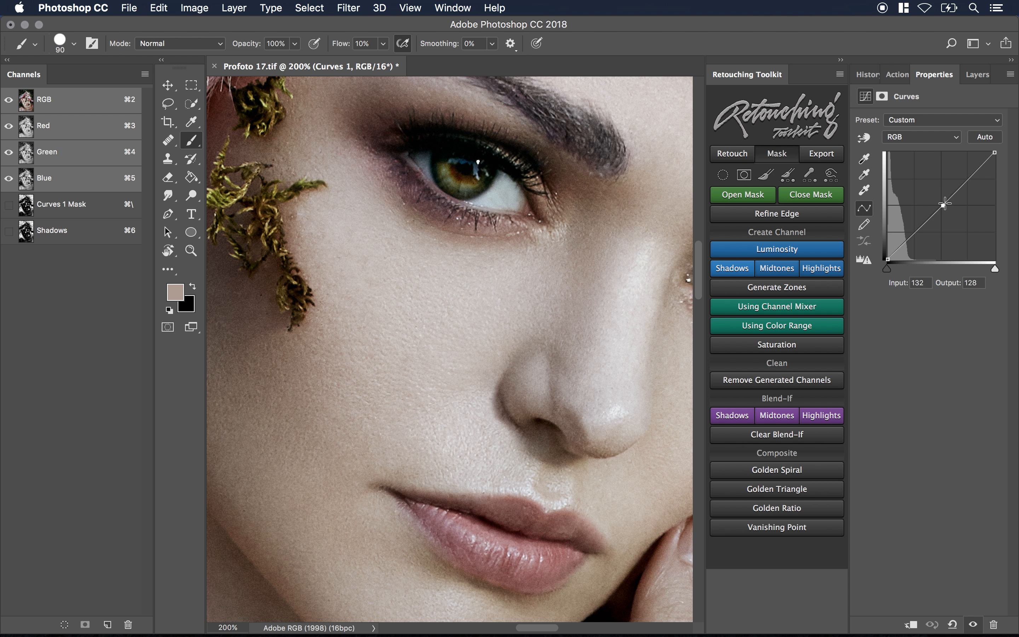
drag(943, 206, 943, 186)
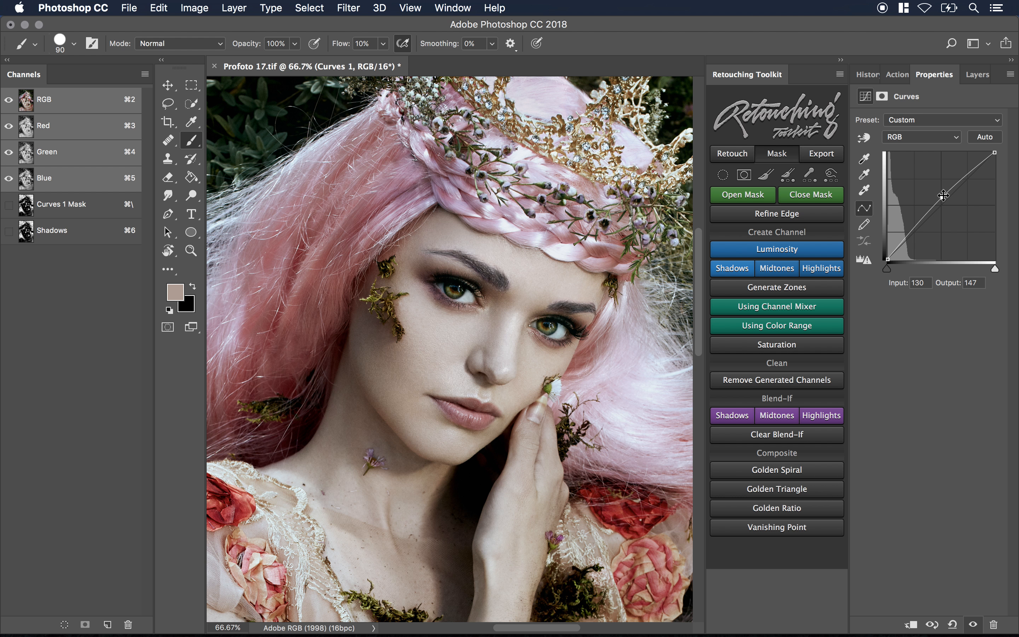
drag(943, 196, 943, 218)
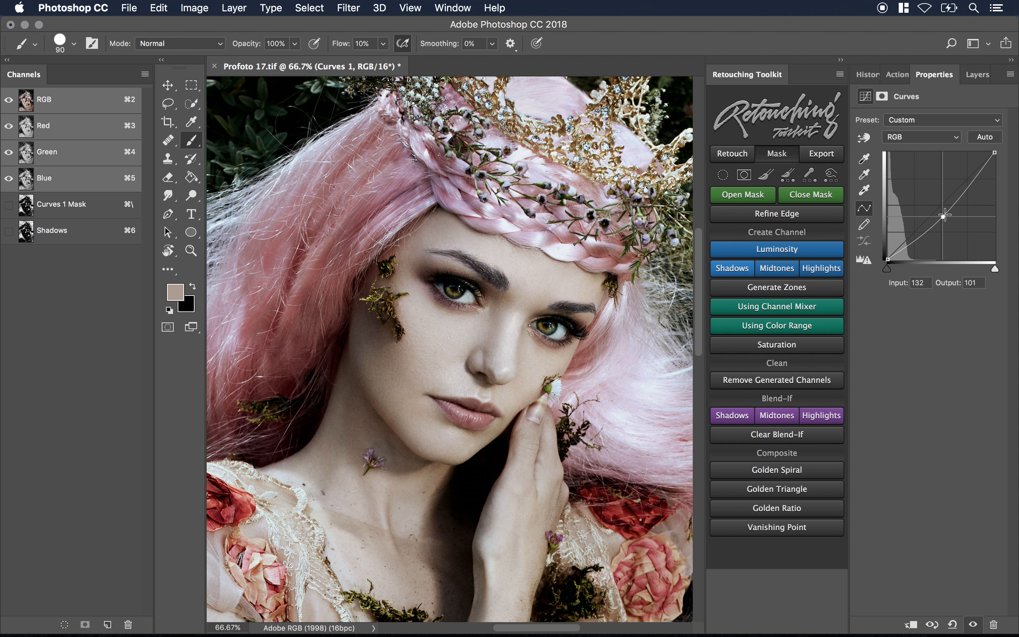
drag(942, 218, 944, 208)
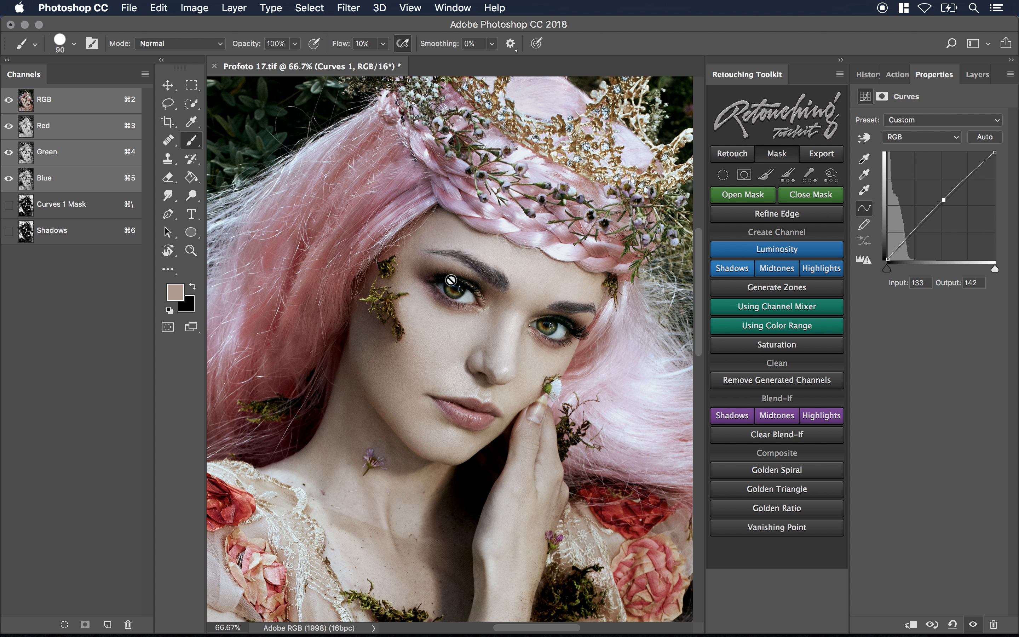
Delete the Shadows channel, generate Zone 0–10 tonal channels and preview Zone 10.
click(776, 379)
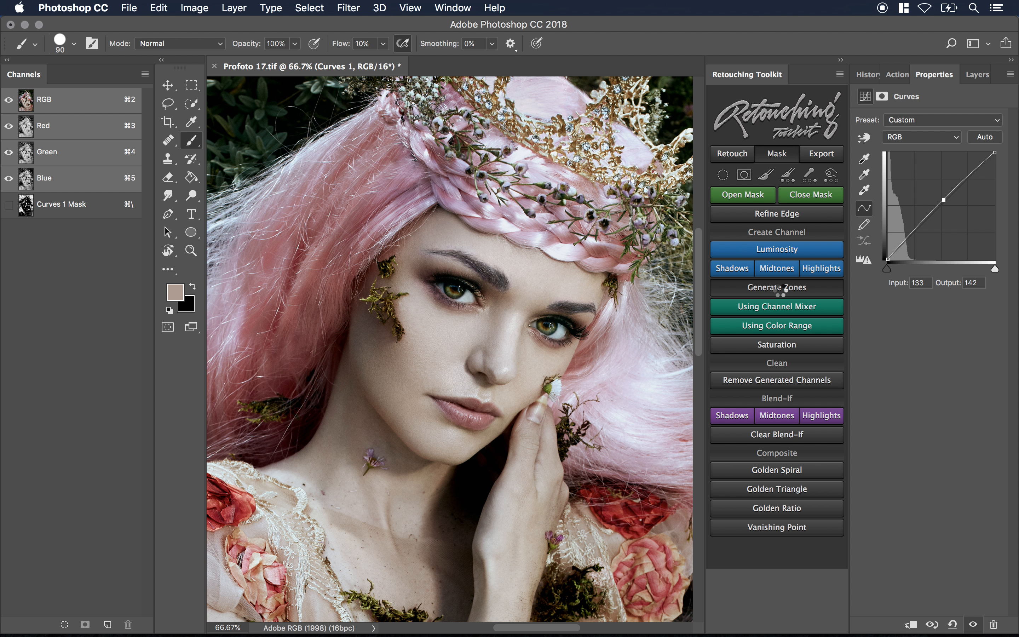
click(776, 288)
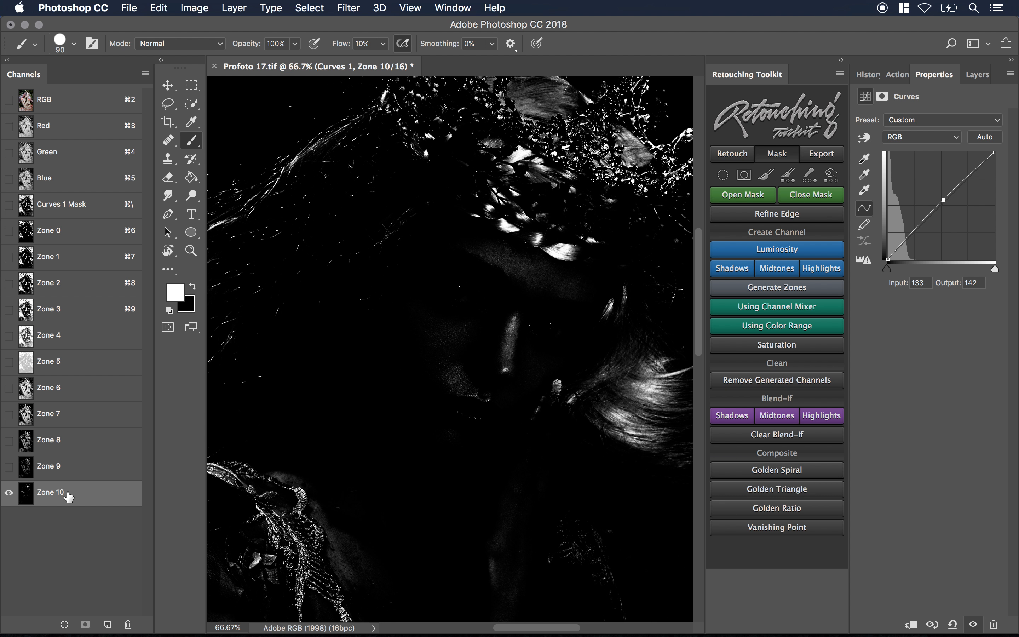
click(49, 439)
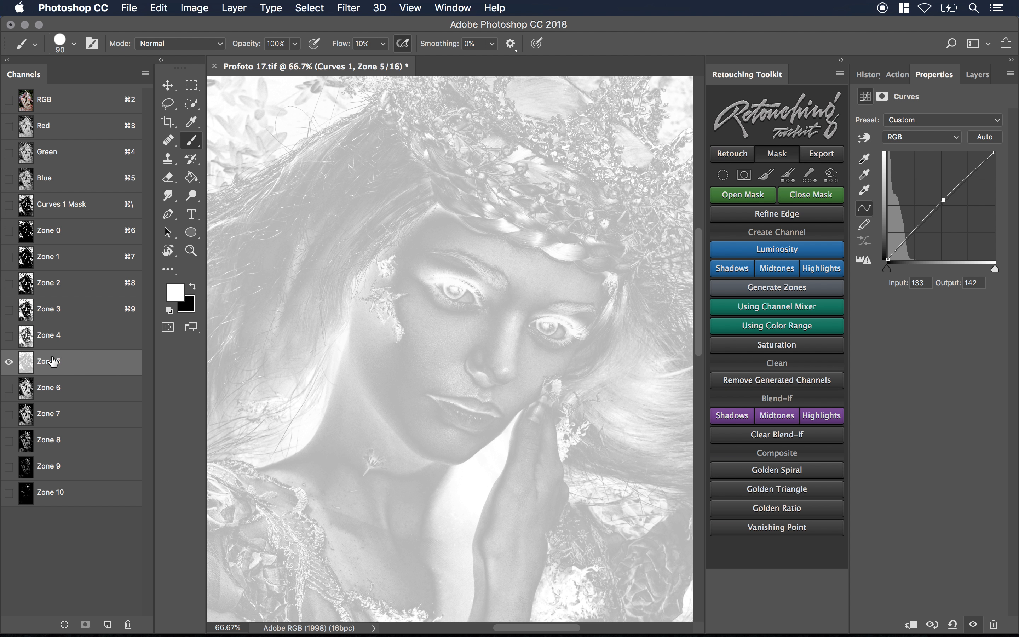
mouse_move(54, 346)
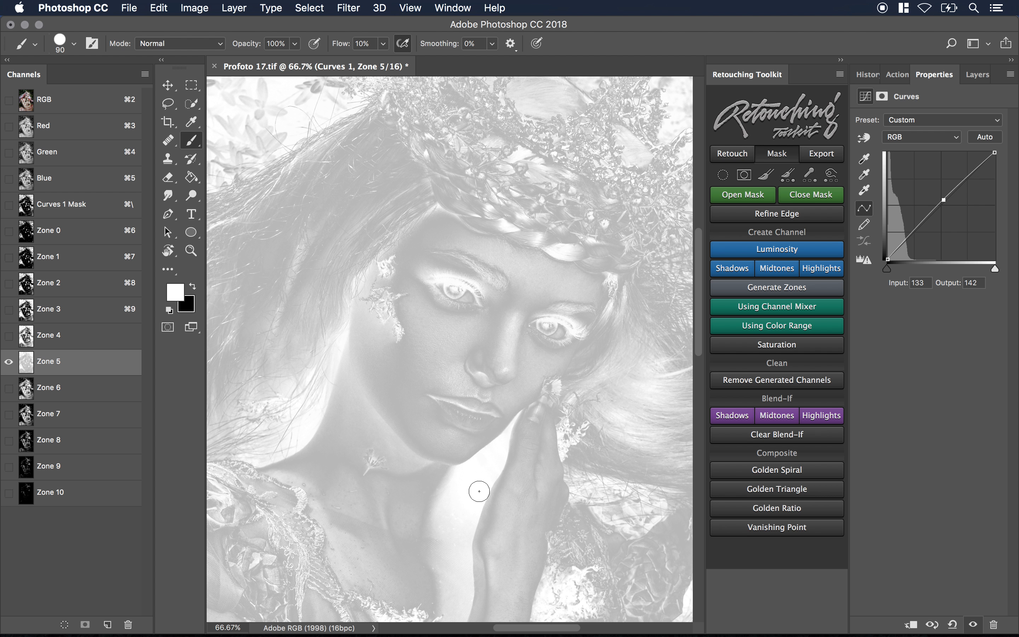
mouse_move(495, 454)
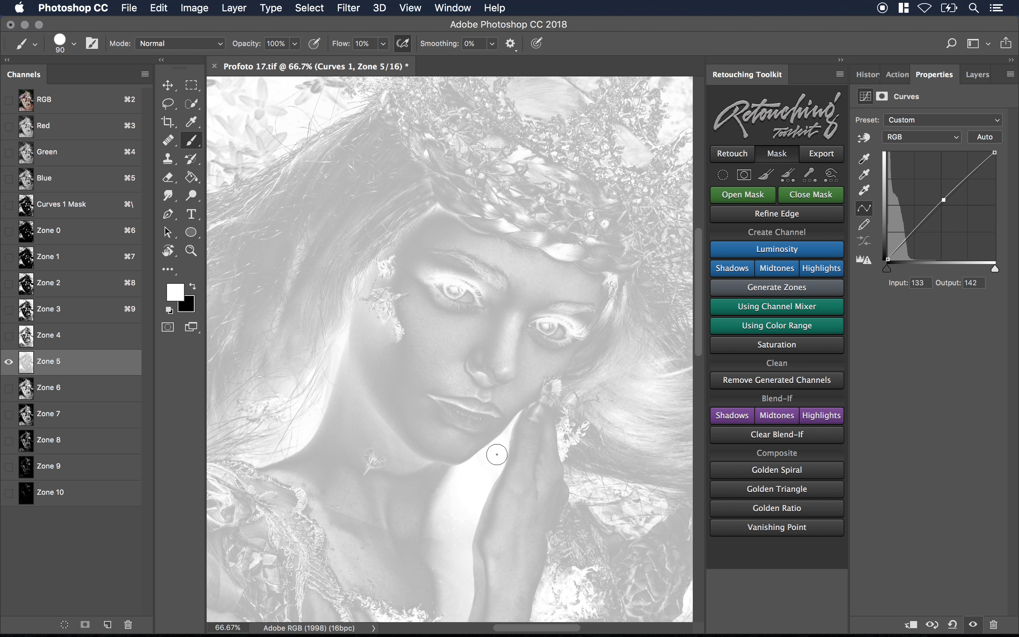
mouse_move(367, 427)
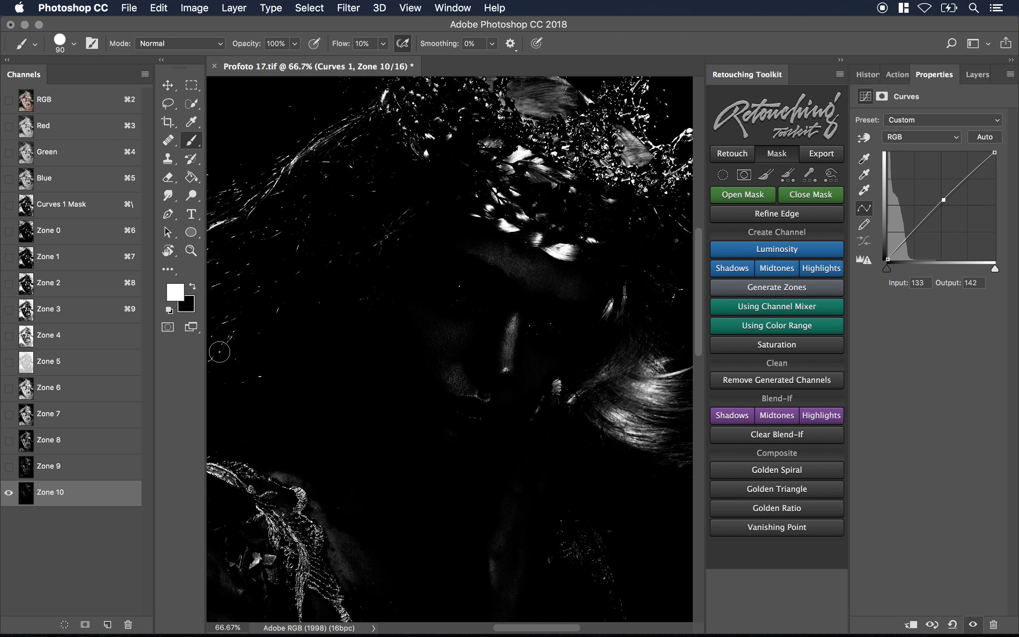
Remove all generated zone channels and delete the Curves 1 adjustment layer.
click(776, 380)
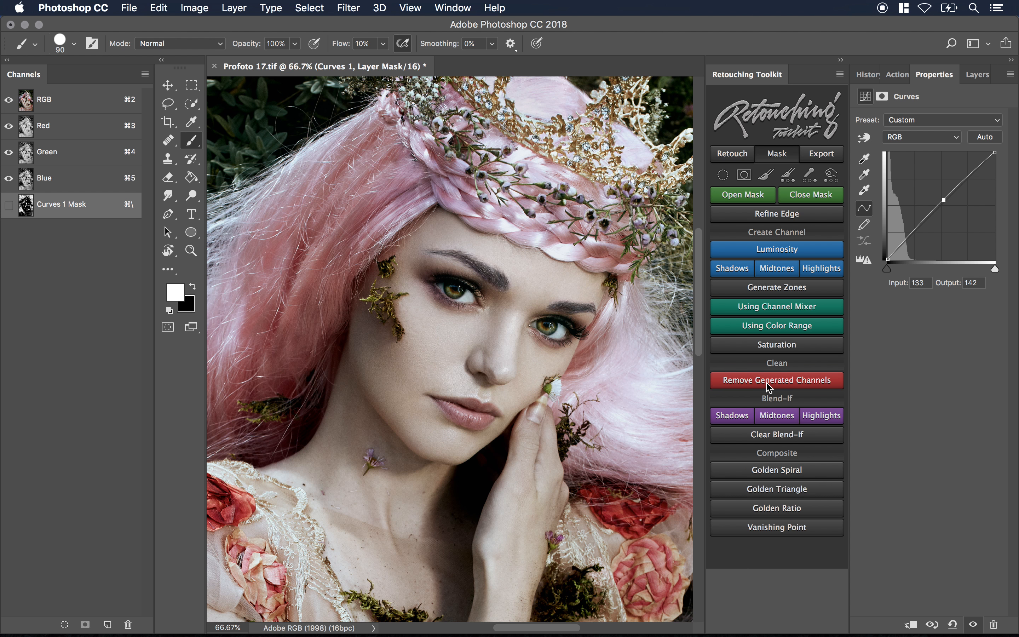
drag(940, 199, 940, 232)
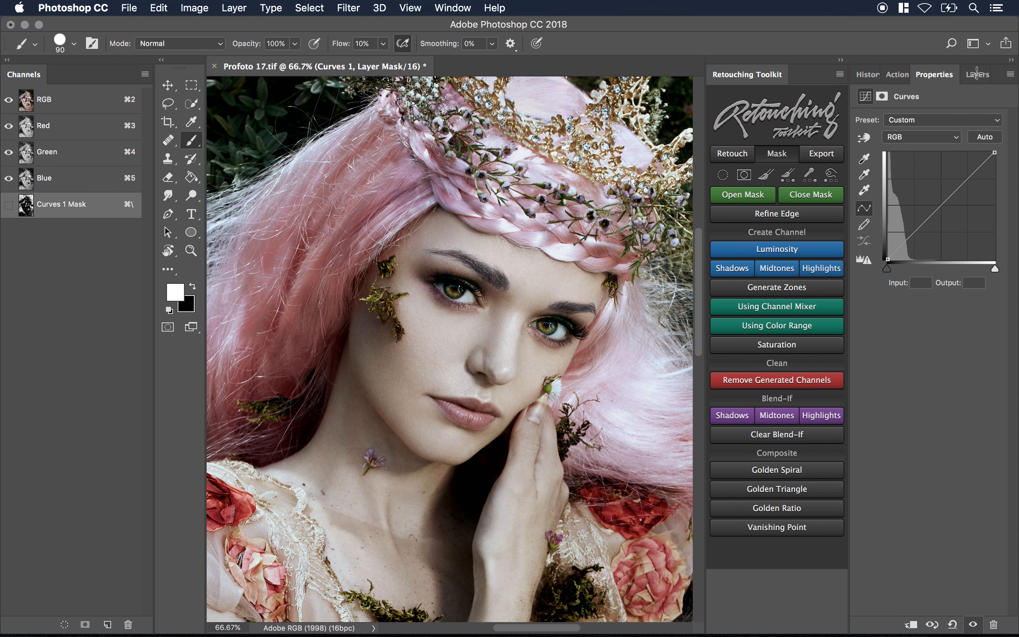
click(975, 74)
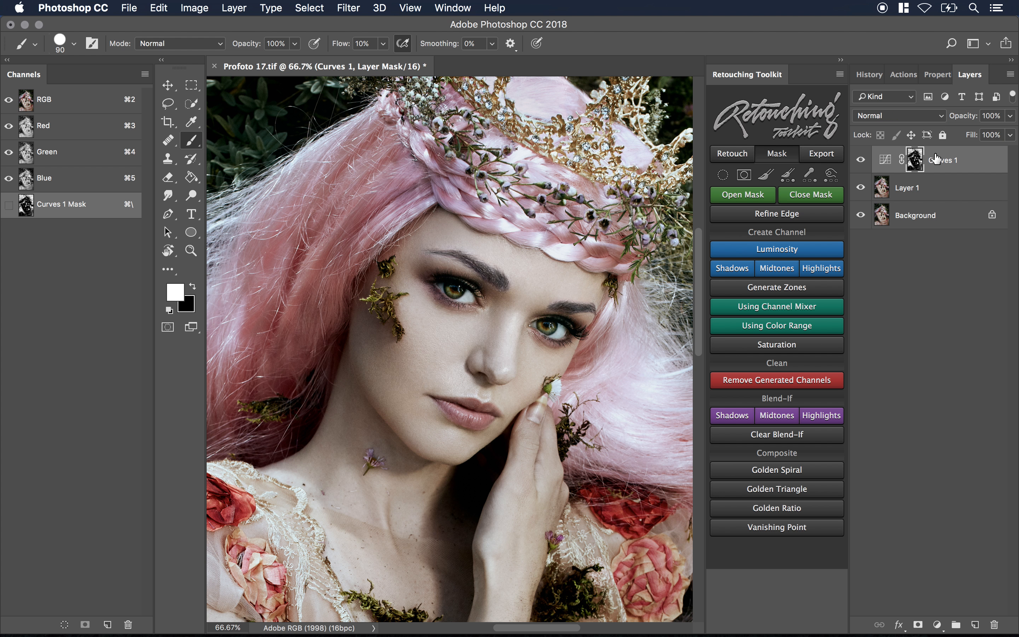
right_click(938, 160)
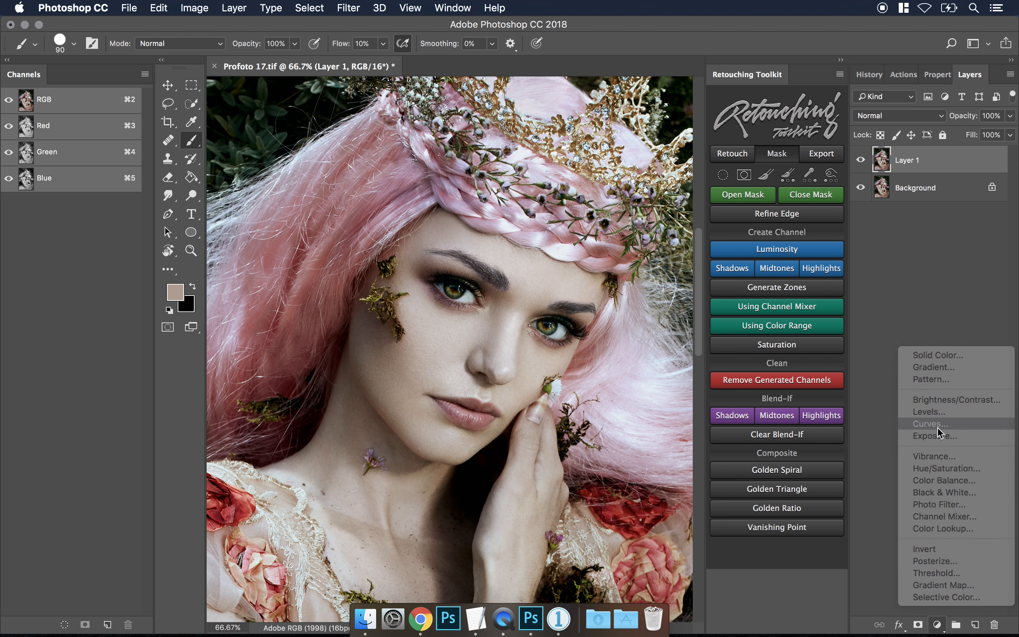
Add a new Curves 1 adjustment layer and shape its curve to brighten the midtones.
click(928, 423)
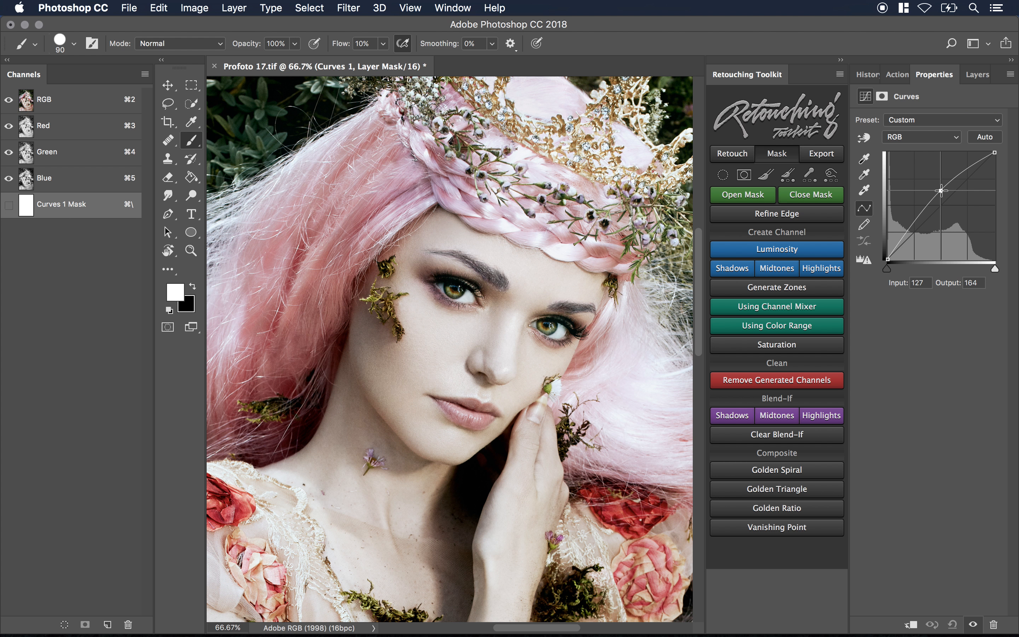
drag(941, 191, 939, 190)
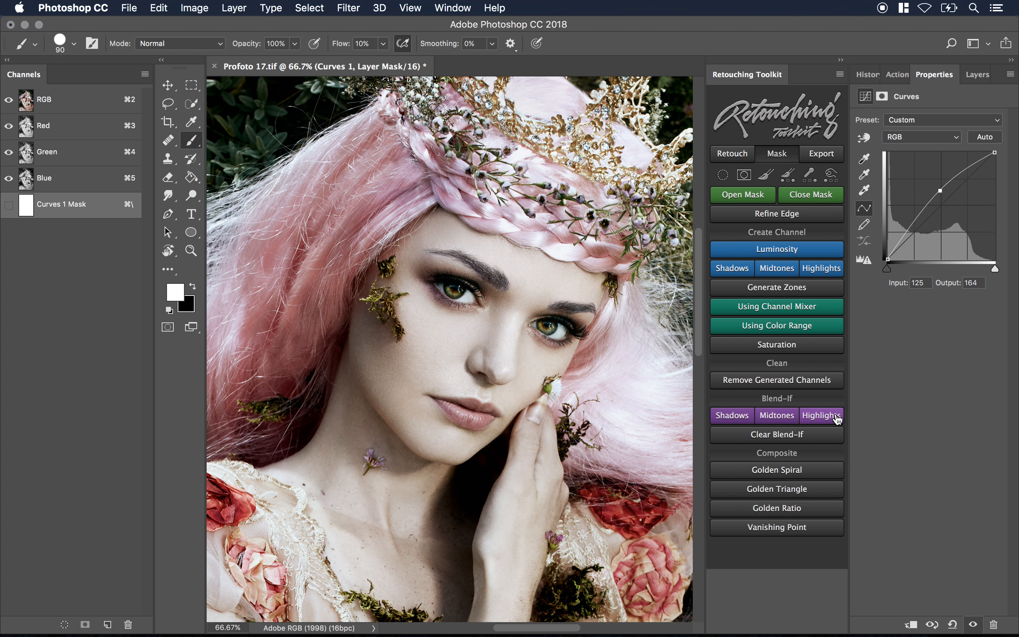
drag(939, 192, 939, 227)
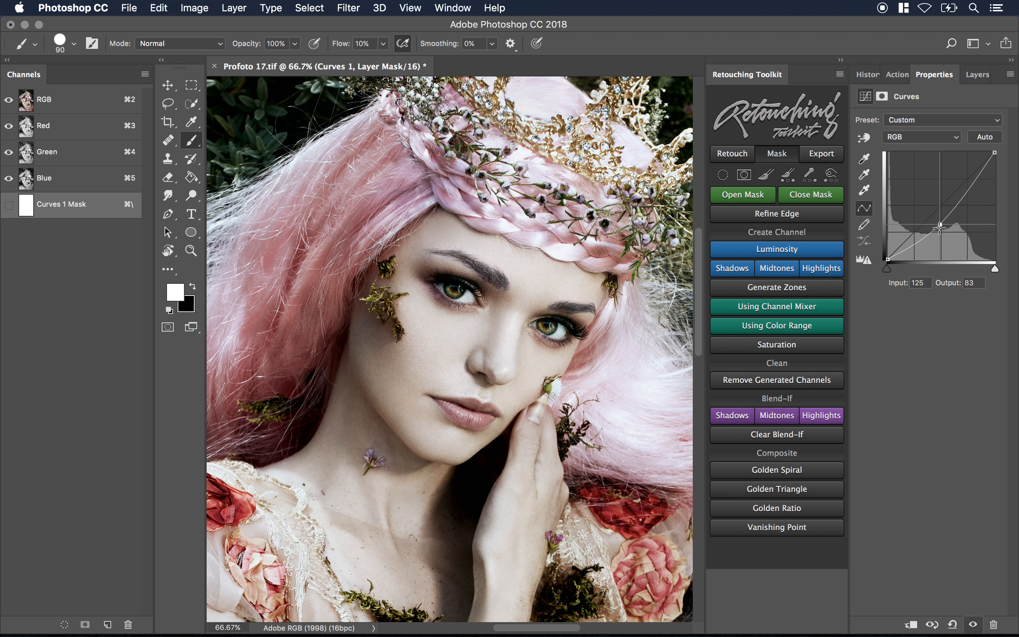
drag(941, 226, 940, 189)
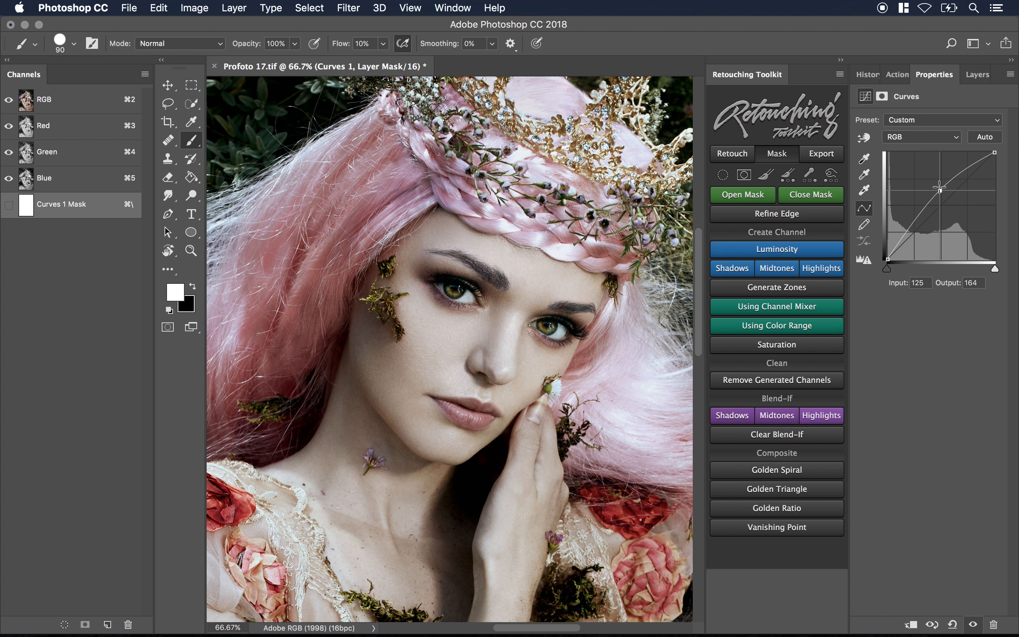
drag(939, 189, 940, 182)
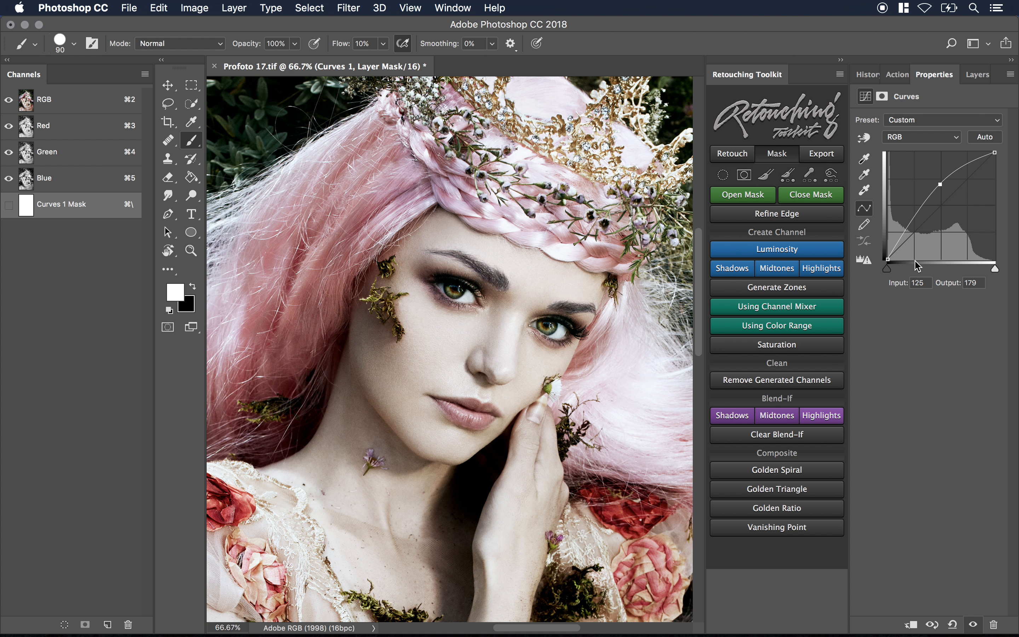
drag(940, 183, 947, 210)
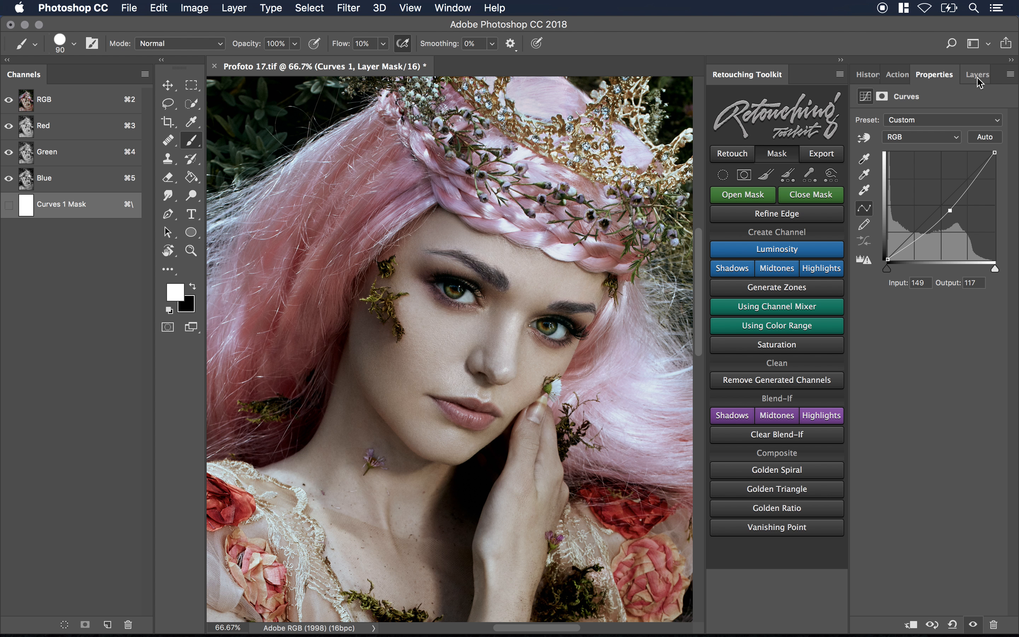
click(975, 74)
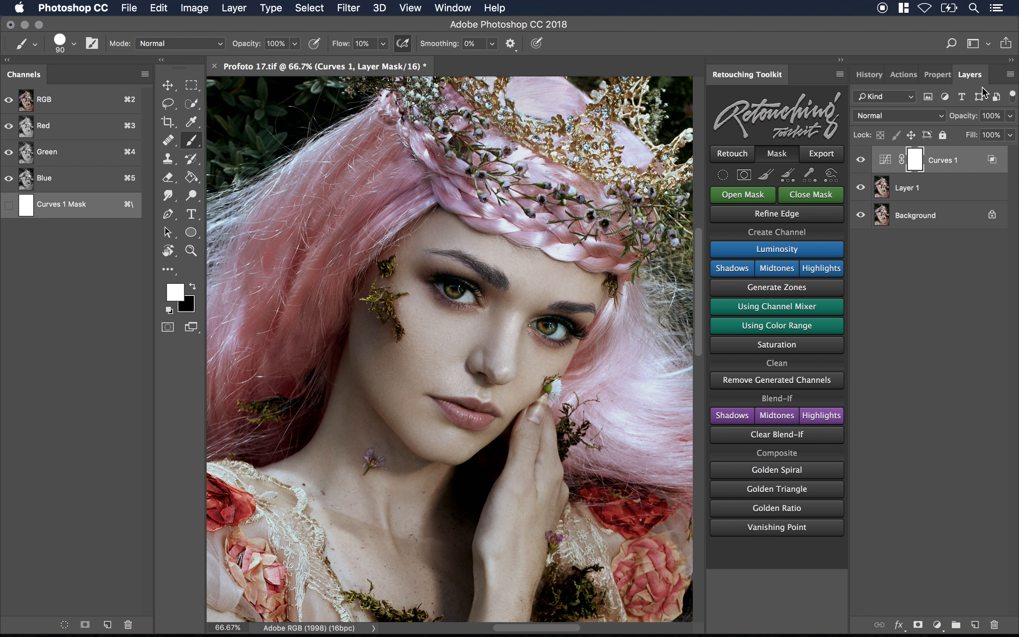
mouse_move(960, 164)
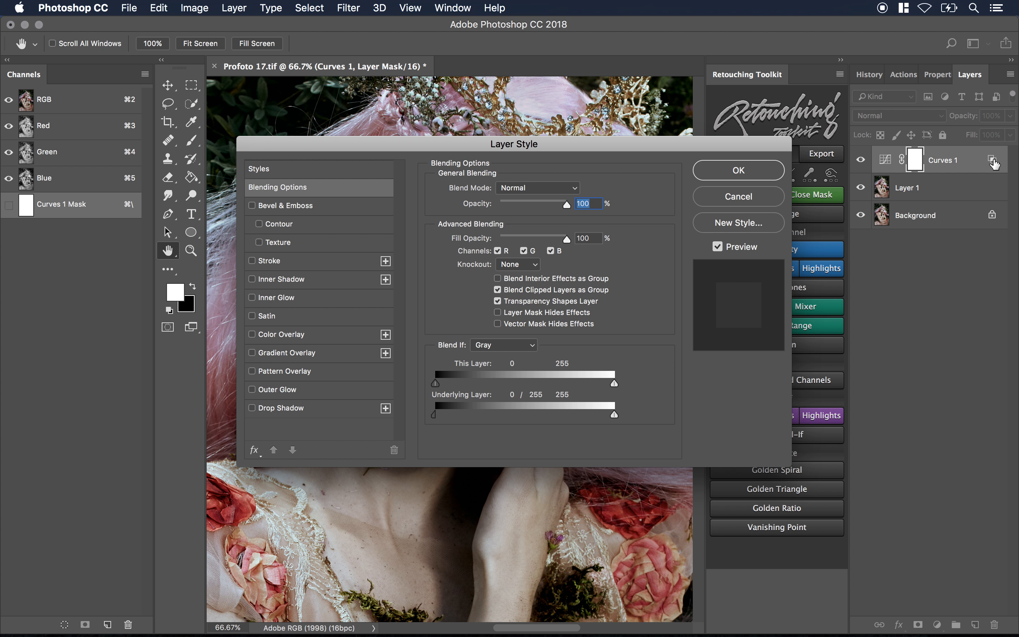
mouse_move(458, 390)
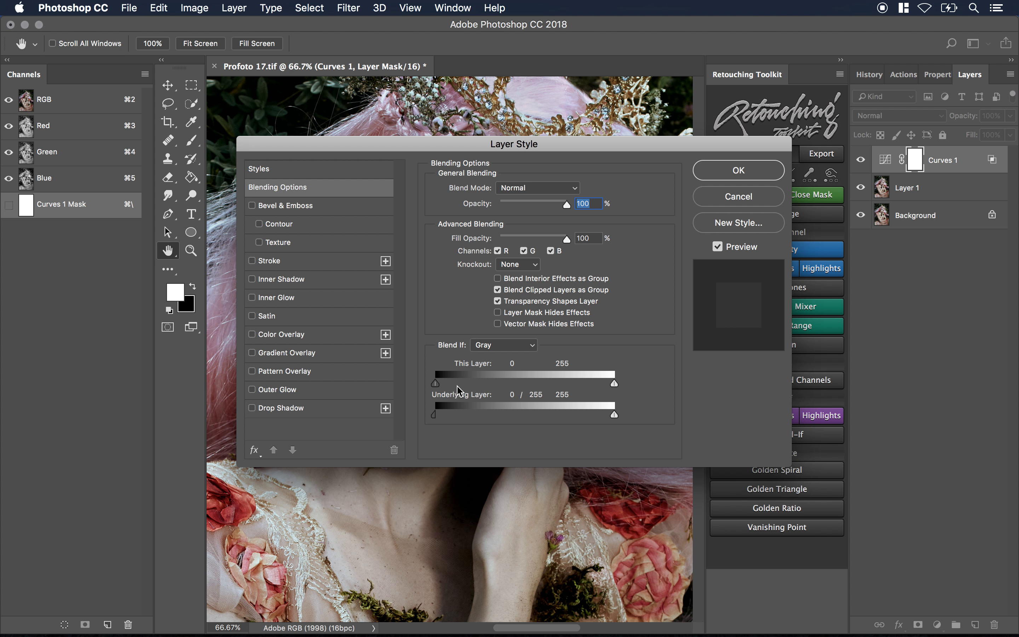
mouse_move(498, 410)
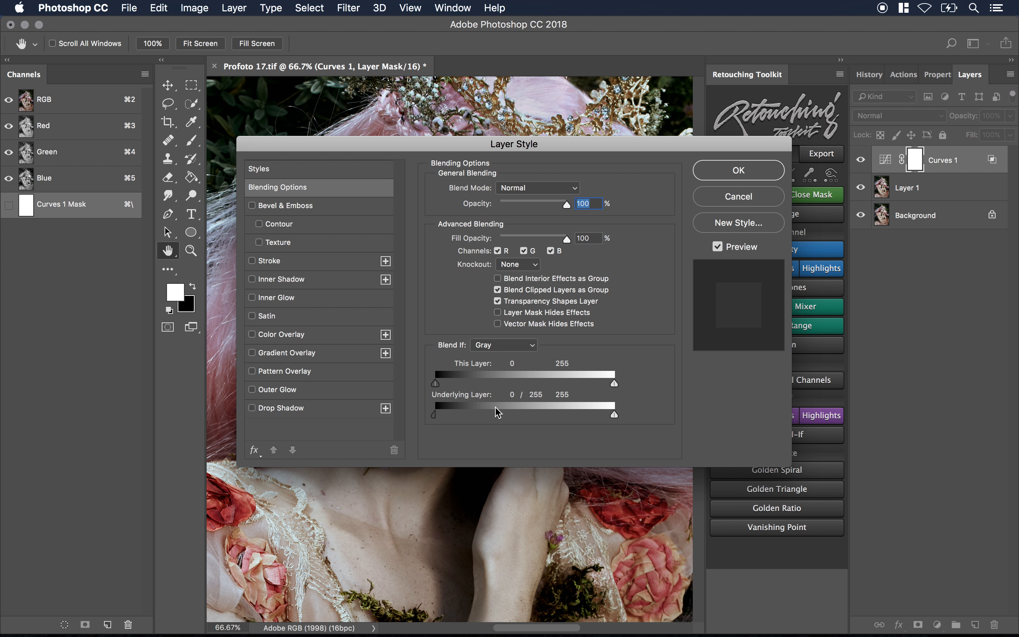
mouse_move(457, 400)
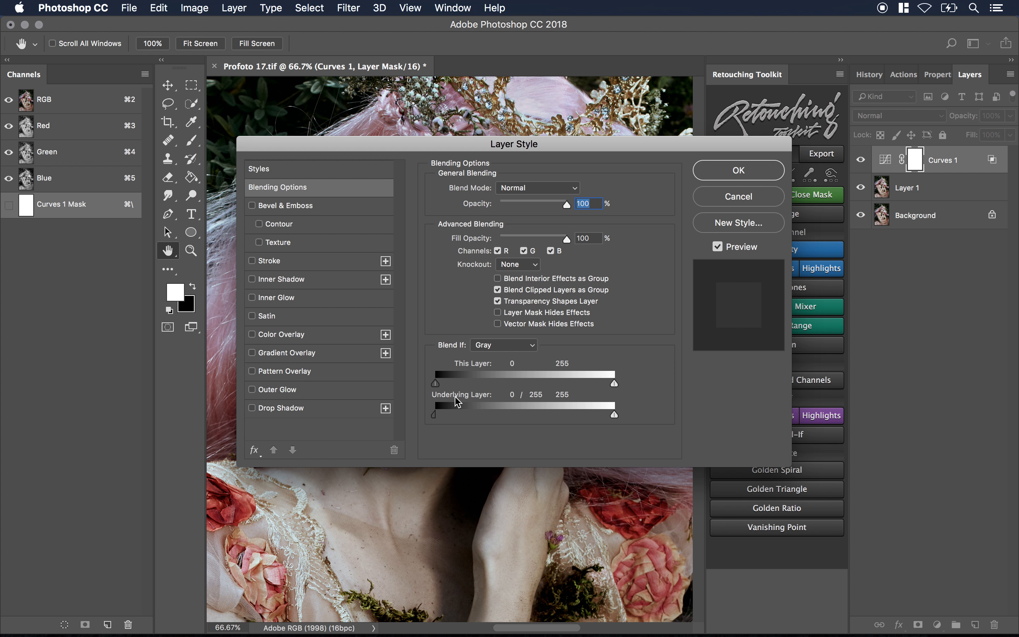
Experiment with Curves 1's Underlying Layer Blend If shadow and highlight thresholds.
drag(436, 414, 466, 414)
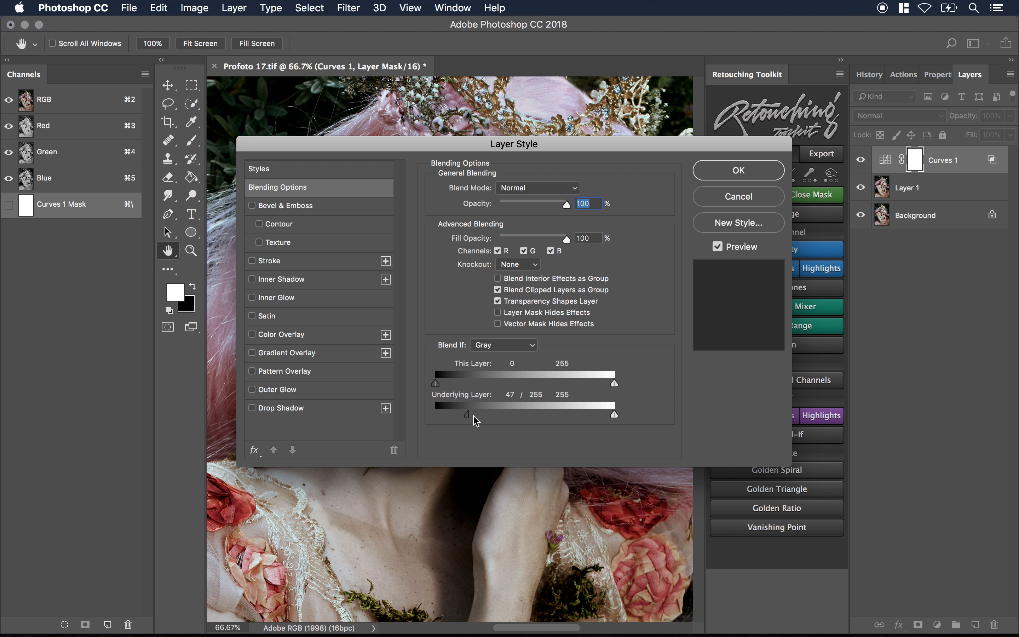
drag(469, 414, 435, 414)
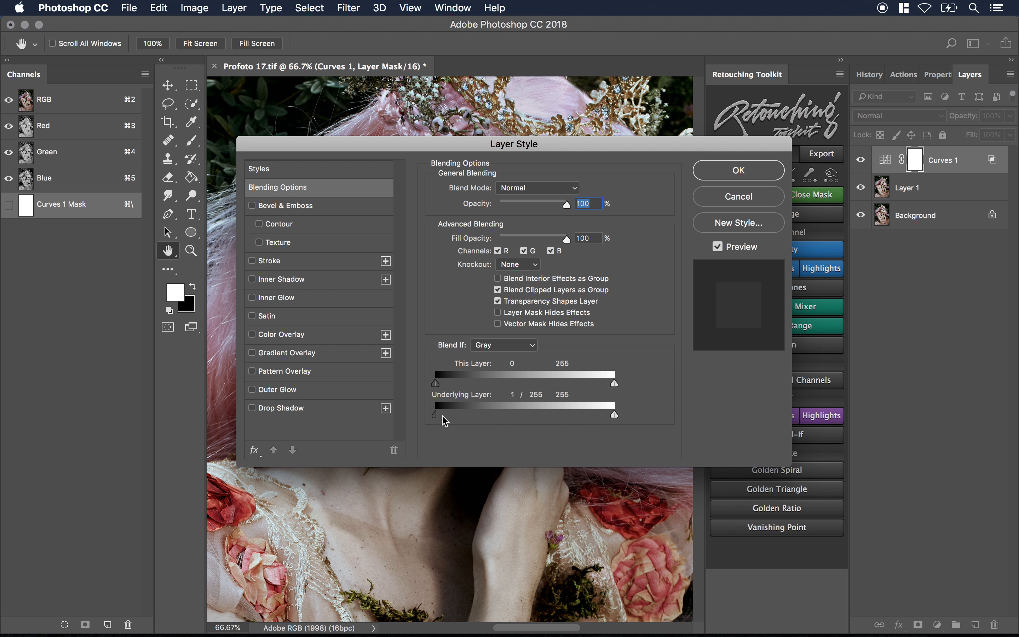
drag(434, 414, 472, 413)
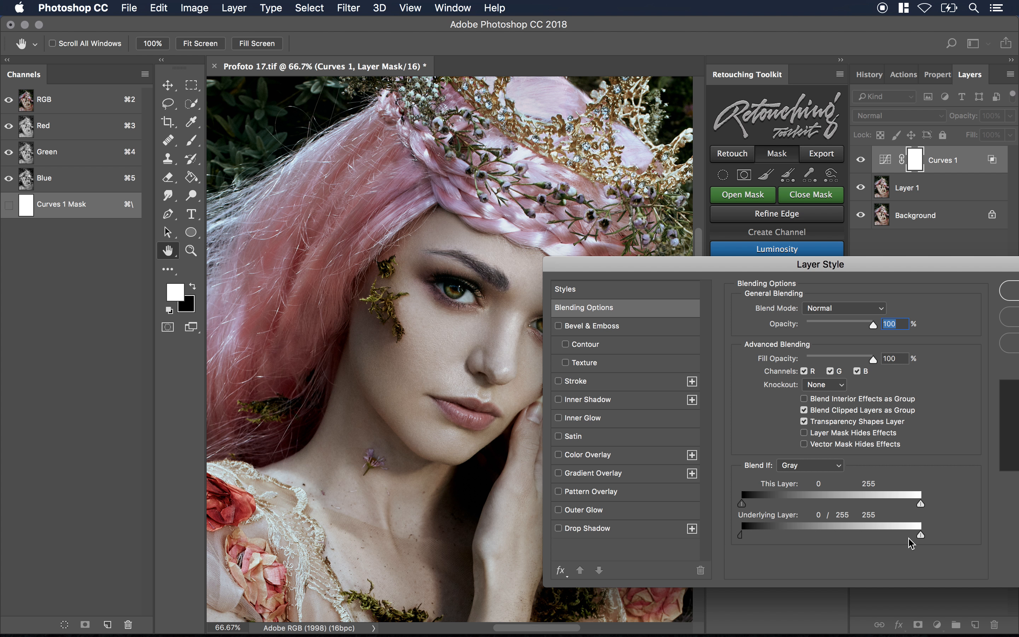
drag(921, 534, 910, 539)
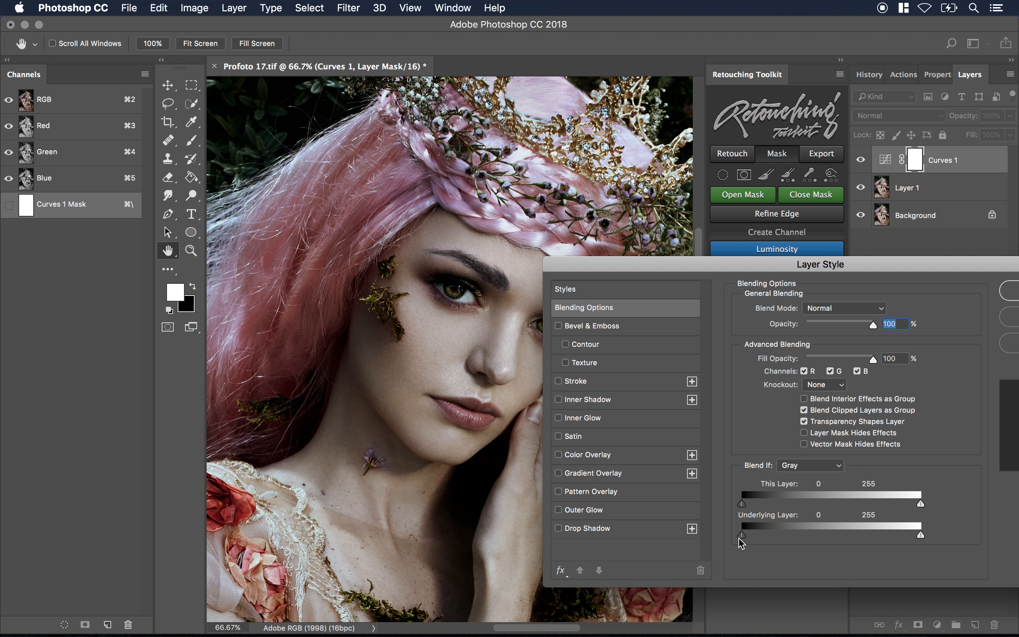
drag(740, 533, 751, 533)
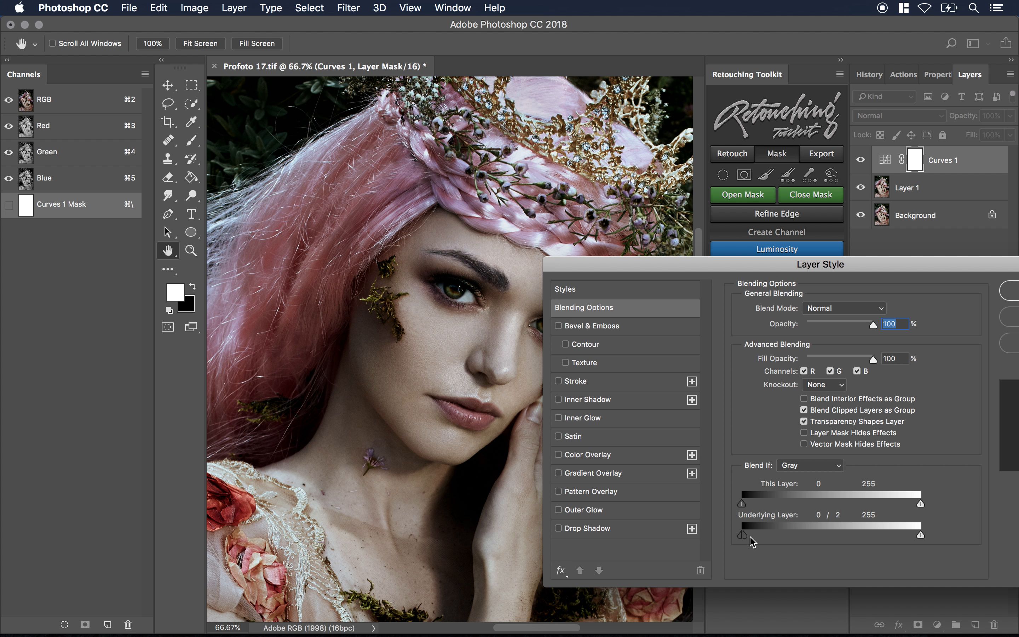
drag(753, 533, 840, 534)
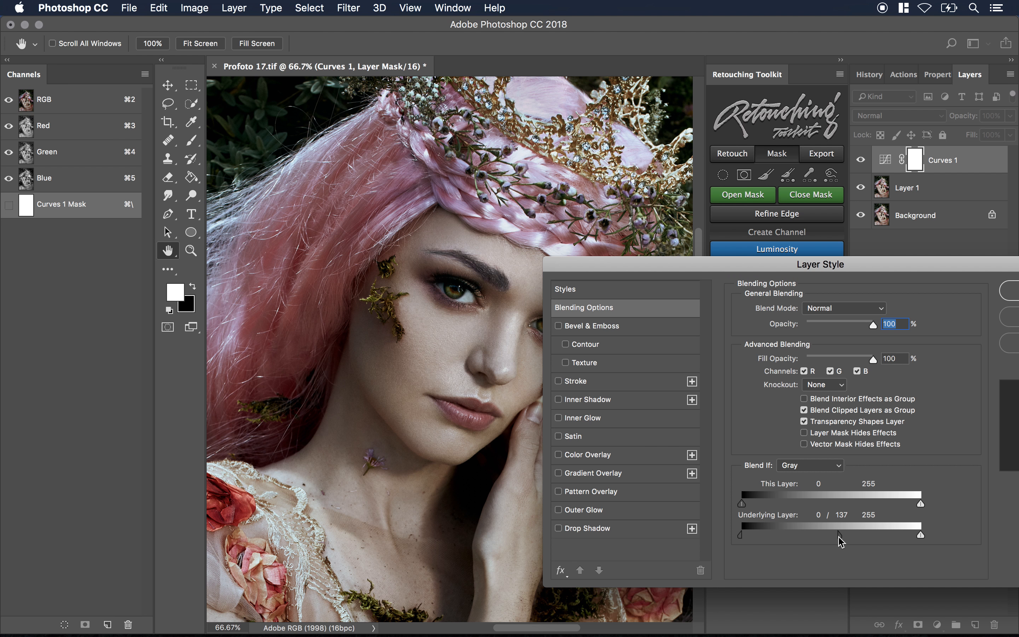
drag(840, 540, 884, 539)
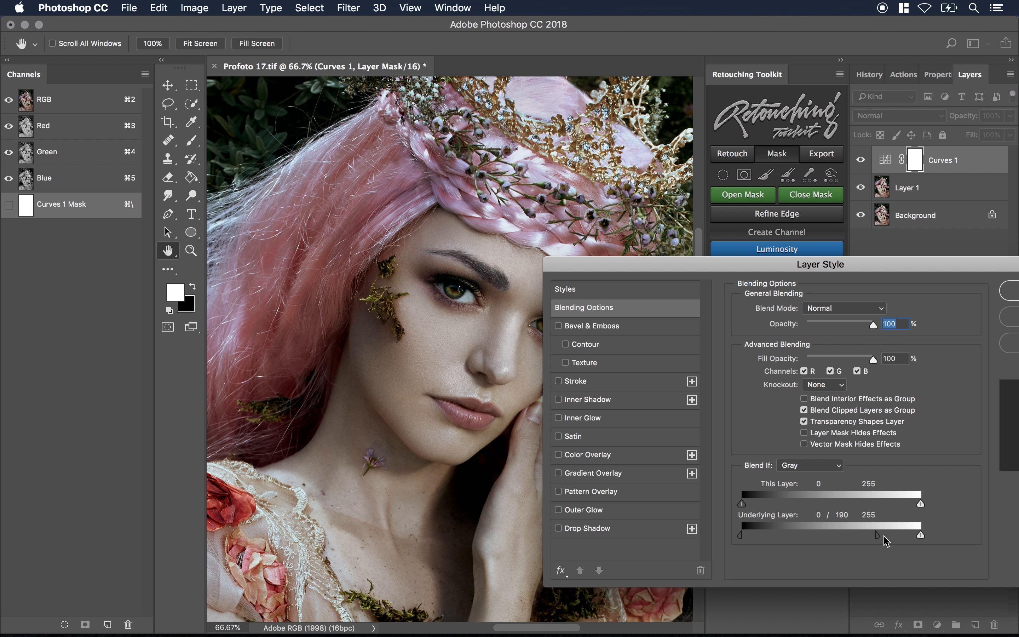
drag(888, 535, 919, 534)
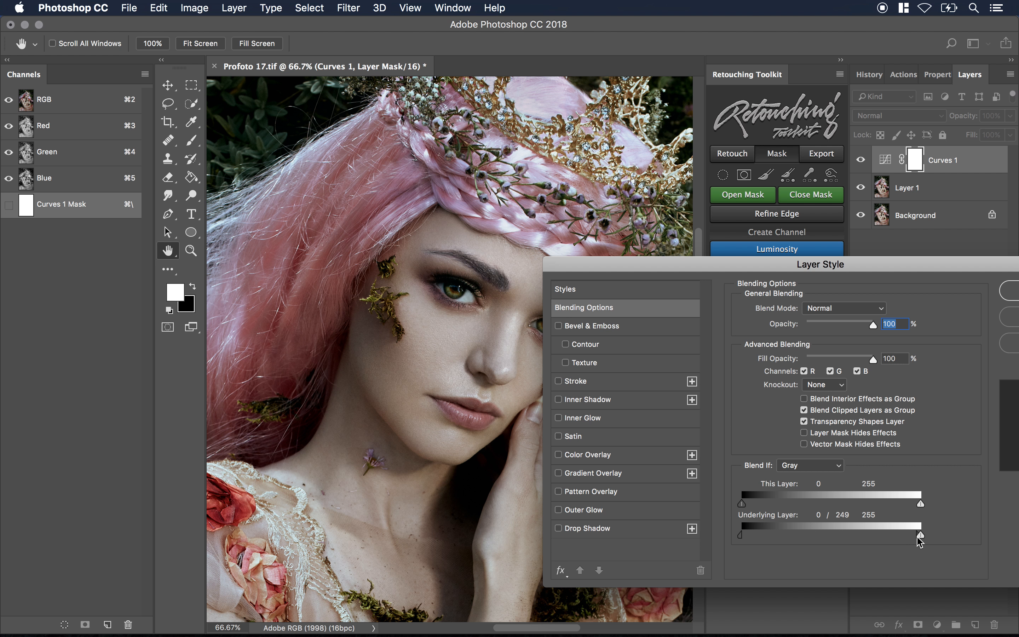
Settle the underlying shadow blend transition around 41/45 to 228.
drag(919, 536, 783, 527)
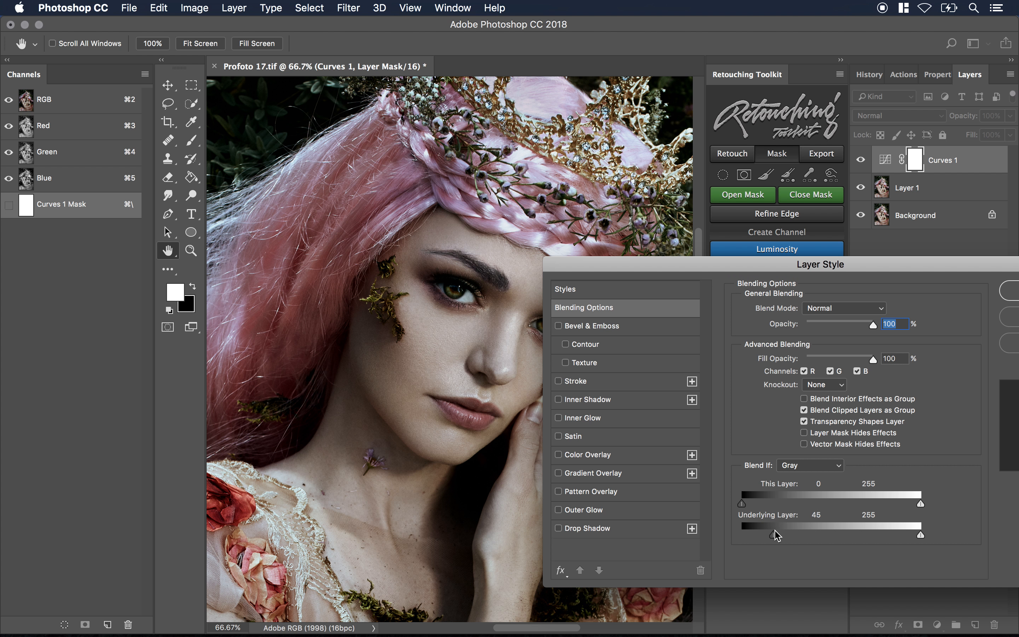
drag(778, 533, 810, 534)
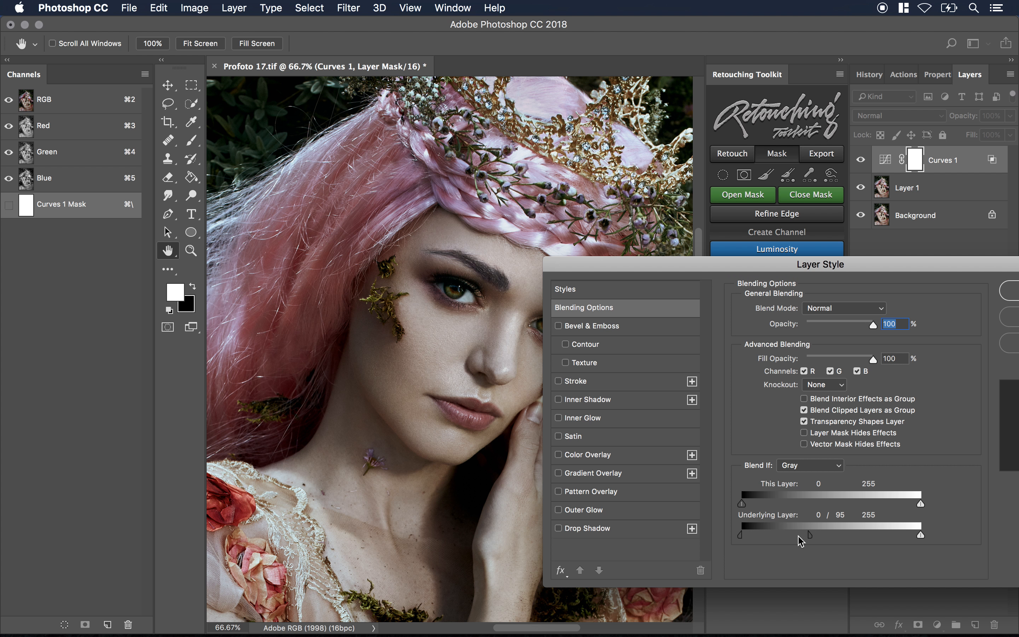
drag(808, 535, 883, 535)
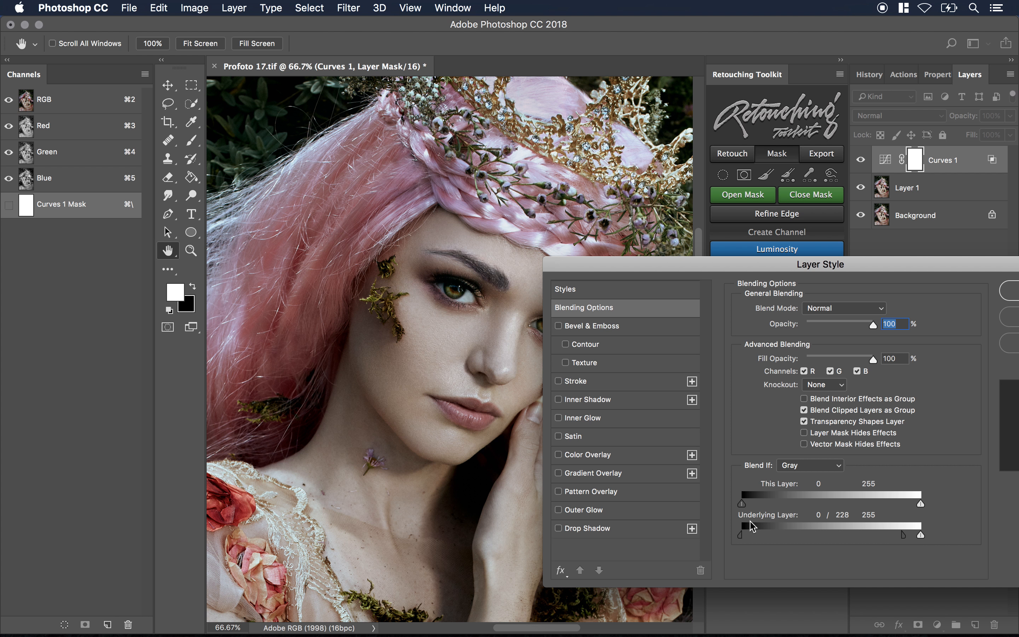
drag(740, 533, 757, 533)
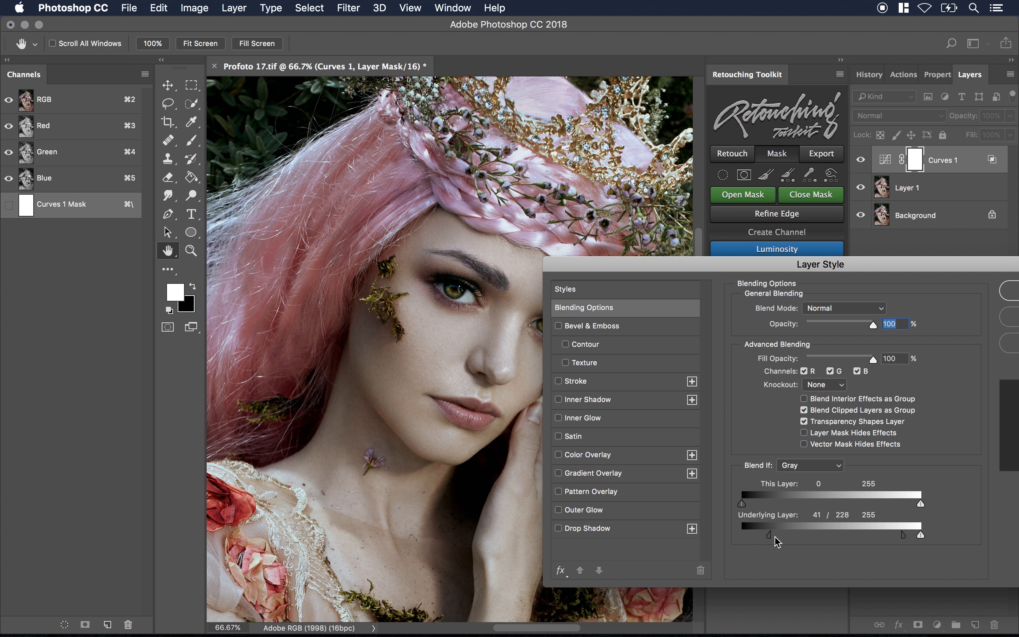
drag(749, 535, 788, 535)
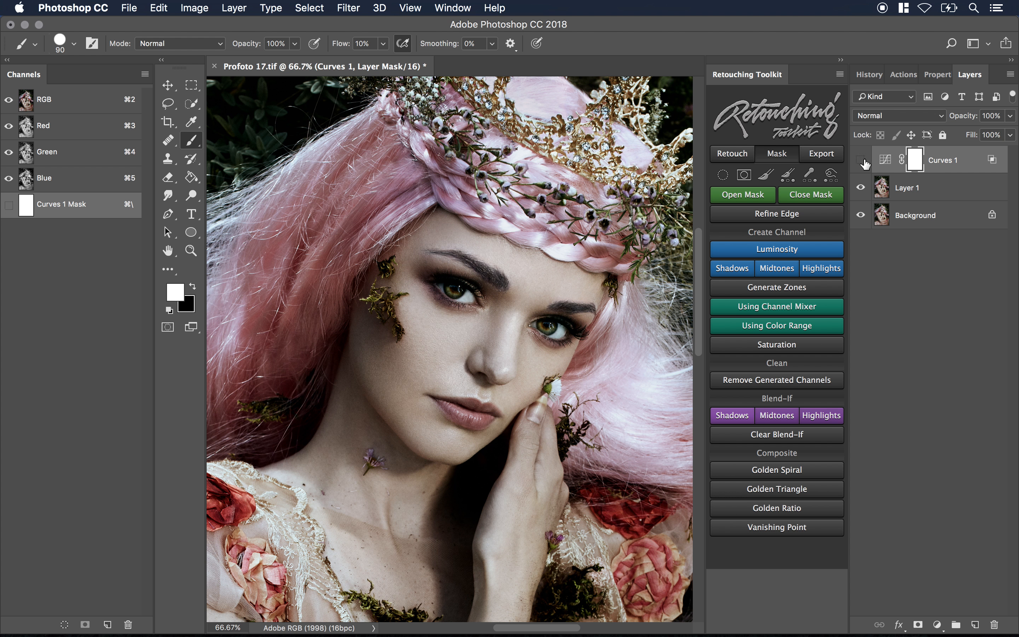
Pull the Curves 1 curve down to darken the portrait strongly.
click(911, 159)
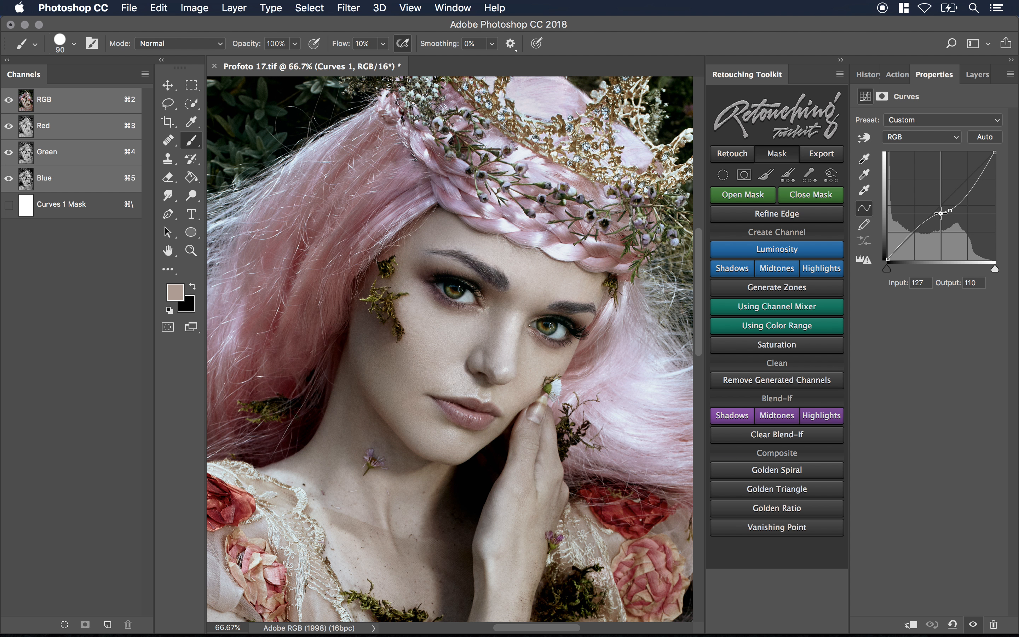
drag(940, 212, 951, 210)
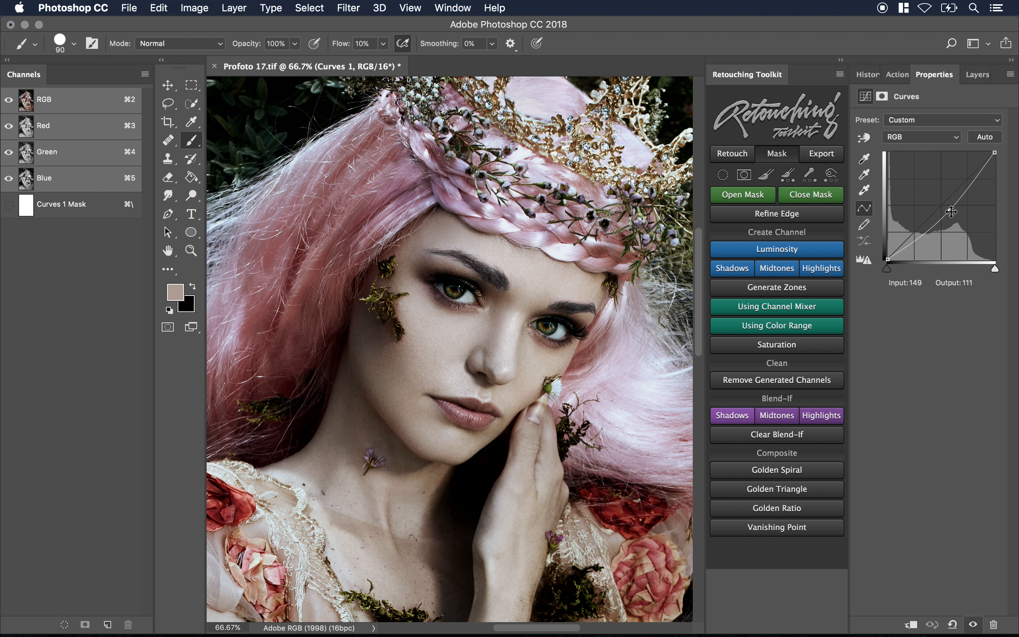
drag(949, 210, 945, 226)
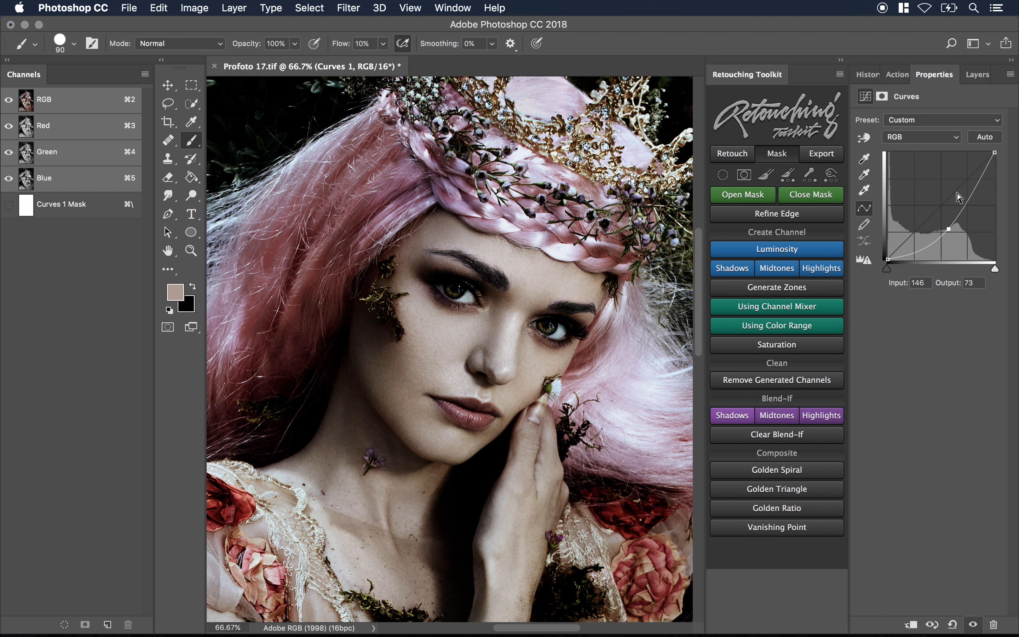
click(975, 74)
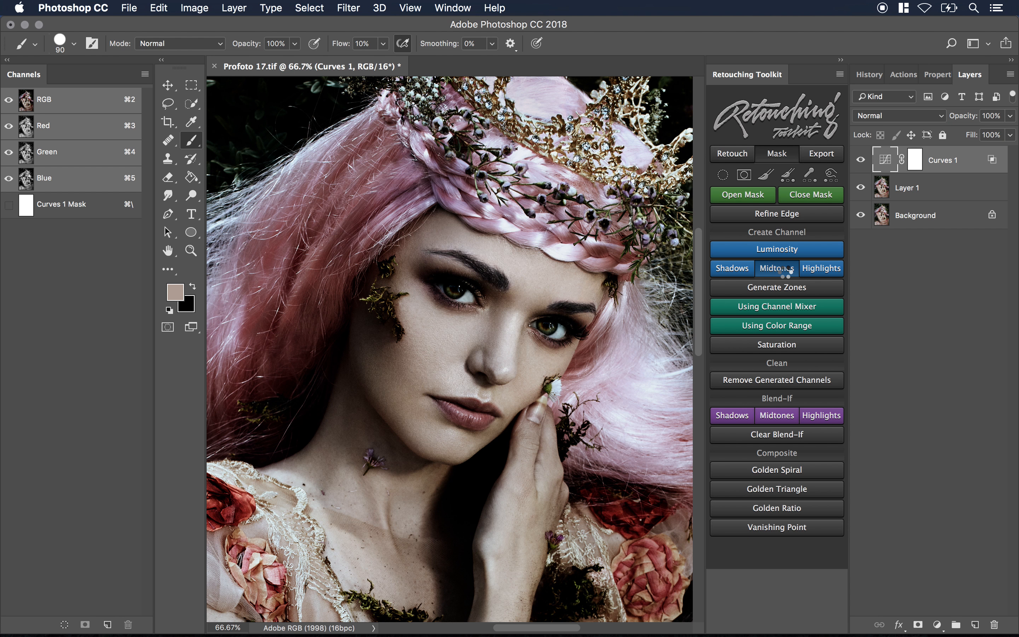
Generate a Midtones luminosity channel and reopen Curves 1's blending options, rejoining the highlight threshold.
click(775, 268)
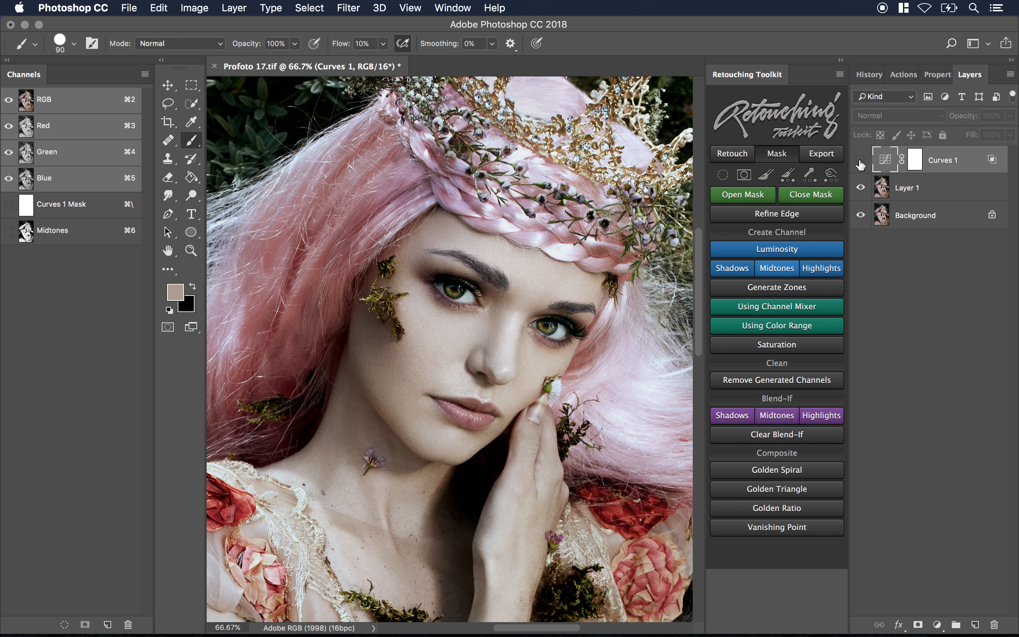
double_click(939, 160)
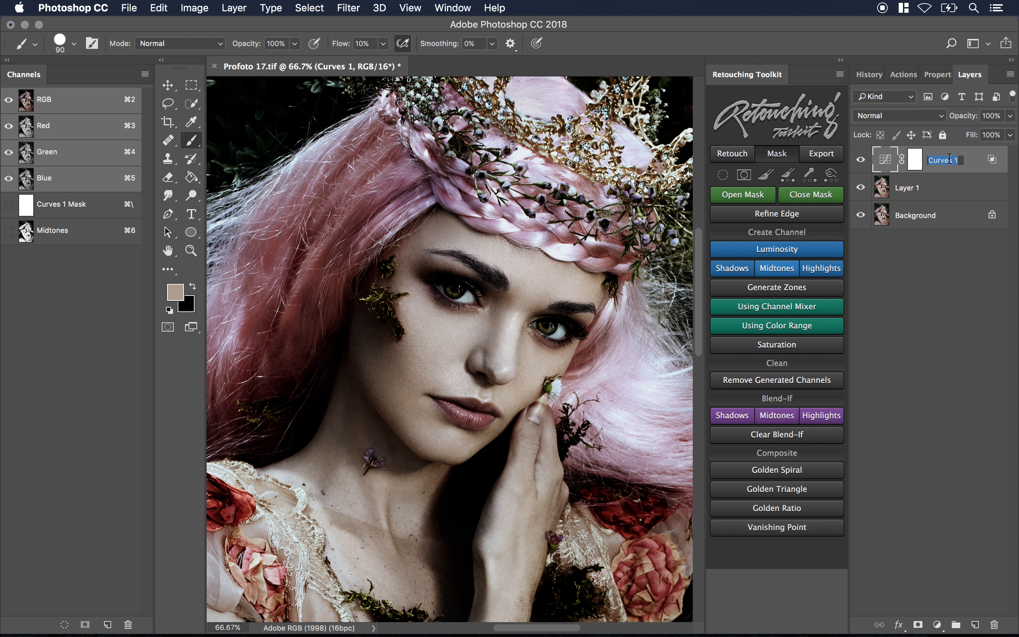
double_click(935, 160)
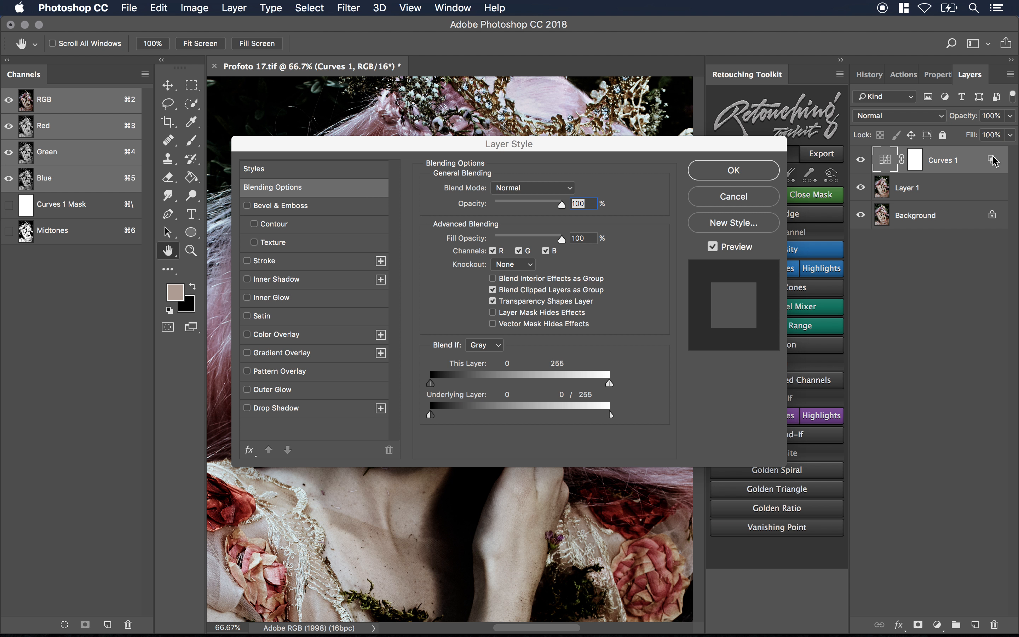
drag(427, 414, 510, 413)
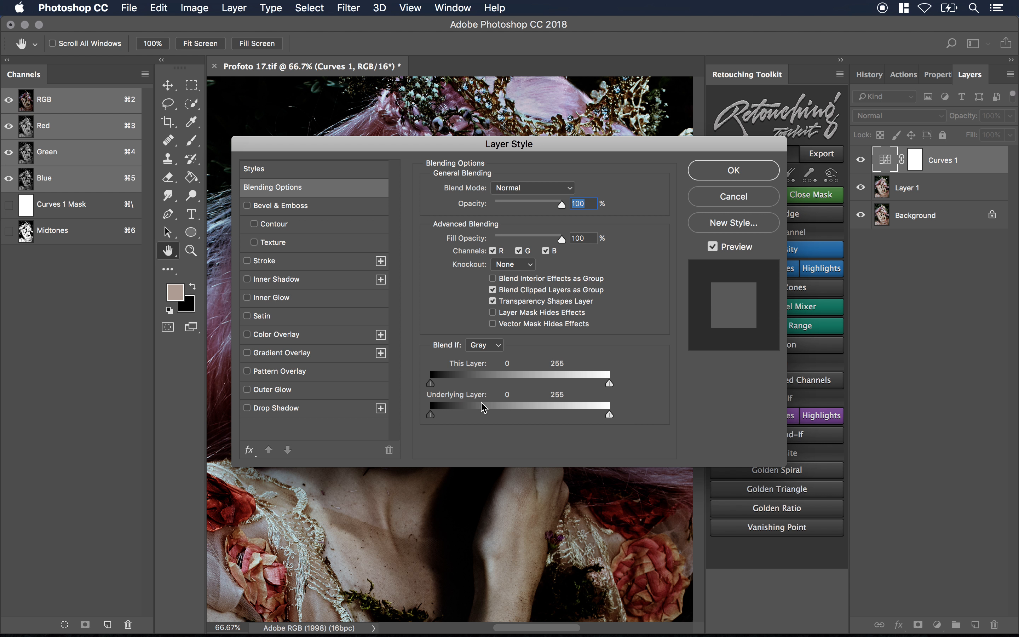
mouse_move(647, 418)
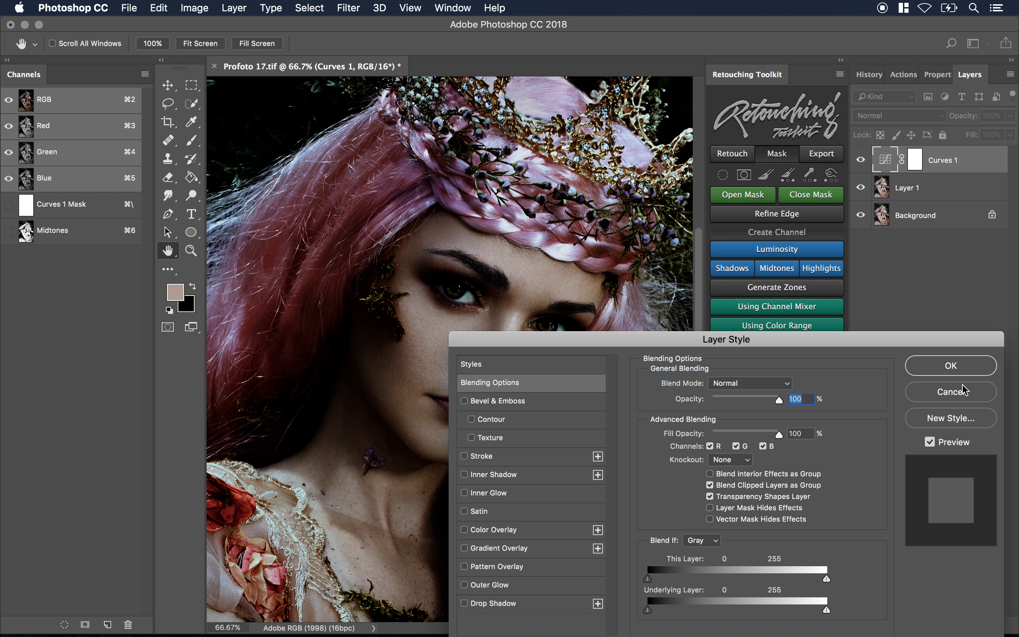
click(949, 365)
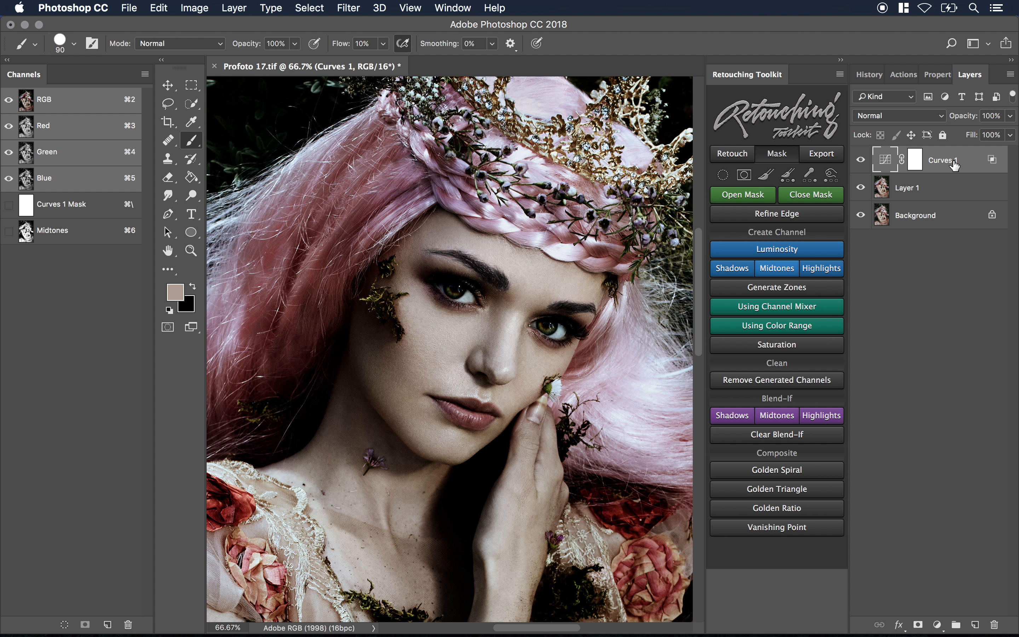
click(776, 380)
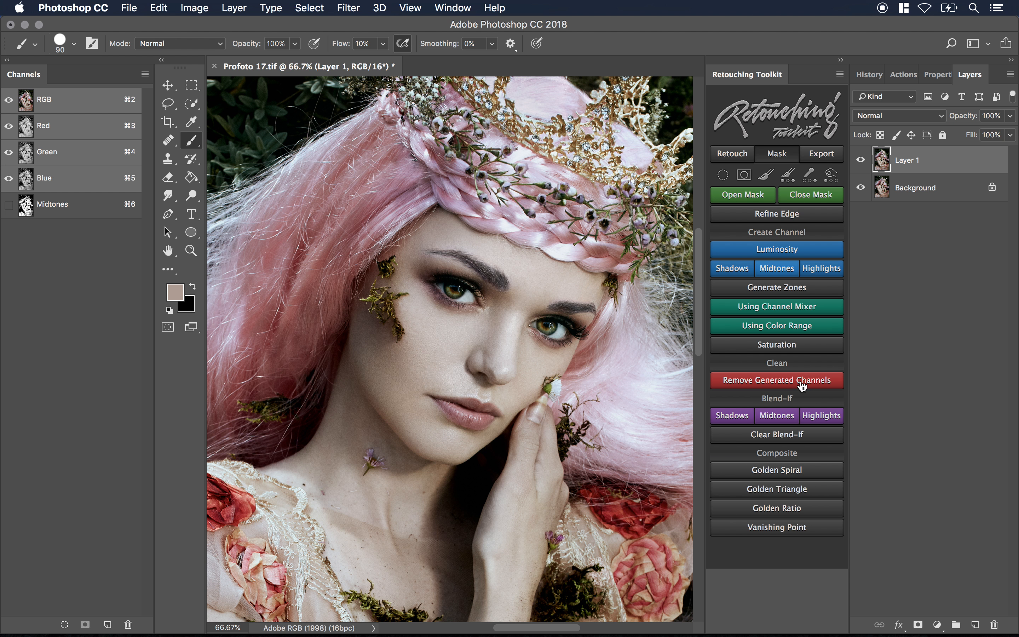
mouse_move(788, 440)
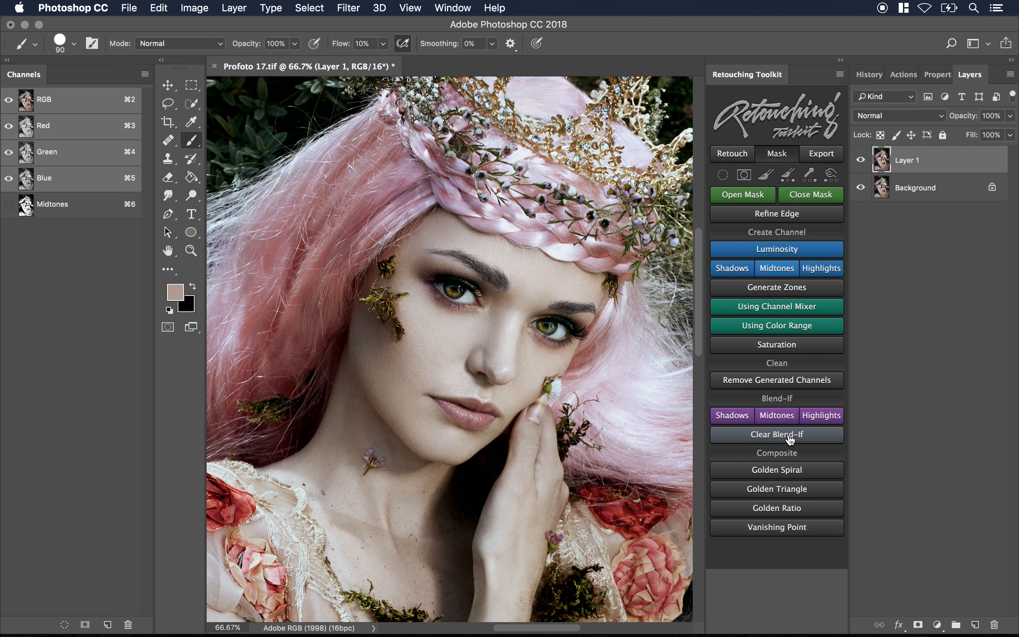
mouse_move(785, 442)
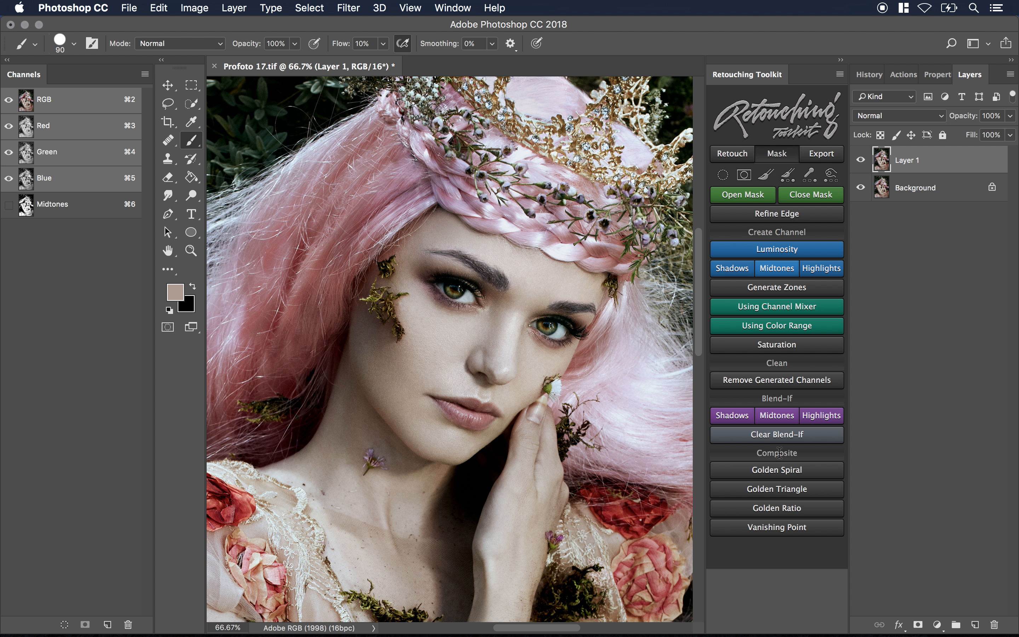
click(775, 469)
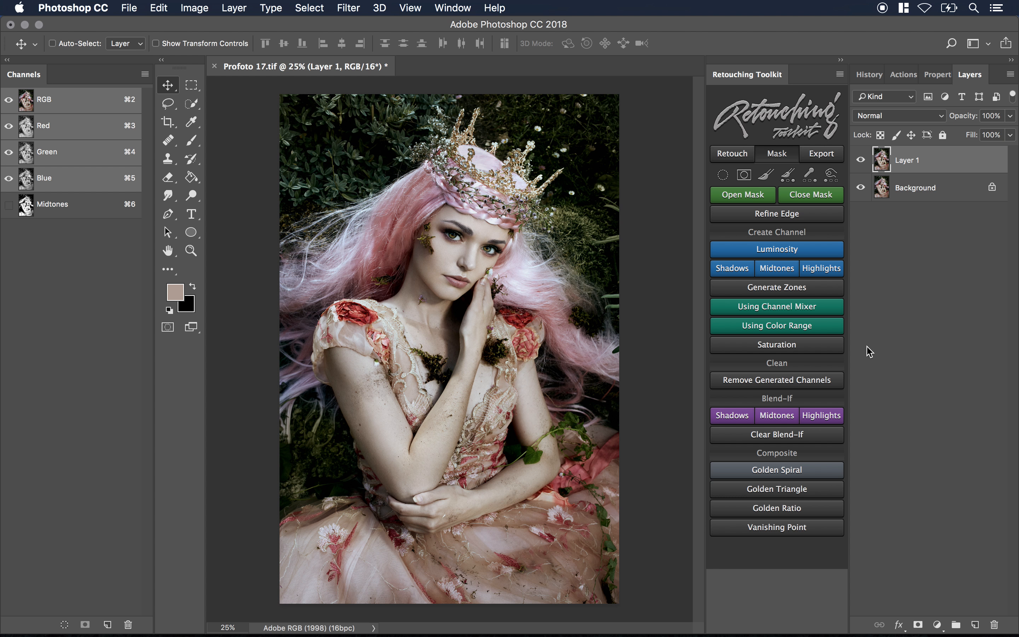
mouse_move(821, 401)
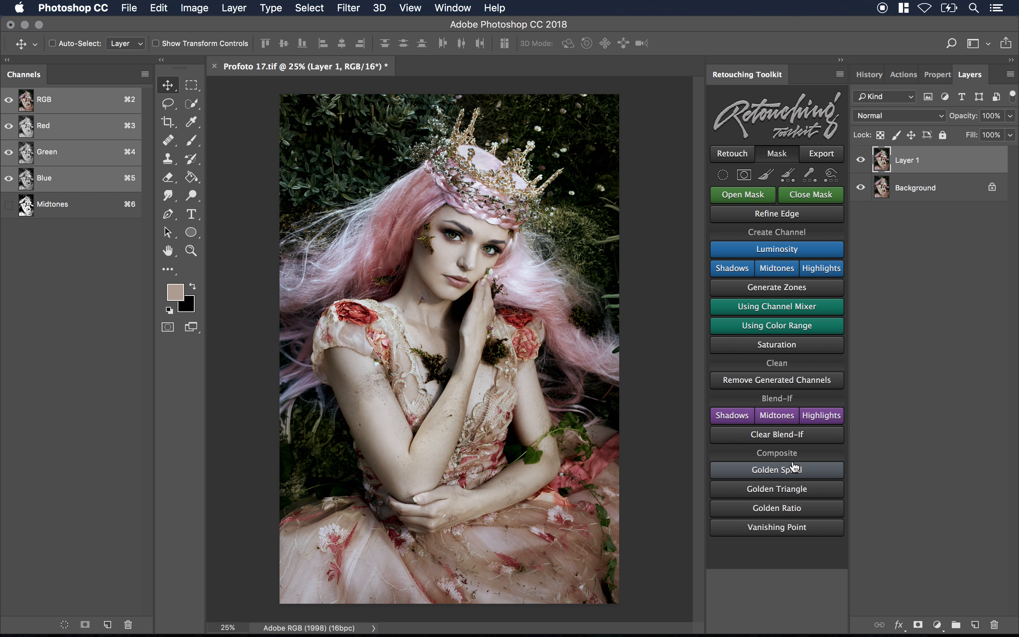
click(776, 489)
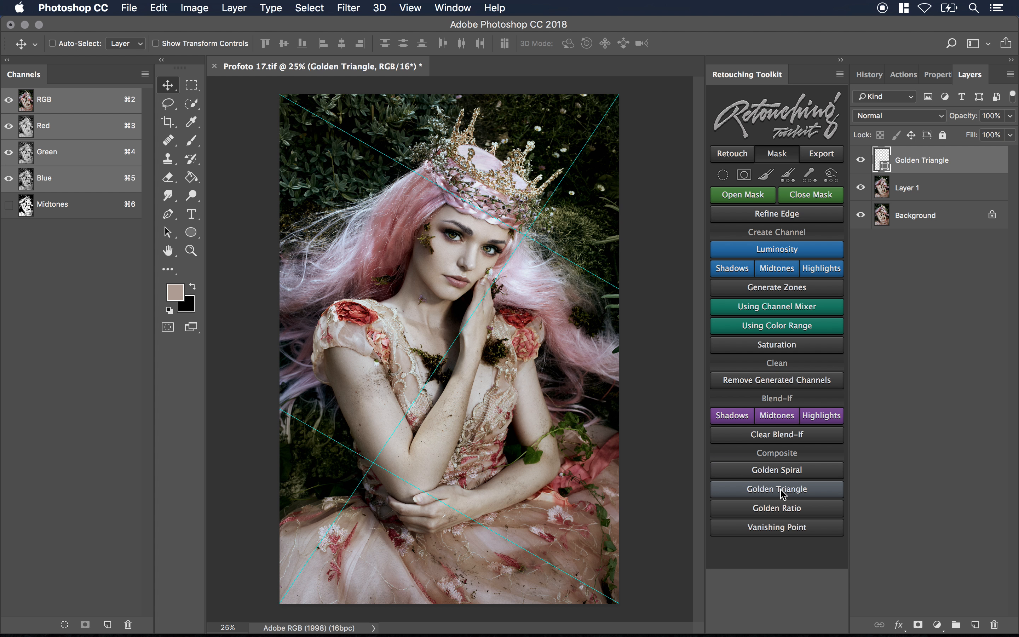
mouse_move(776, 507)
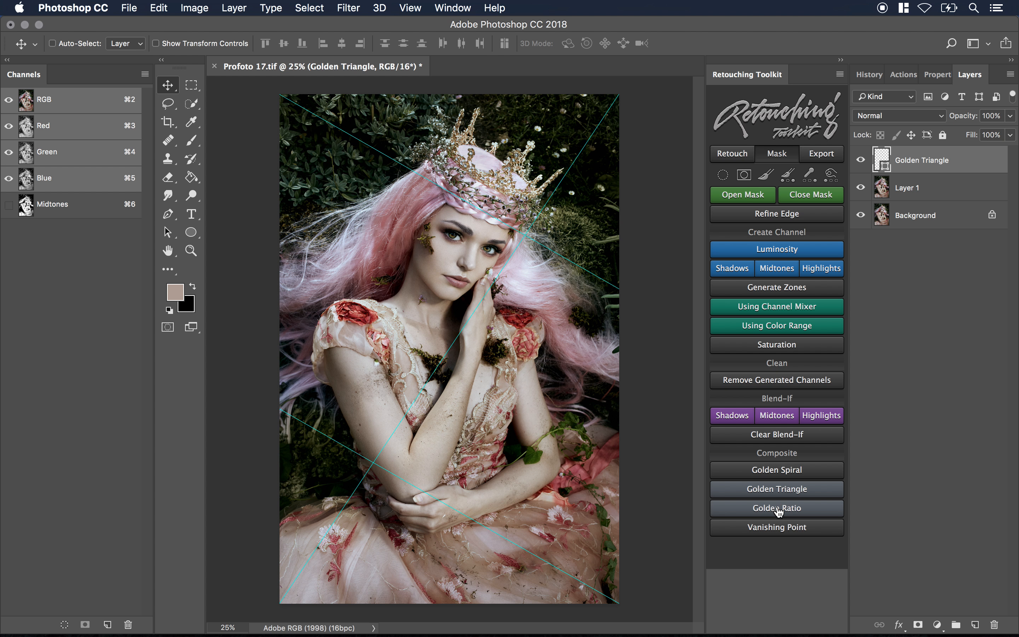
click(777, 508)
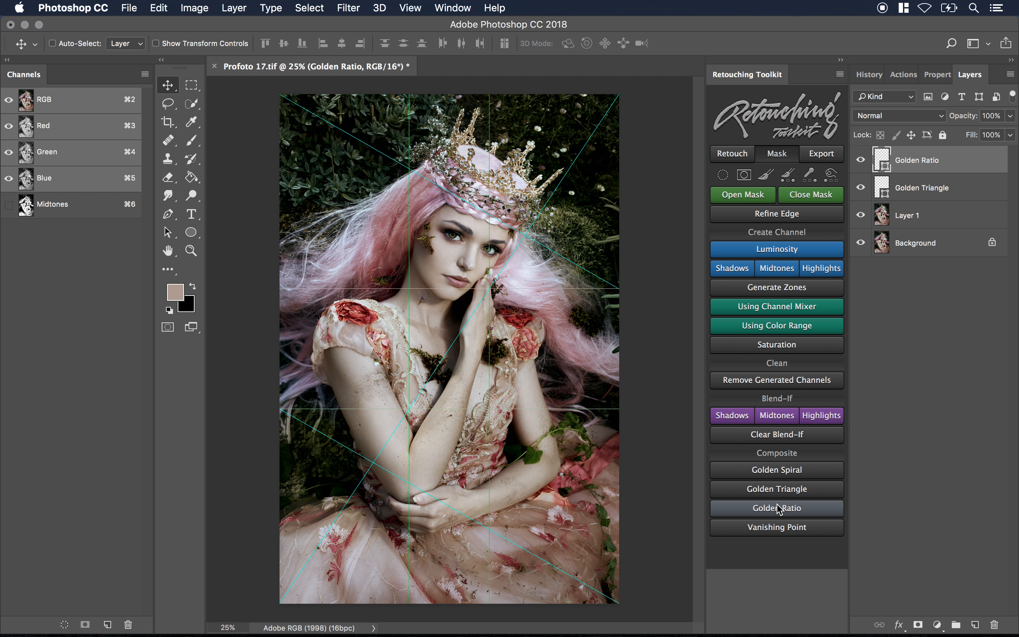
click(776, 507)
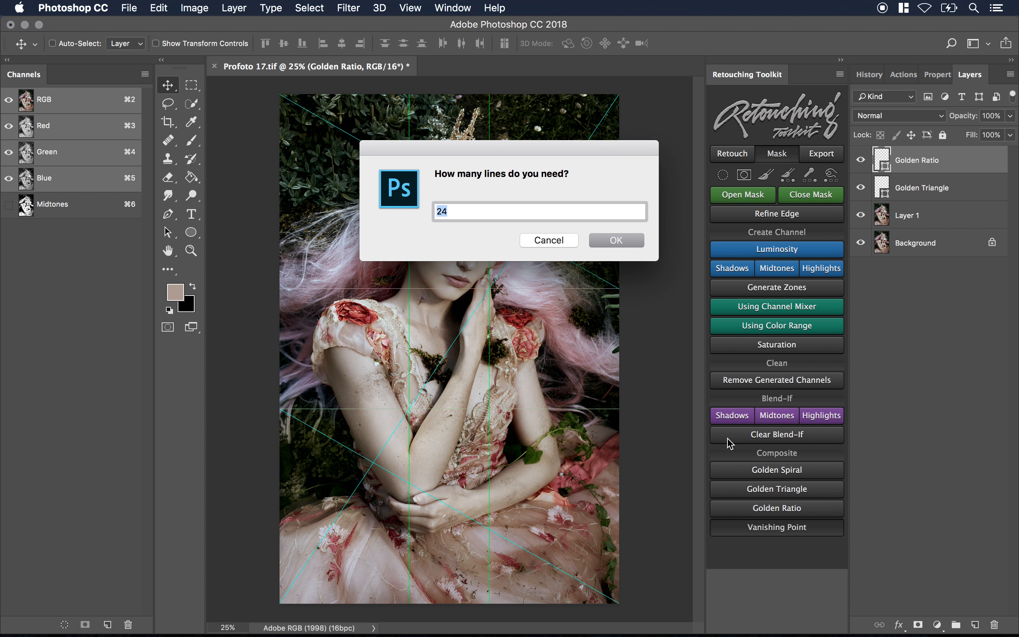
mouse_move(574, 160)
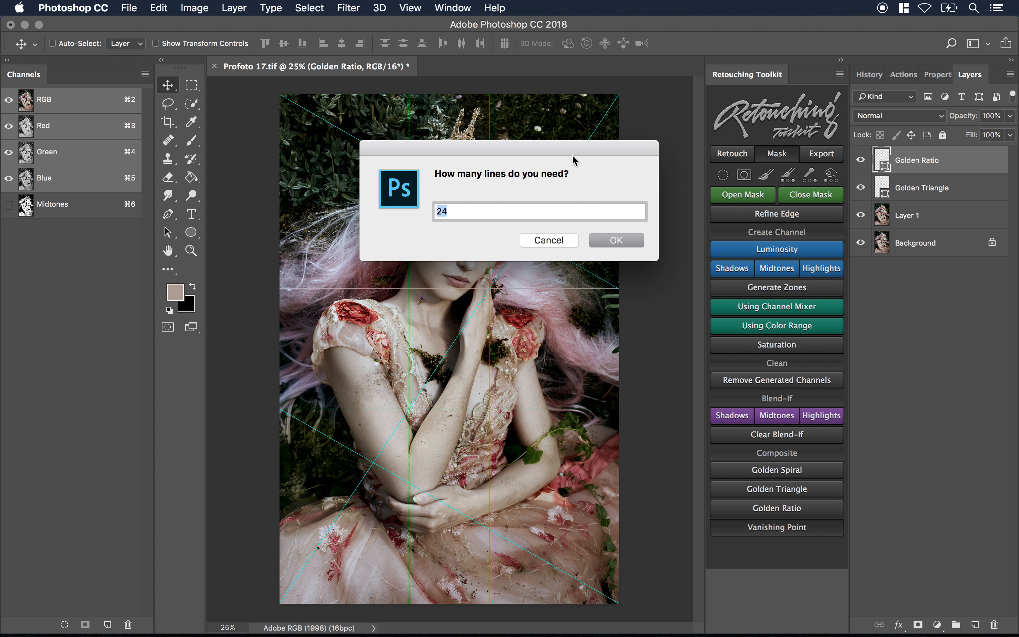
click(615, 239)
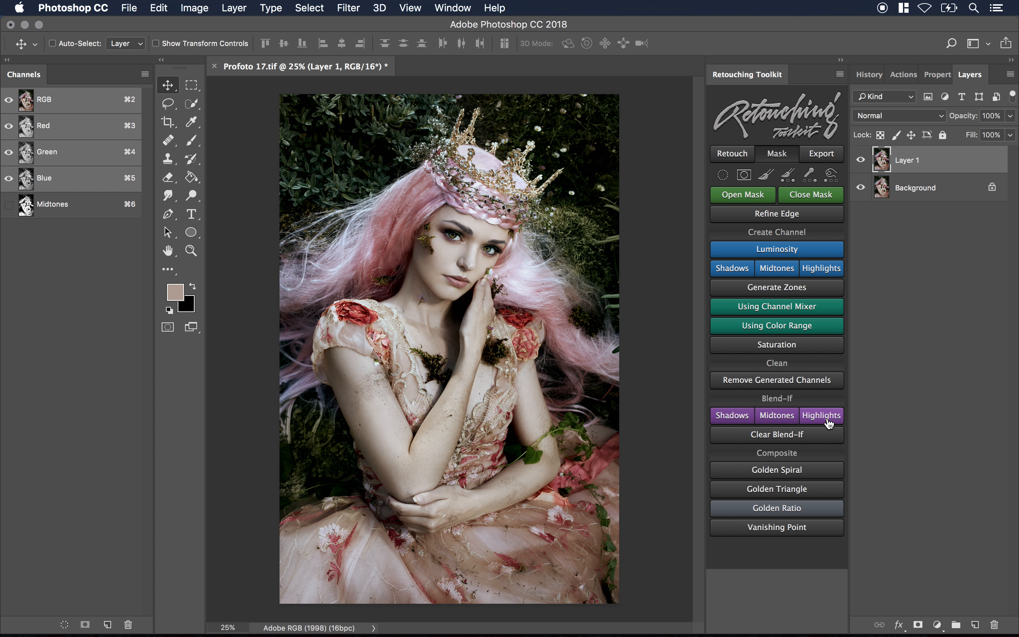
Use the toolkit's Resize for Web to create a 2048px long-edge web copy.
click(821, 153)
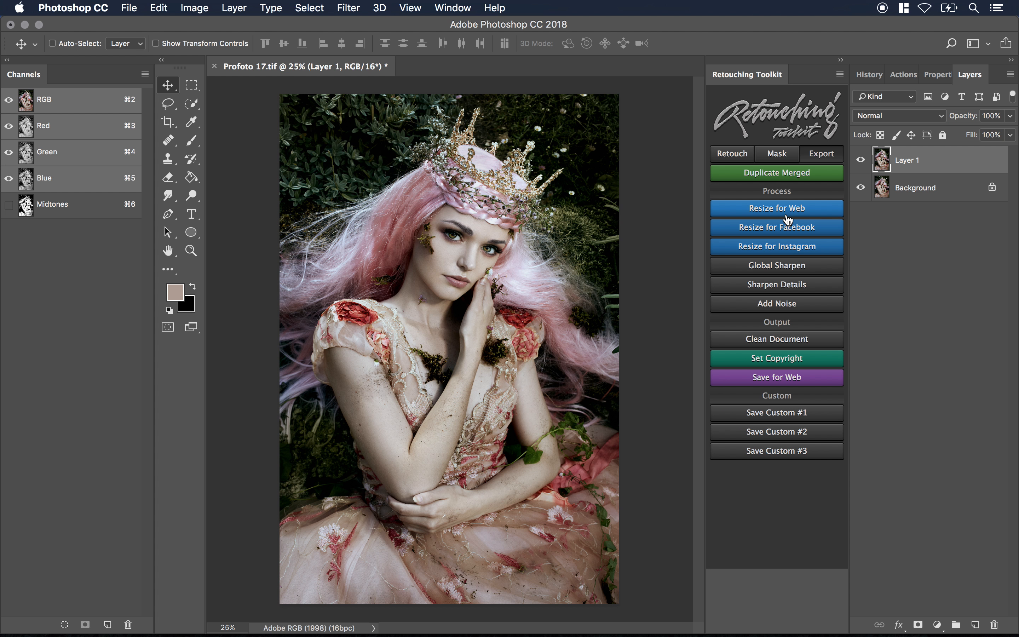
click(775, 208)
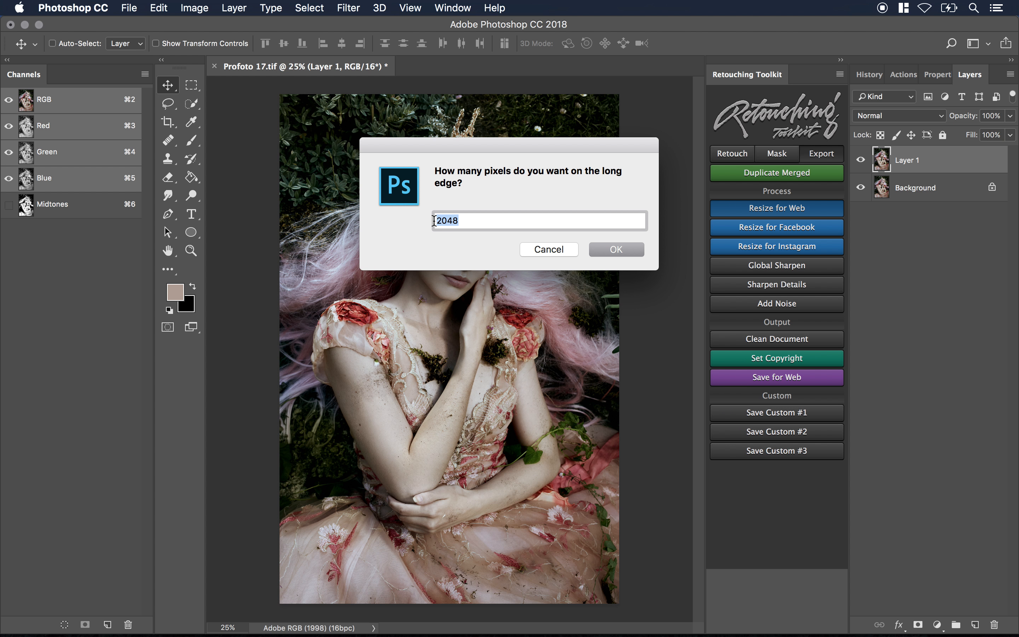
mouse_move(615, 249)
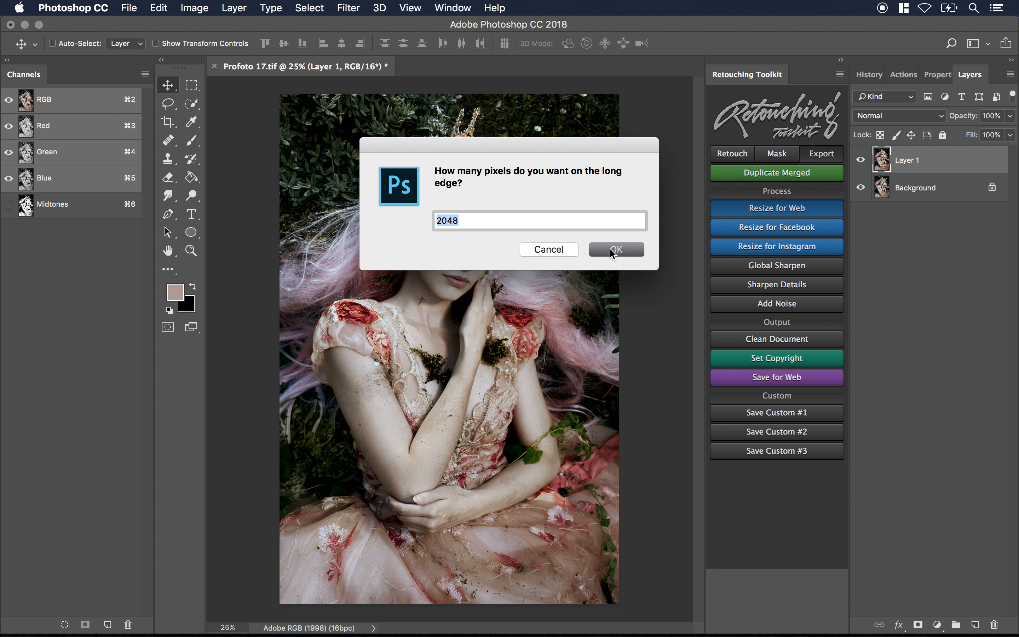
click(615, 249)
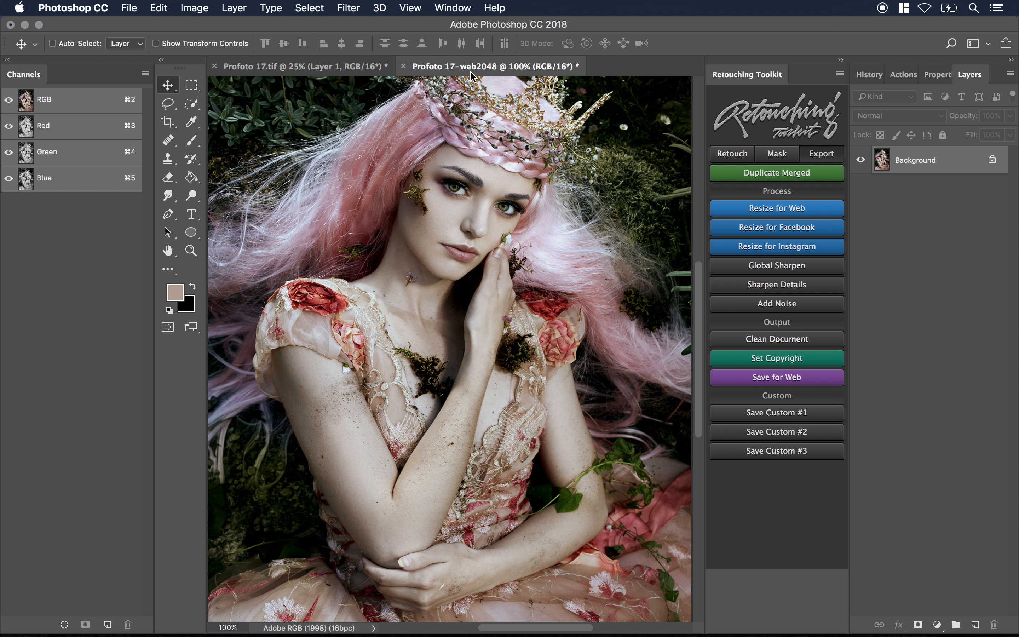
mouse_move(501, 111)
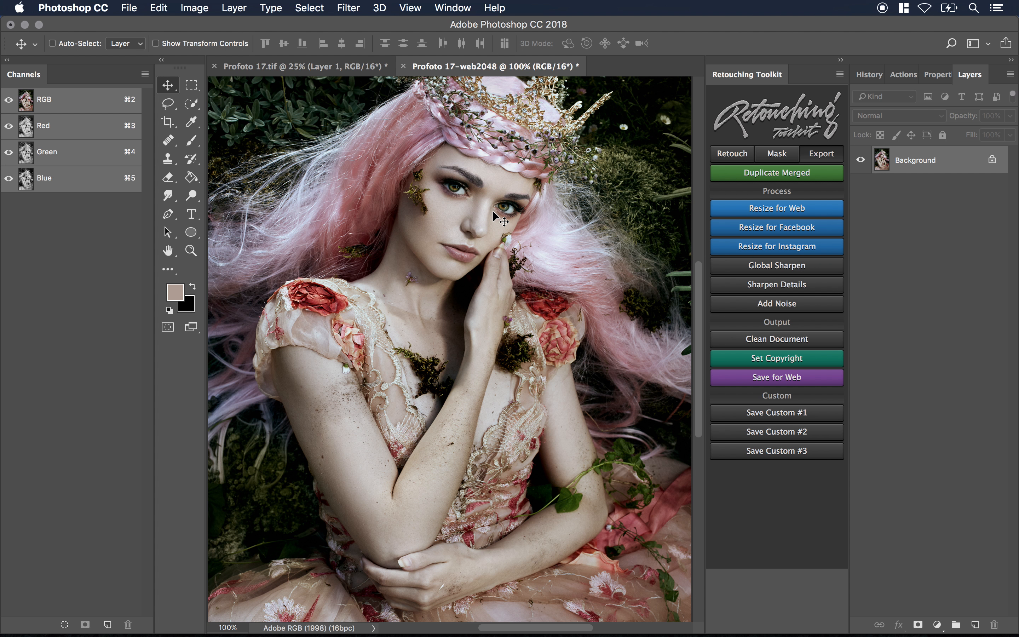
mouse_move(776, 265)
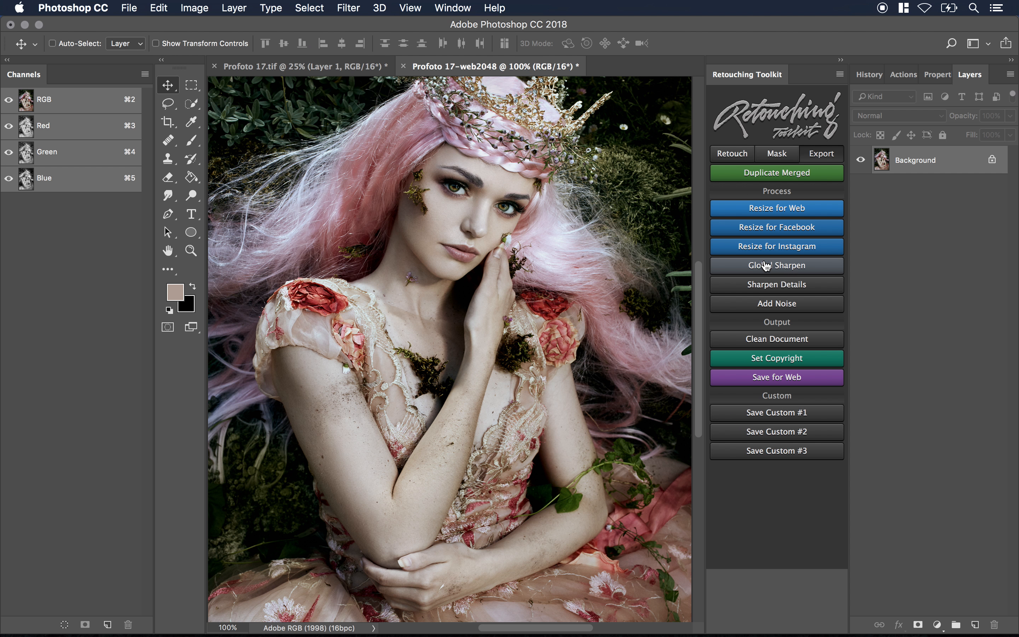
Add a high-pass Sharpen Details layer and paint white on its mask over the eye.
click(776, 284)
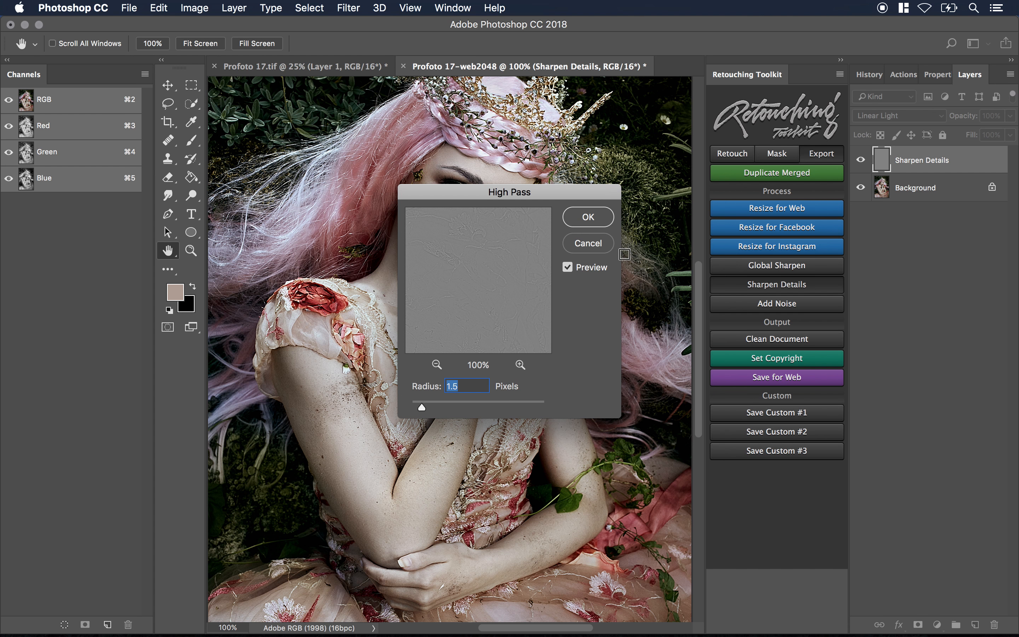
click(586, 216)
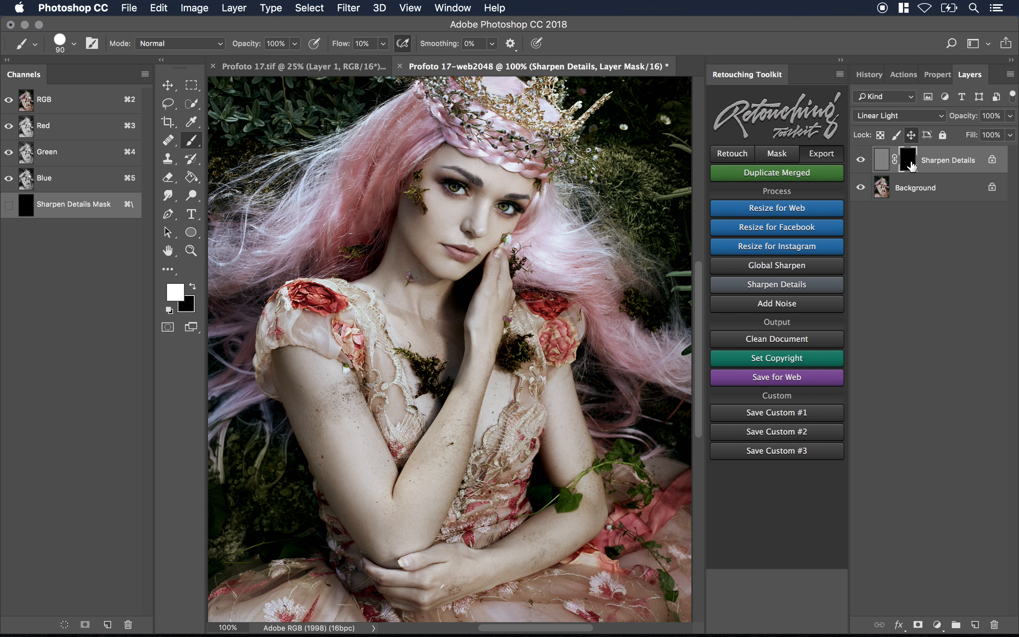
mouse_move(492, 203)
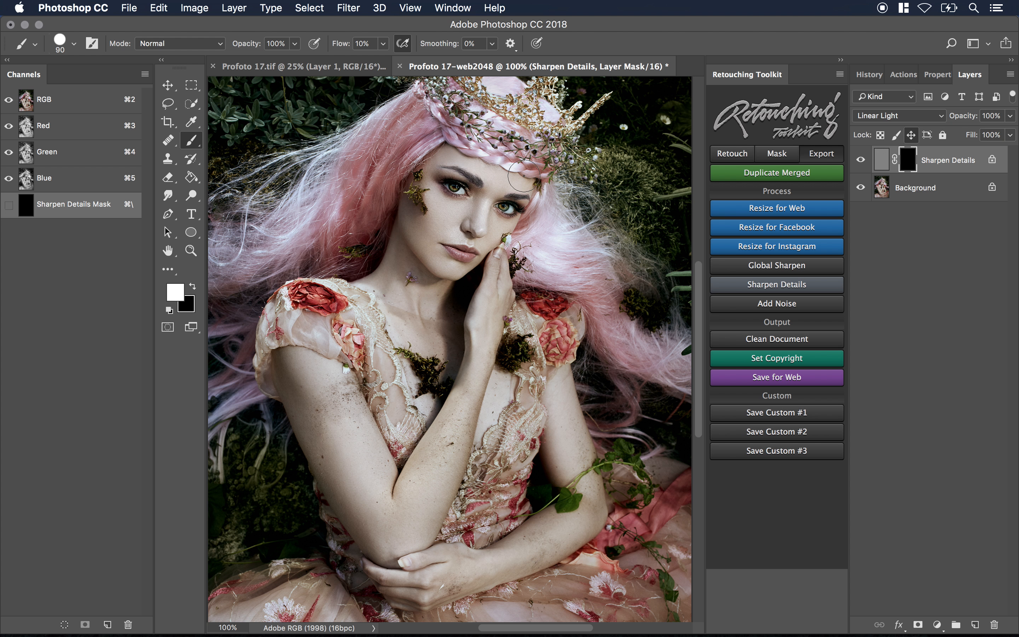
click(167, 250)
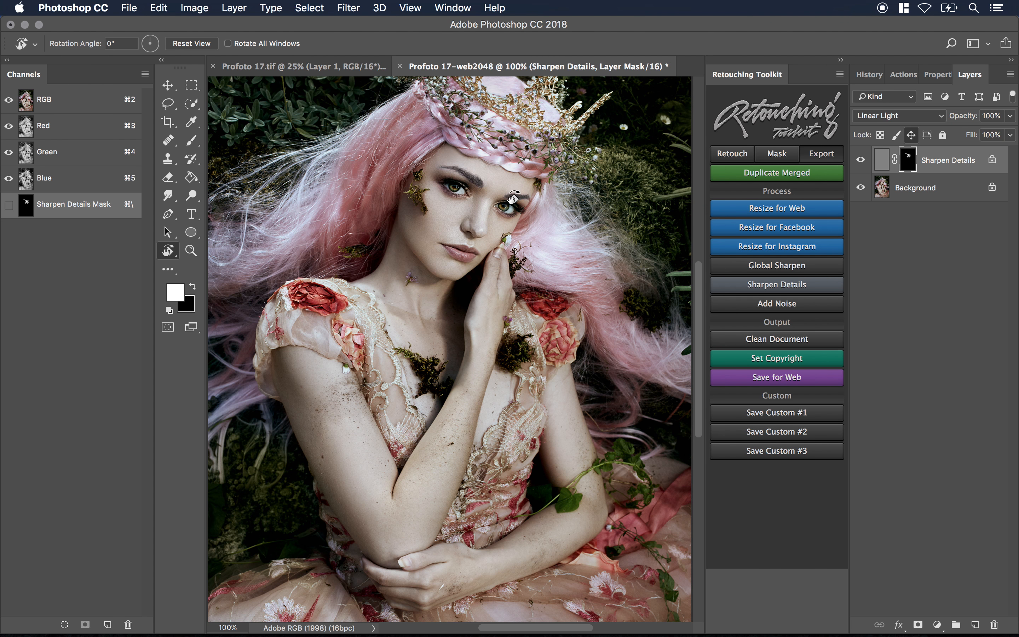
mouse_move(771, 208)
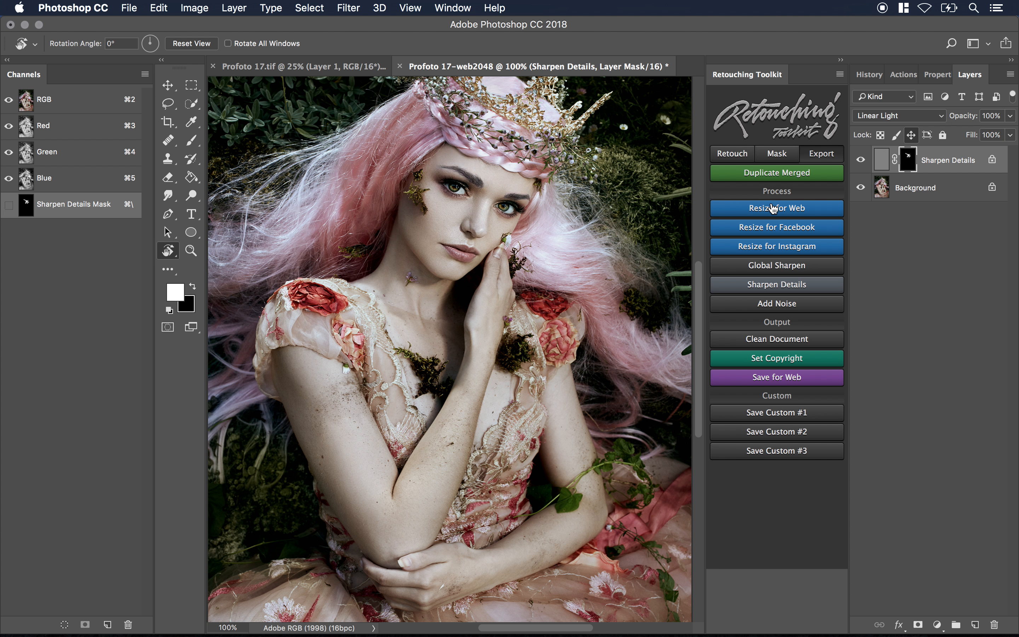
mouse_move(776, 339)
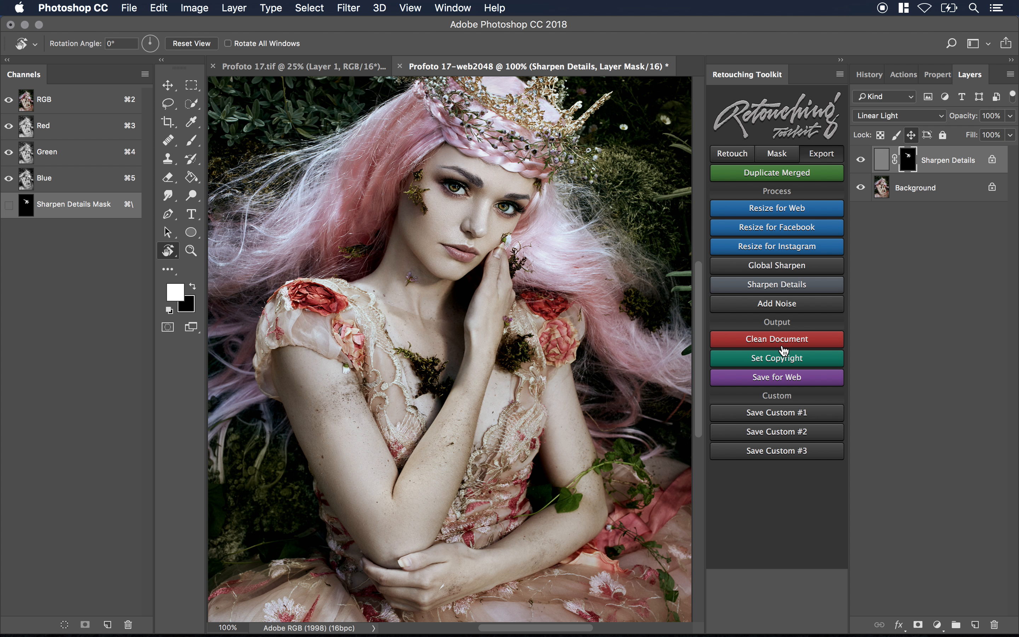
mouse_move(777, 246)
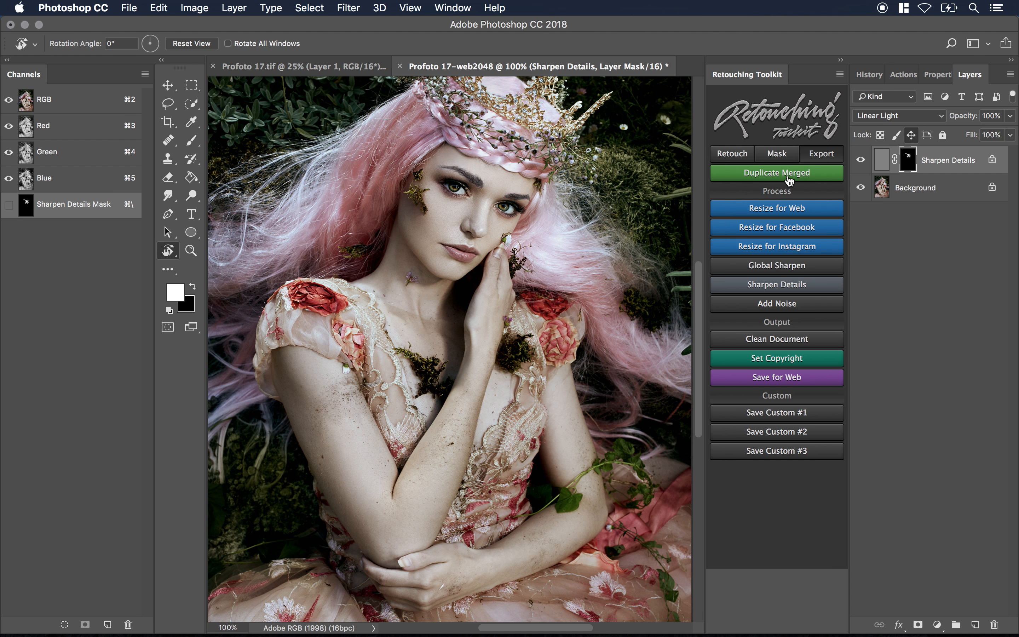
click(731, 154)
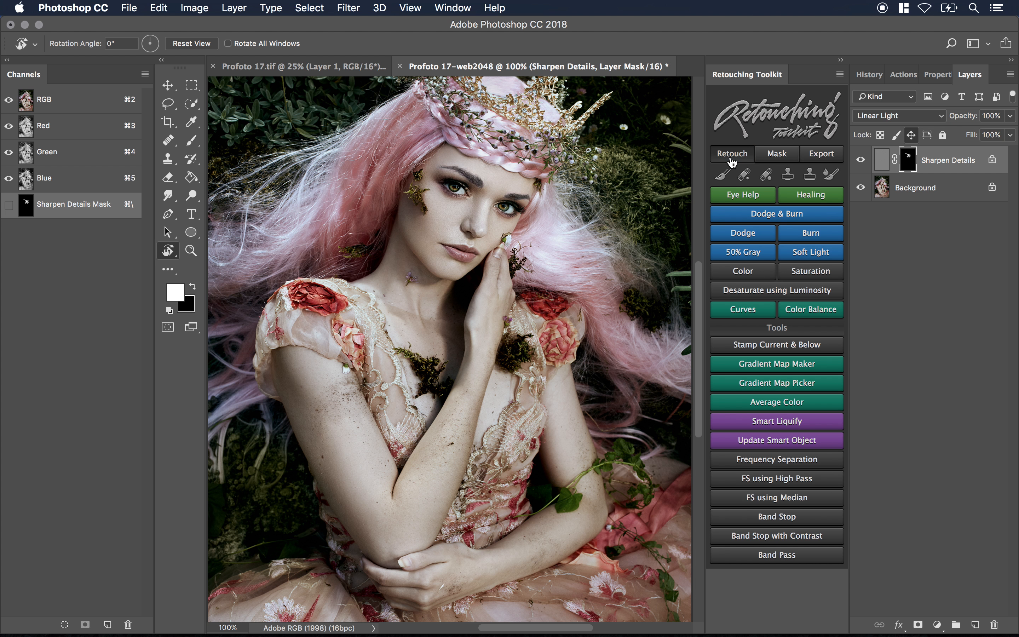
mouse_move(903, 285)
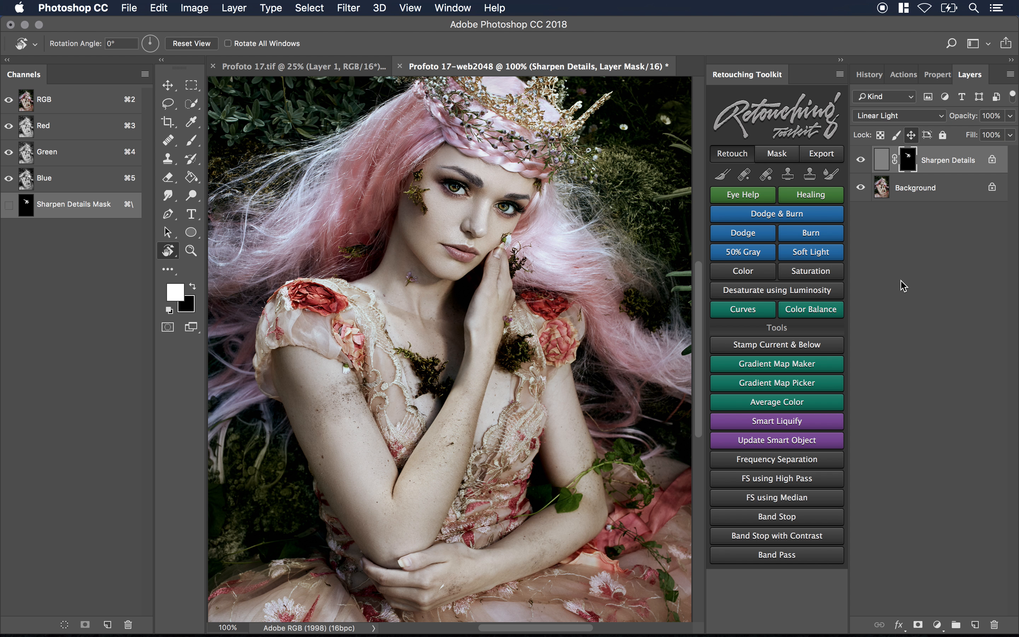